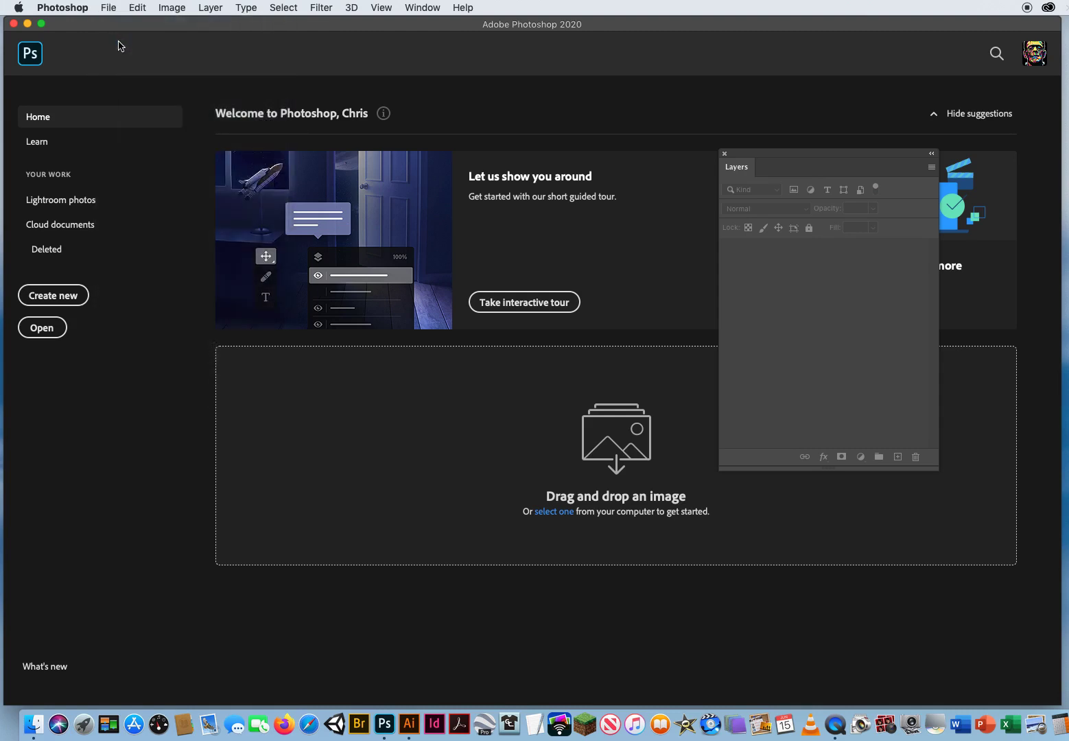
Open 1 NerveRatterlCoaster.jpg from the 3 Magic Wand Coaster folder.
left_click(41, 327)
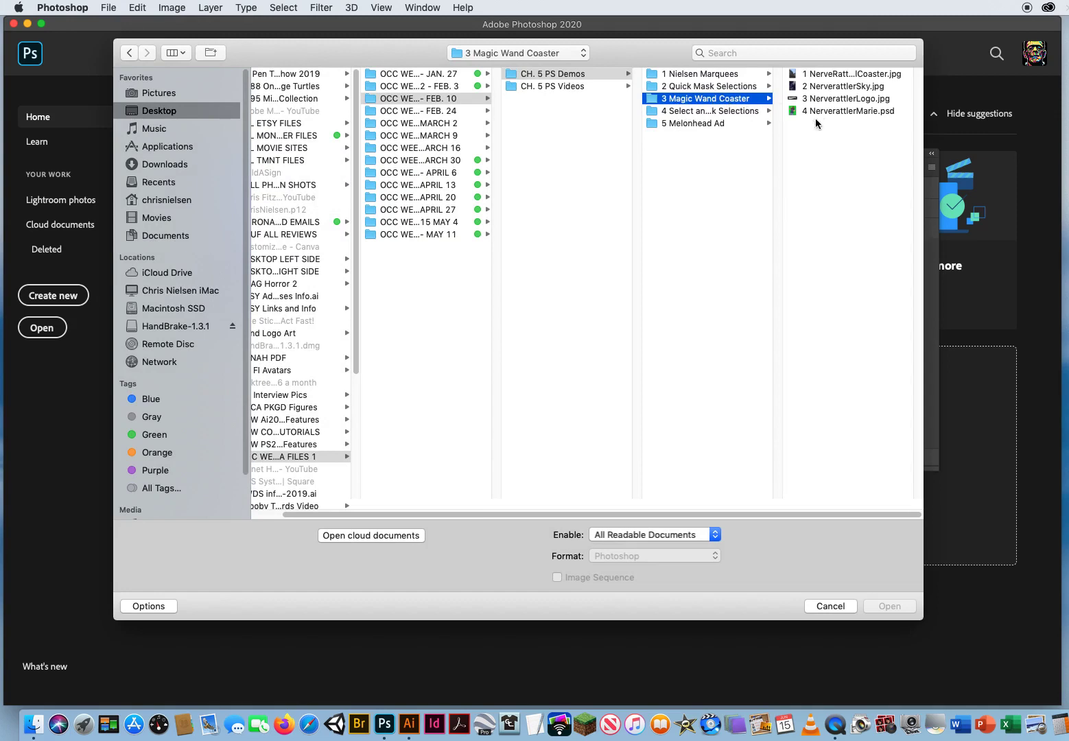
left_click(848, 73)
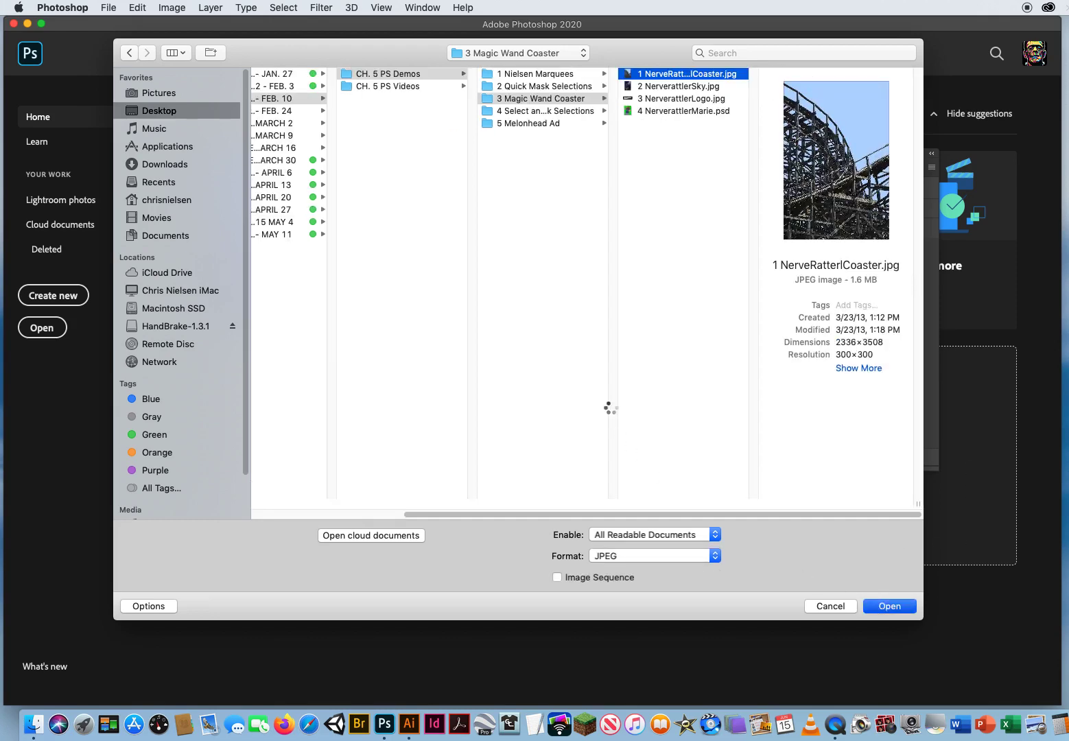
left_click(888, 606)
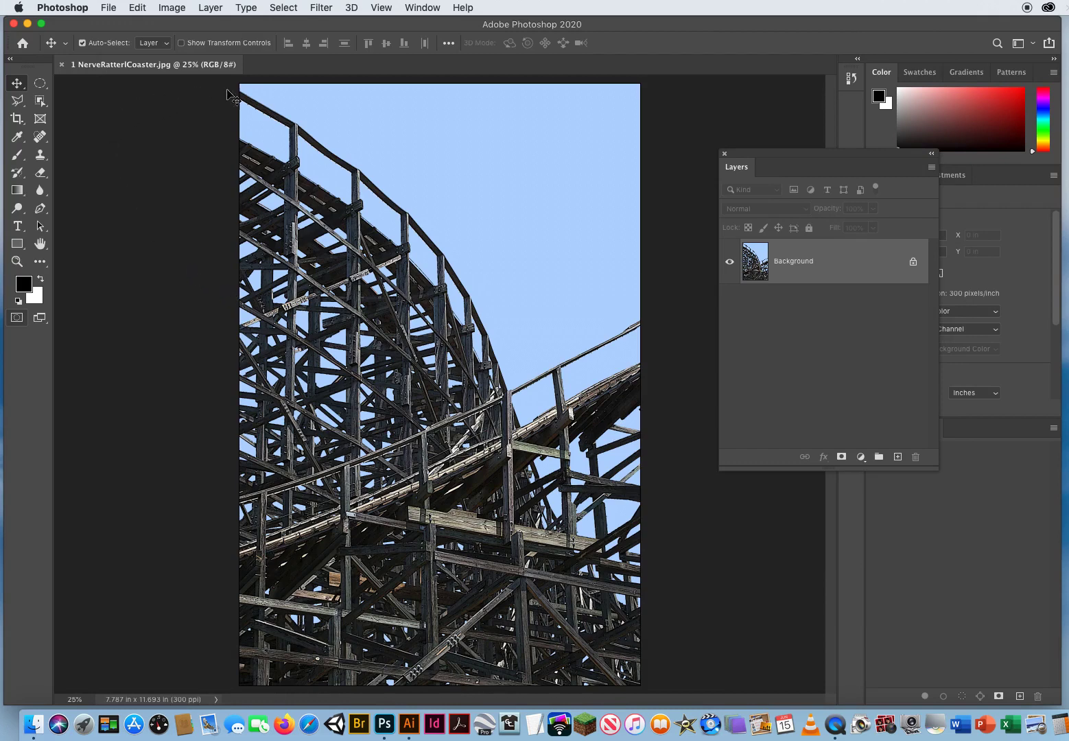
mouse_move(537, 249)
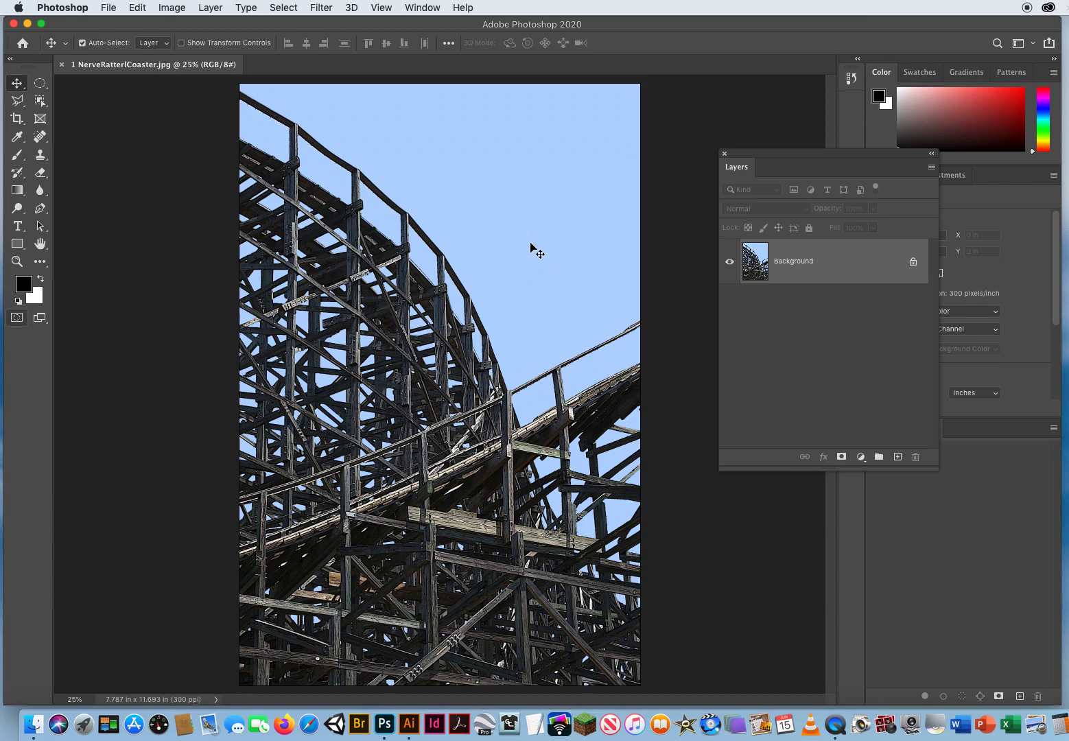
mouse_move(401, 410)
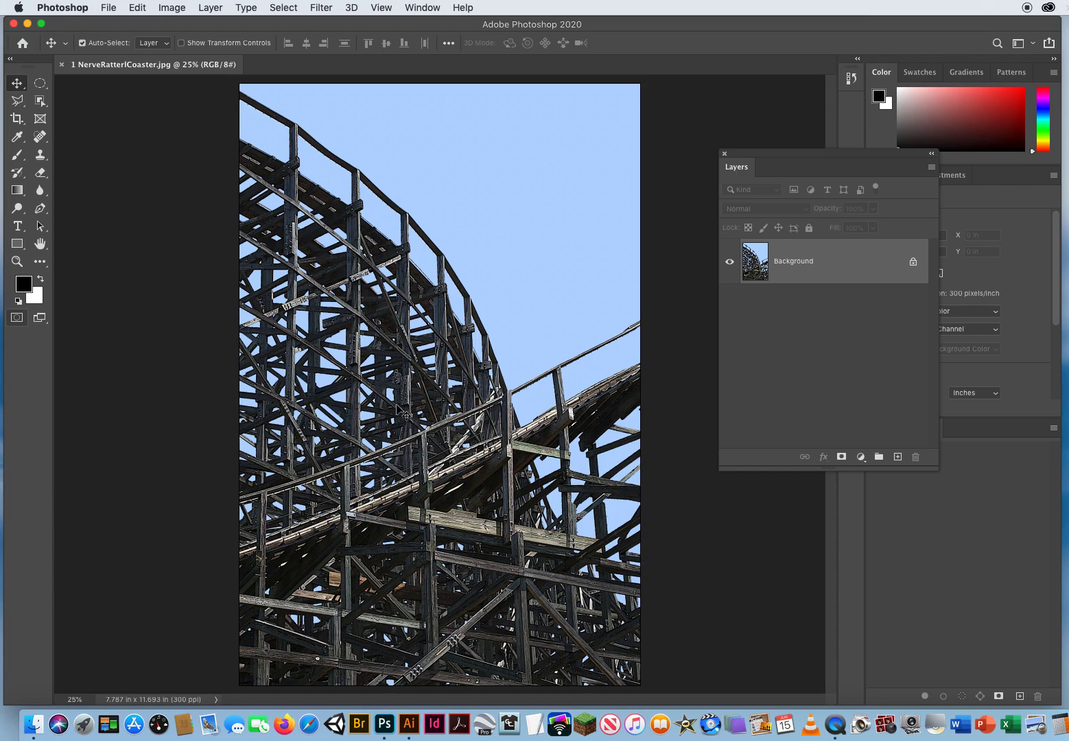
mouse_move(535, 287)
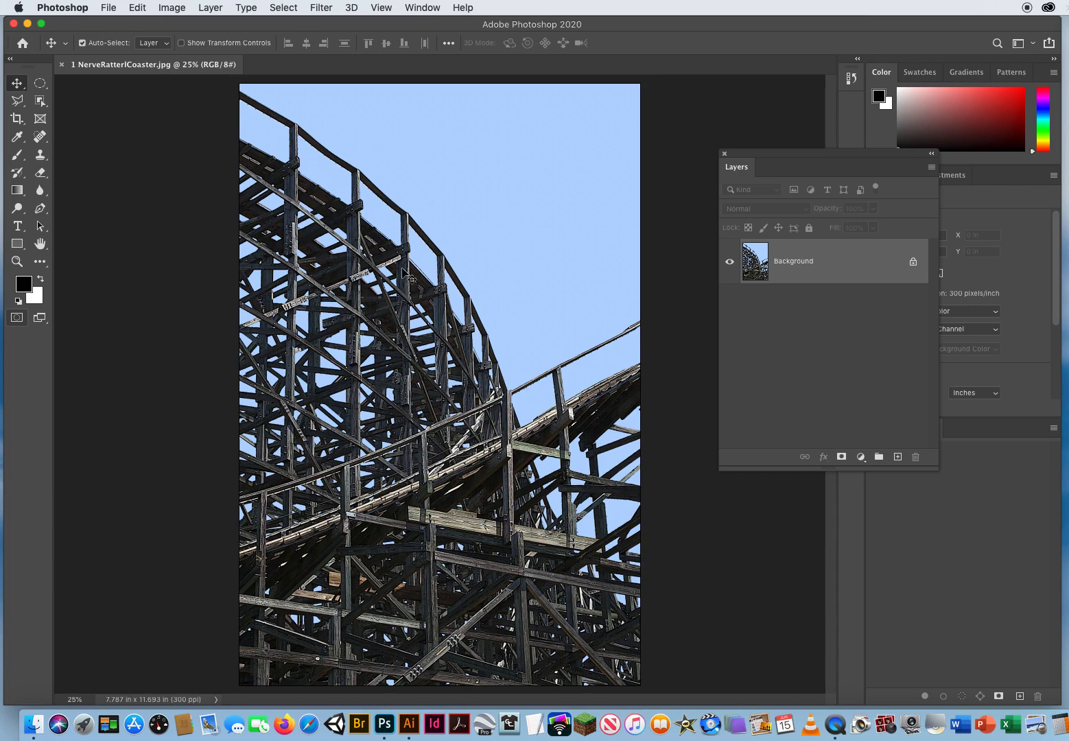
mouse_move(332, 348)
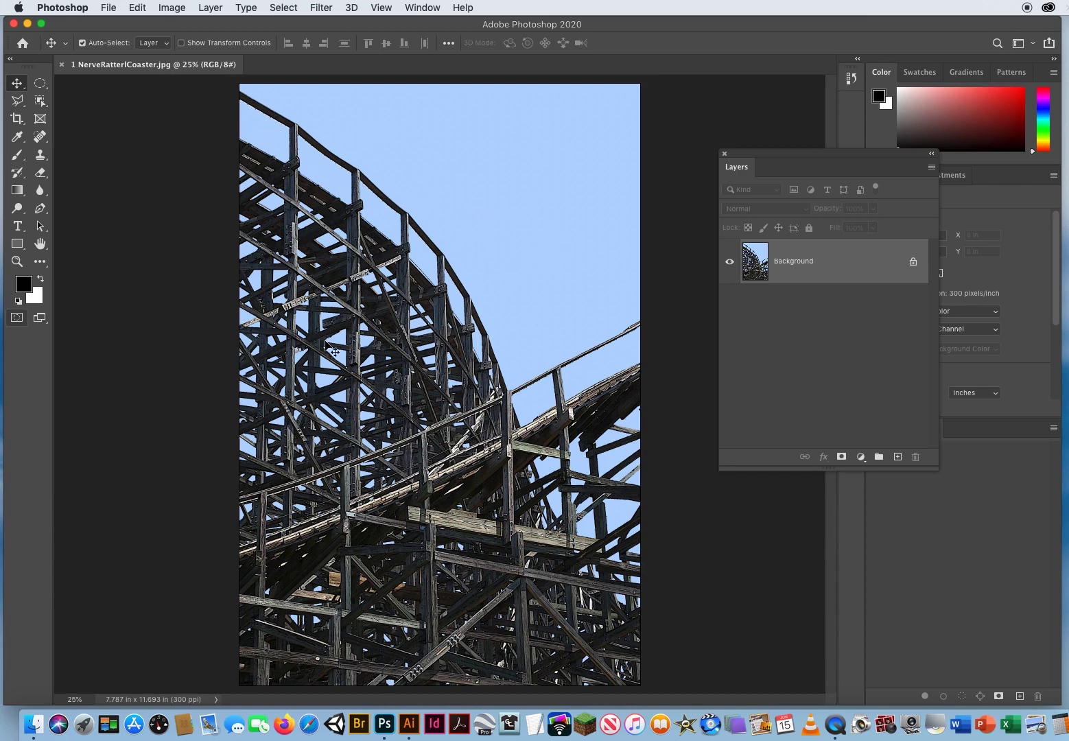
mouse_move(593, 387)
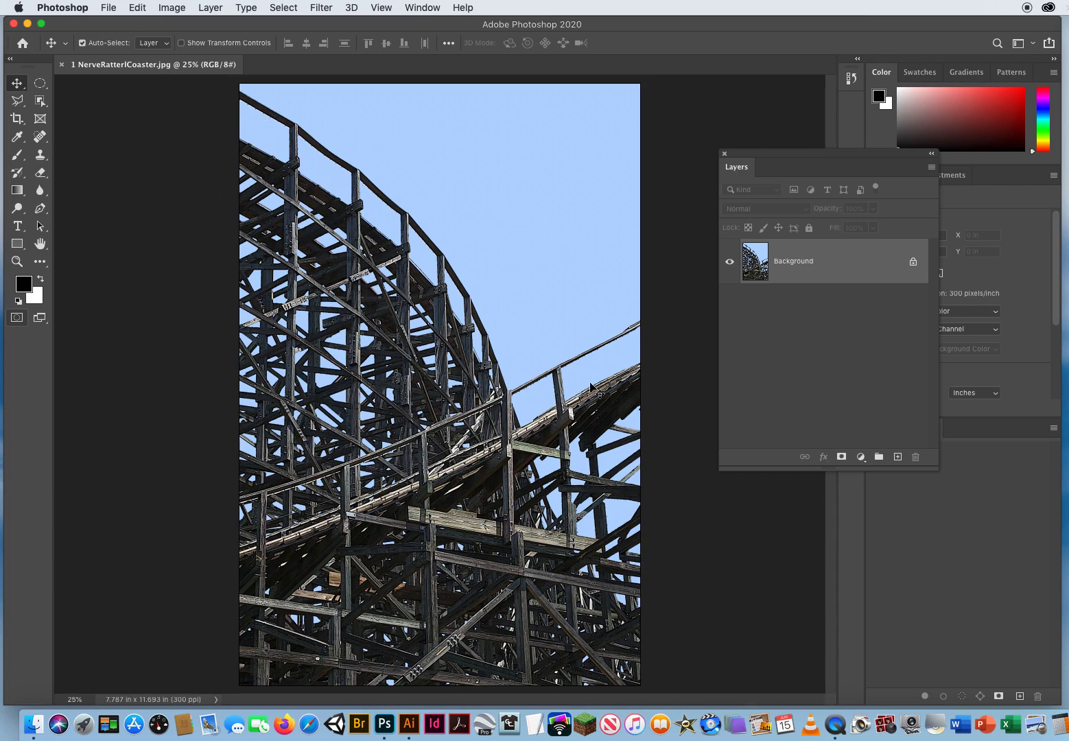
mouse_move(539, 325)
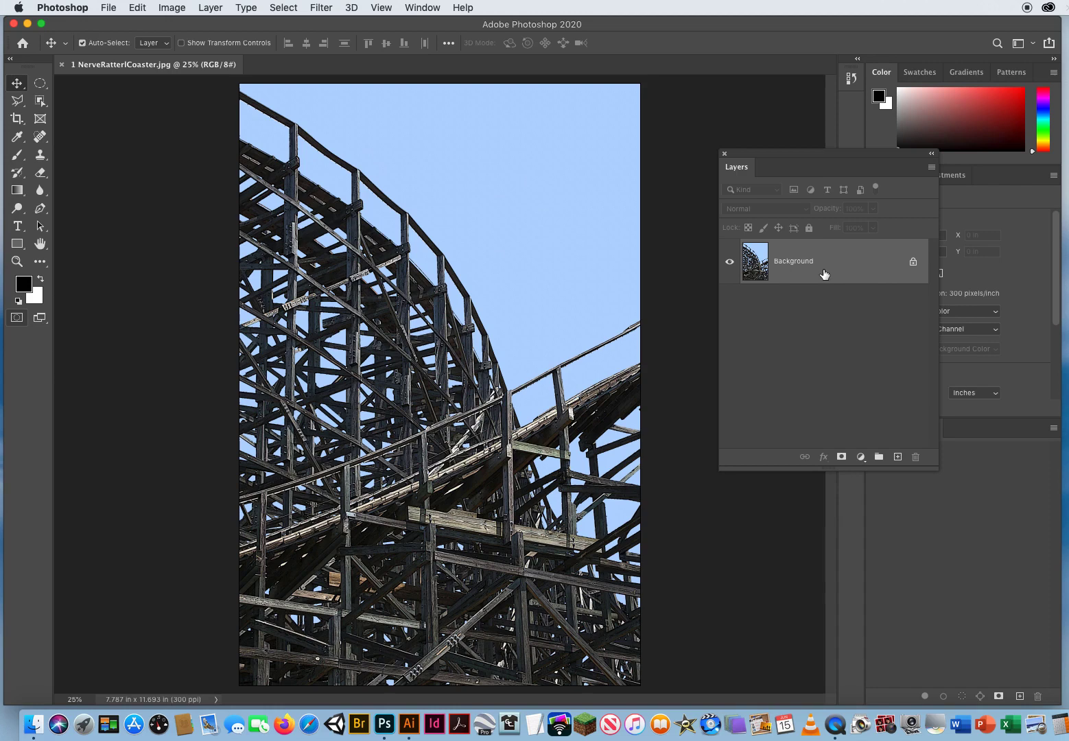
mouse_move(490, 121)
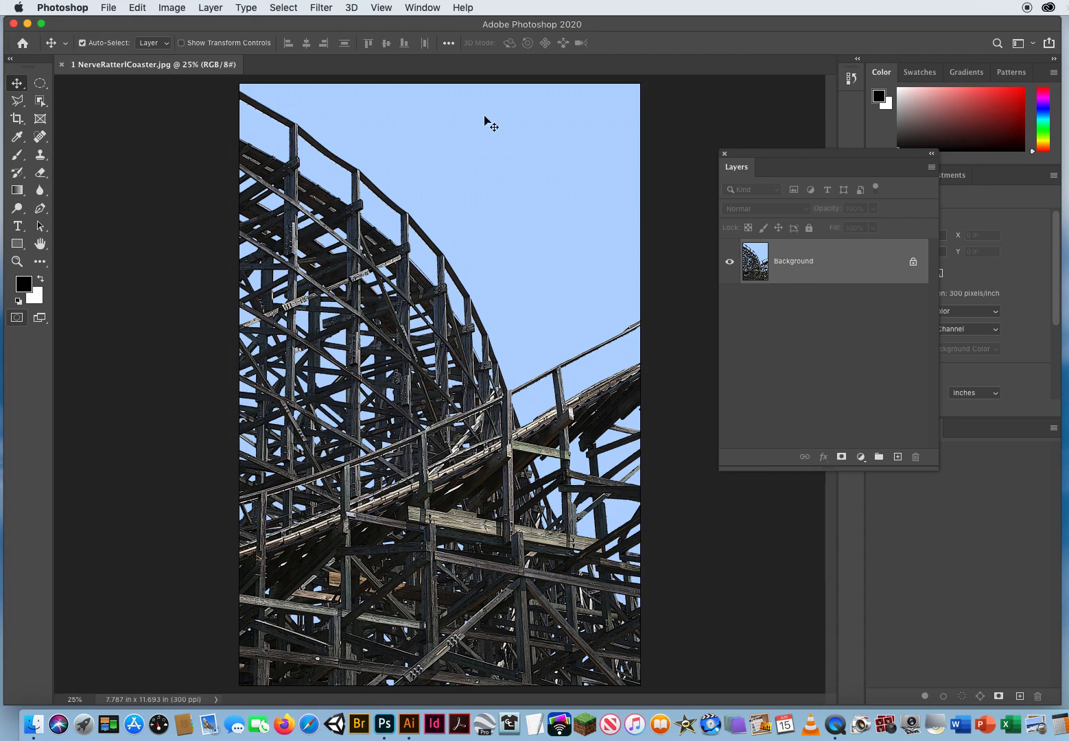
mouse_move(673, 187)
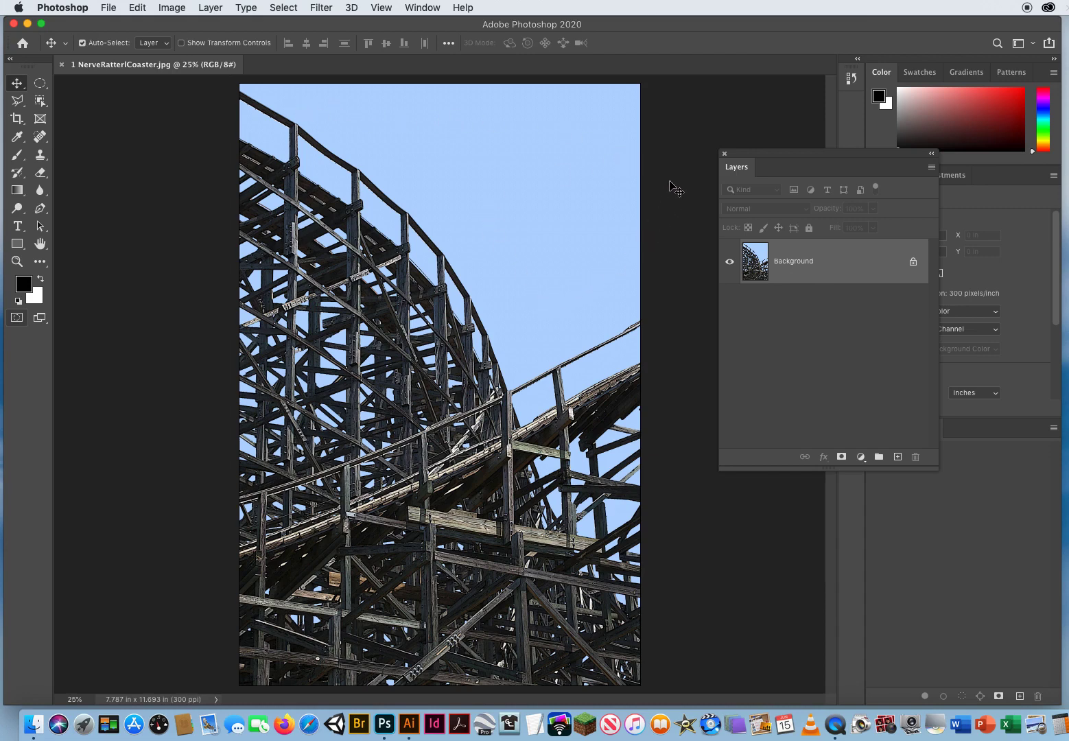
mouse_move(396, 481)
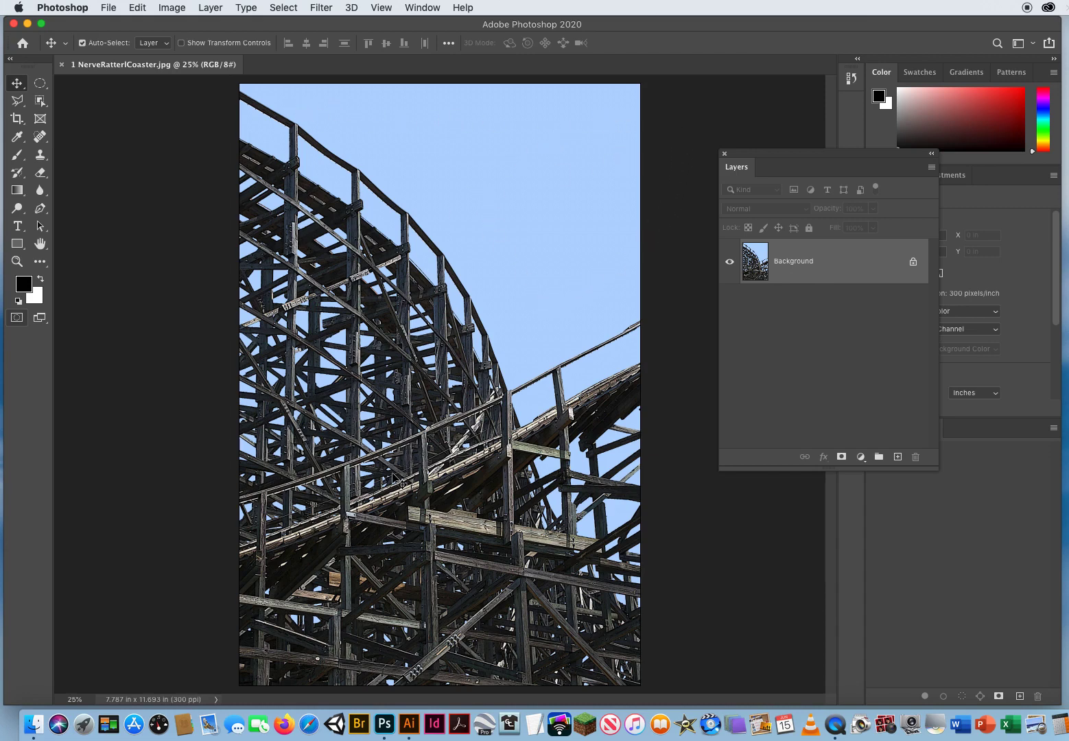
mouse_move(800, 271)
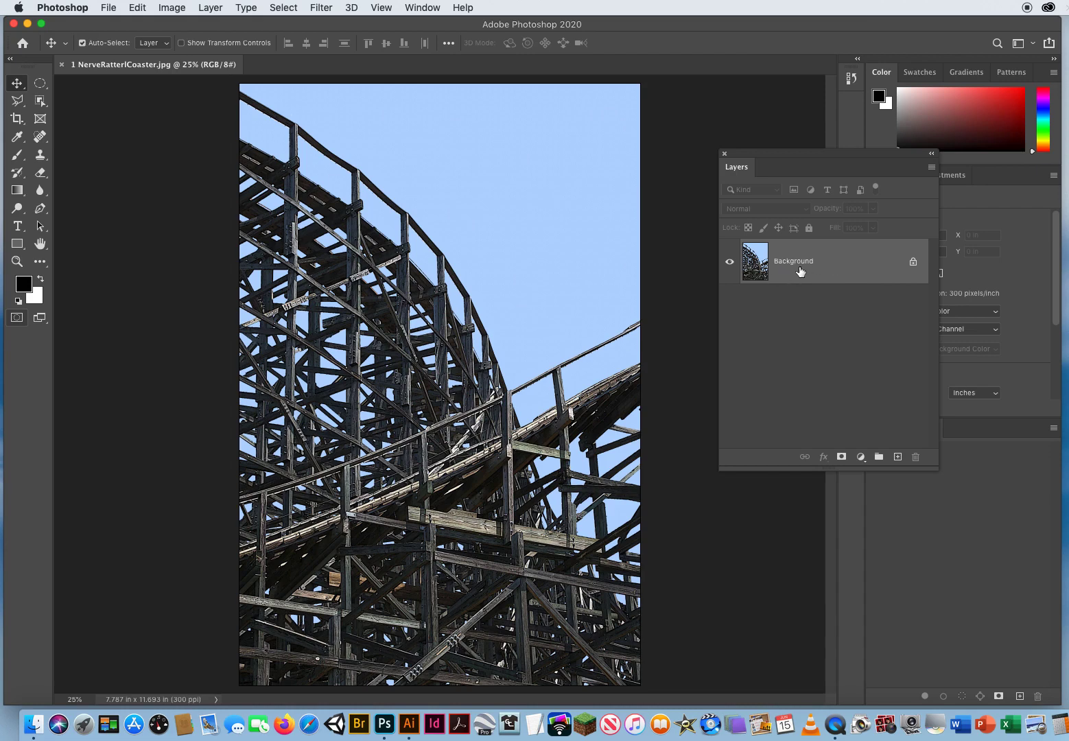
Convert the locked Background into a regular layer named Coaster.
double_click(793, 261)
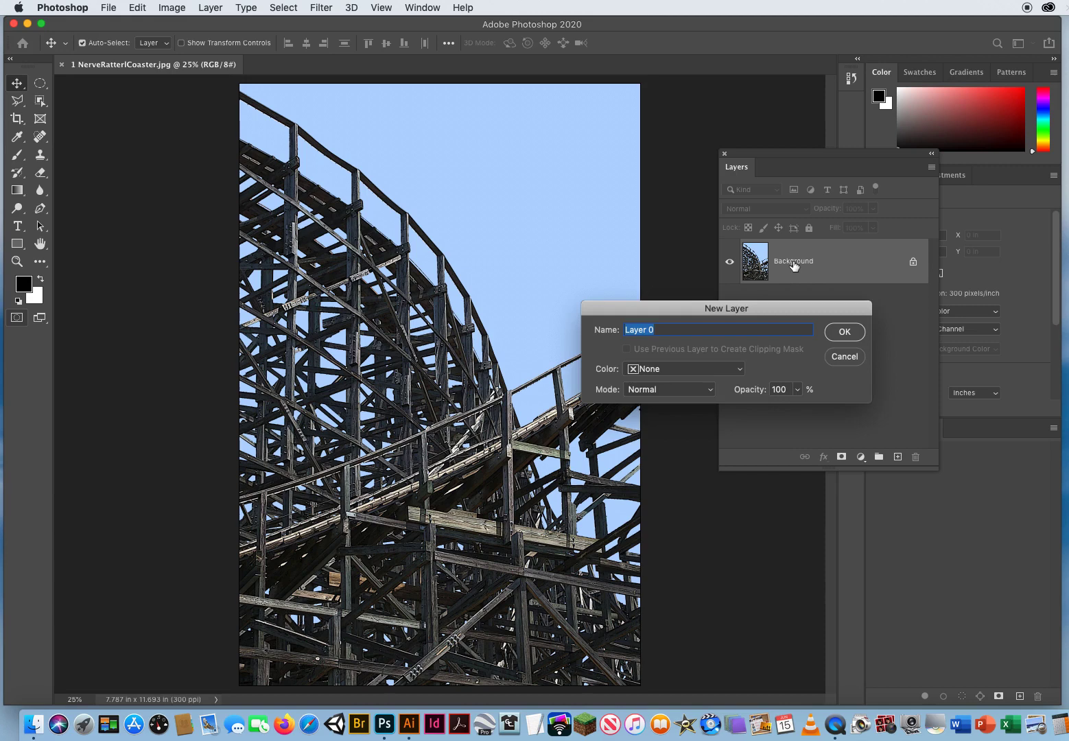
left_click(844, 331)
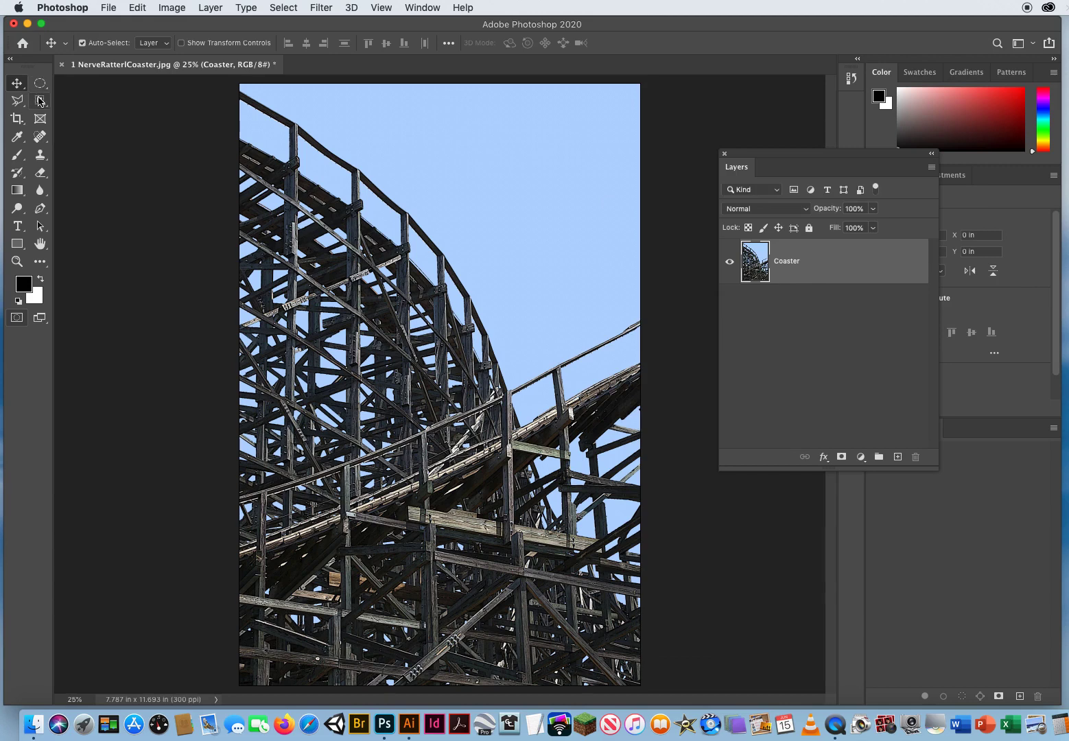
Choose the Magic Wand Tool from the Object Selection tool group.
left_click(39, 100)
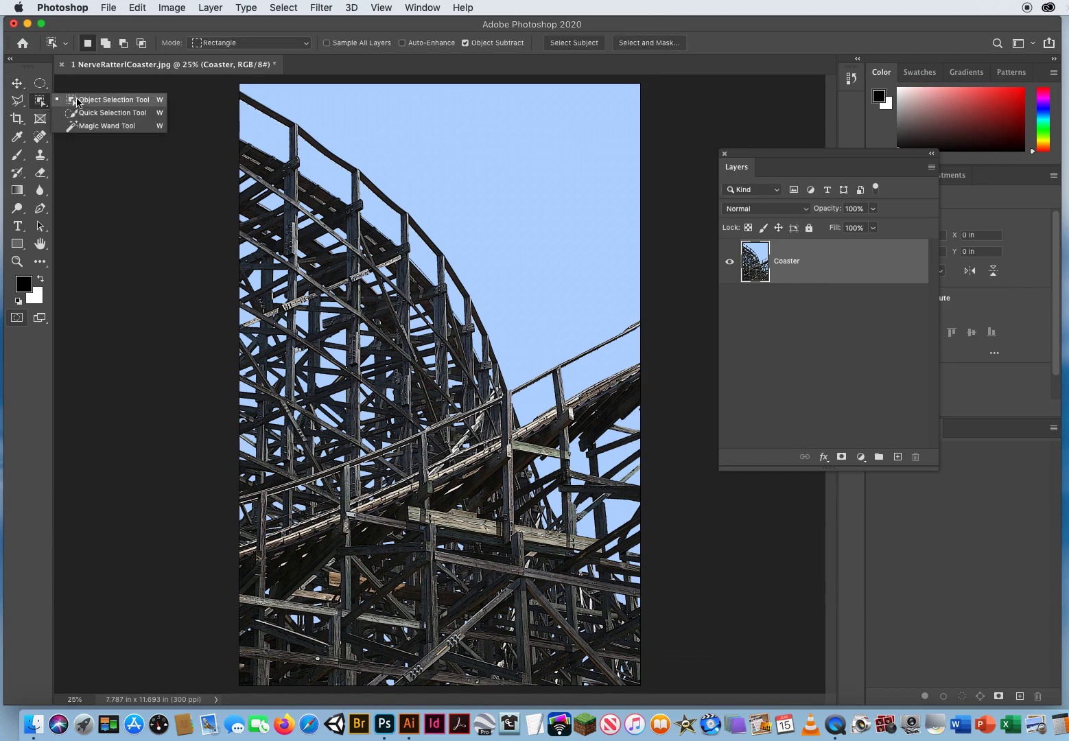
mouse_move(103, 126)
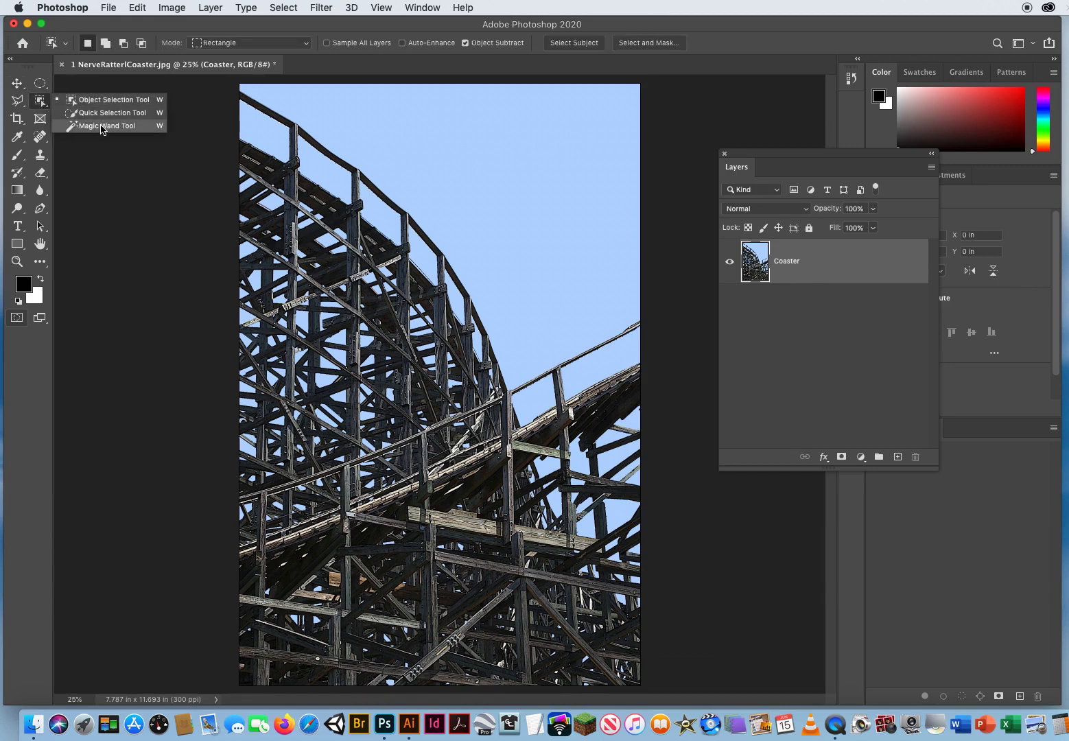
left_click(113, 125)
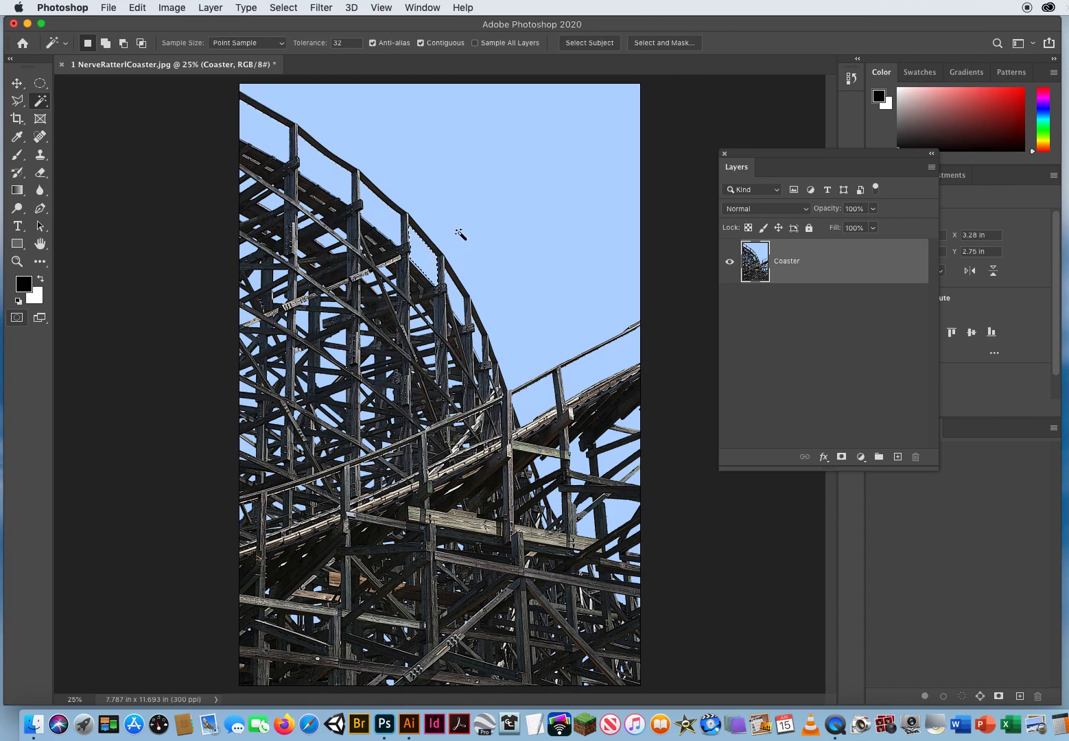
mouse_move(451, 225)
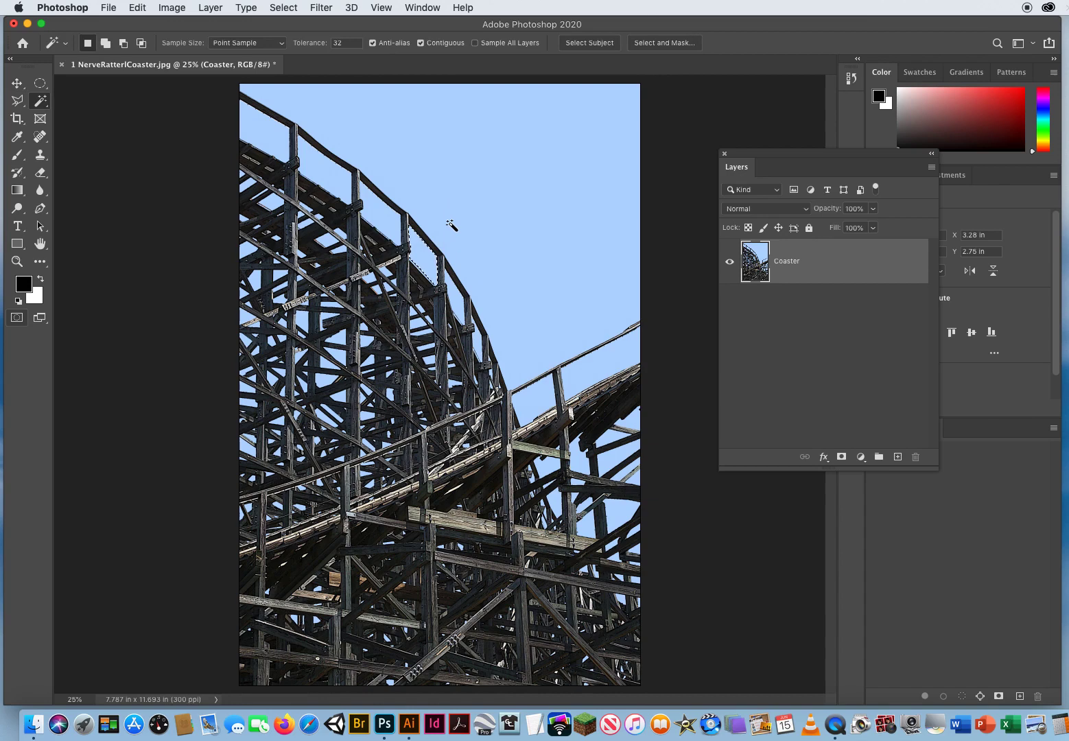
mouse_move(468, 218)
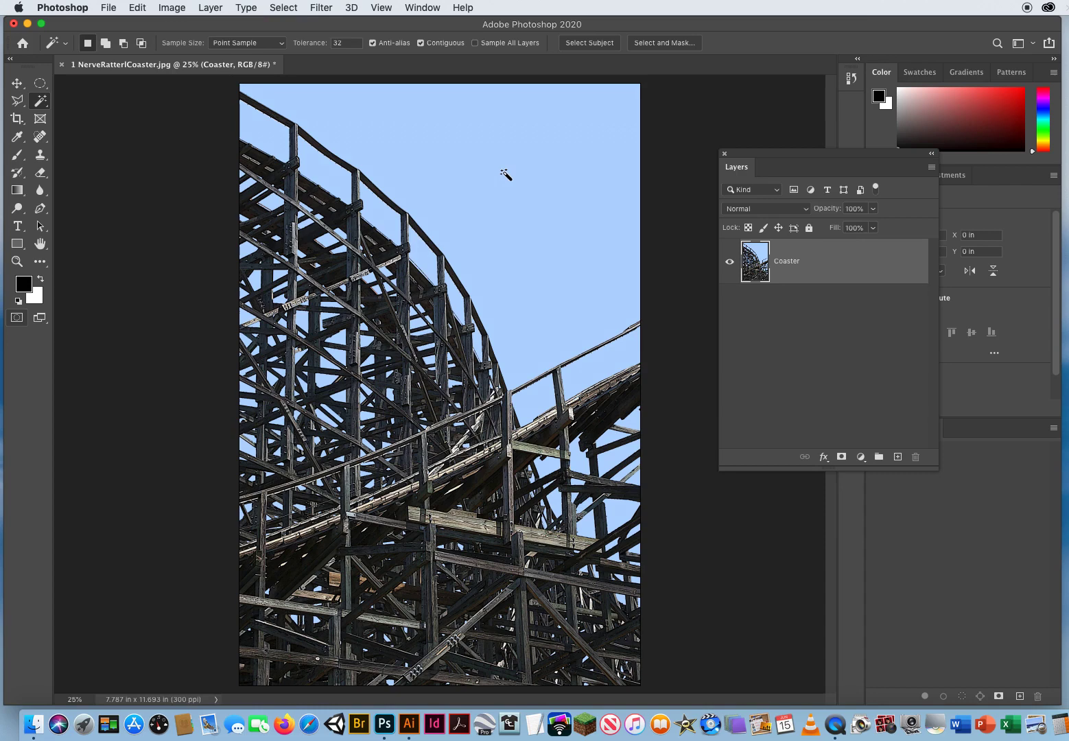
mouse_move(395, 157)
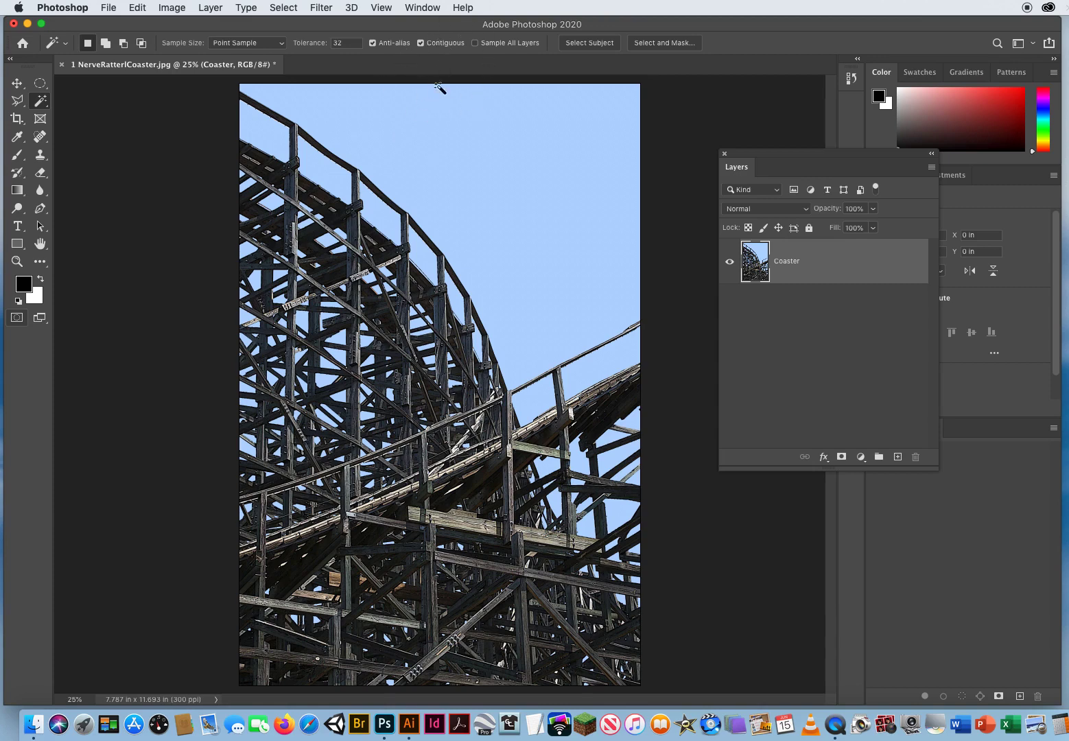
mouse_move(445, 63)
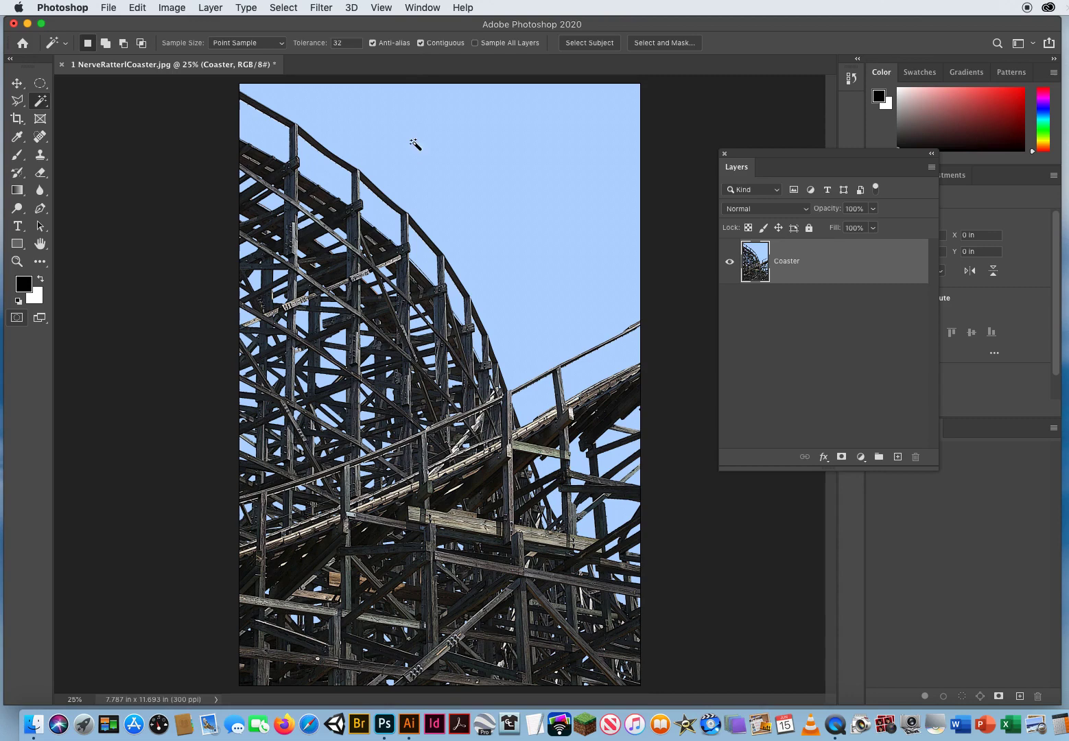
mouse_move(430, 266)
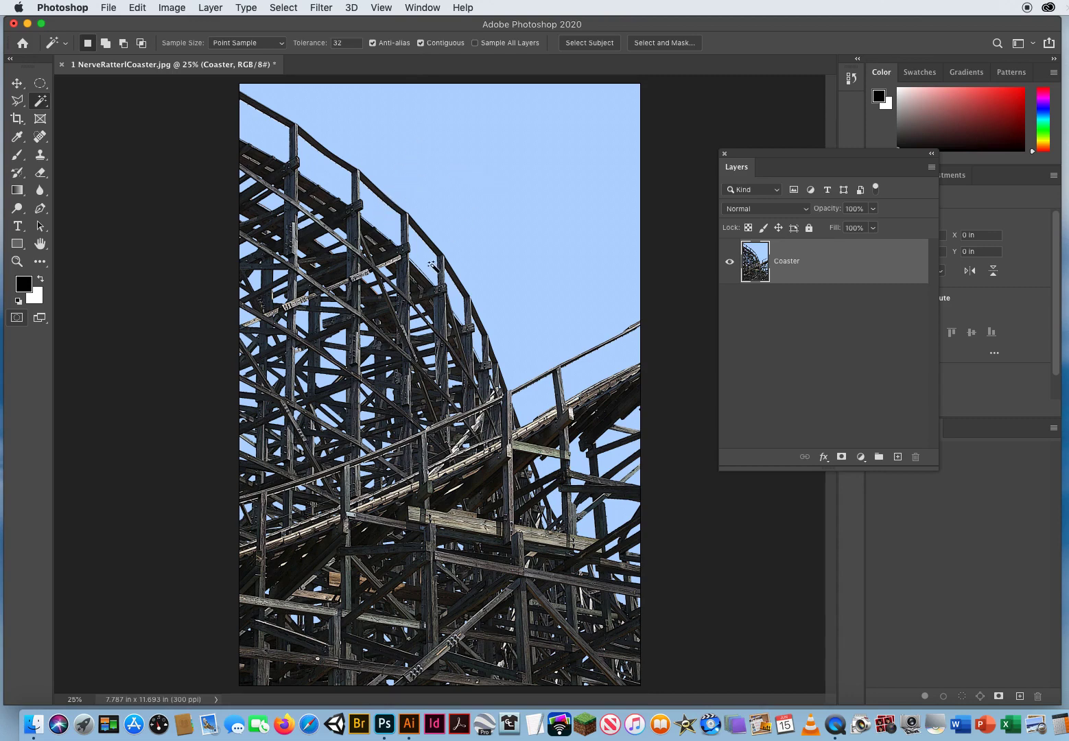
mouse_move(497, 197)
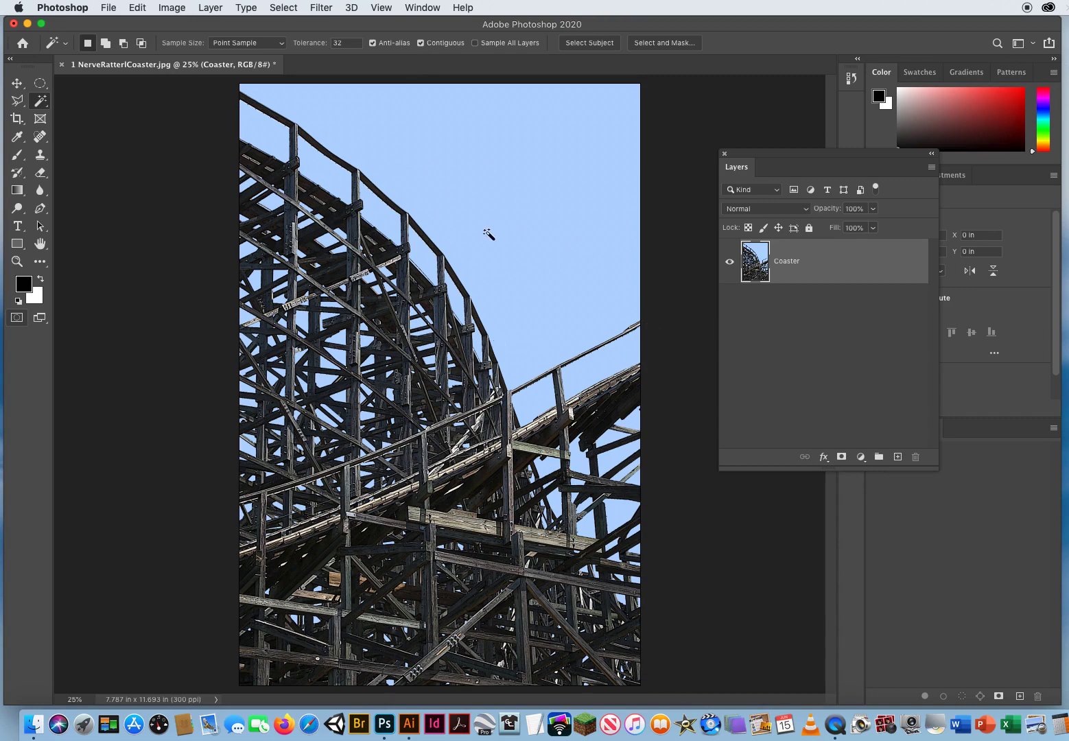
mouse_move(440, 117)
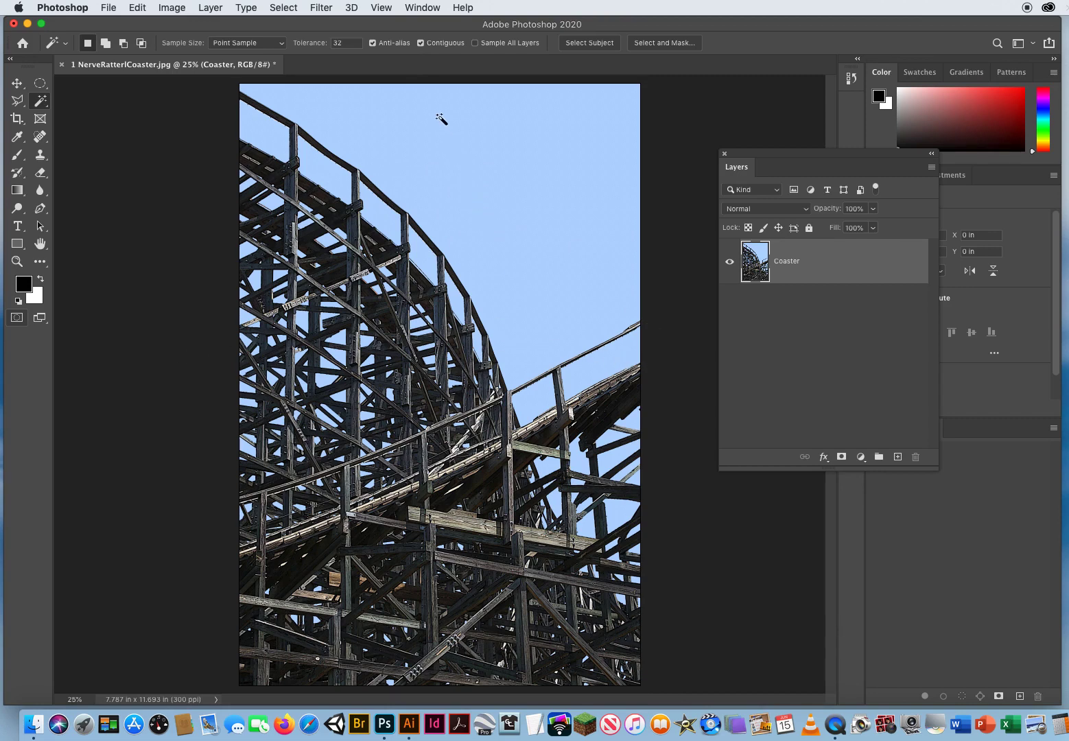
Turn off Contiguous, select all the blue sky with the Magic Wand, and delete it.
left_click(421, 43)
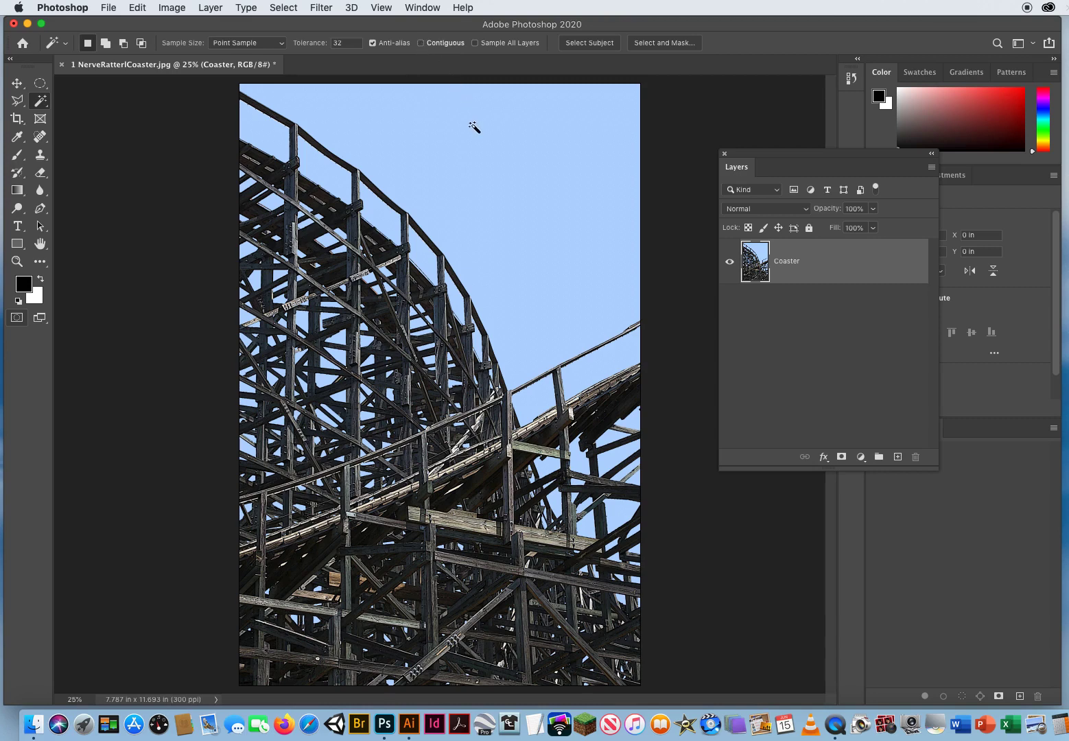
mouse_move(524, 190)
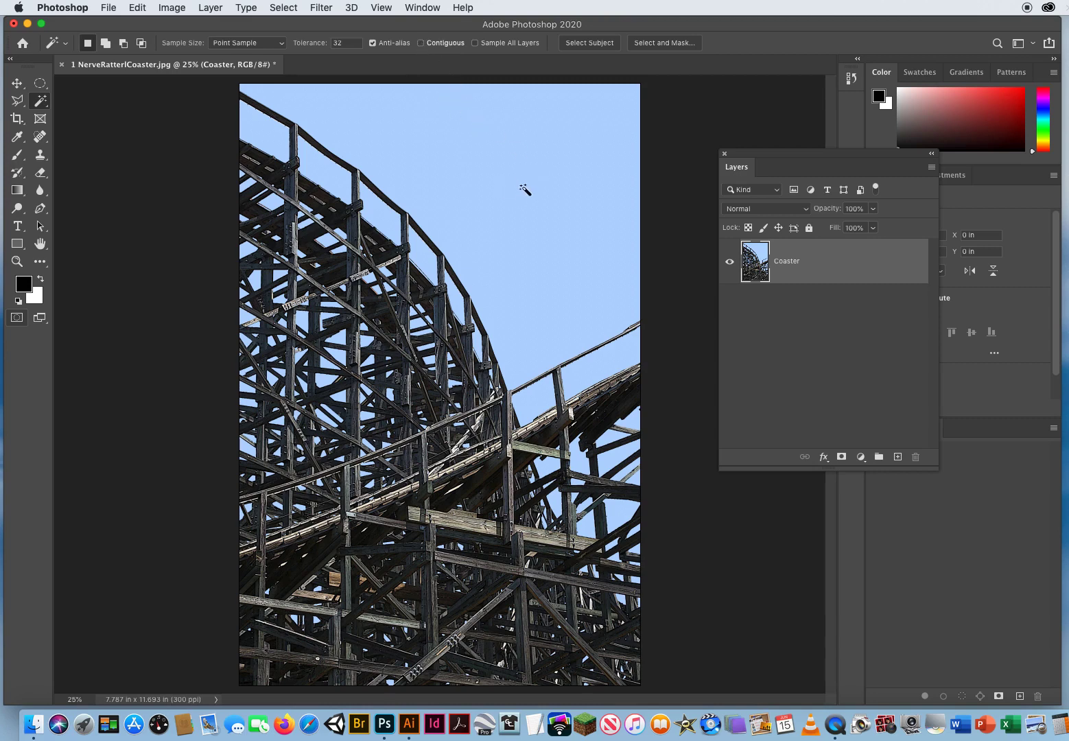
left_click(525, 194)
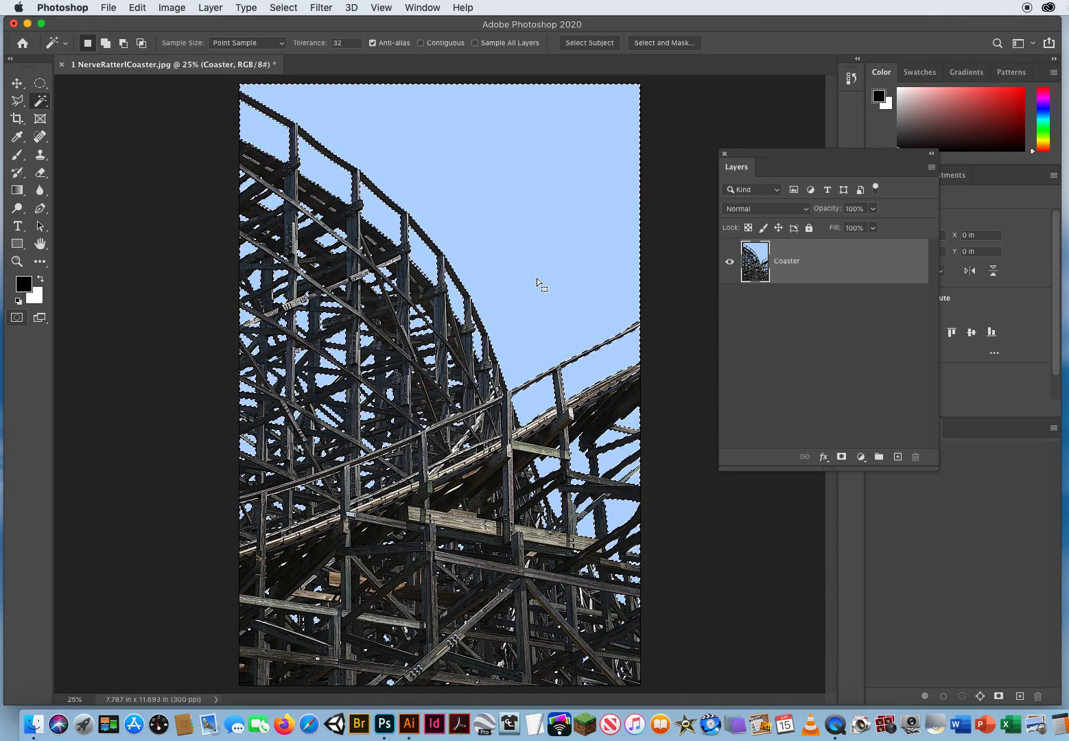
key("Delete")
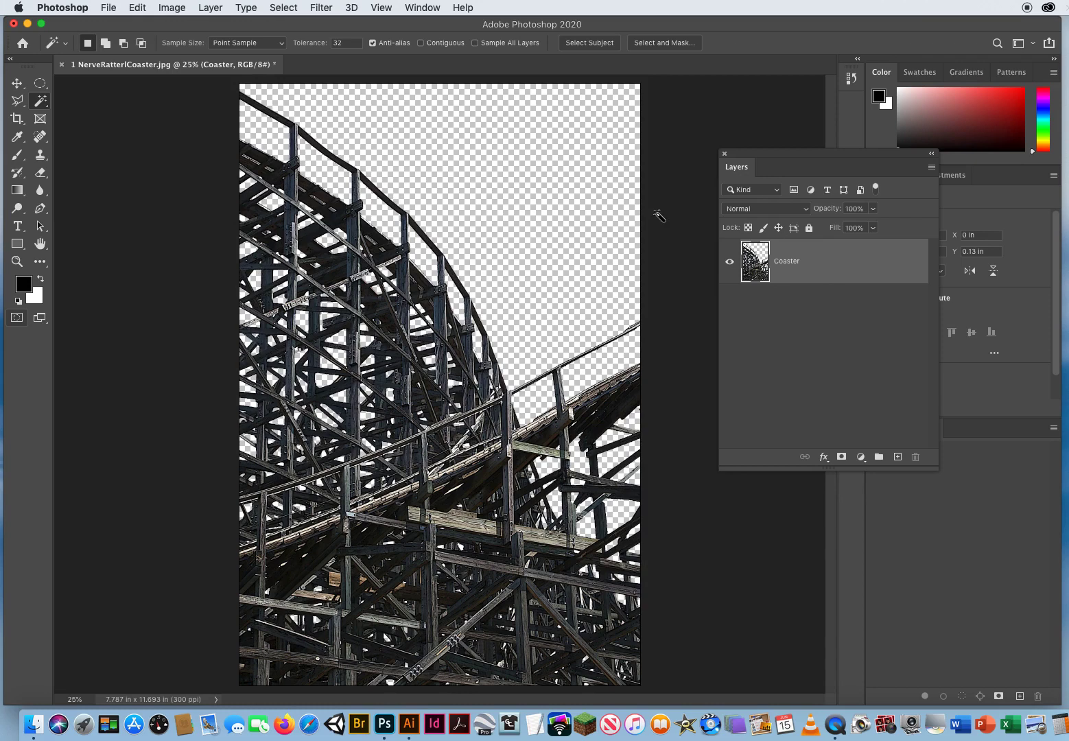
mouse_move(10, 261)
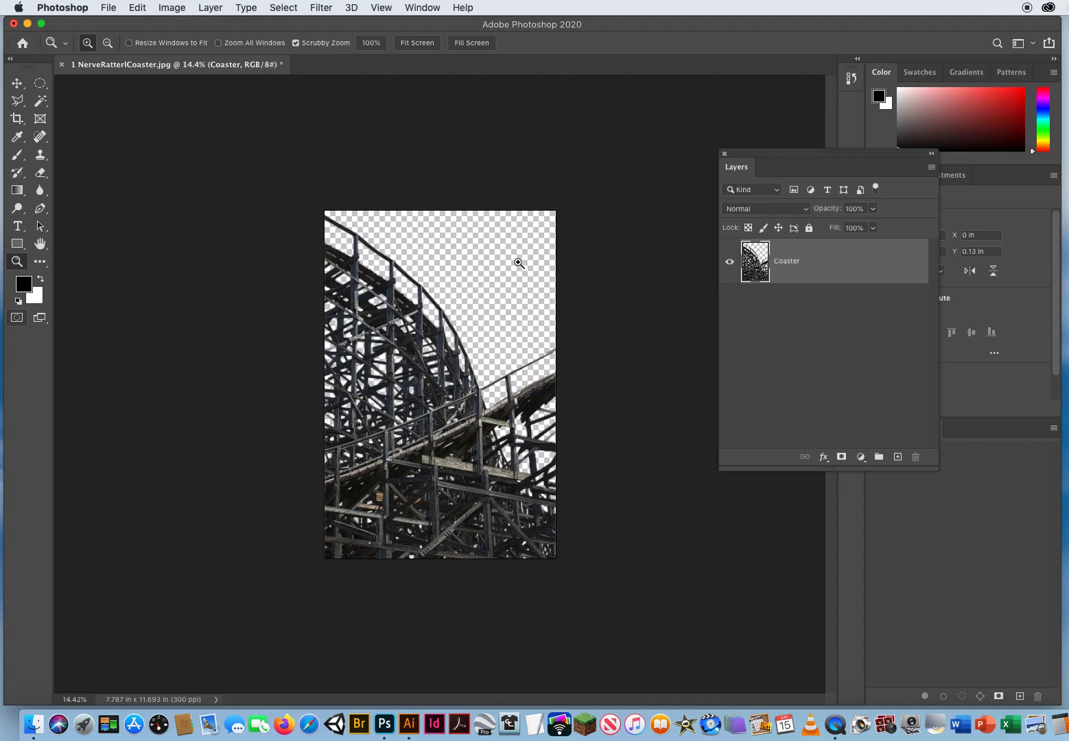
mouse_move(308, 349)
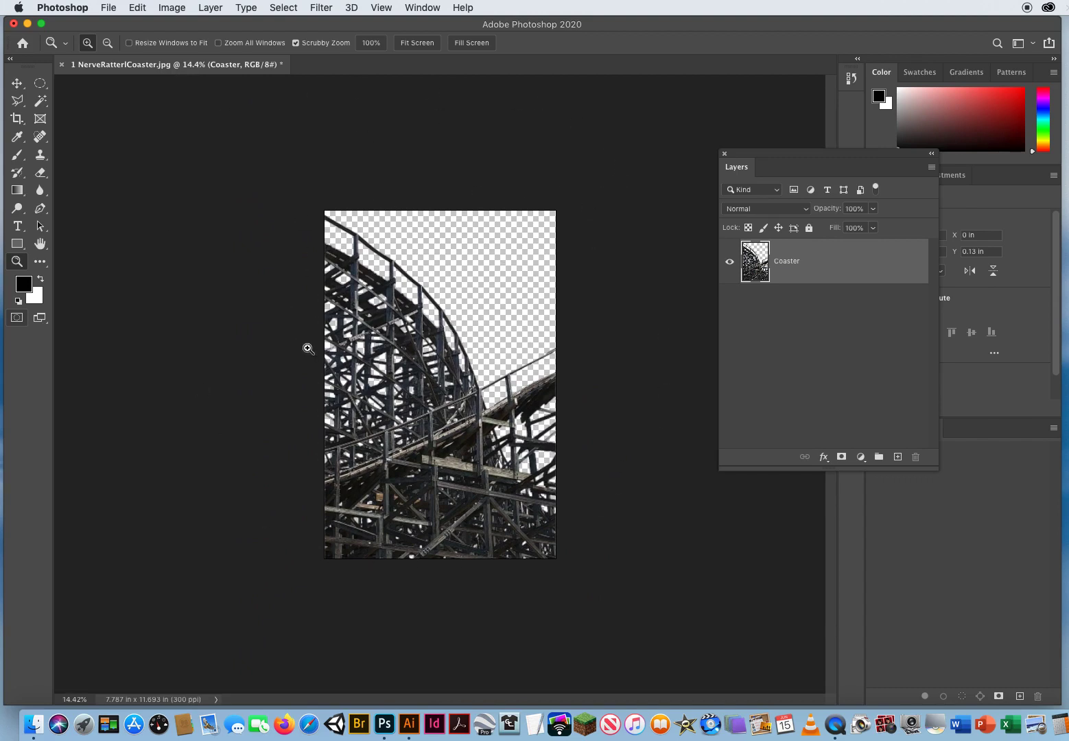
Open 2 NerverattlerSky.jpg as a second document.
left_click(16, 82)
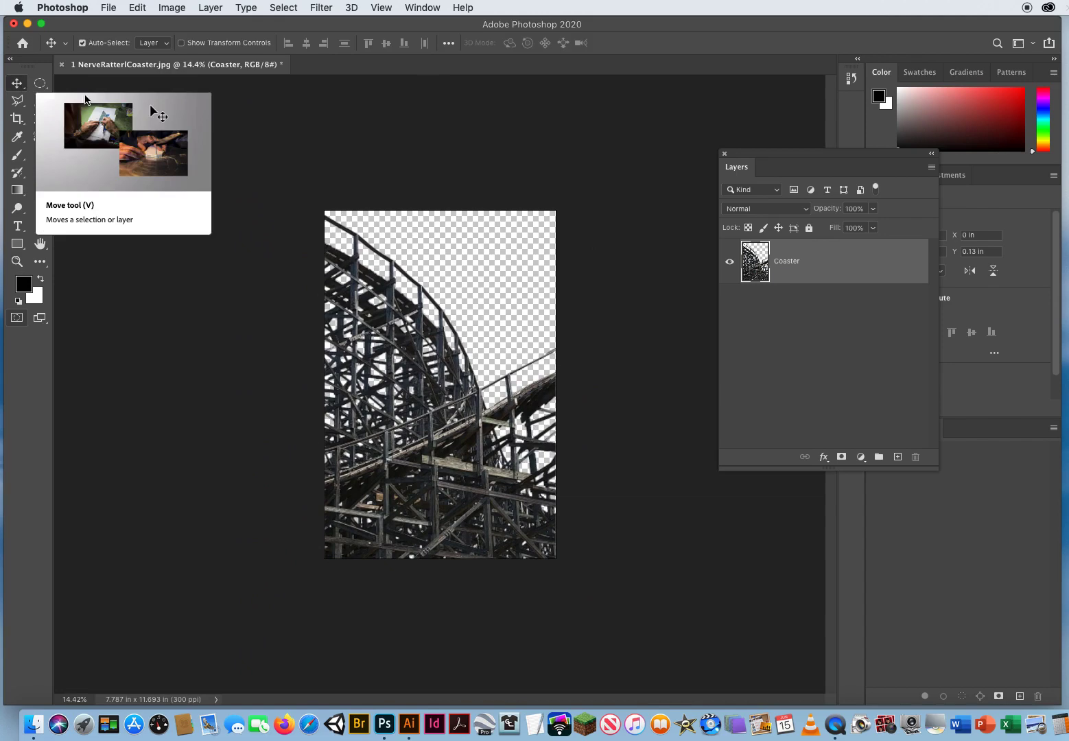
left_click(107, 8)
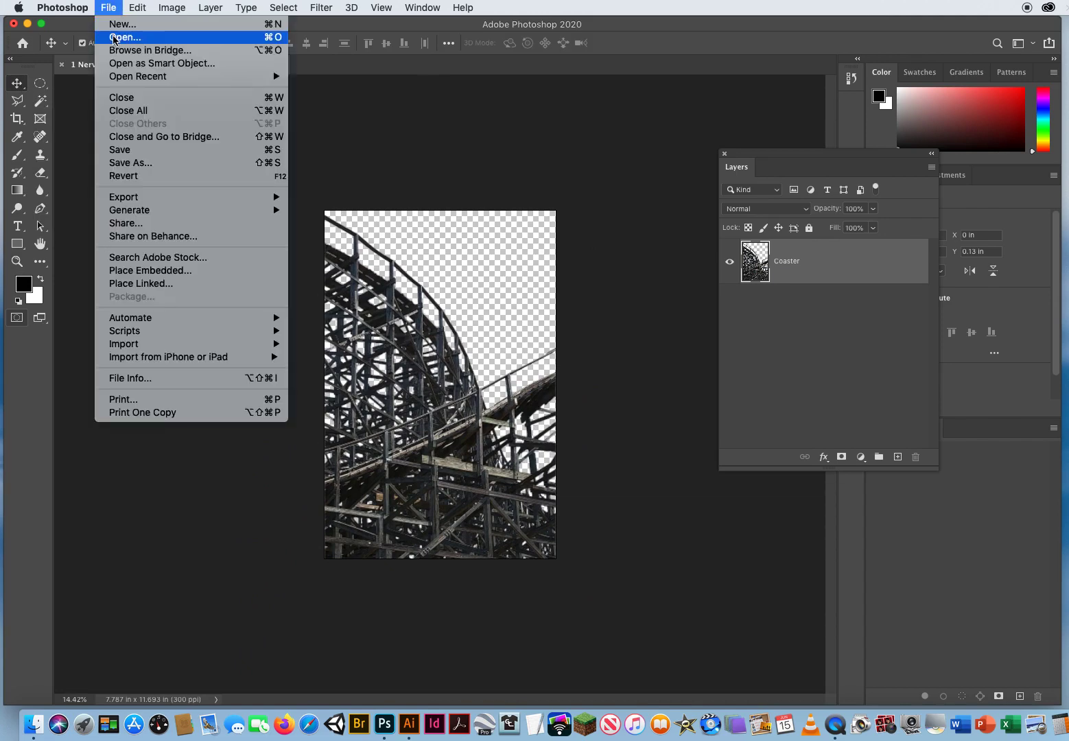
left_click(125, 37)
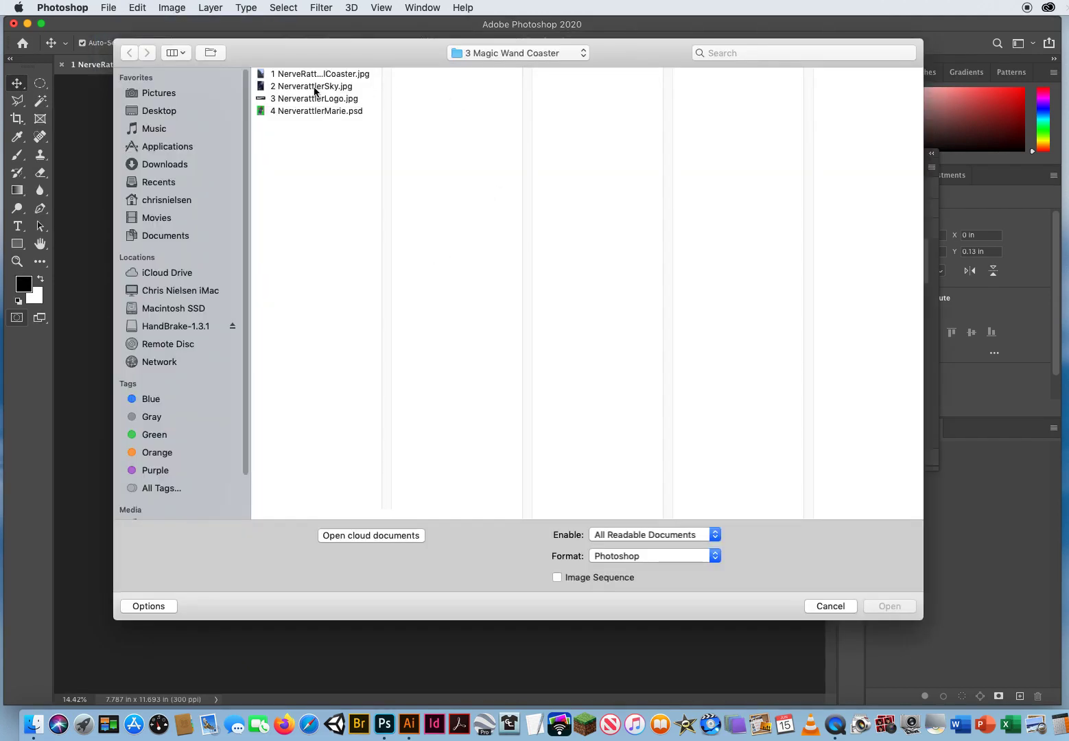
left_click(318, 85)
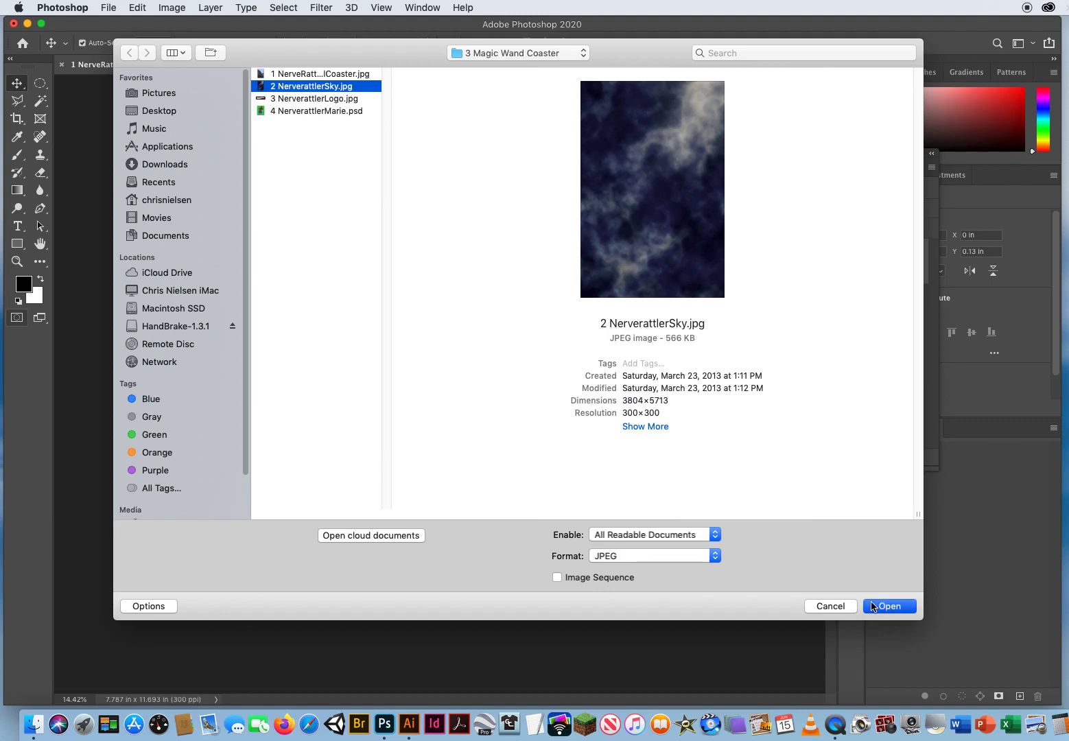
left_click(889, 606)
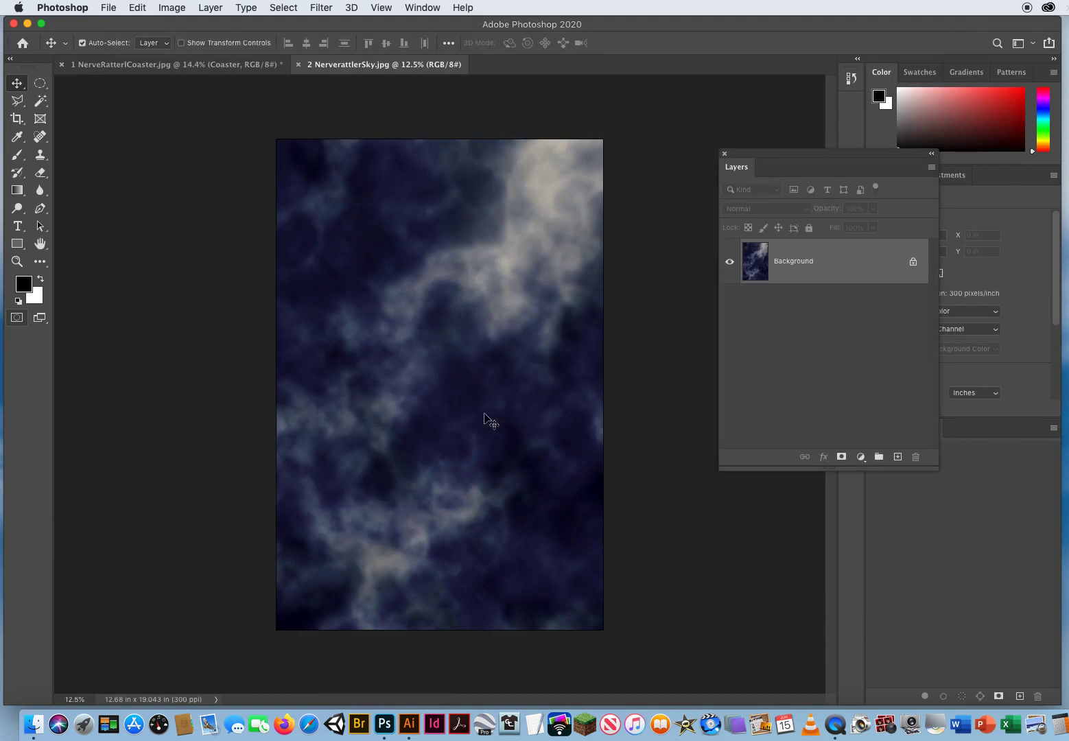
mouse_move(460, 346)
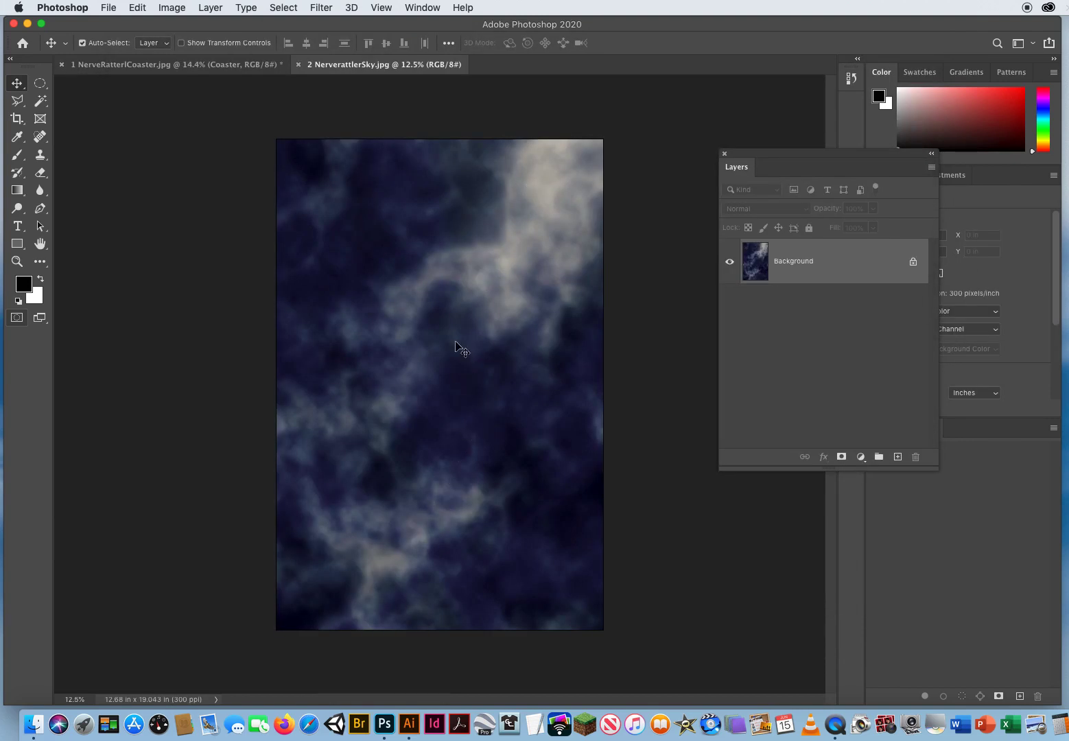
mouse_move(456, 345)
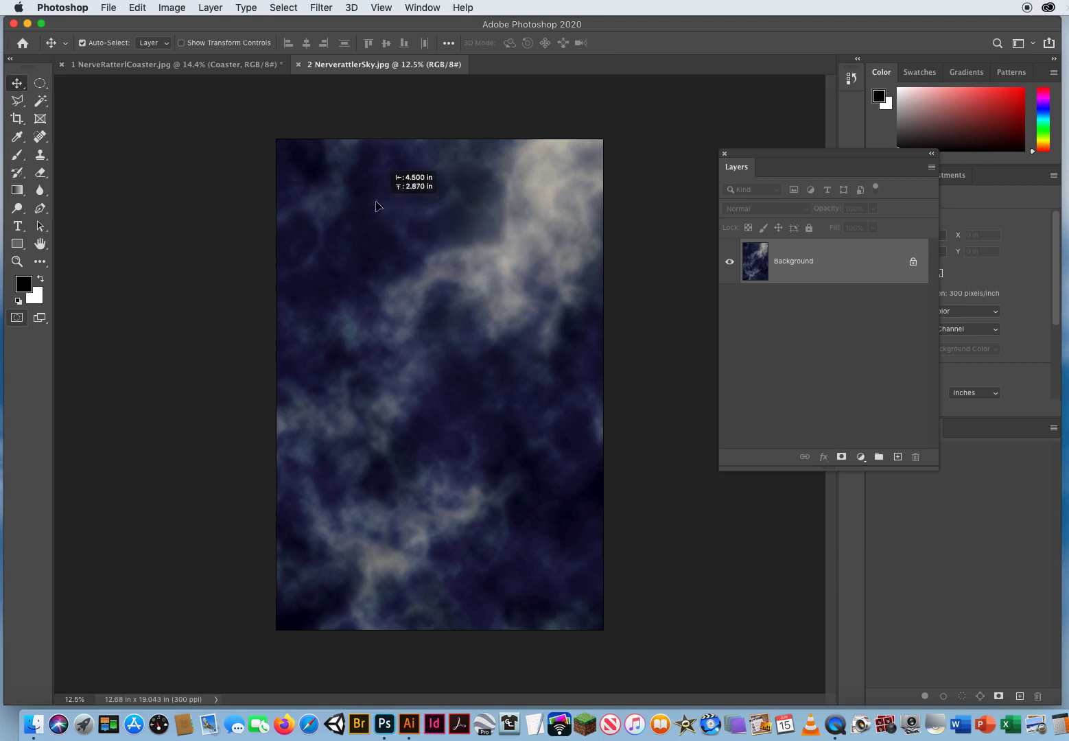
Drop the sky into the coaster poster as Layer 1 and position it behind the coaster.
left_click(123, 63)
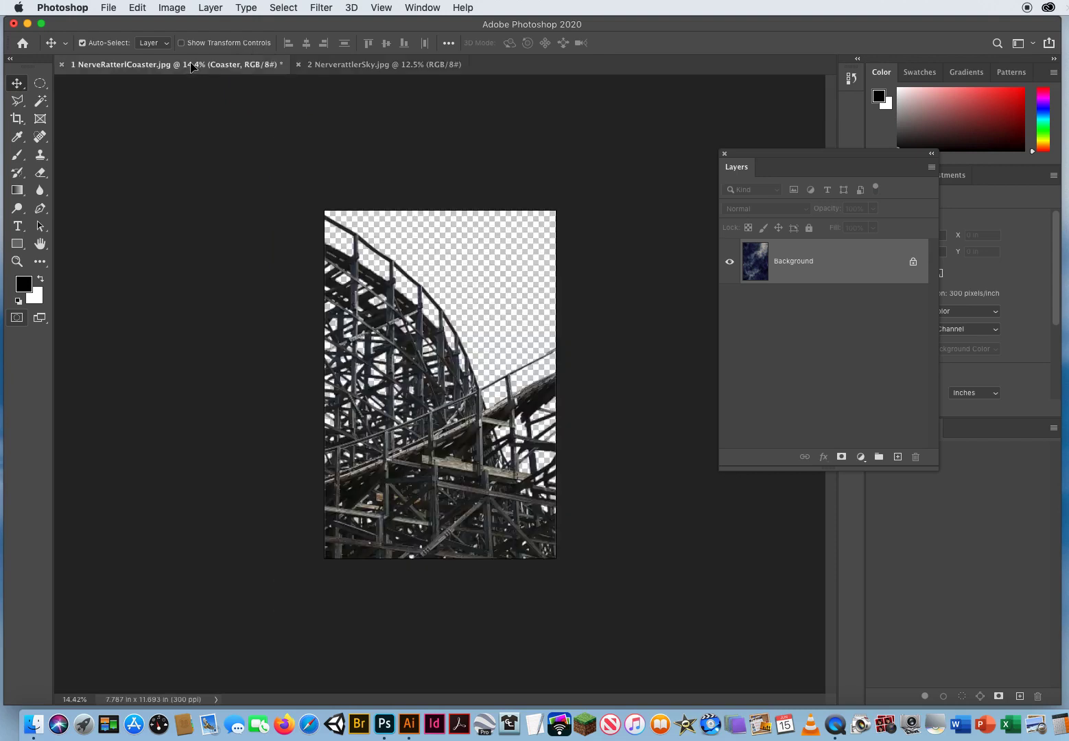
mouse_move(247, 101)
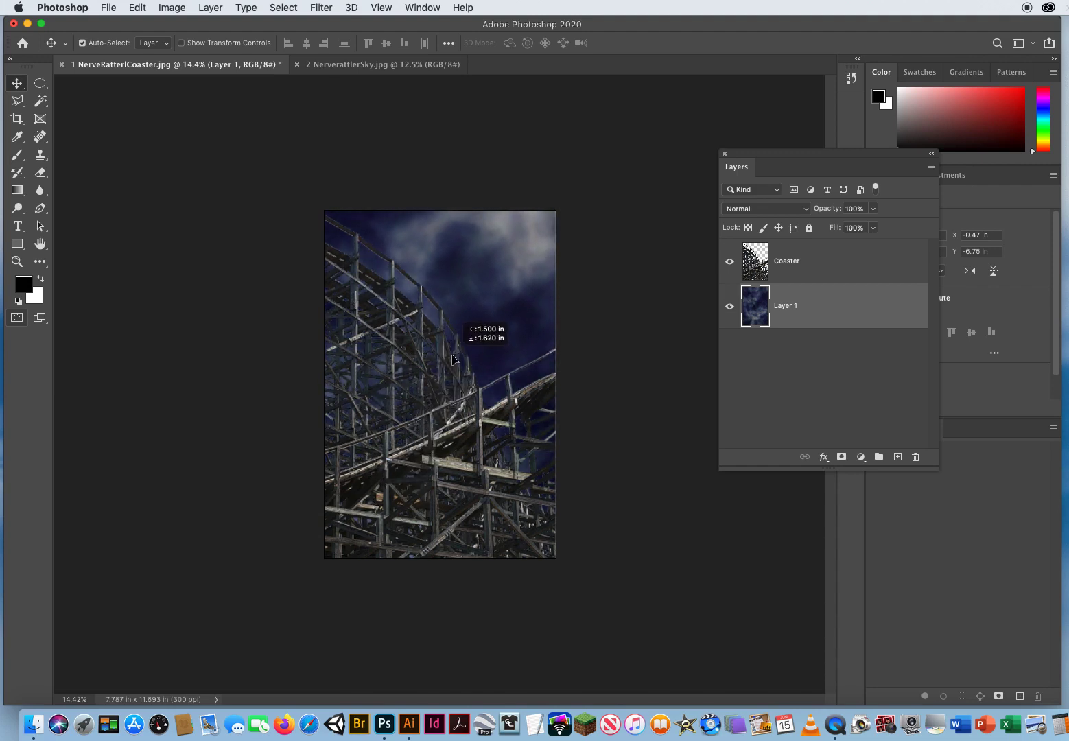
left_click_drag(452, 359, 642, 398)
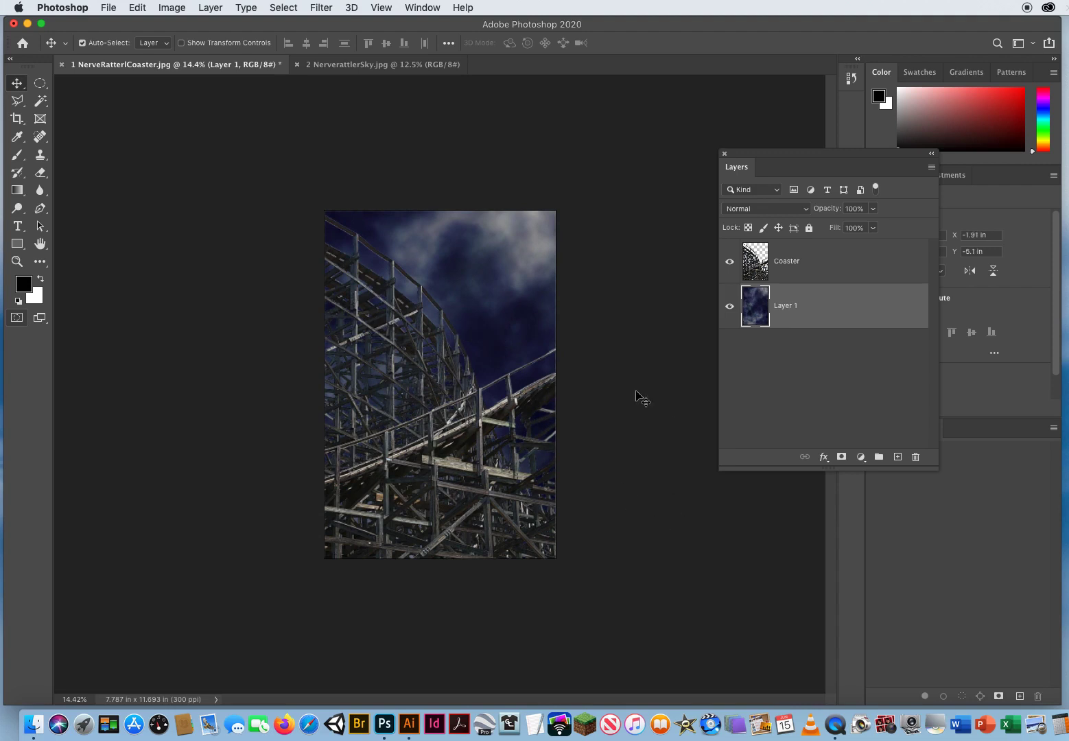
mouse_move(627, 370)
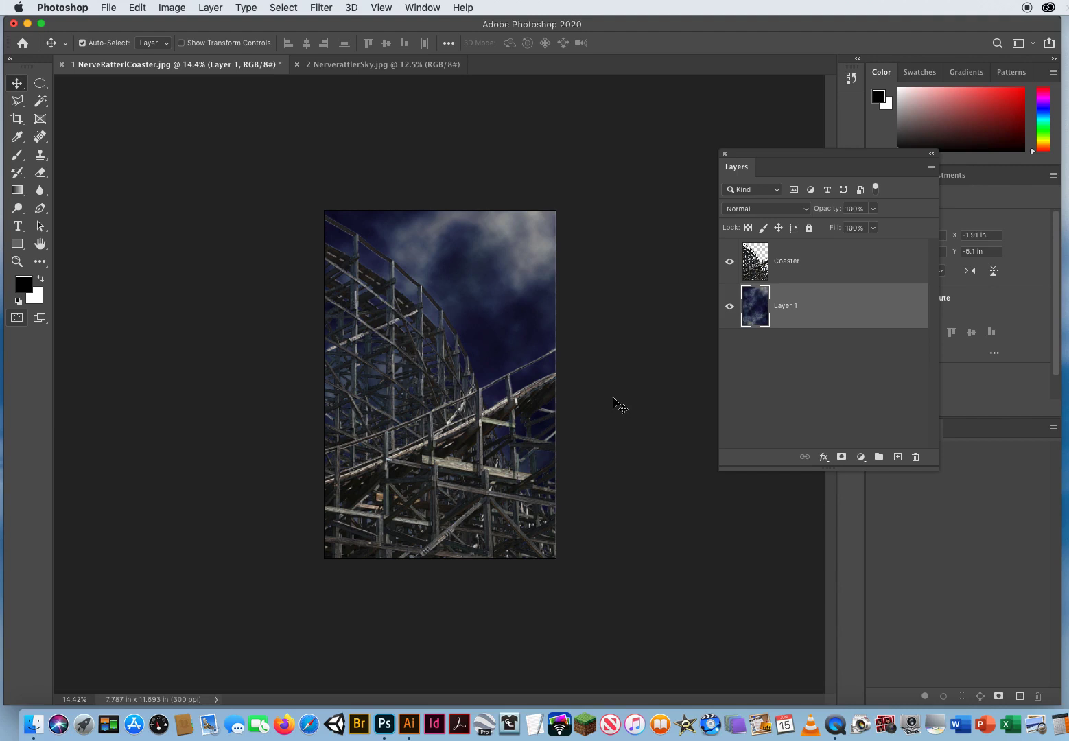
mouse_move(610, 395)
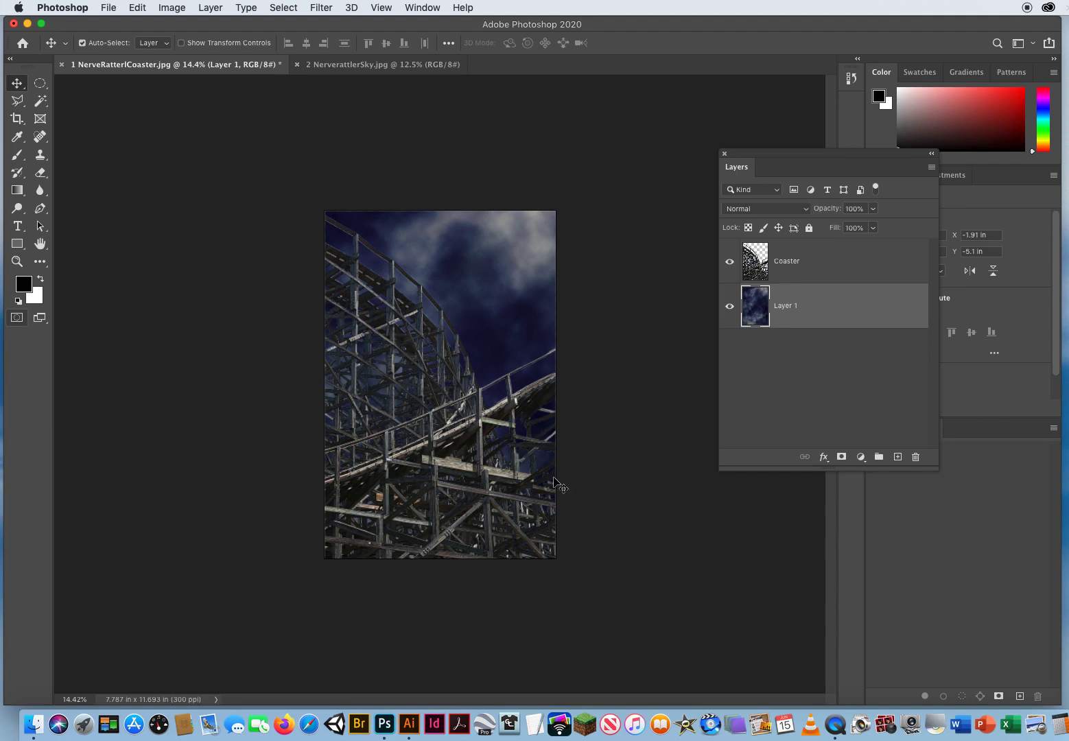
mouse_move(557, 483)
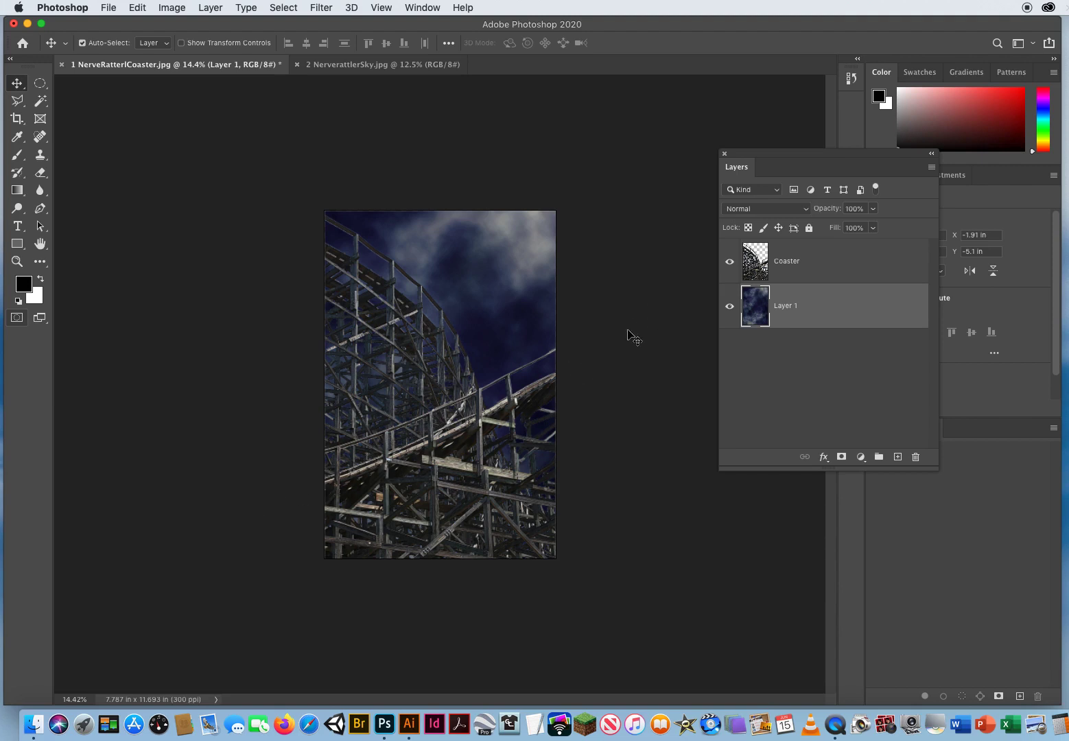
mouse_move(555, 282)
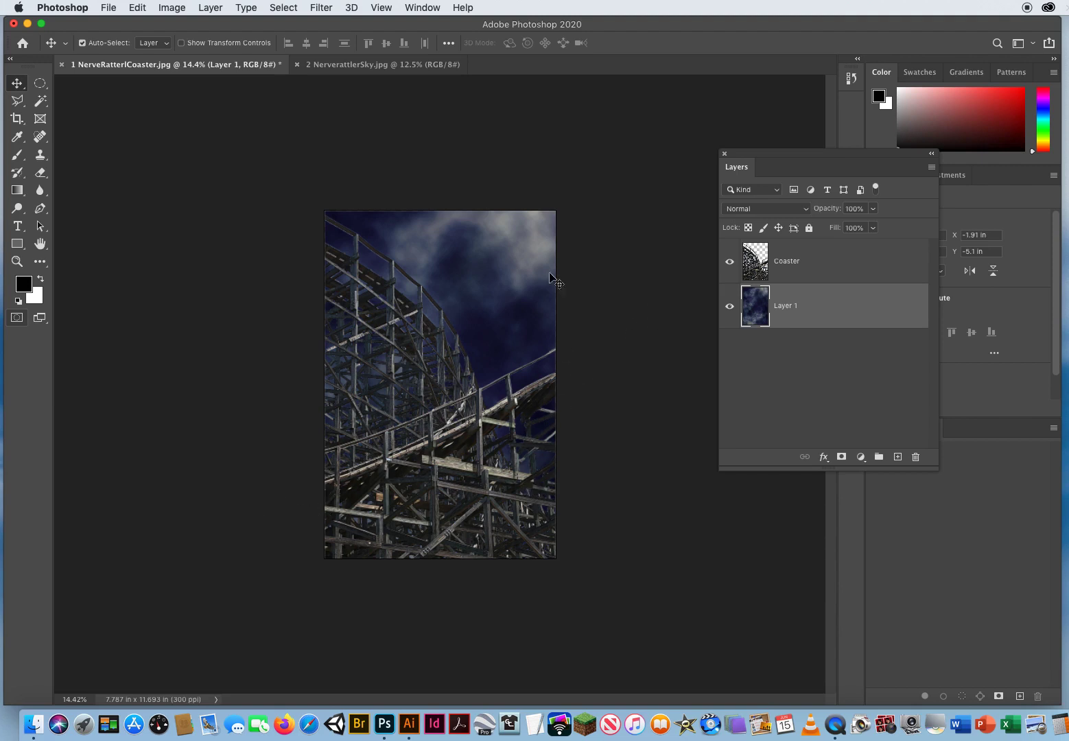
mouse_move(487, 310)
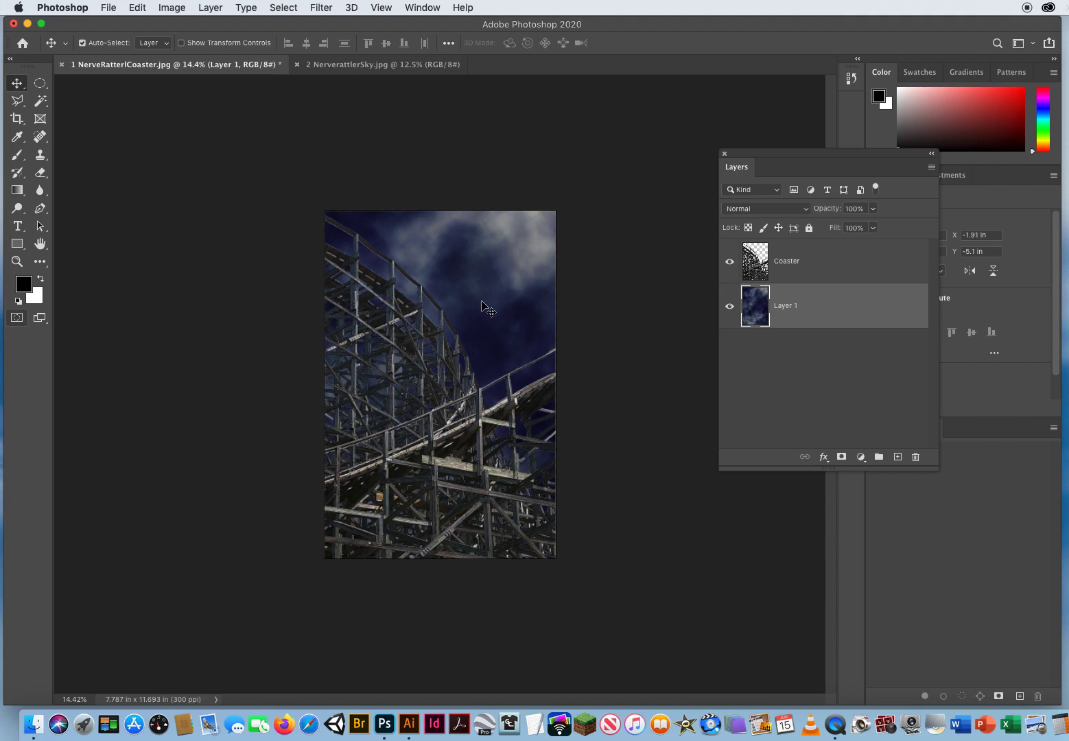
mouse_move(826, 266)
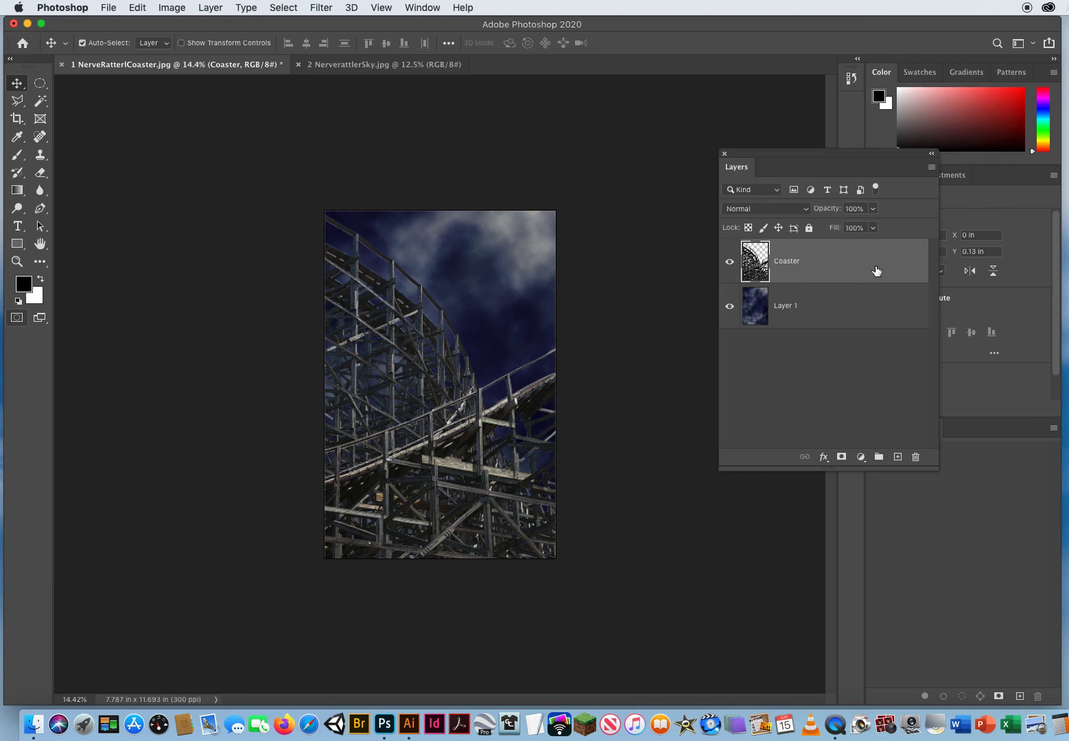
mouse_move(763, 301)
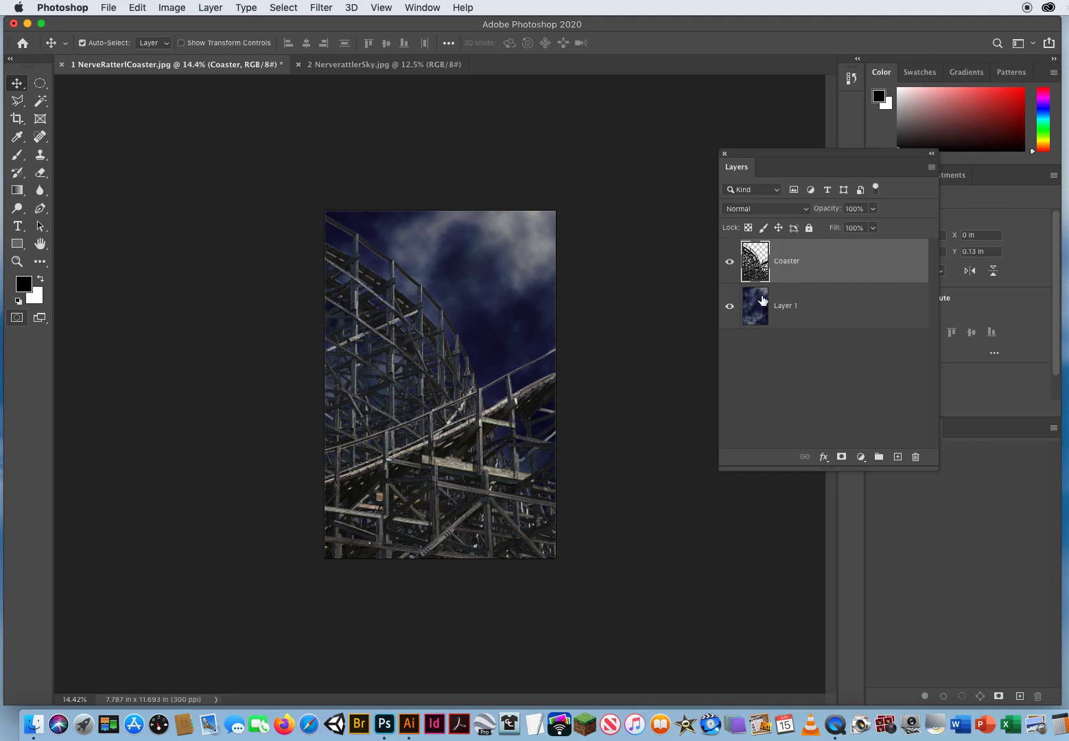
mouse_move(820, 290)
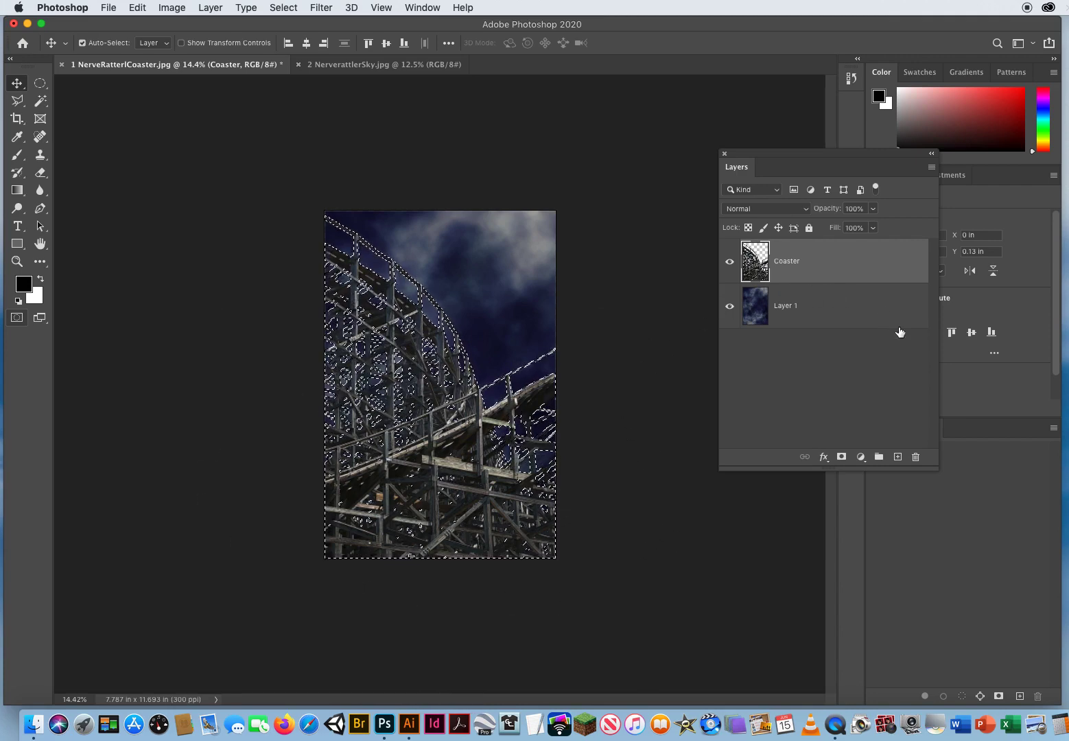
Add an empty layer above Coaster and rename it Coaster Fill Color.
left_click(896, 456)
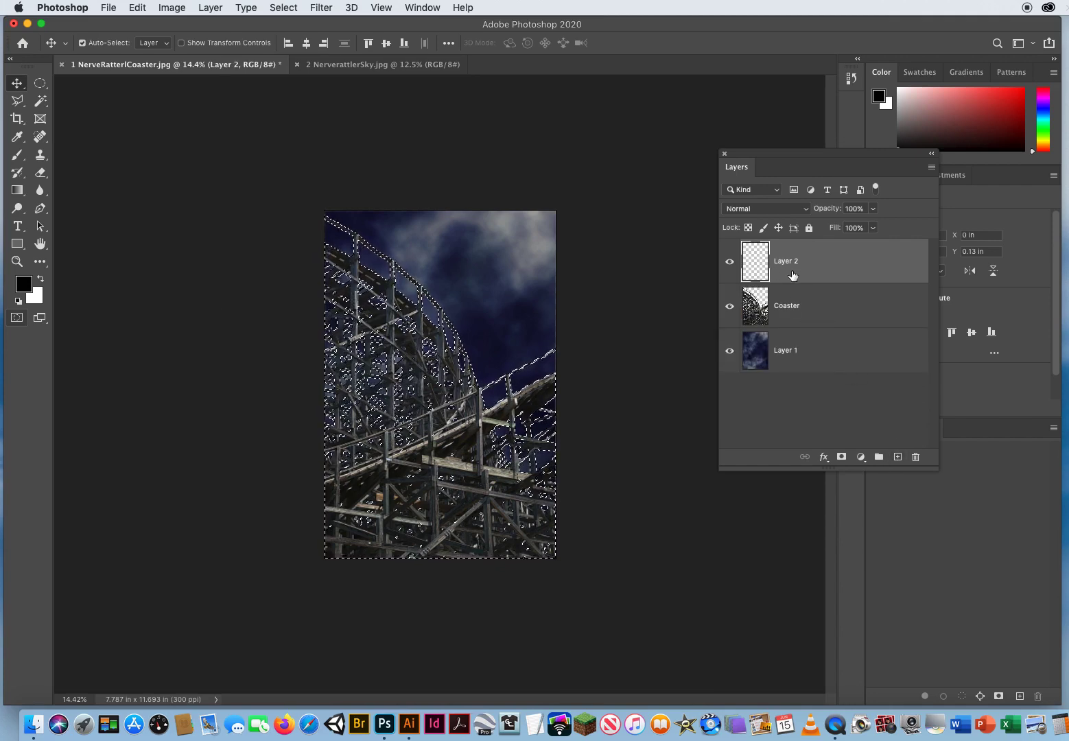
double_click(785, 261)
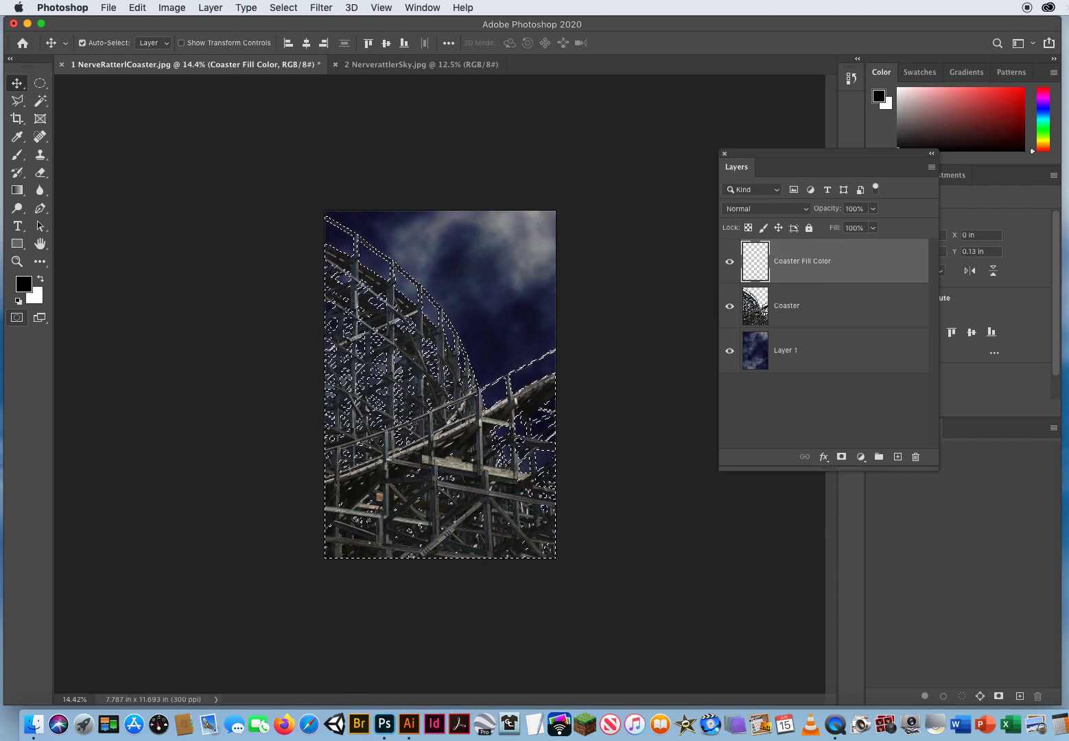
mouse_move(802, 261)
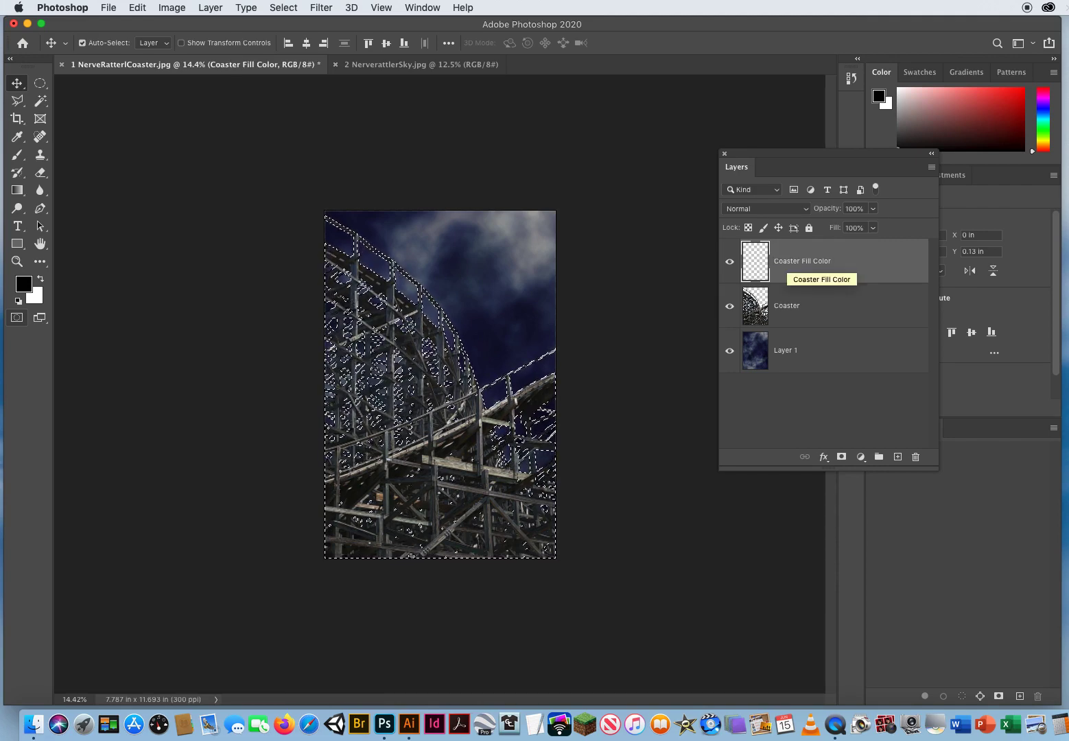
mouse_move(542, 293)
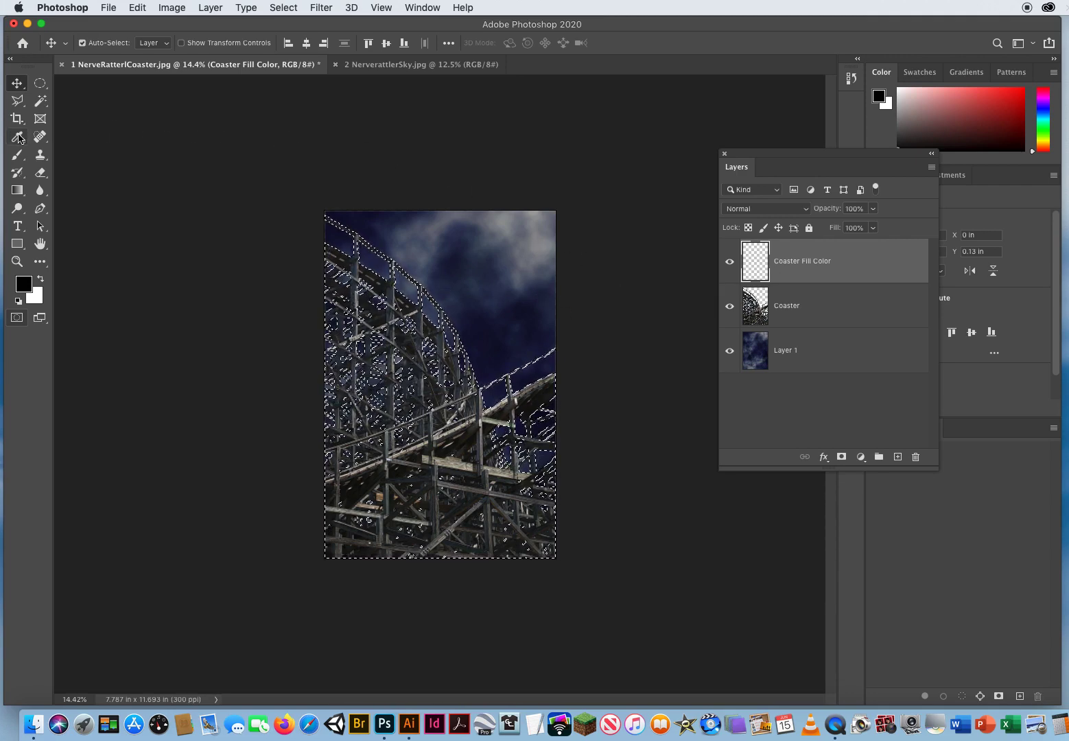
mouse_move(17, 137)
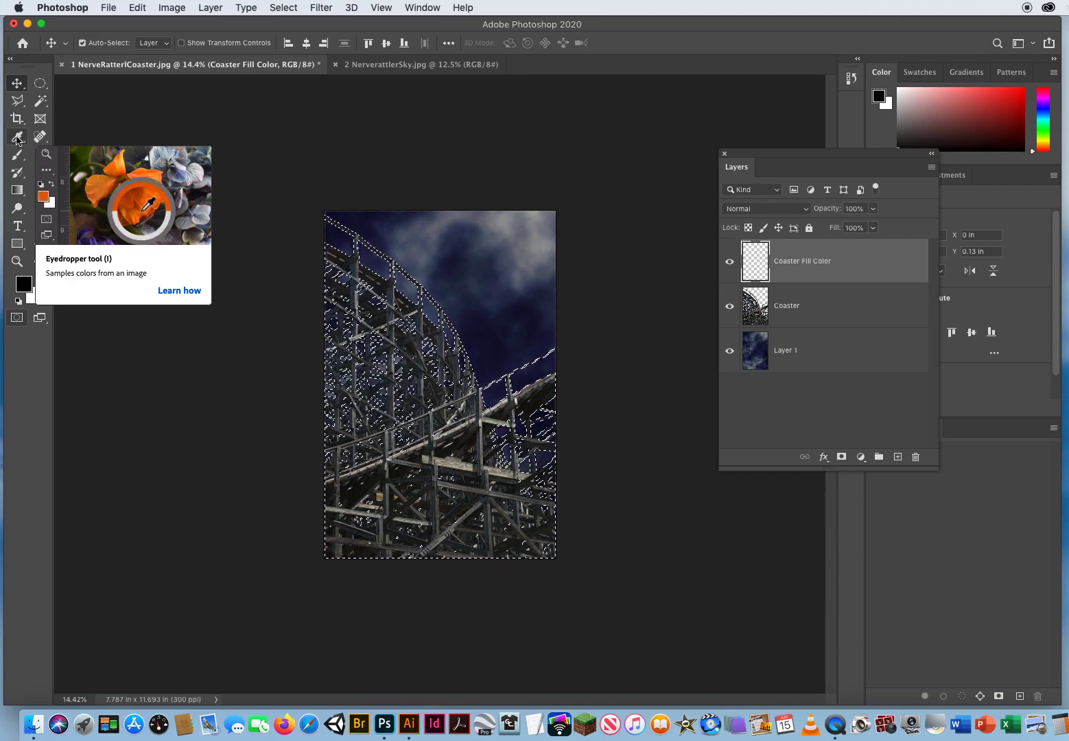
Fill the coaster shape with dark navy sampled from the sky, then toggle the layer to compare.
left_click(16, 136)
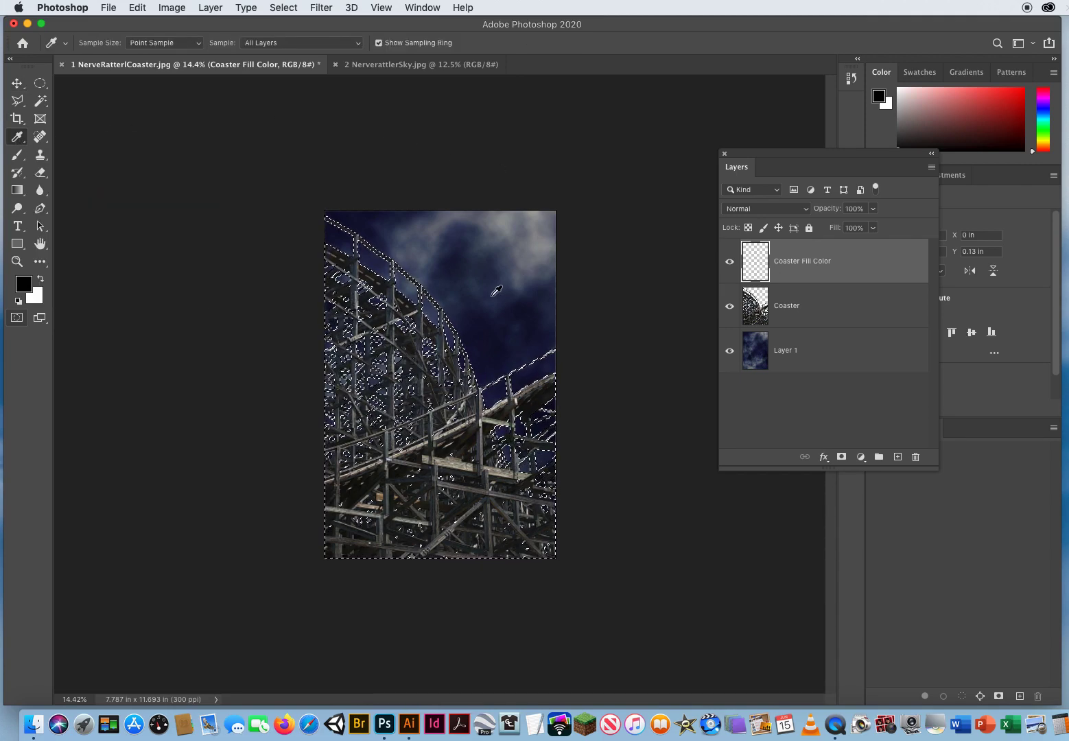
left_click(495, 302)
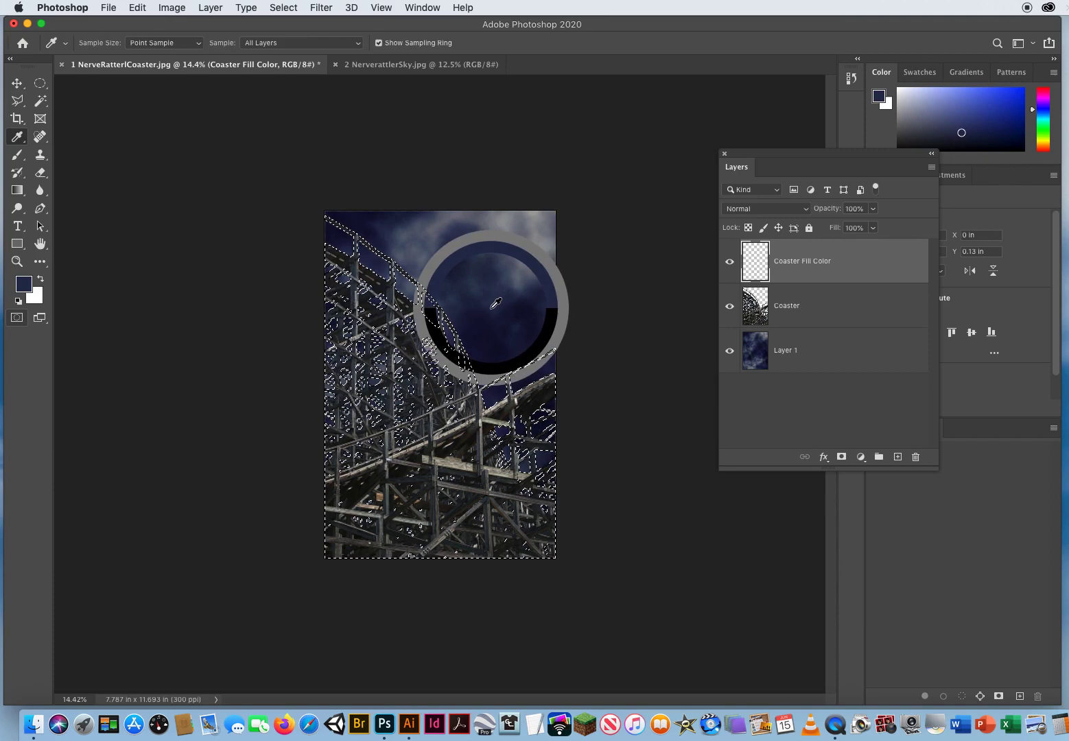
mouse_move(681, 386)
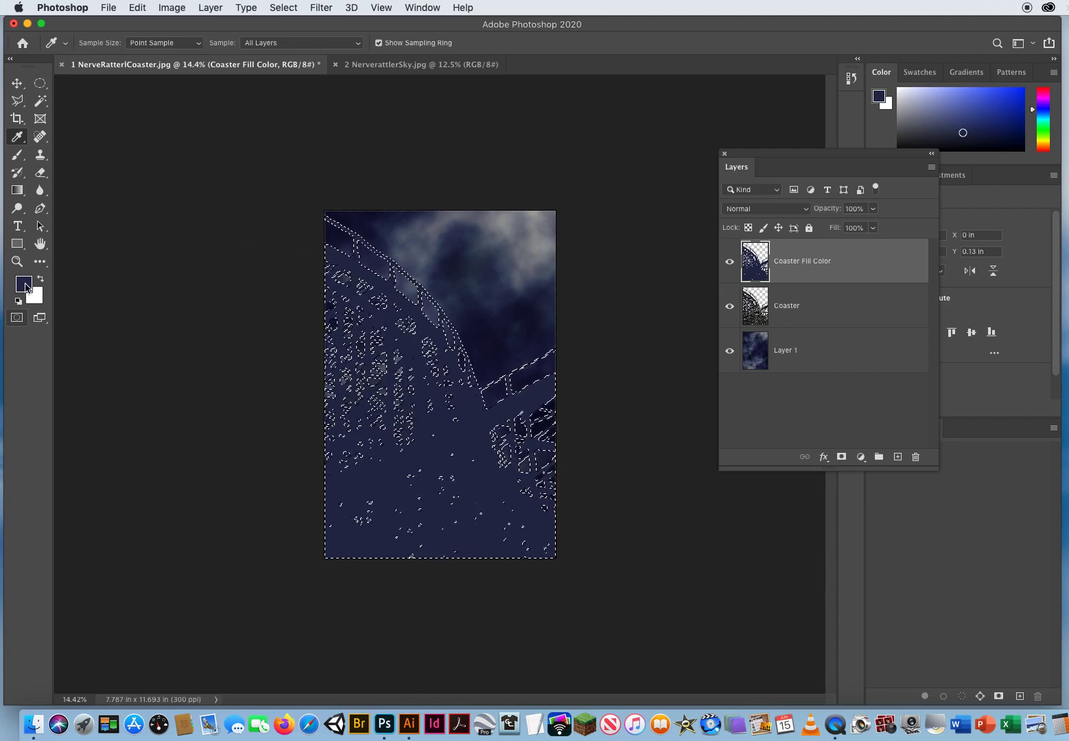
left_click(201, 398)
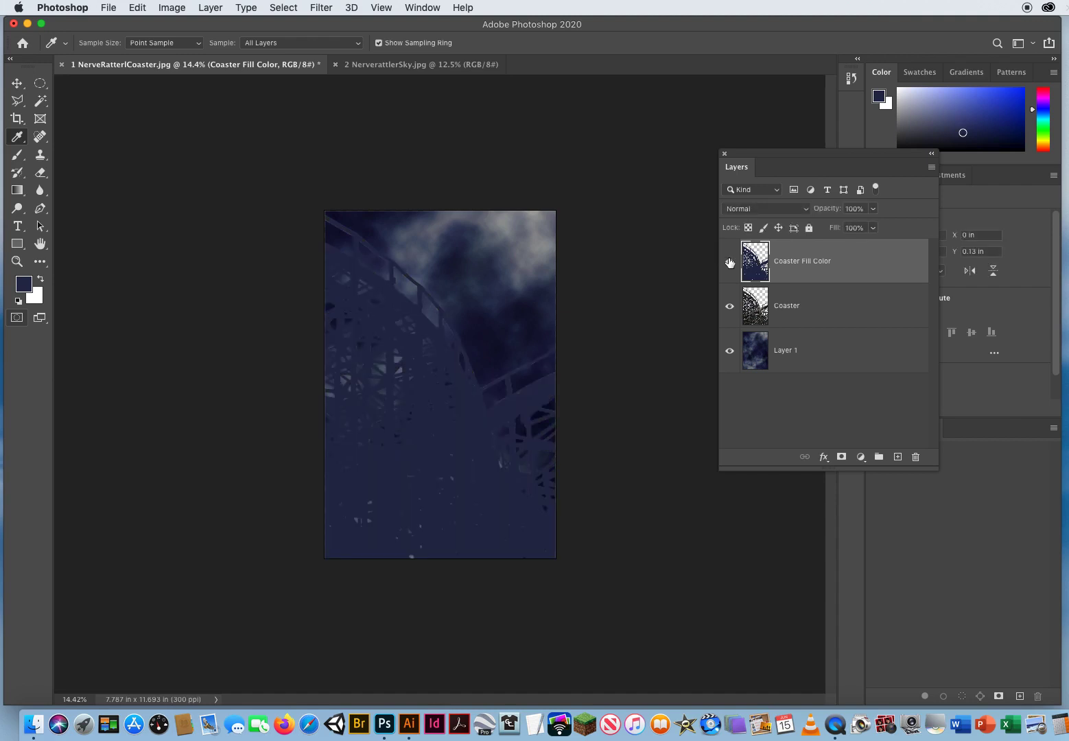
mouse_move(730, 263)
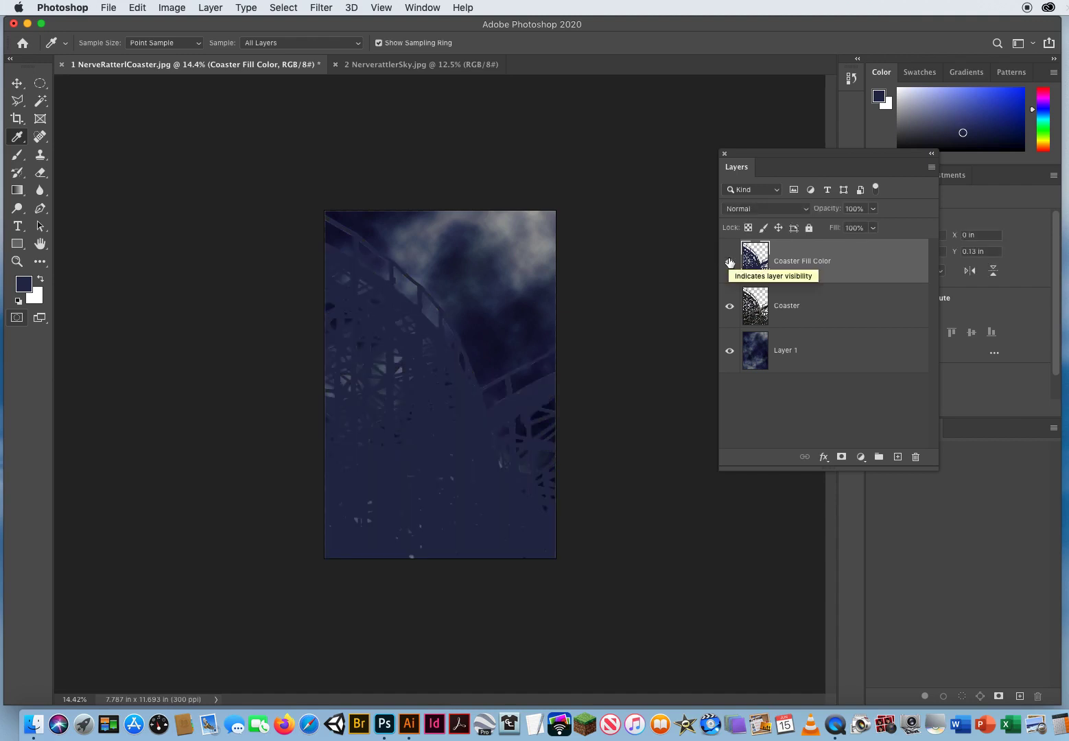
left_click(730, 261)
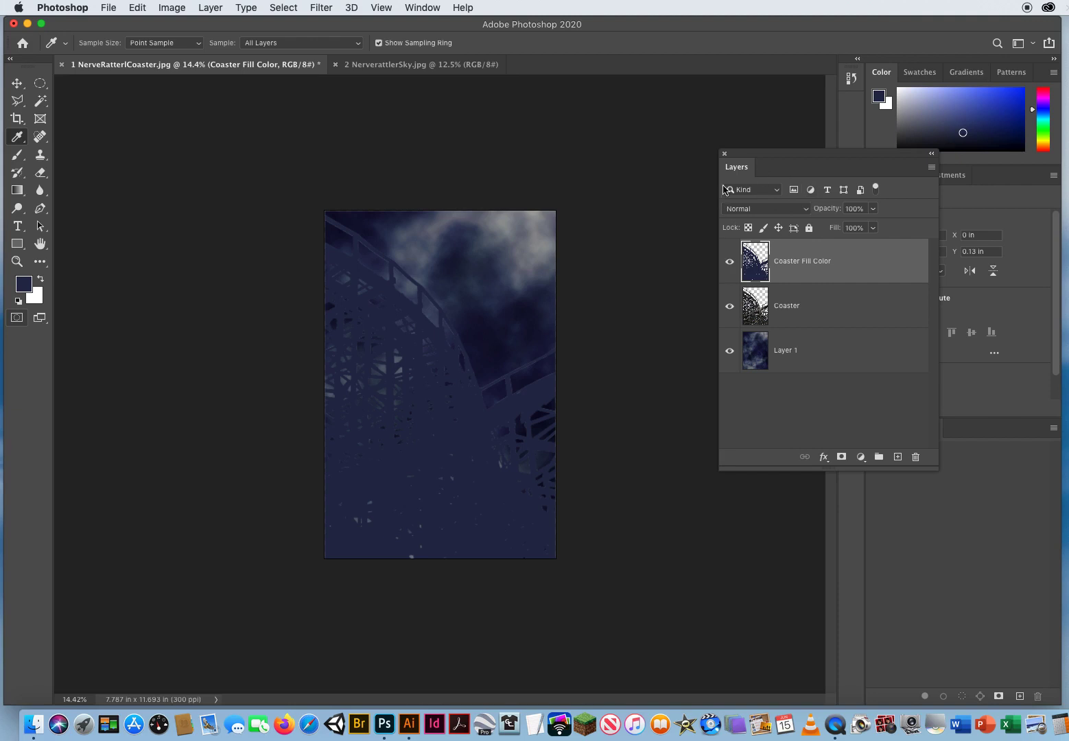
mouse_move(758, 213)
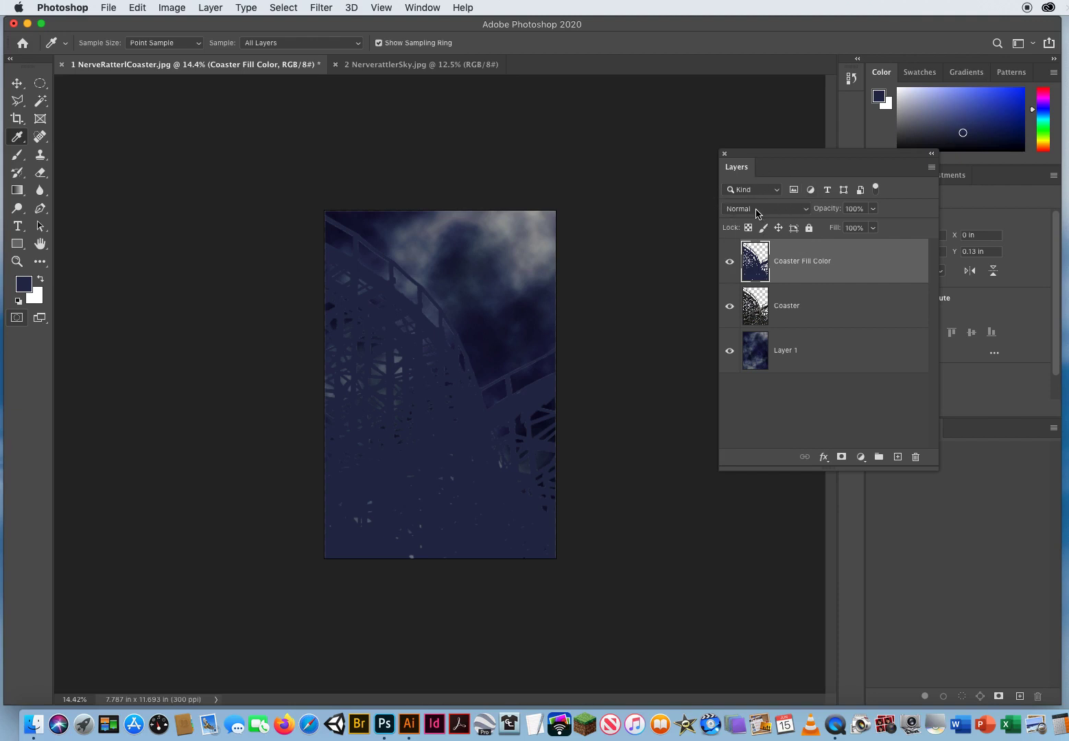
Set Coaster Fill Color to Multiply blend mode at 90% opacity.
left_click(763, 208)
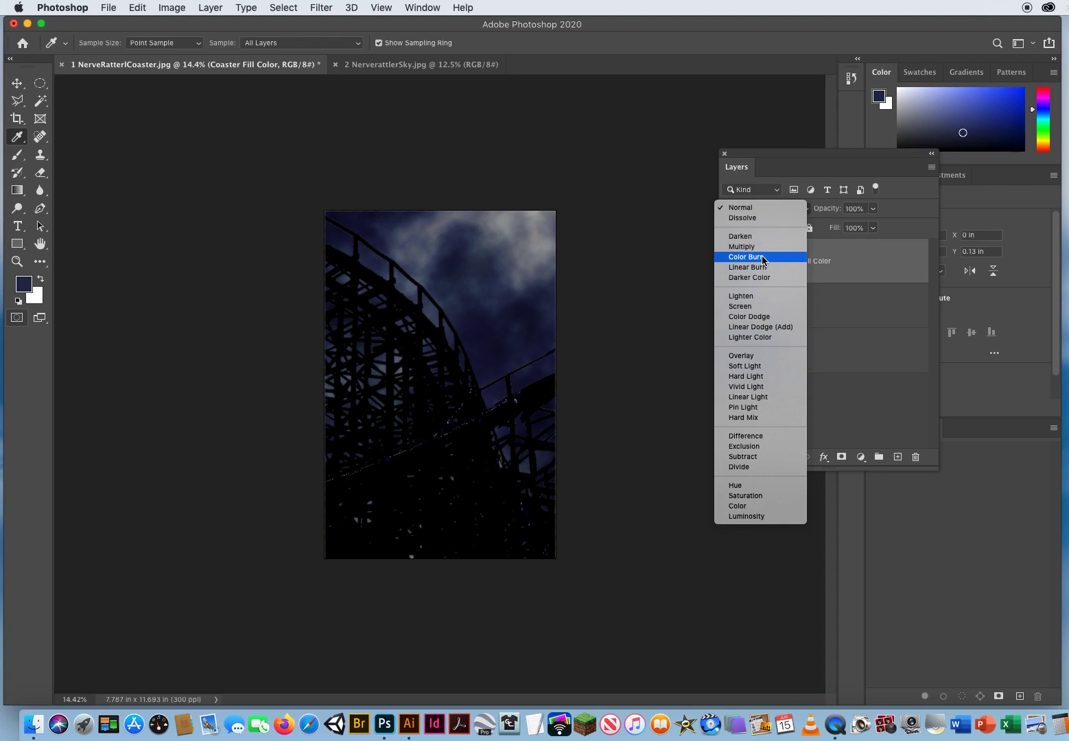
mouse_move(748, 266)
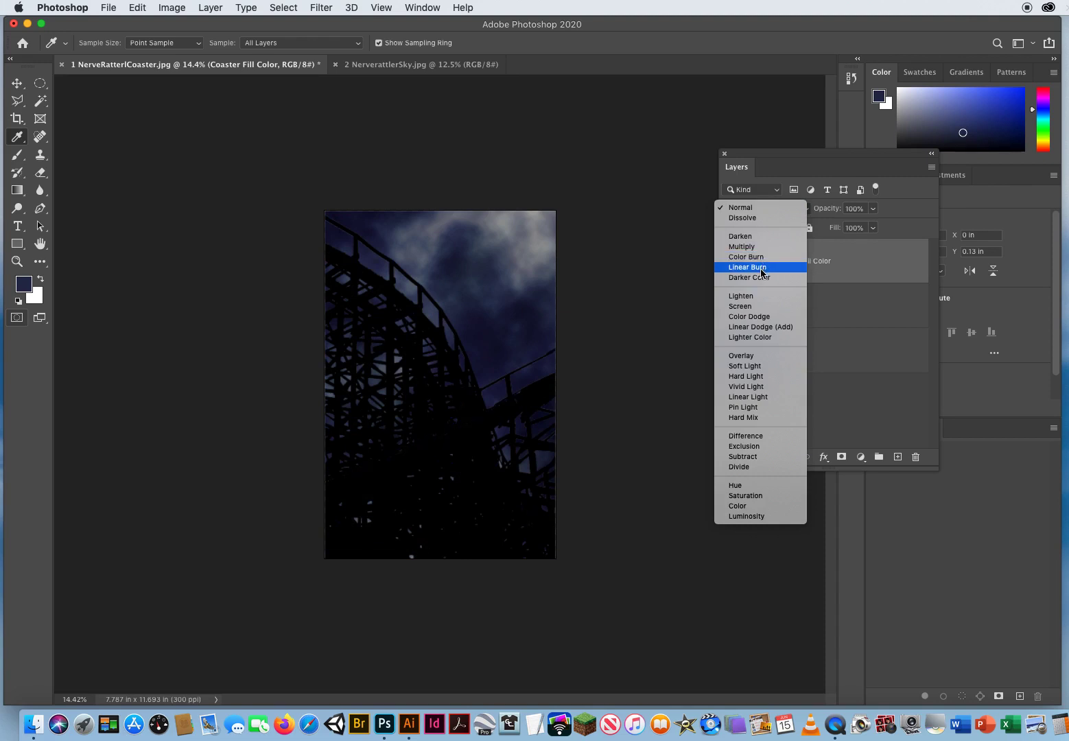
mouse_move(741, 295)
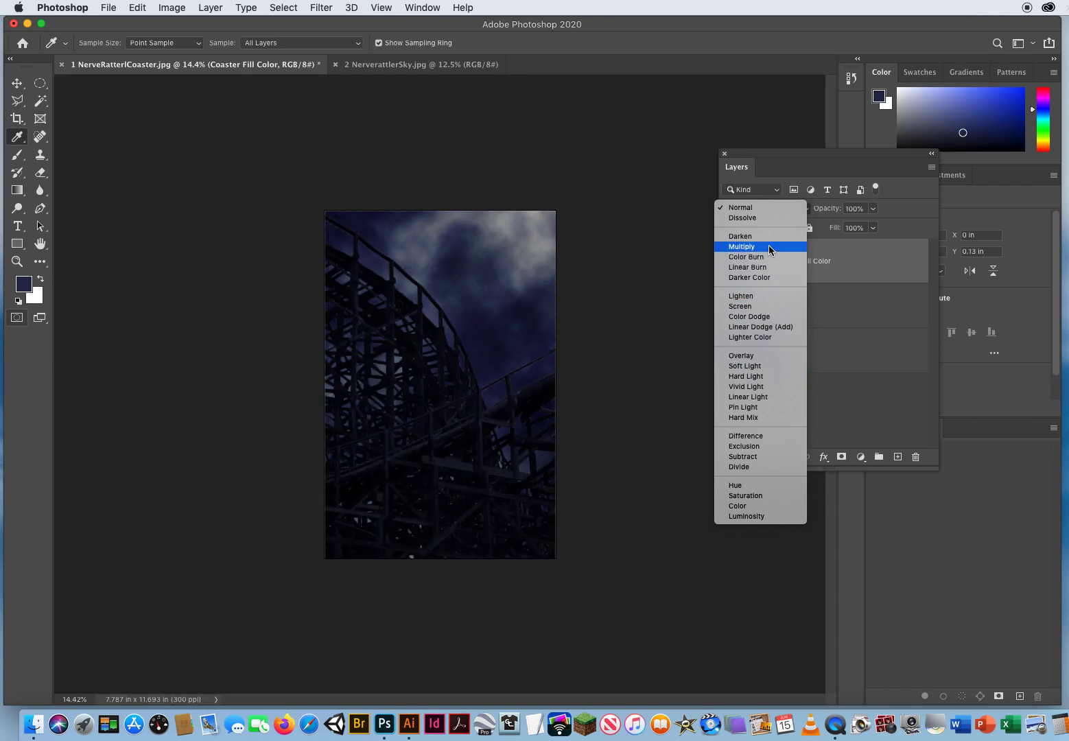
left_click(742, 247)
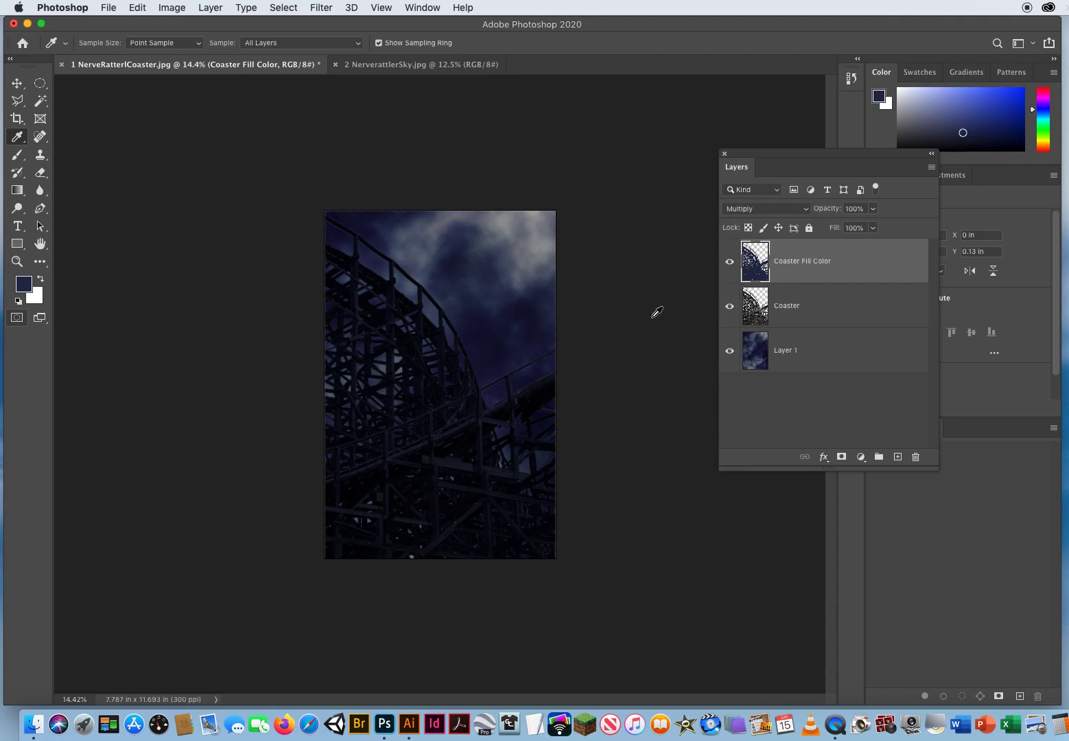
mouse_move(752, 216)
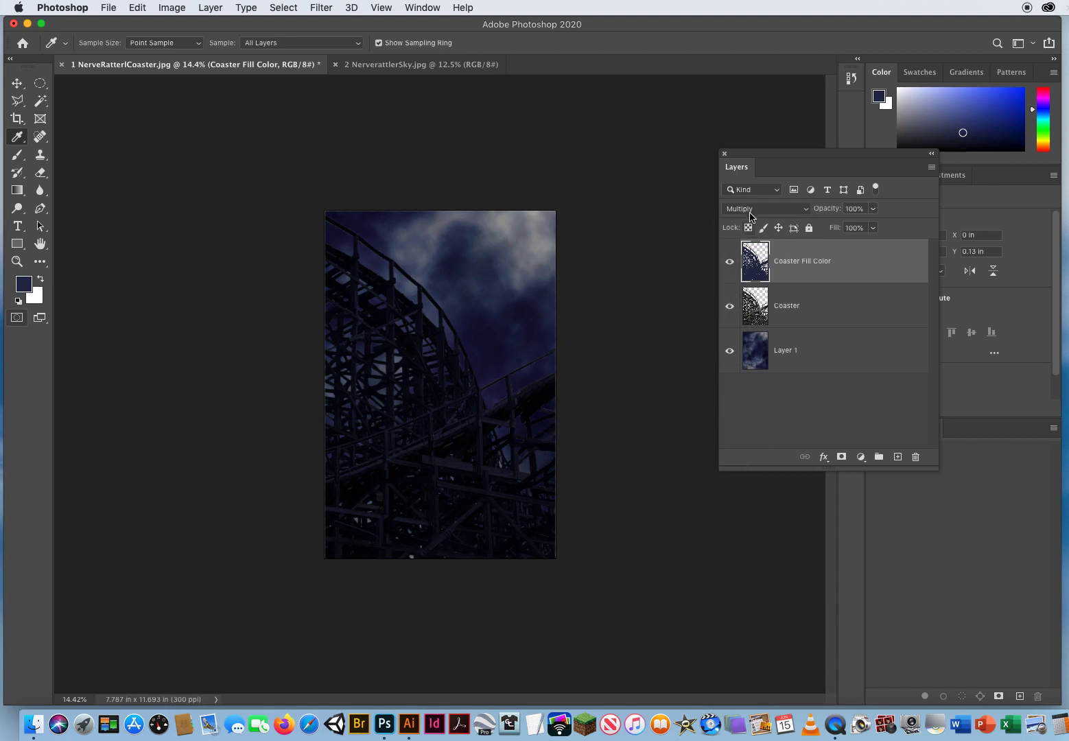
left_click(764, 209)
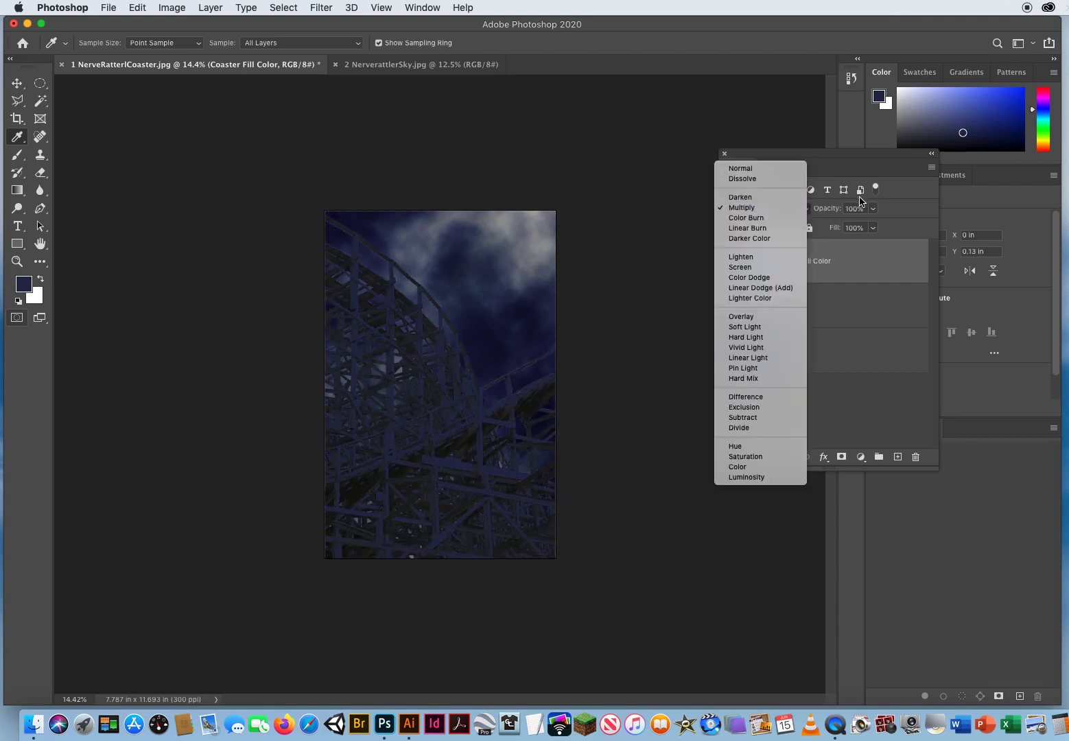
left_click(741, 207)
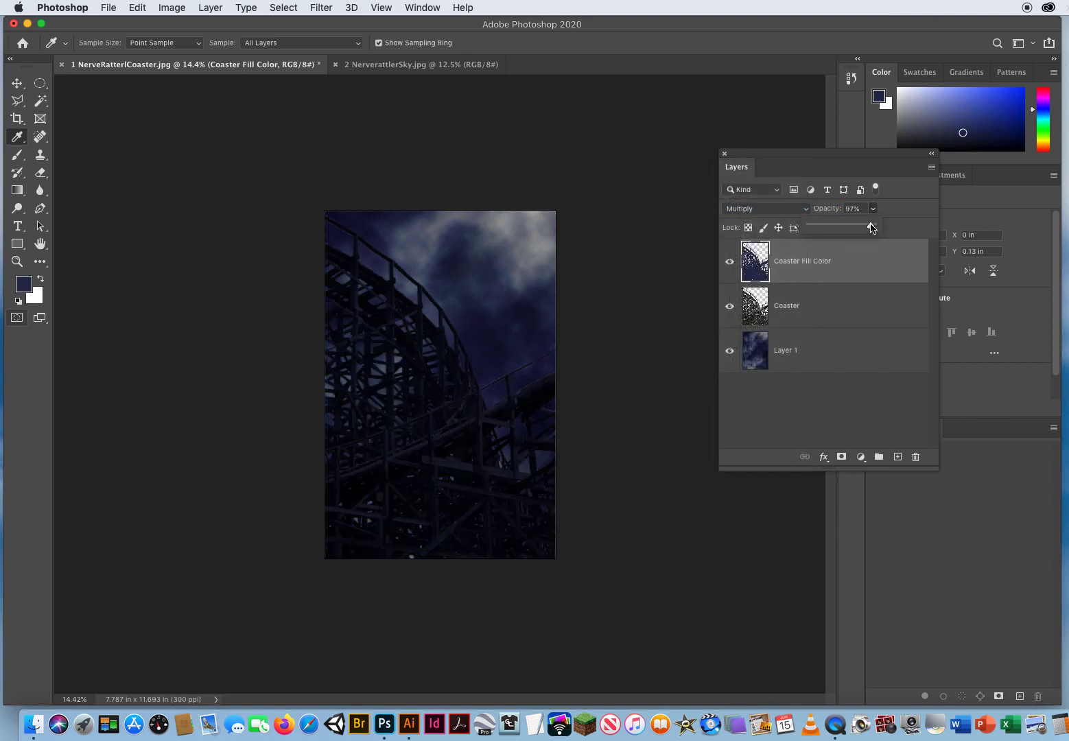
left_click_drag(871, 227, 863, 227)
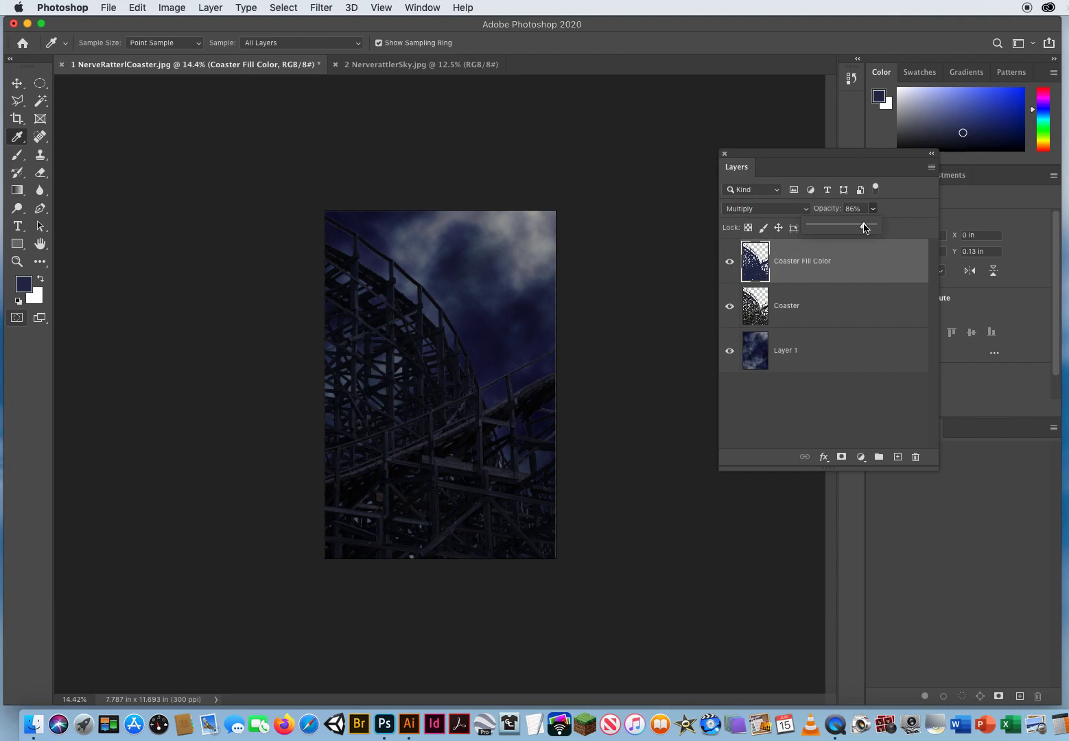
left_click_drag(865, 227, 869, 227)
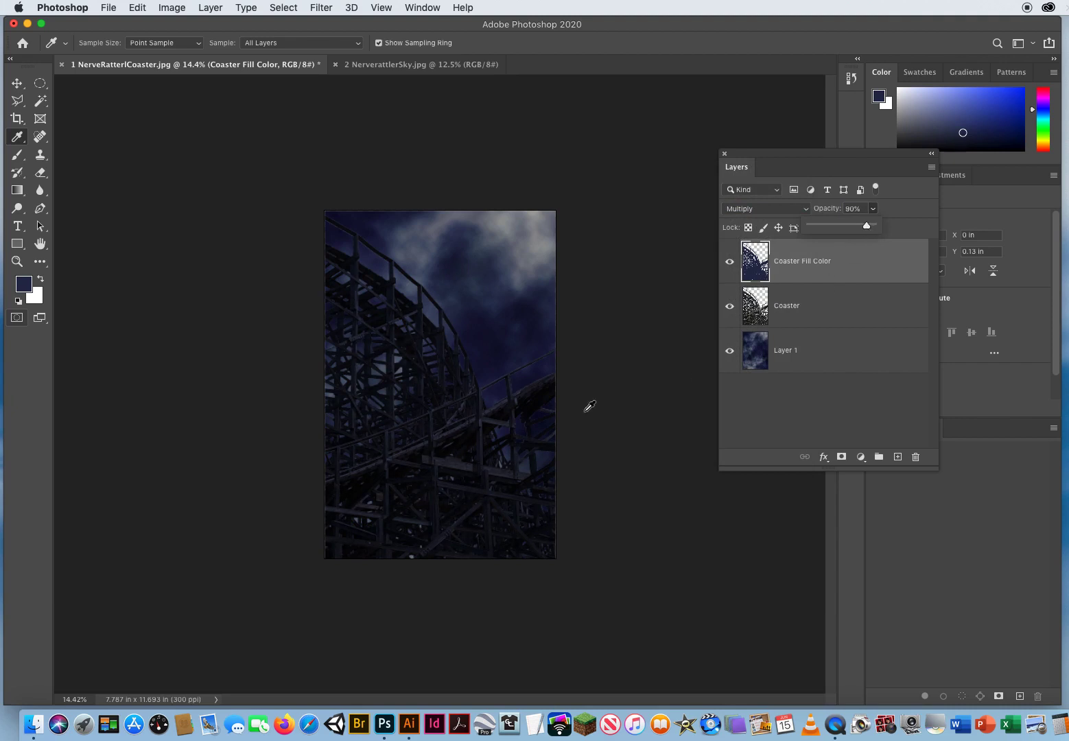
mouse_move(518, 236)
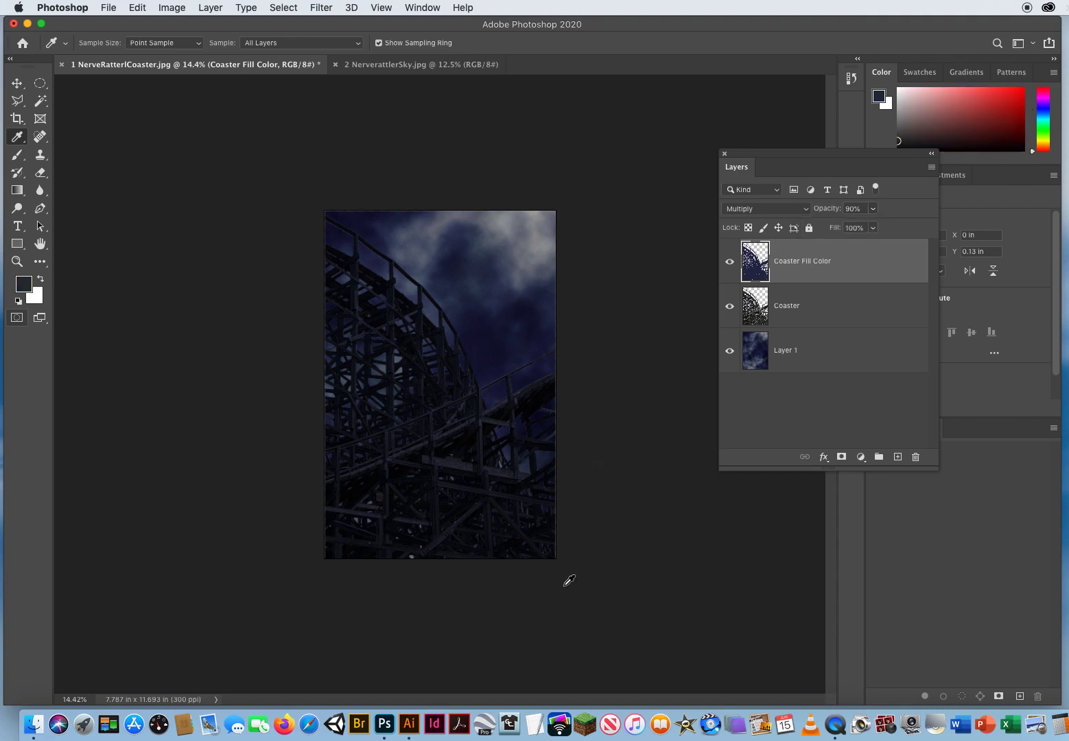
mouse_move(566, 581)
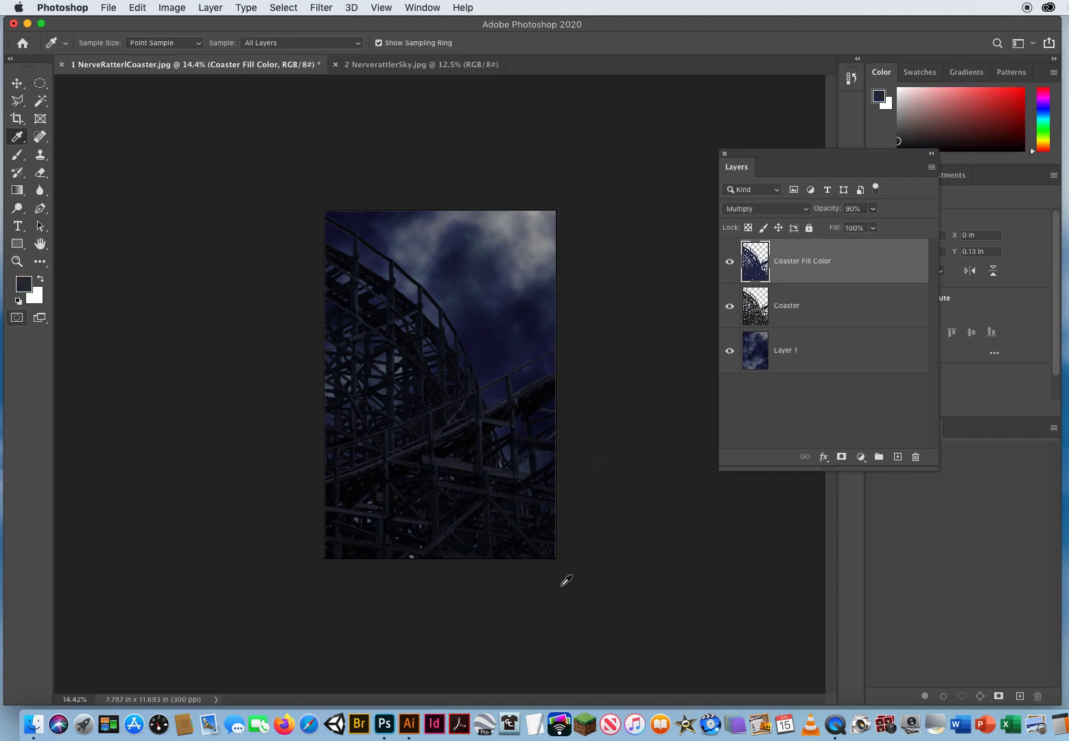
left_click(17, 83)
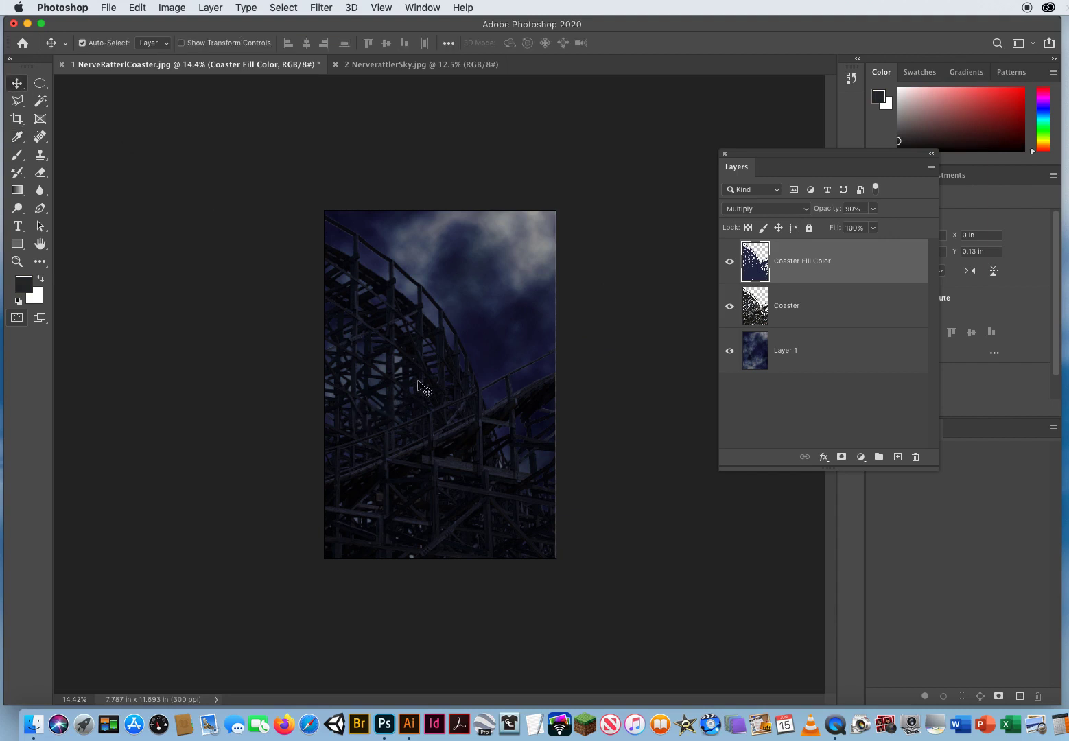
mouse_move(468, 462)
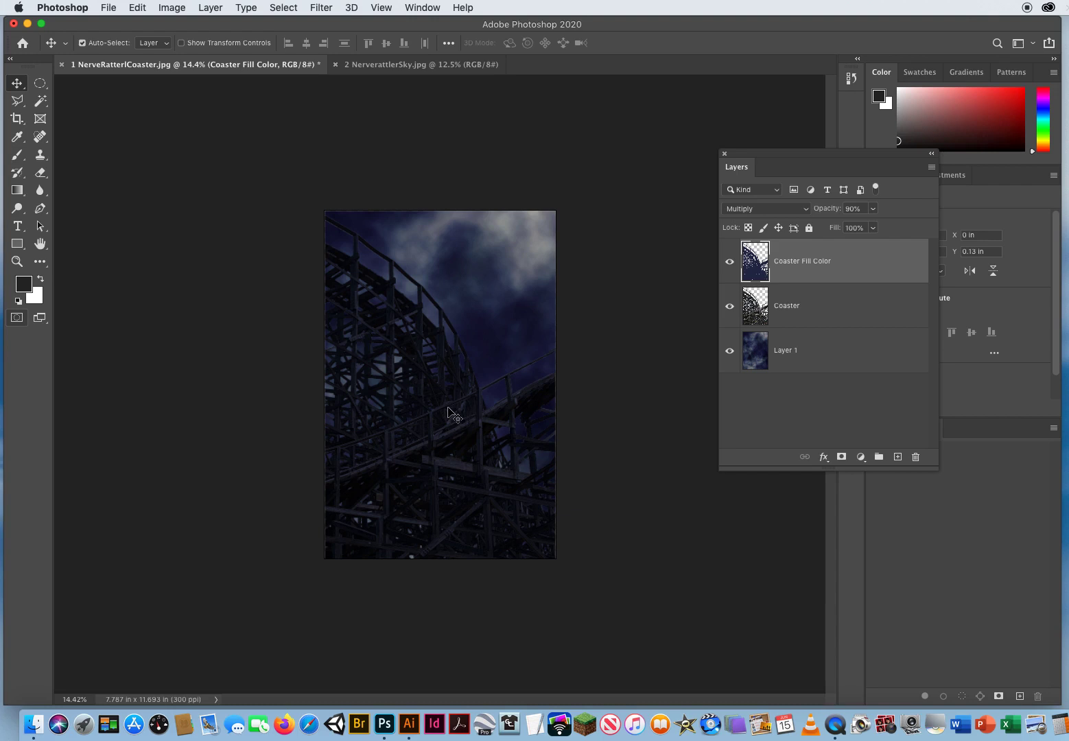
mouse_move(469, 404)
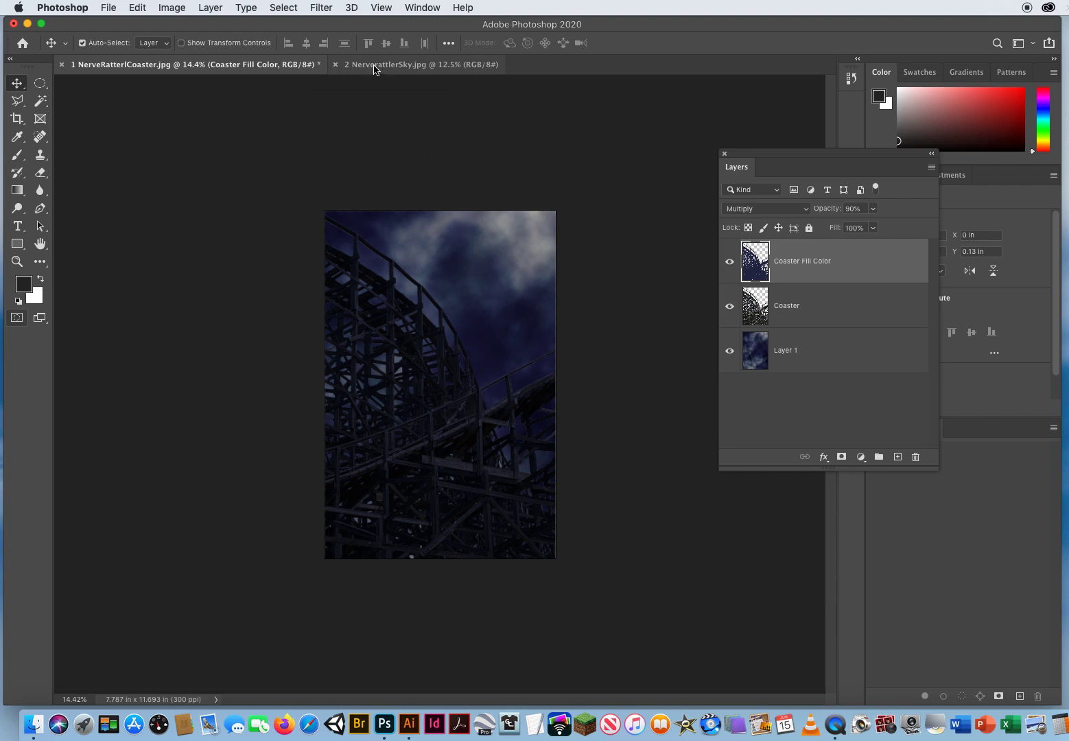
Close the sky document, open NerverattlerLogo, and bring the logo into the coaster poster.
left_click(417, 63)
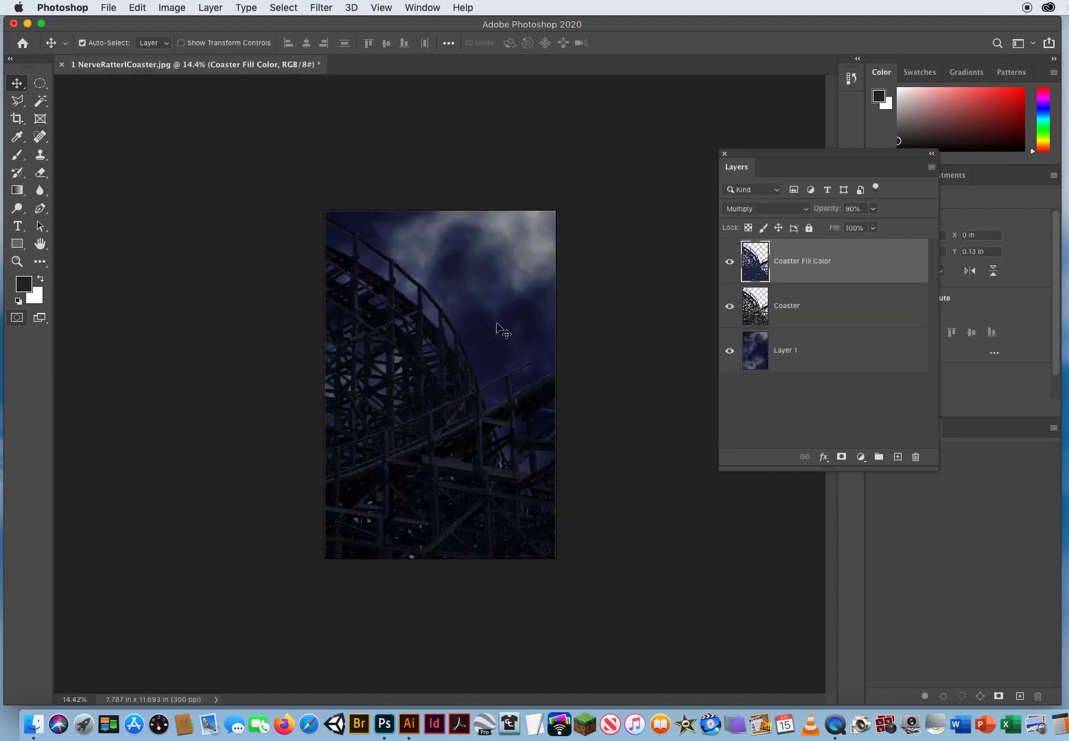
mouse_move(345, 335)
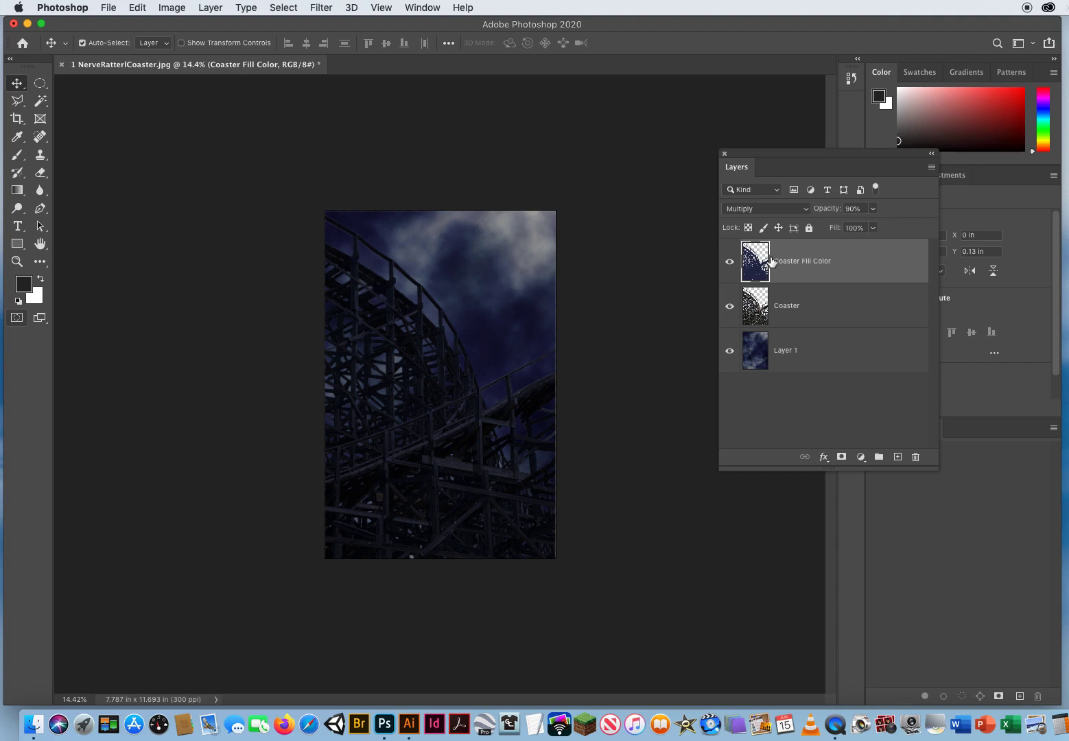
mouse_move(143, 10)
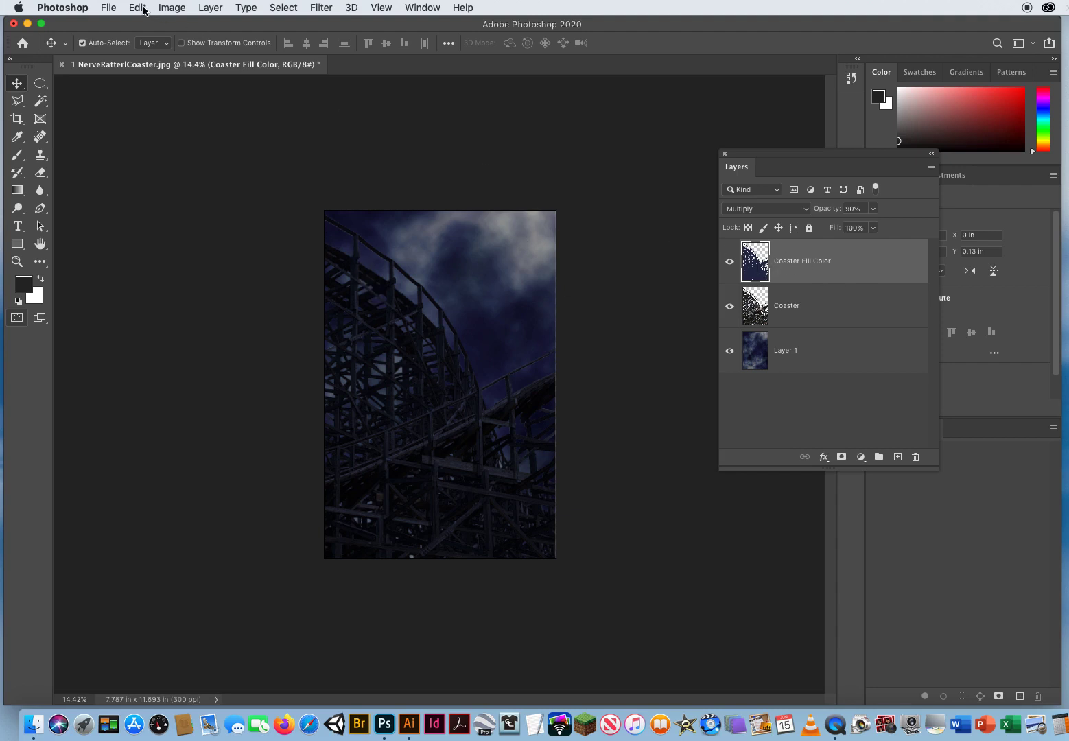
left_click(108, 8)
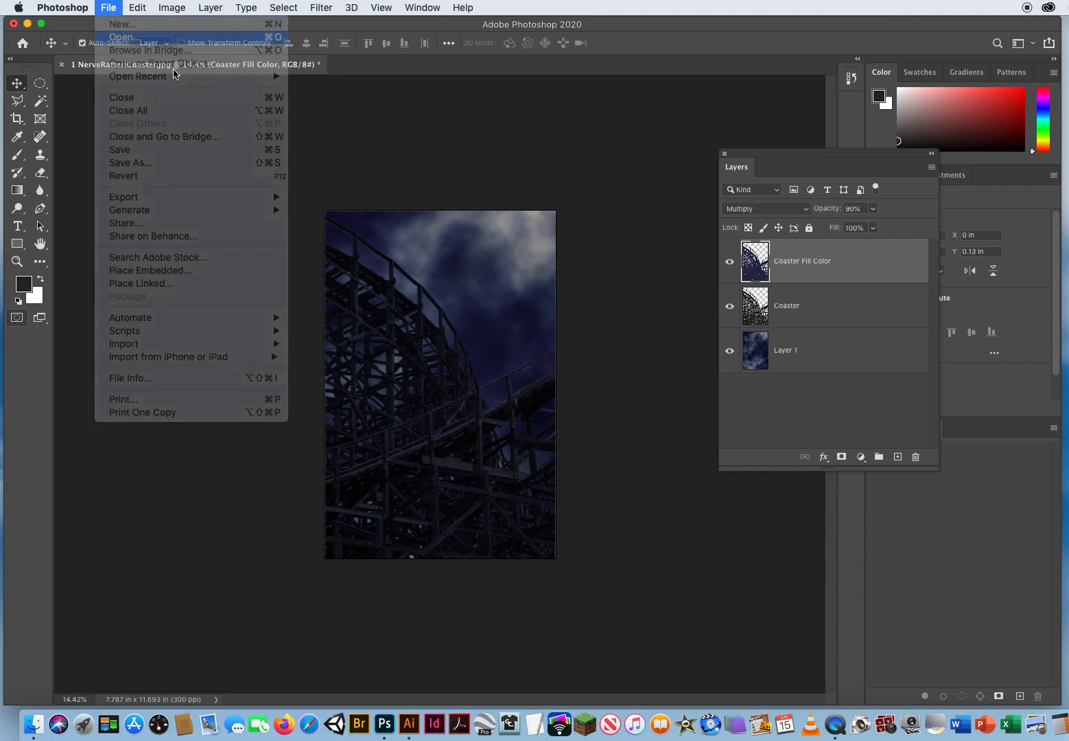
left_click(122, 36)
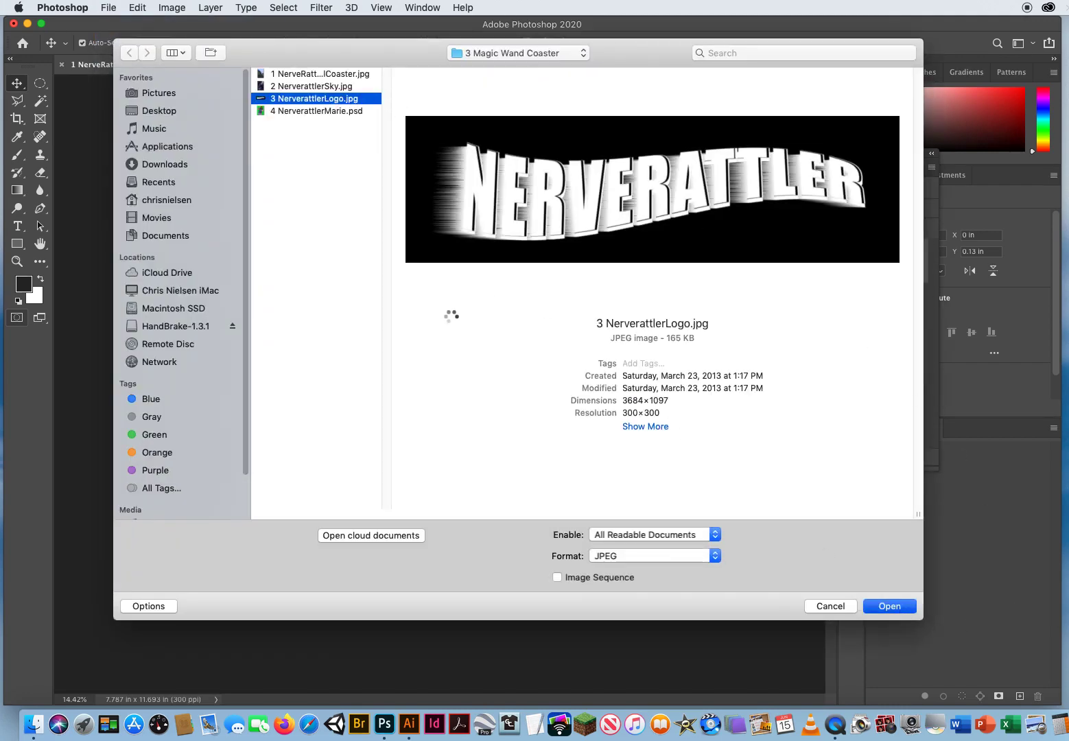
left_click(889, 606)
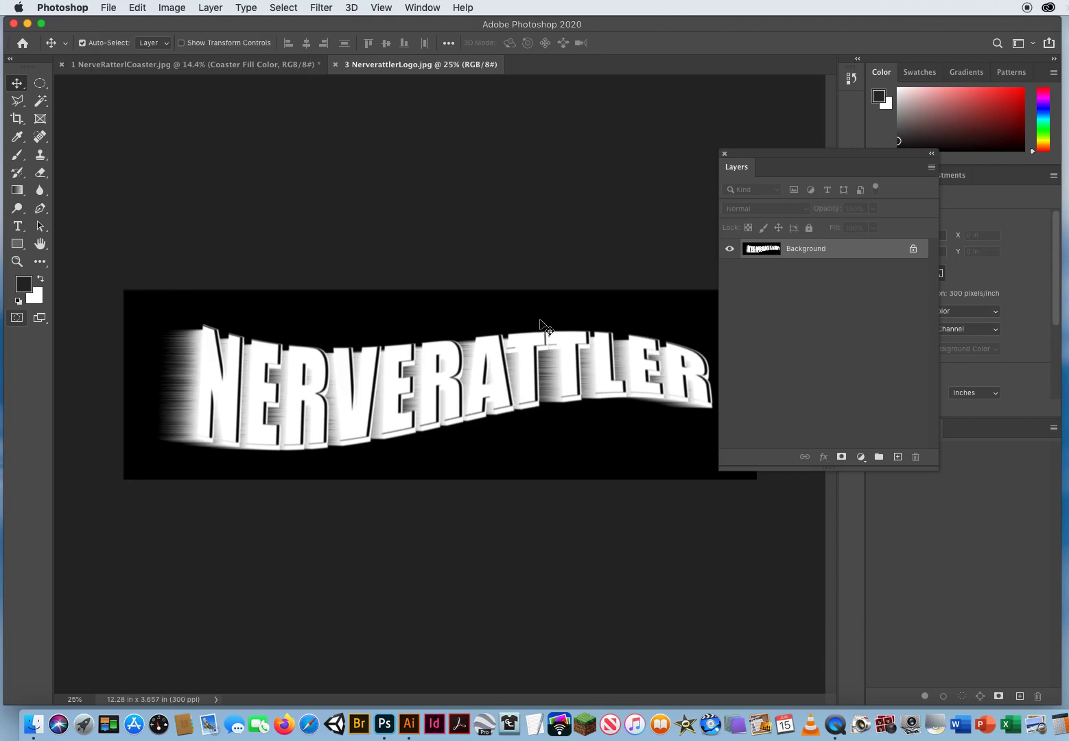
mouse_move(414, 470)
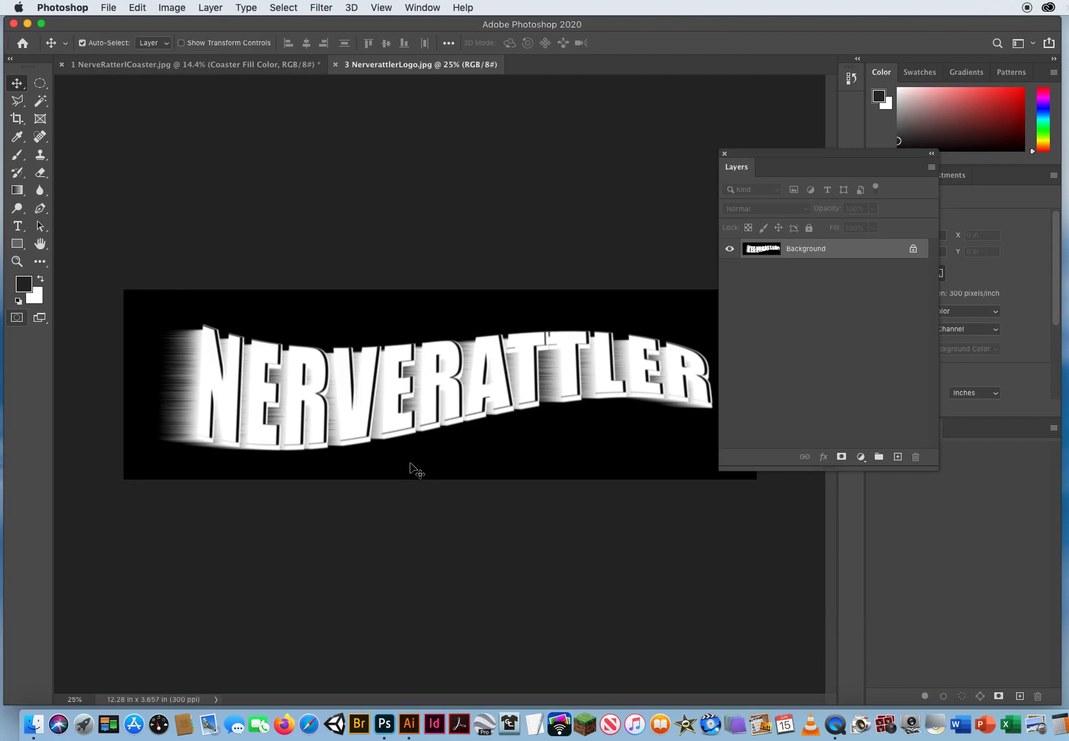
mouse_move(501, 424)
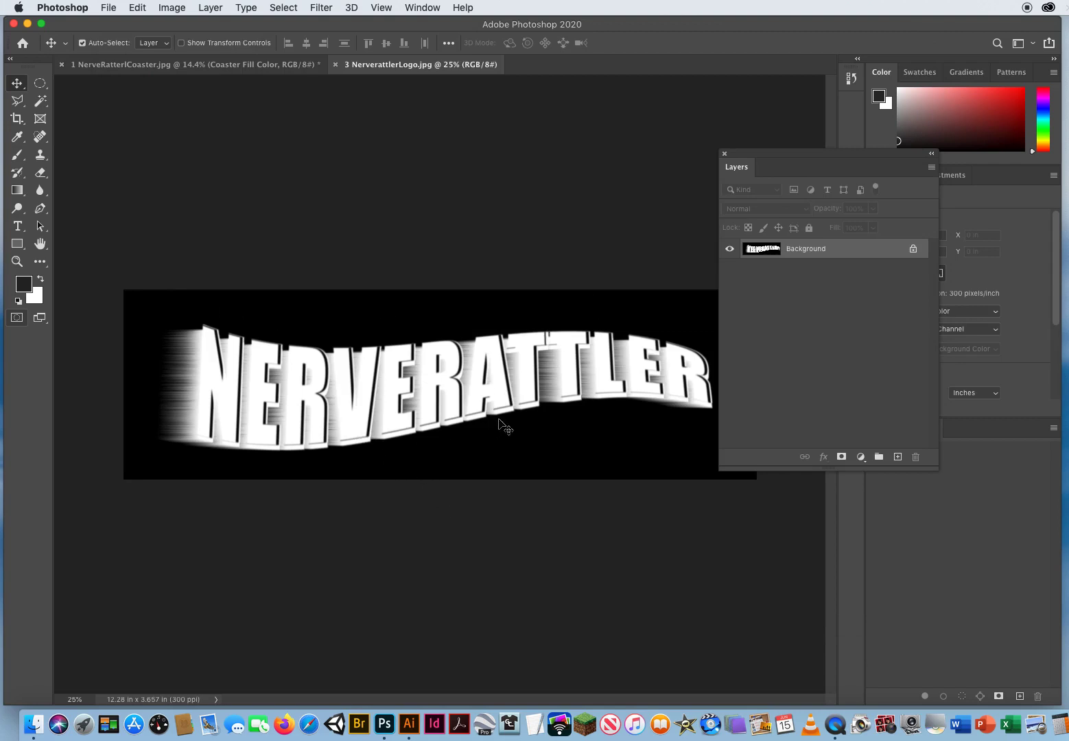
mouse_move(422, 392)
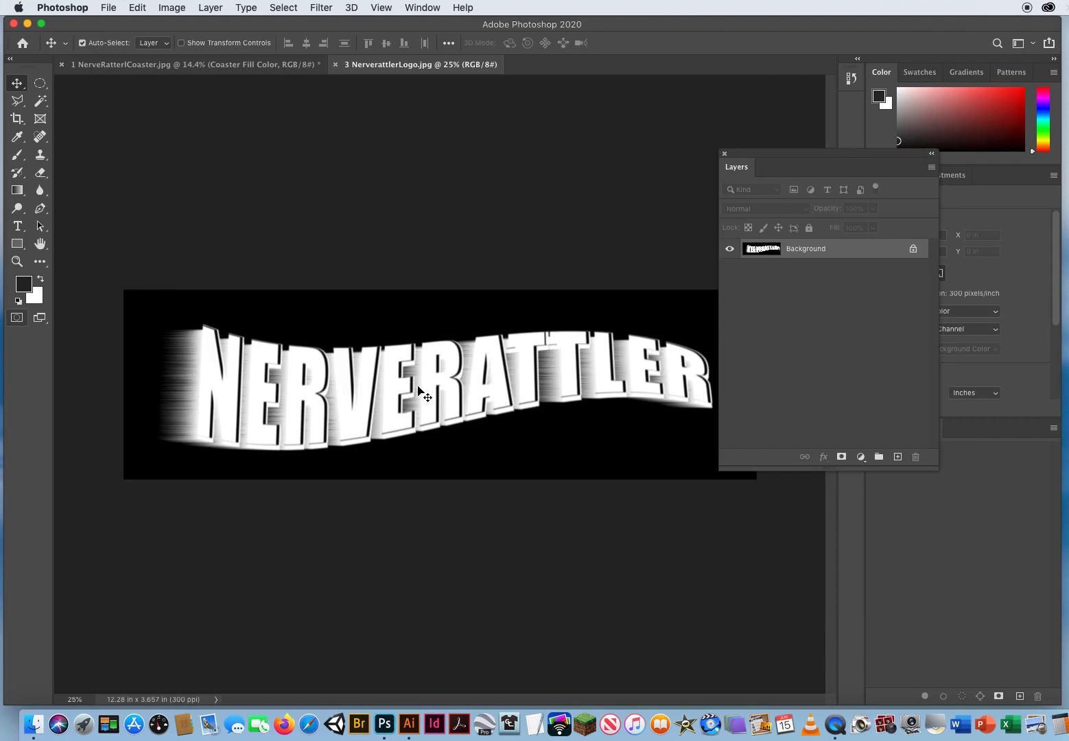
mouse_move(756, 151)
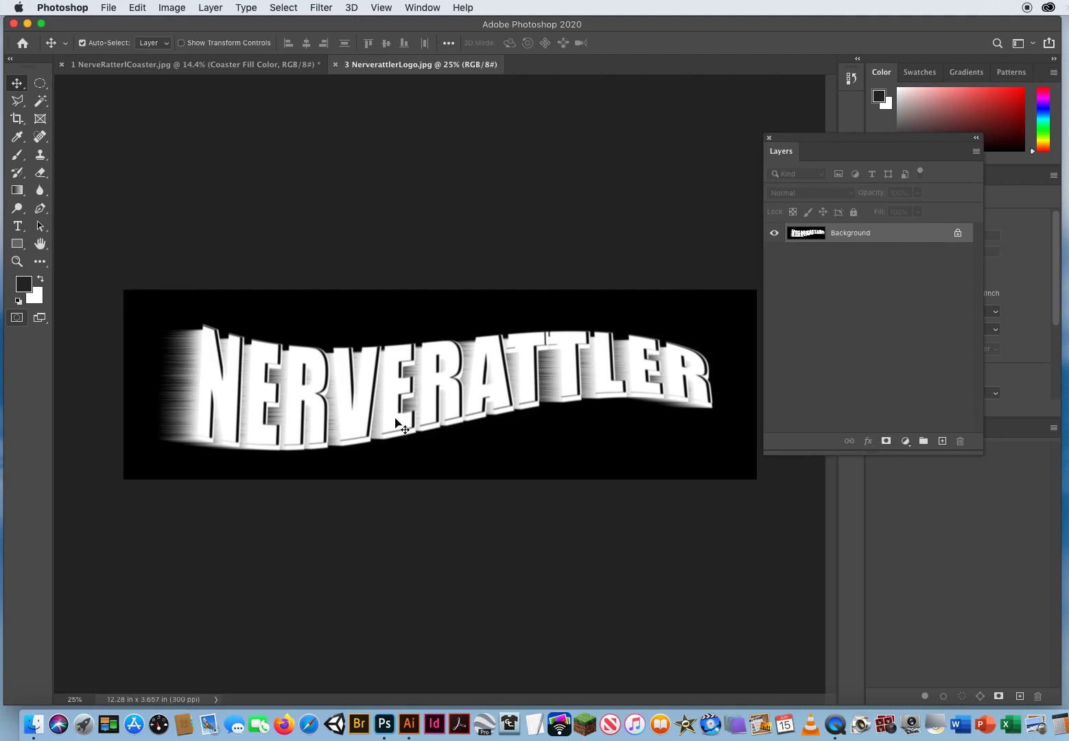
mouse_move(394, 412)
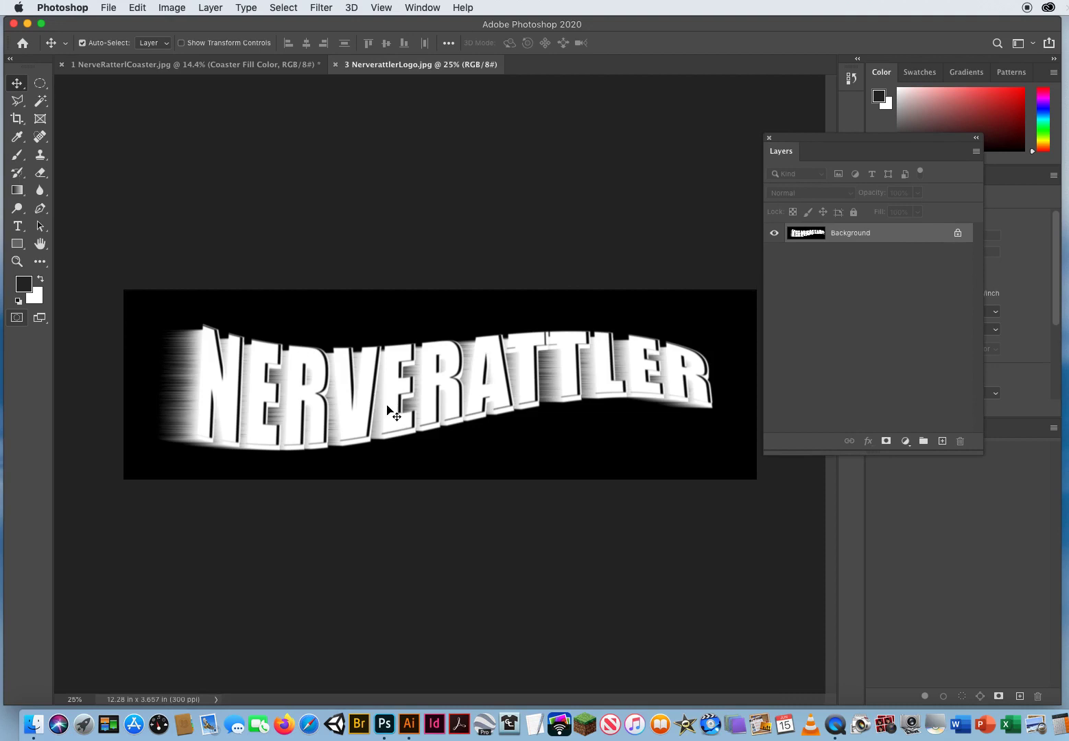
mouse_move(26, 94)
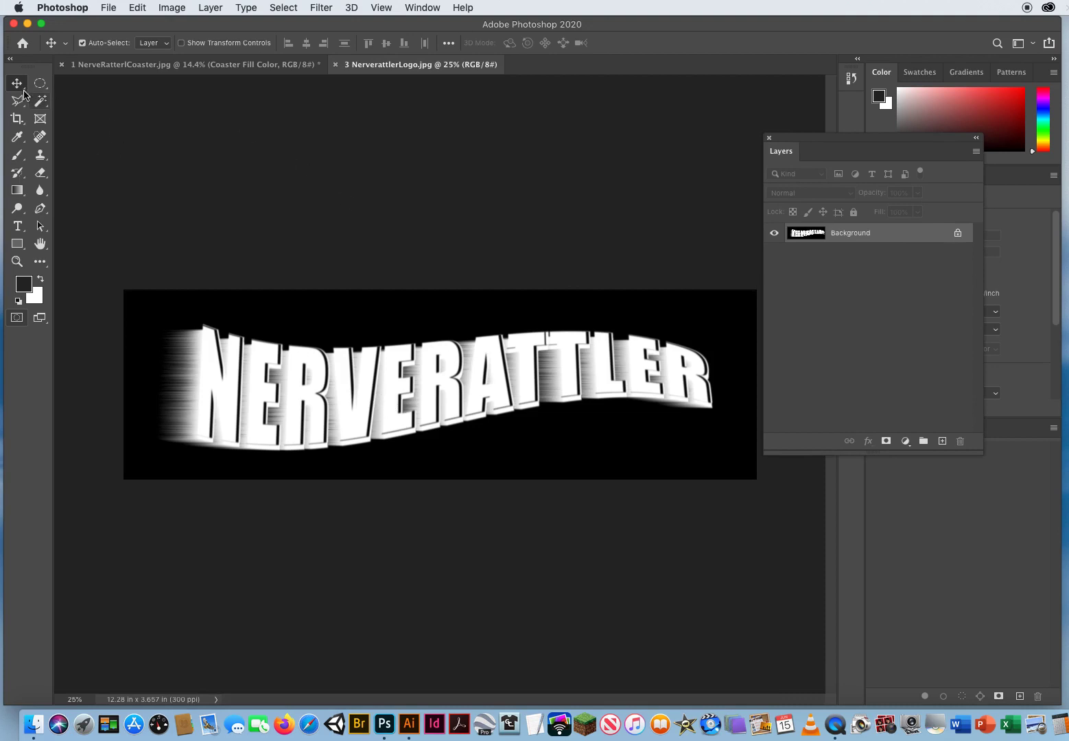
mouse_move(391, 408)
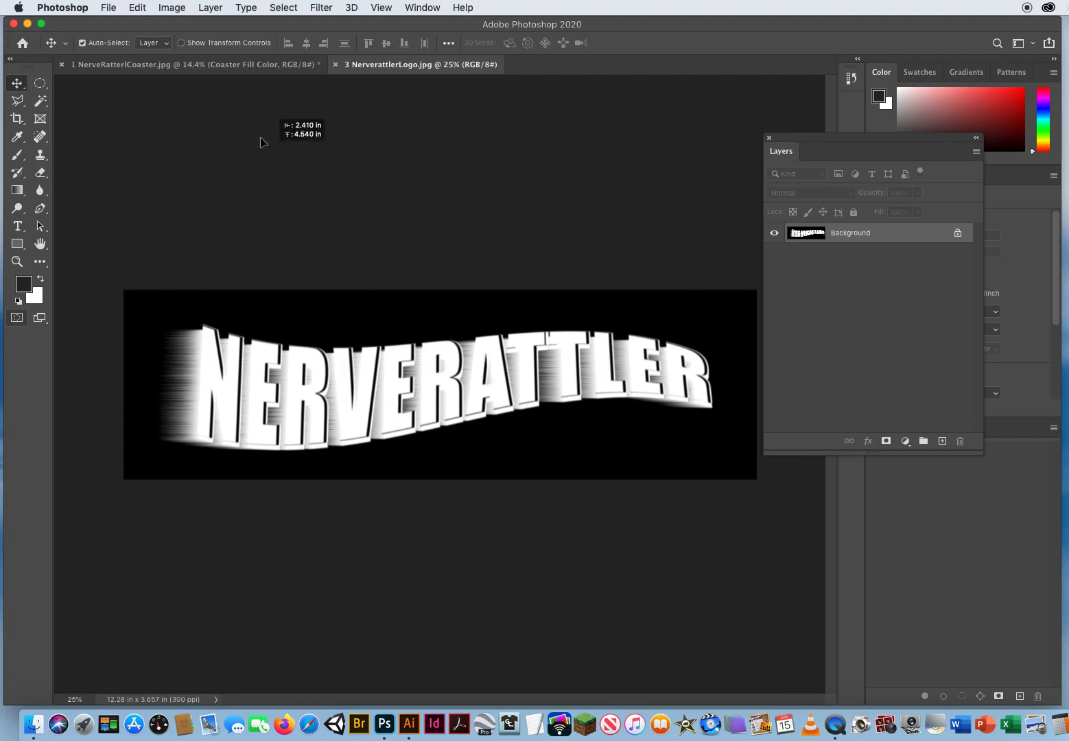
left_click(137, 64)
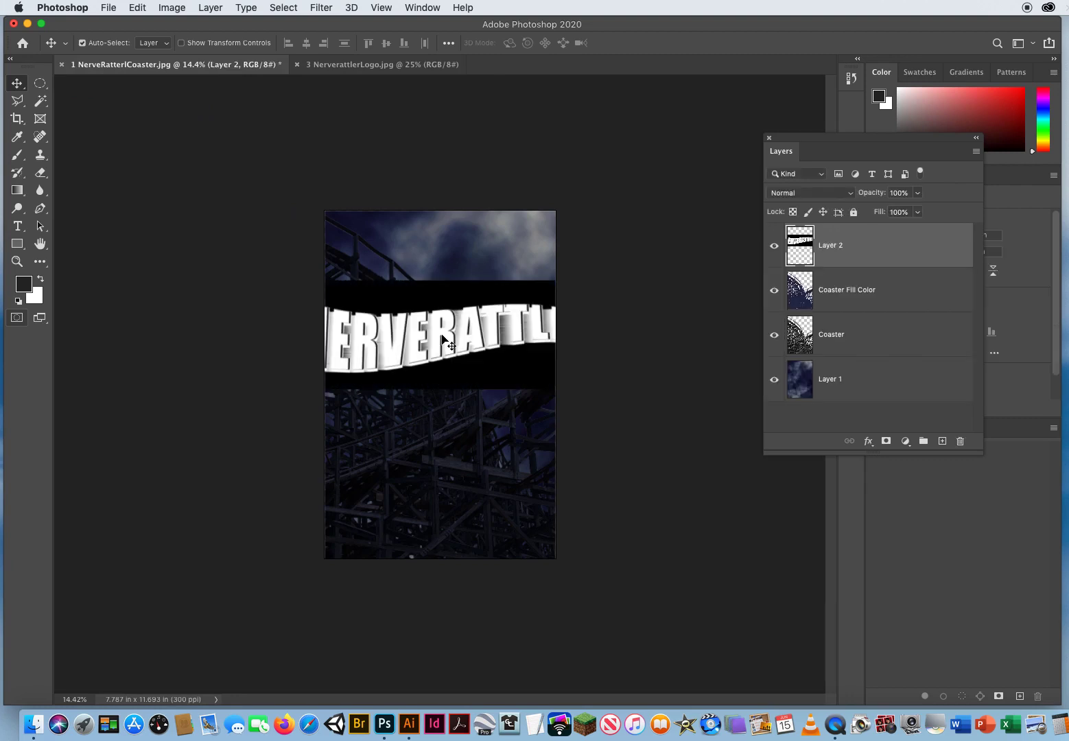
Raise the NERVERATTLER logo band on Layer 2 higher across the poster.
left_click_drag(444, 341, 523, 315)
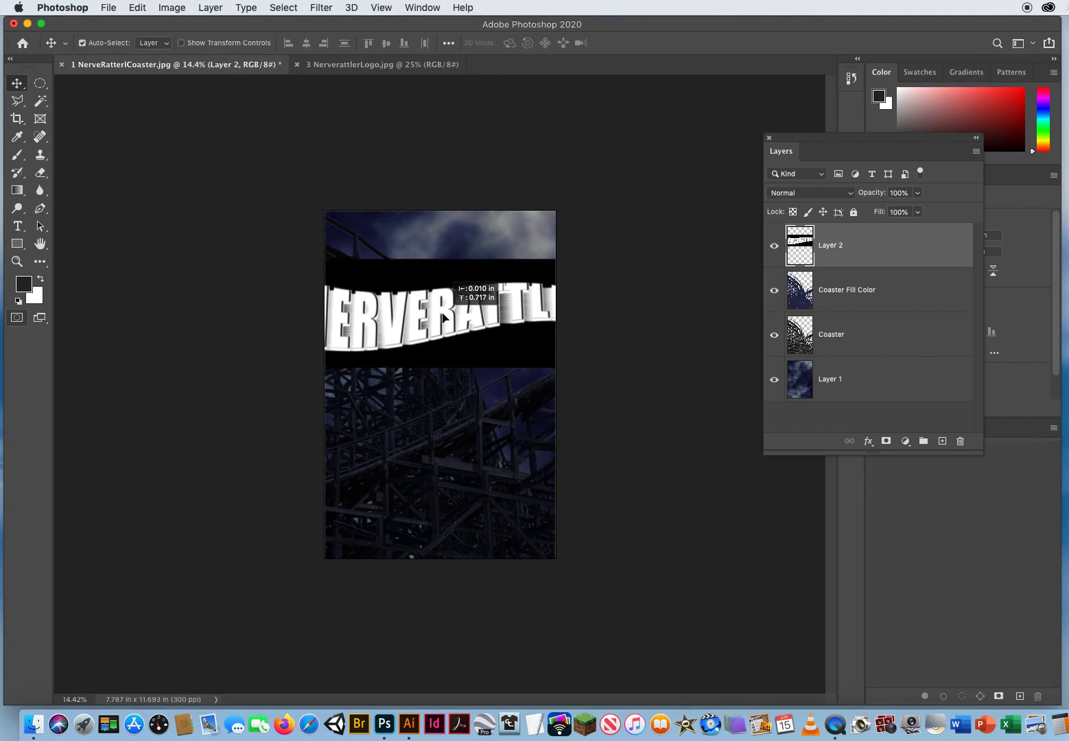
left_click_drag(439, 308, 439, 319)
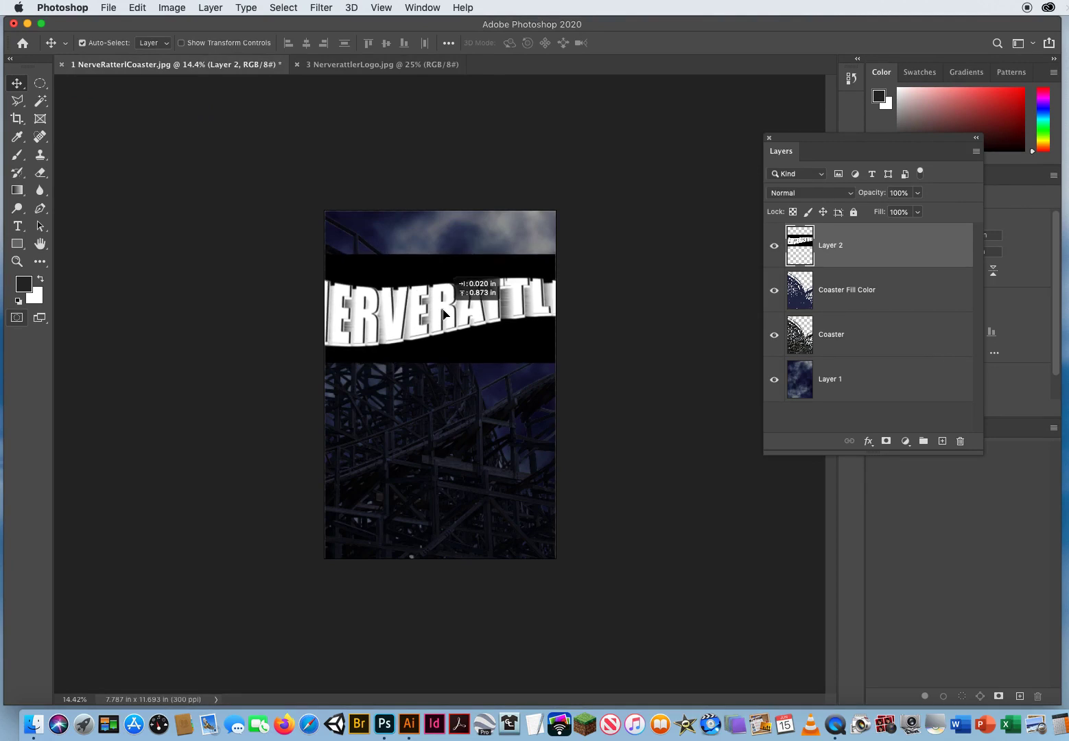
left_click_drag(442, 314, 477, 311)
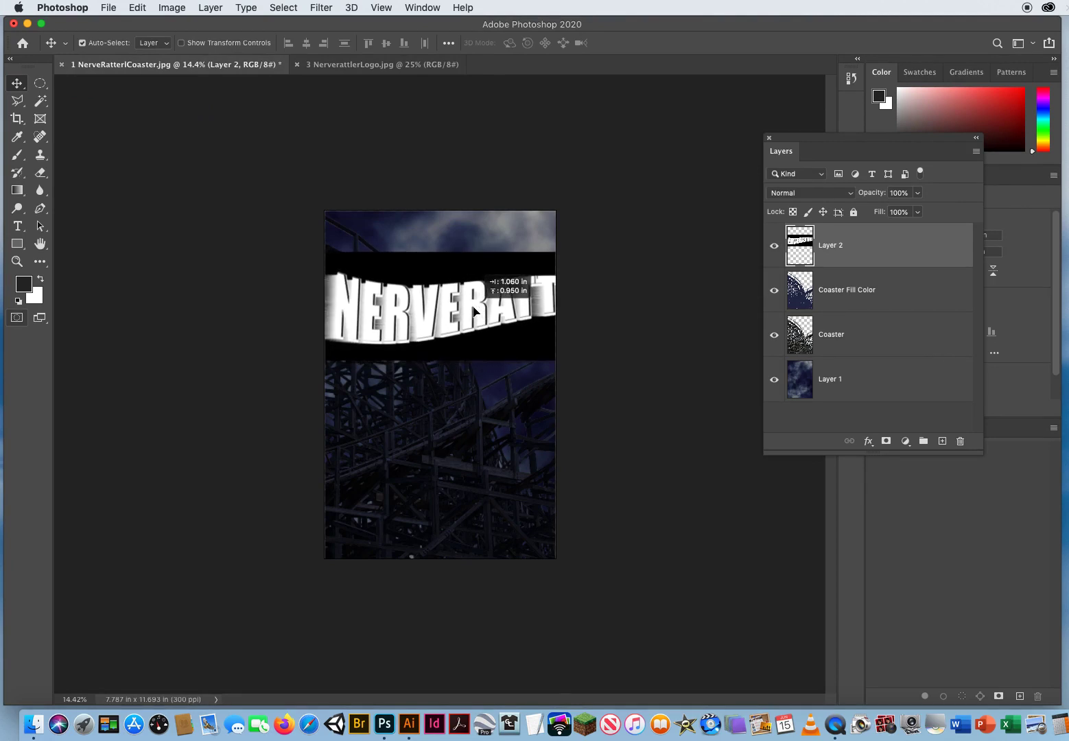
left_click_drag(473, 310, 450, 302)
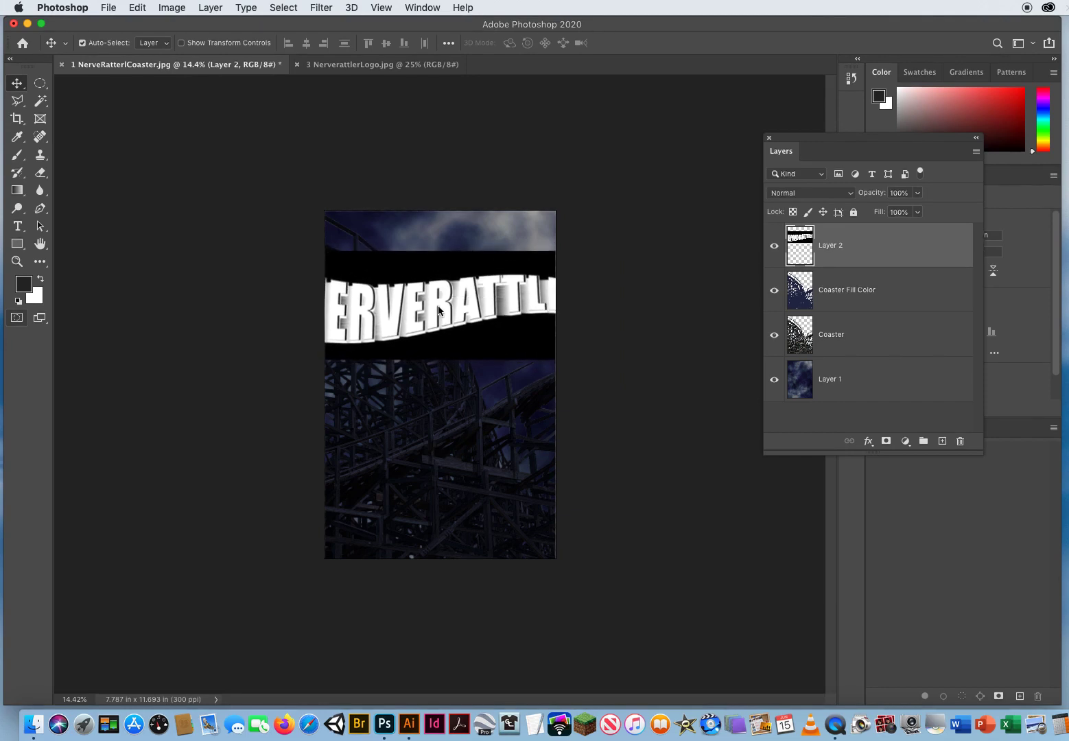
Free Transform the logo to about 65%, roughly page width, positioned near the poster top.
key("cmd+t")
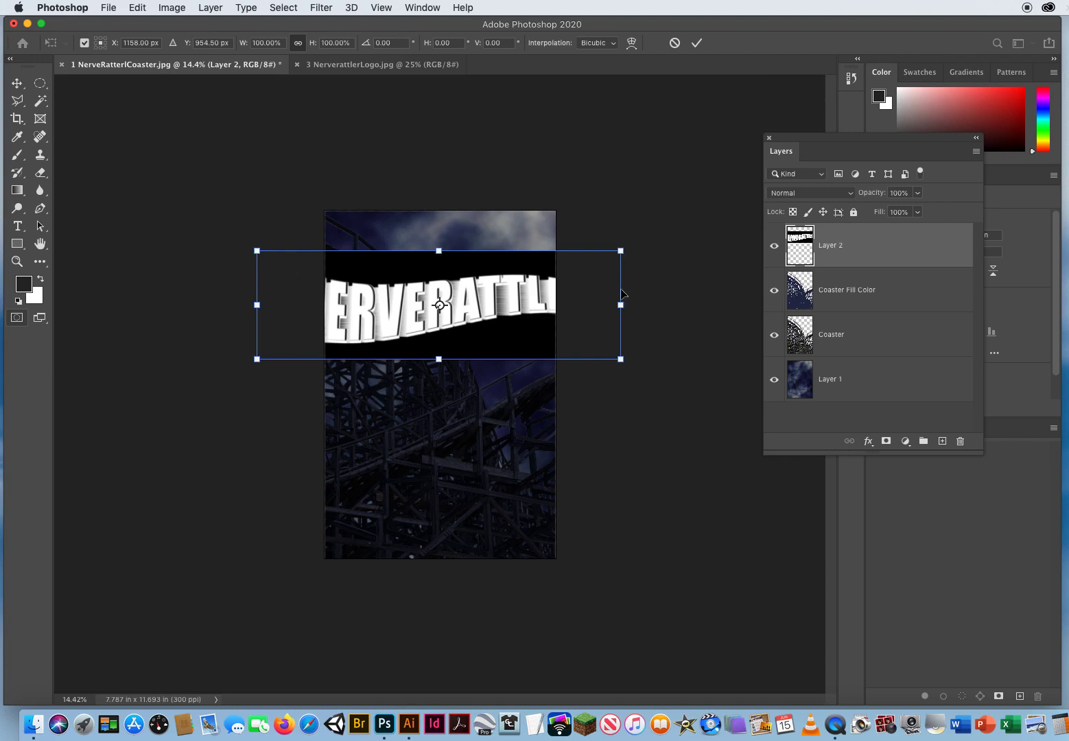
mouse_move(440, 278)
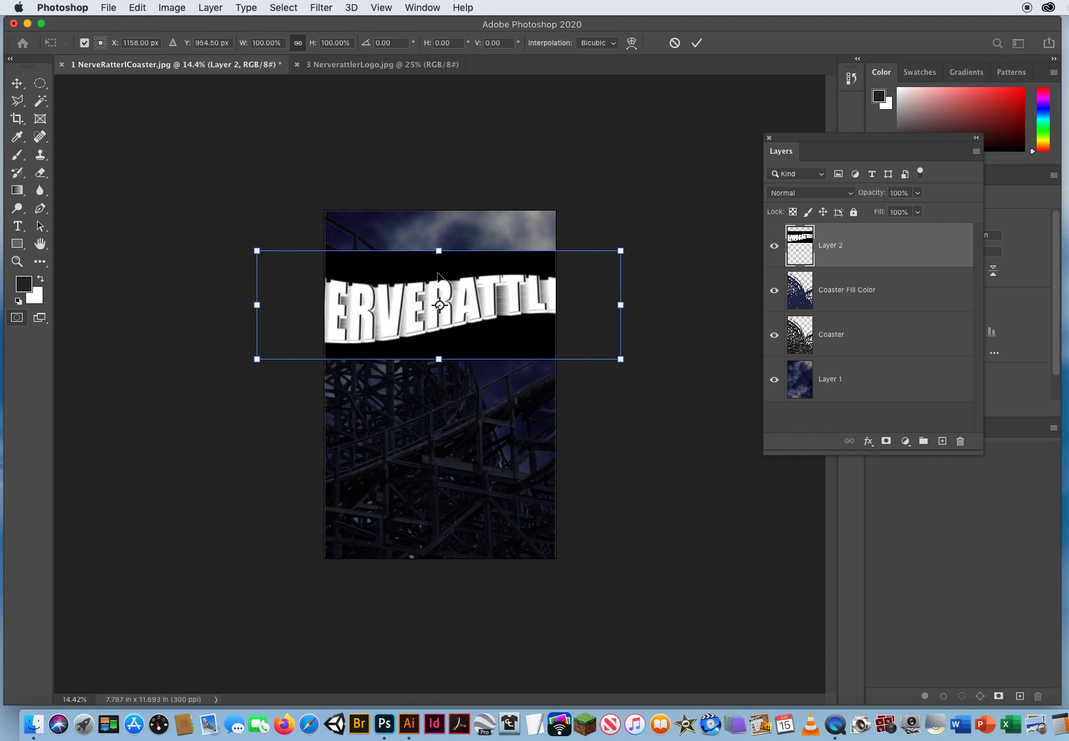
mouse_move(446, 321)
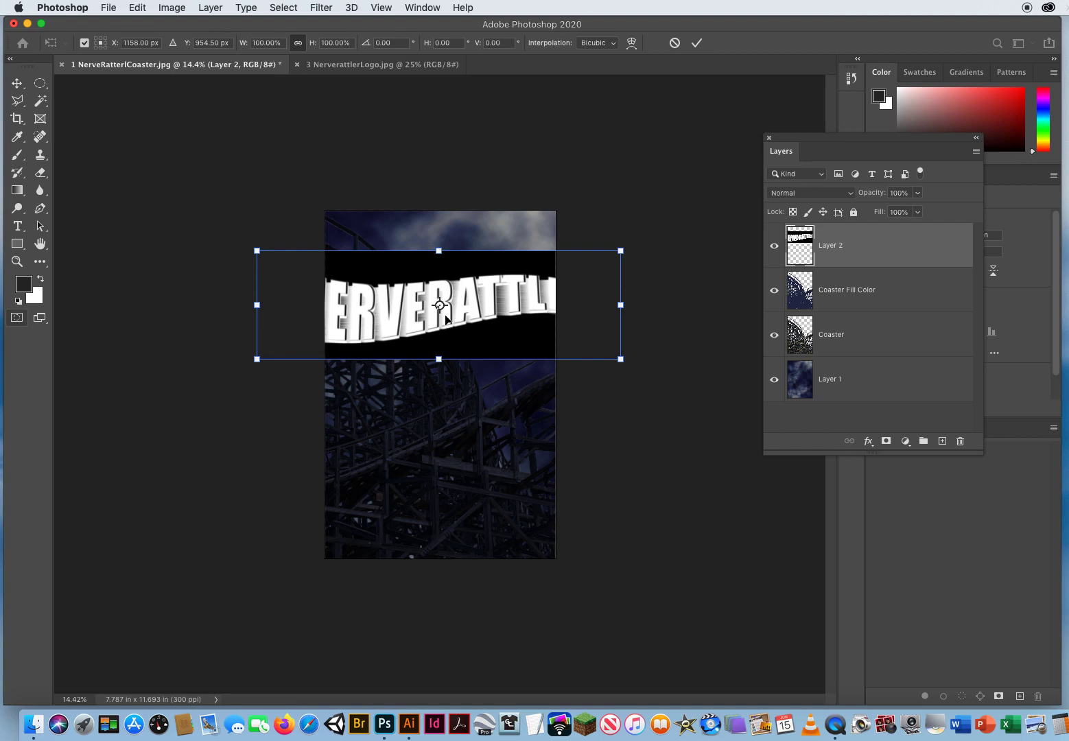
mouse_move(258, 250)
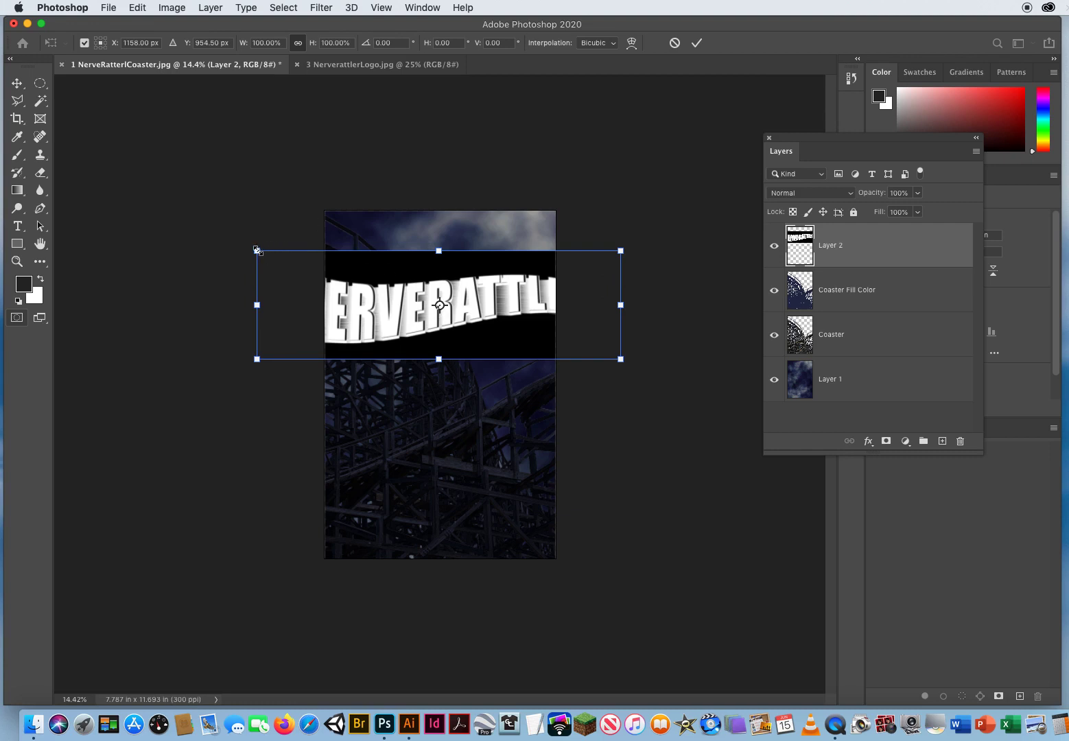
left_click_drag(257, 250, 296, 264)
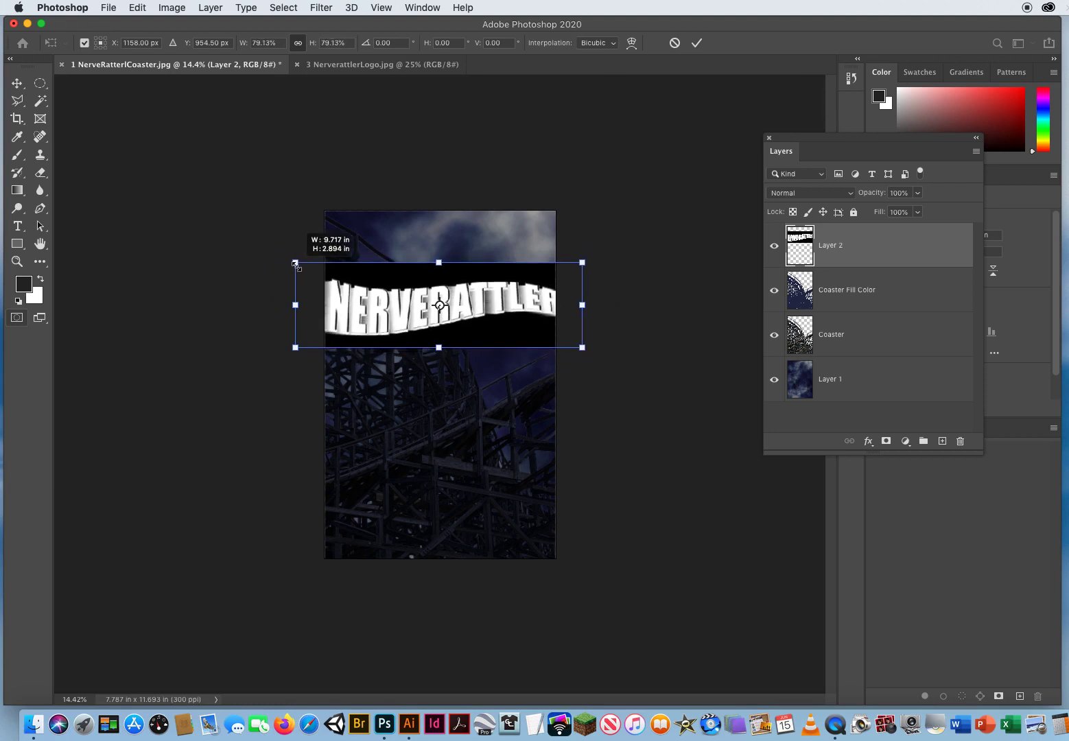
left_click_drag(296, 262, 321, 270)
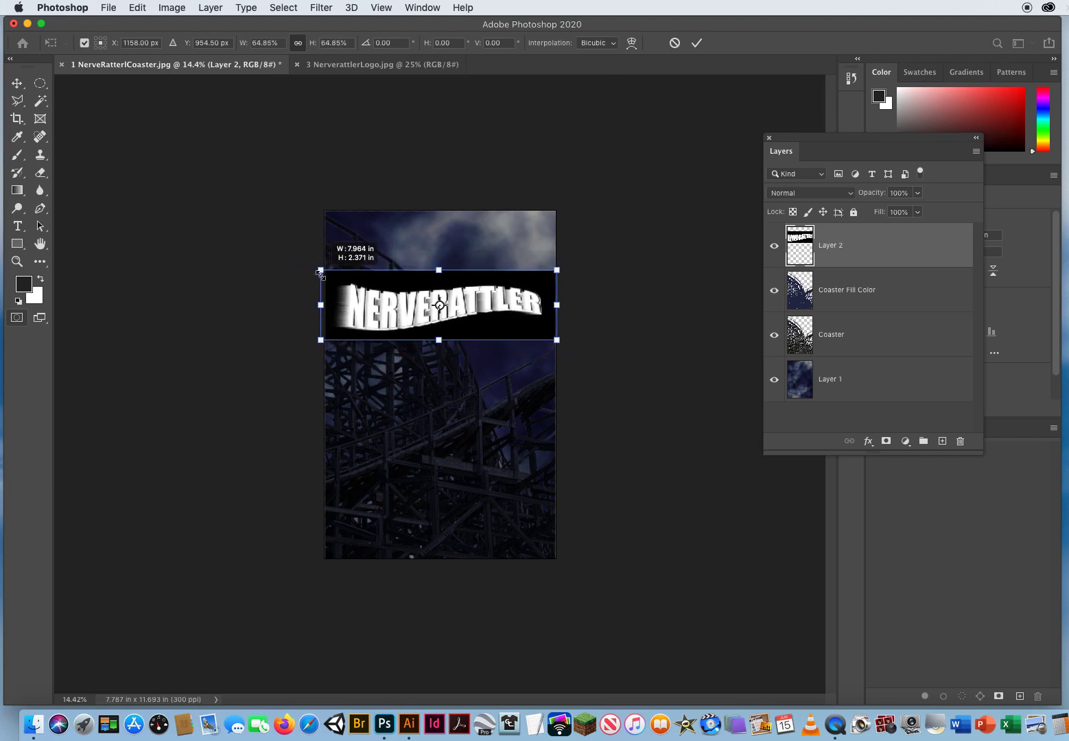
left_click_drag(439, 306, 439, 286)
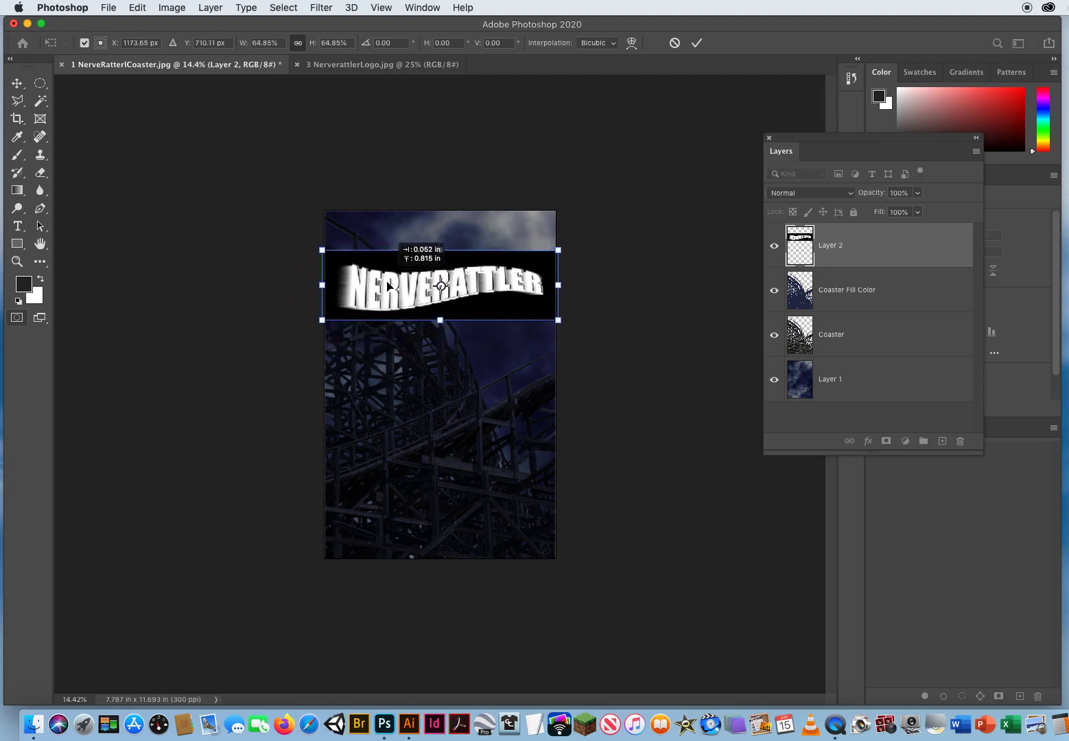
left_click_drag(439, 285, 439, 316)
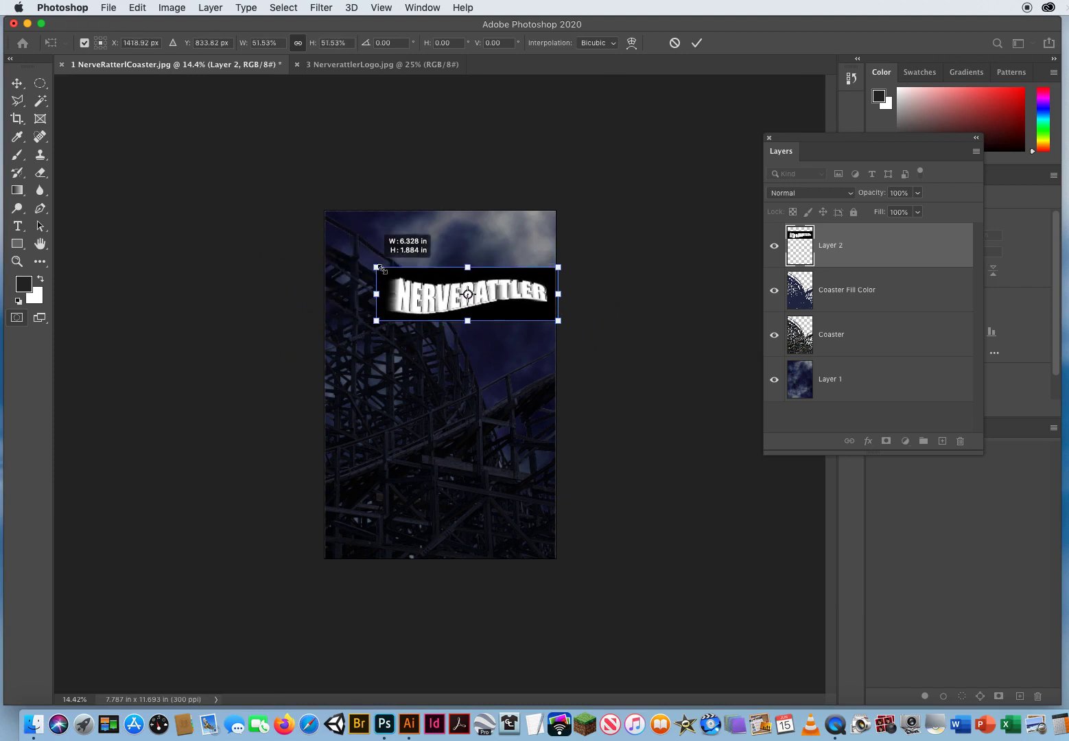
left_click_drag(380, 268, 330, 253)
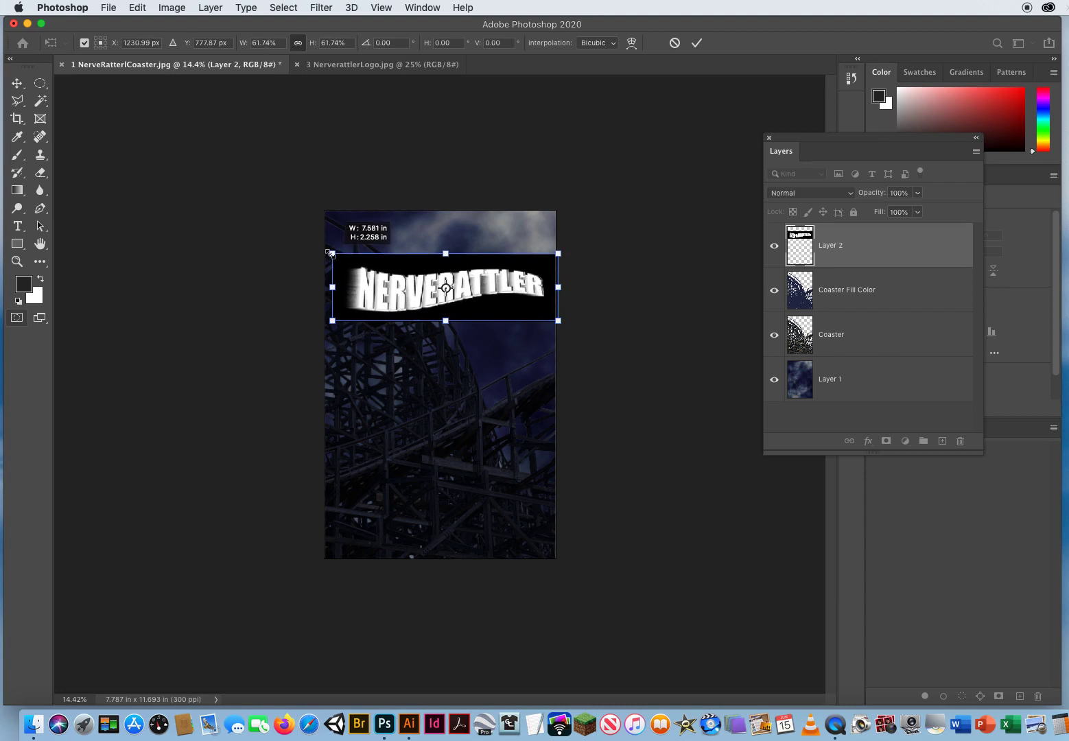
left_click_drag(331, 253, 321, 250)
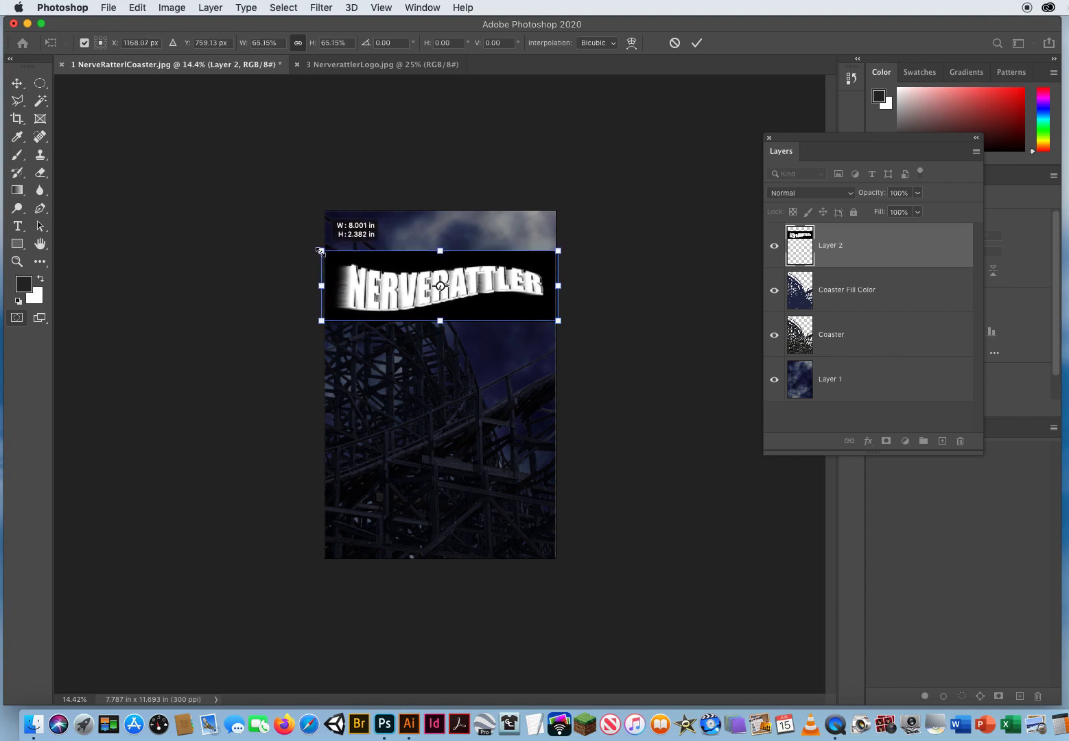
mouse_move(405, 465)
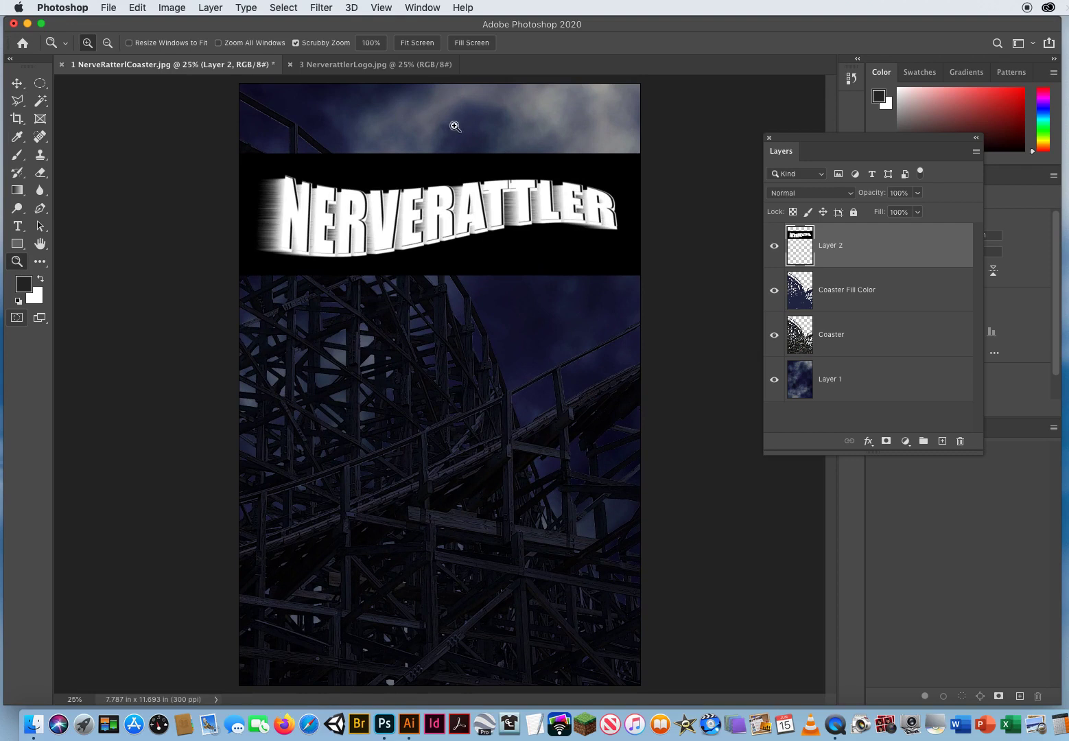
left_click(16, 83)
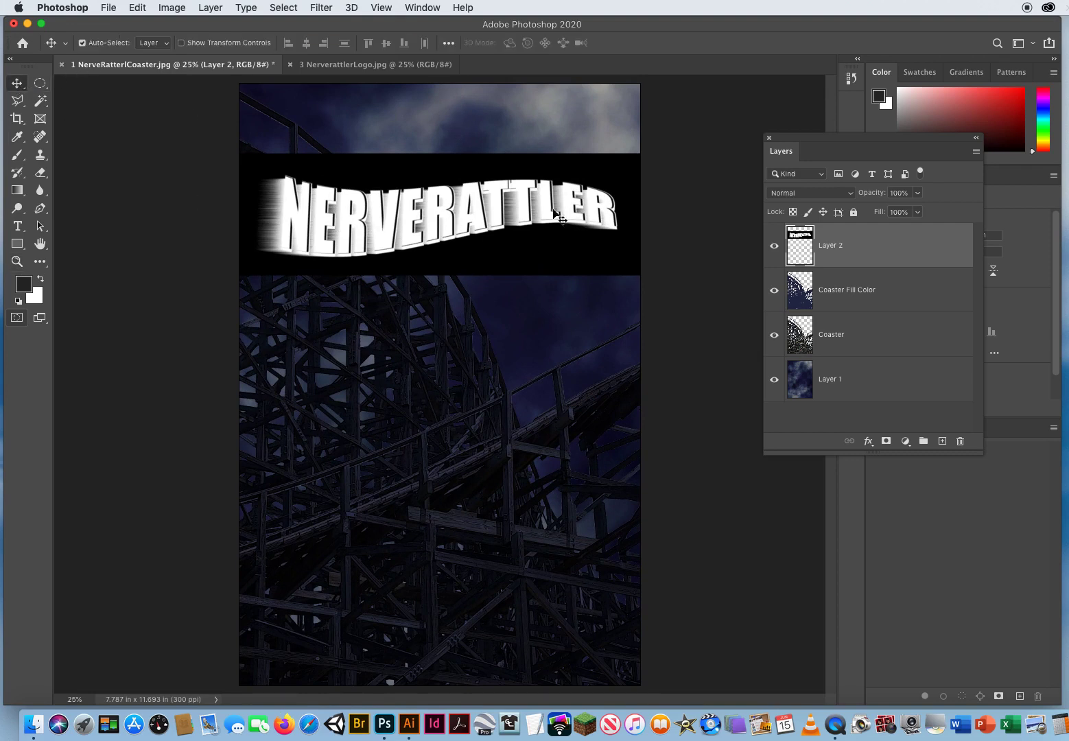
mouse_move(471, 279)
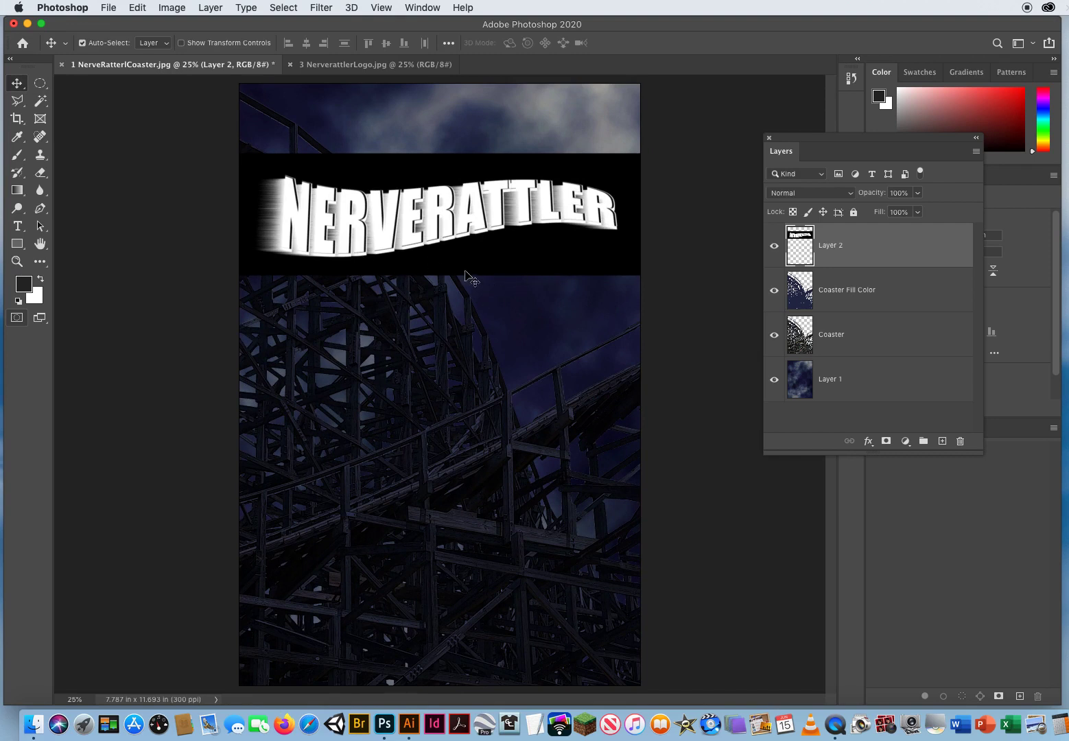
mouse_move(487, 349)
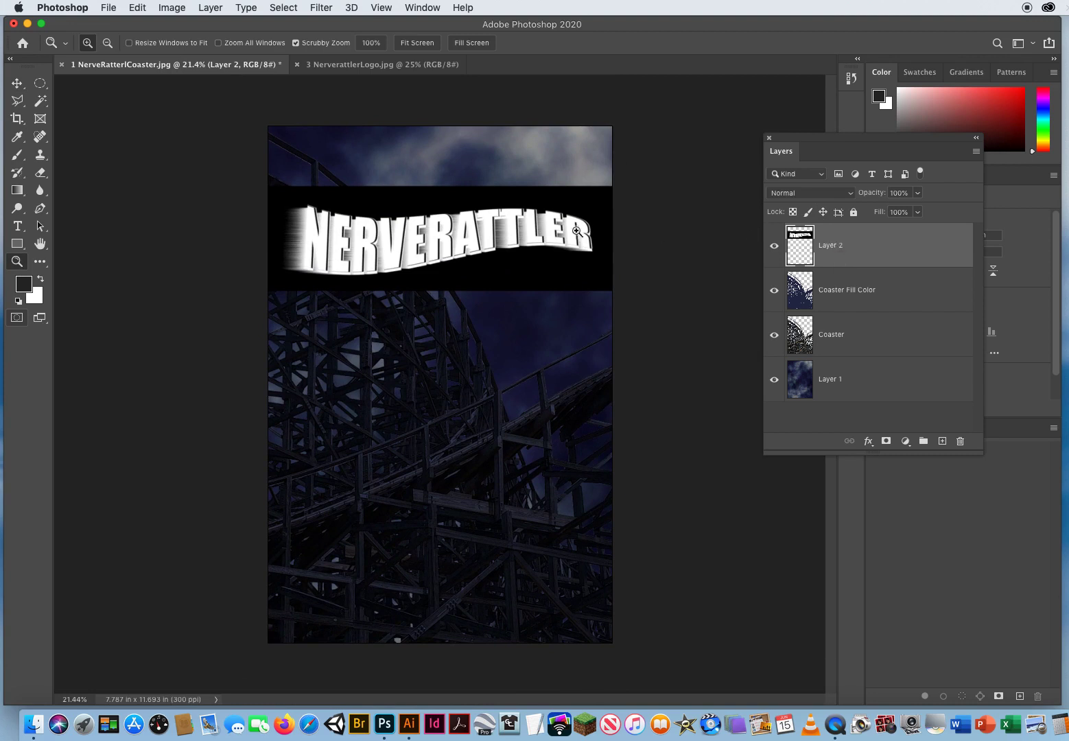
mouse_move(542, 272)
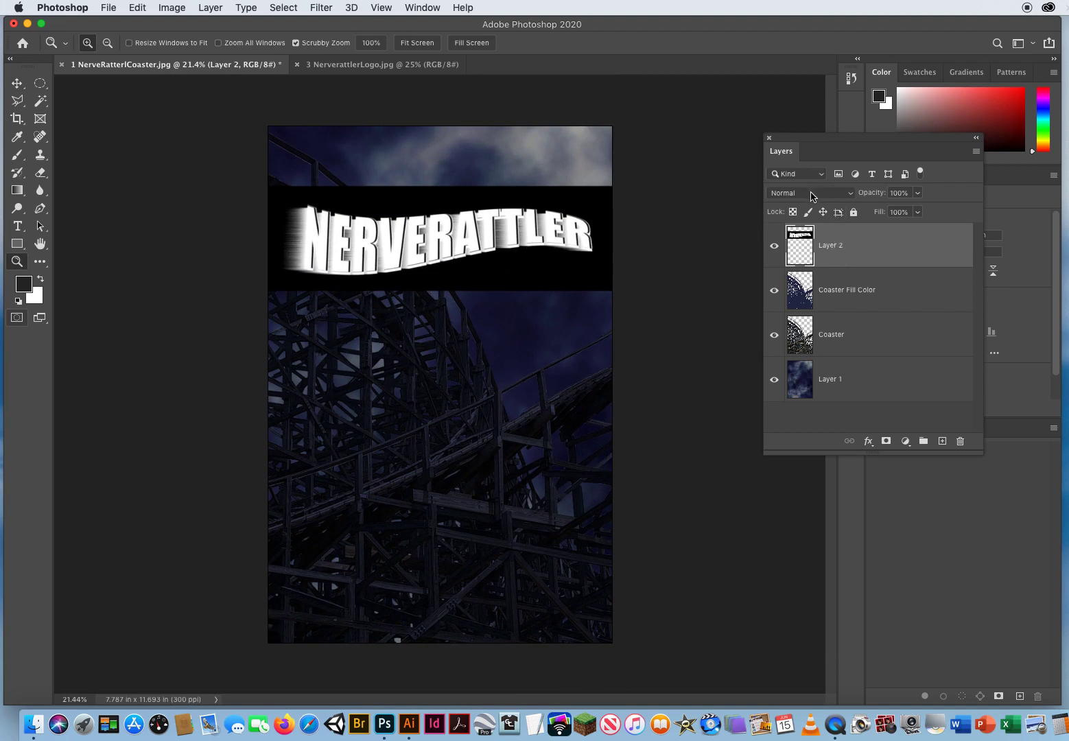
Set Layer 2's blend mode to Screen and move the logo slightly higher.
left_click(811, 192)
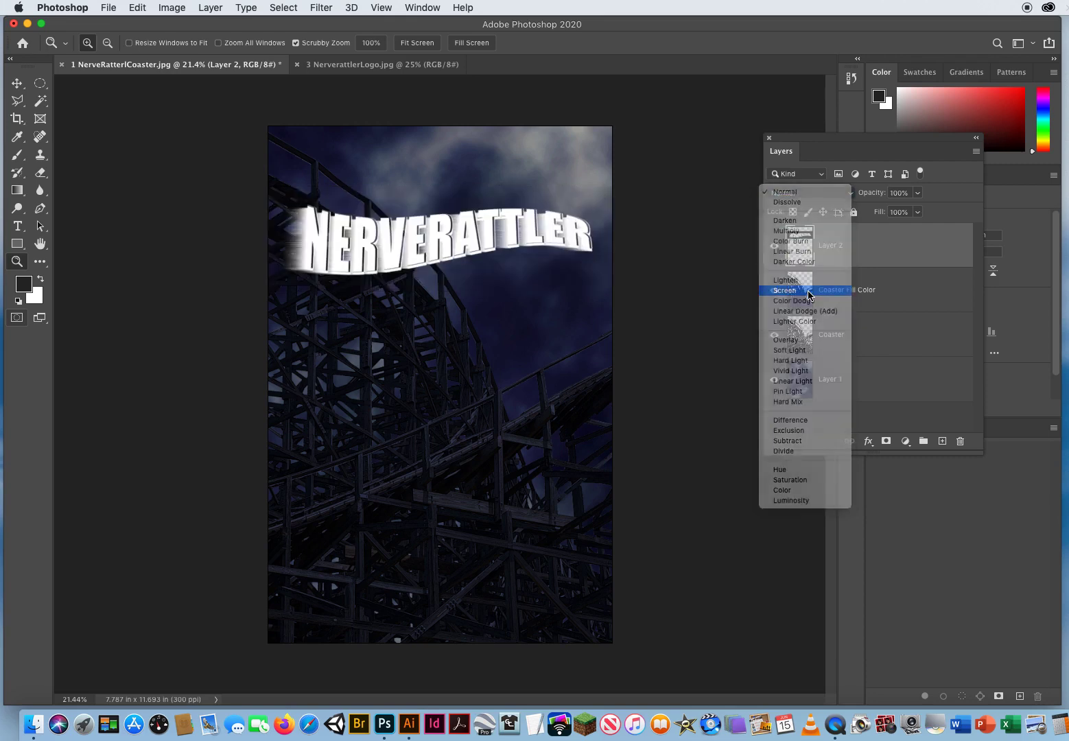
left_click(784, 290)
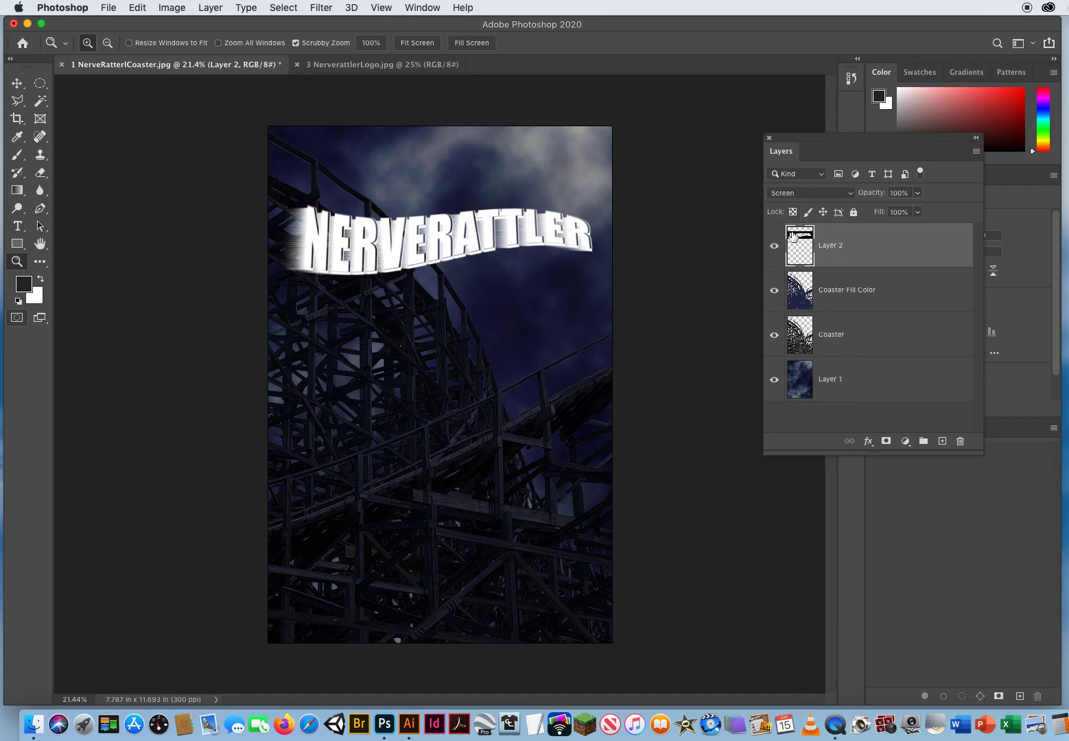
mouse_move(703, 237)
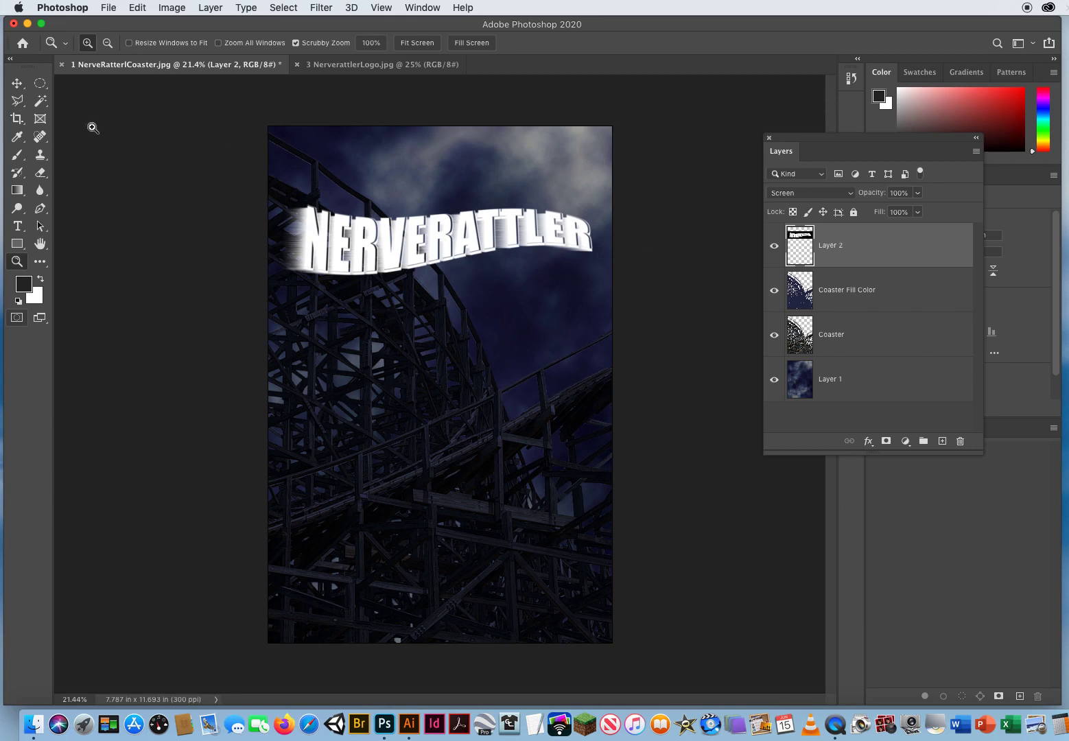
left_click(17, 83)
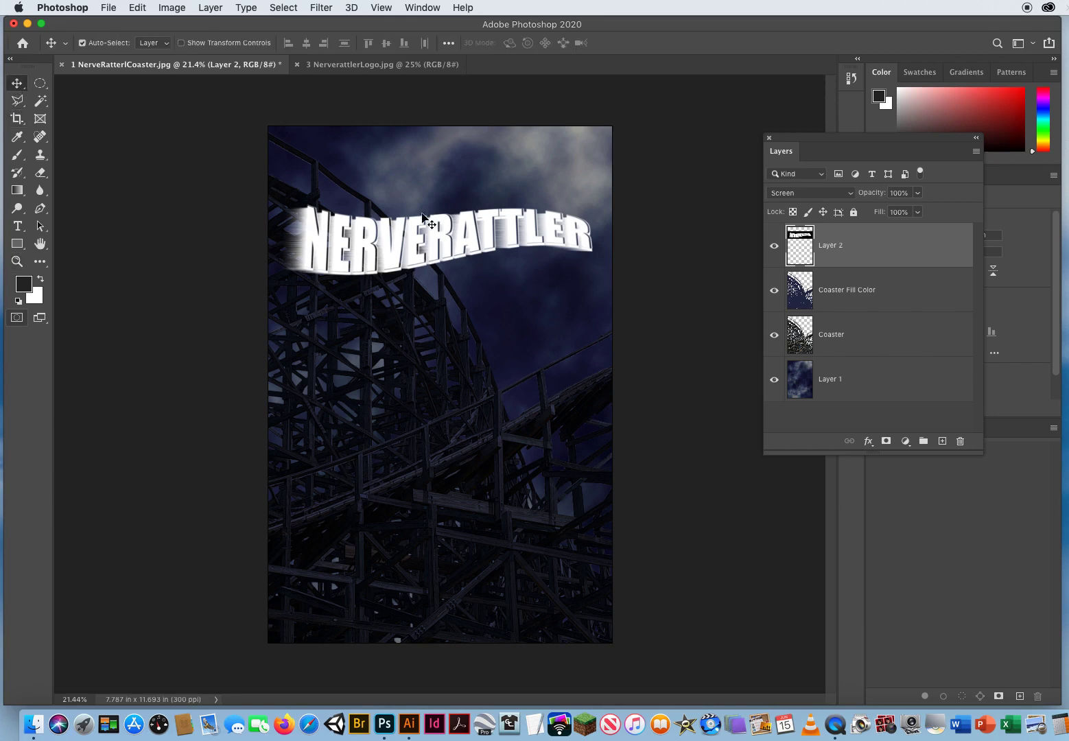
left_click_drag(426, 229, 419, 210)
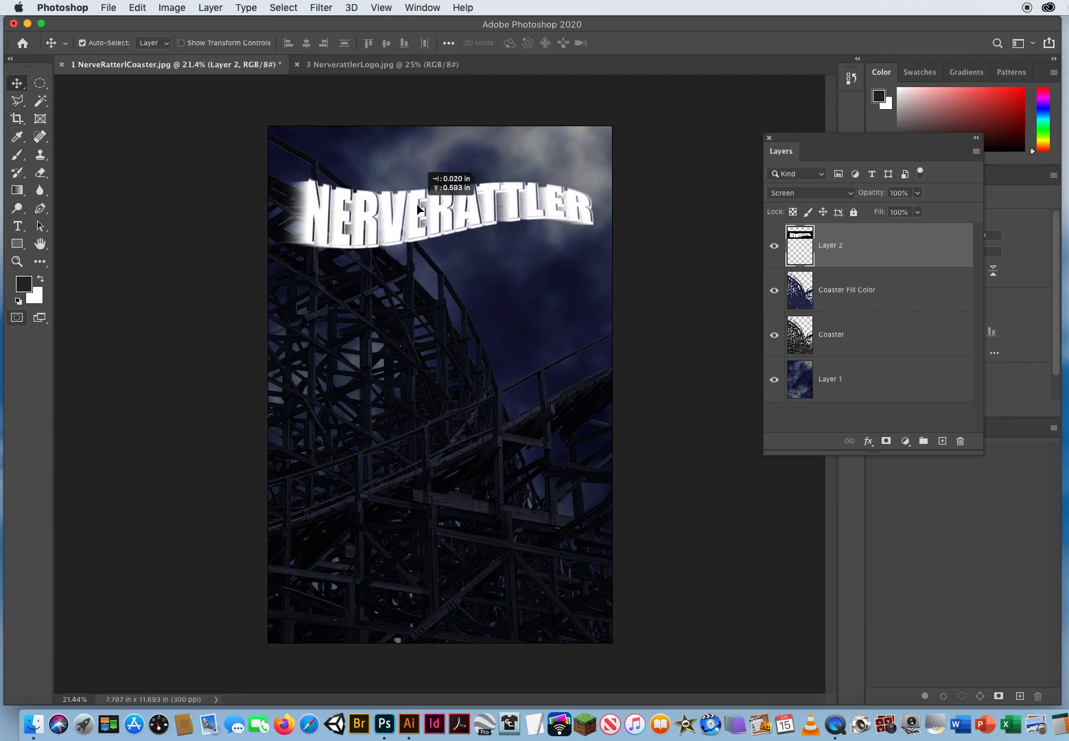
left_click_drag(419, 210, 516, 366)
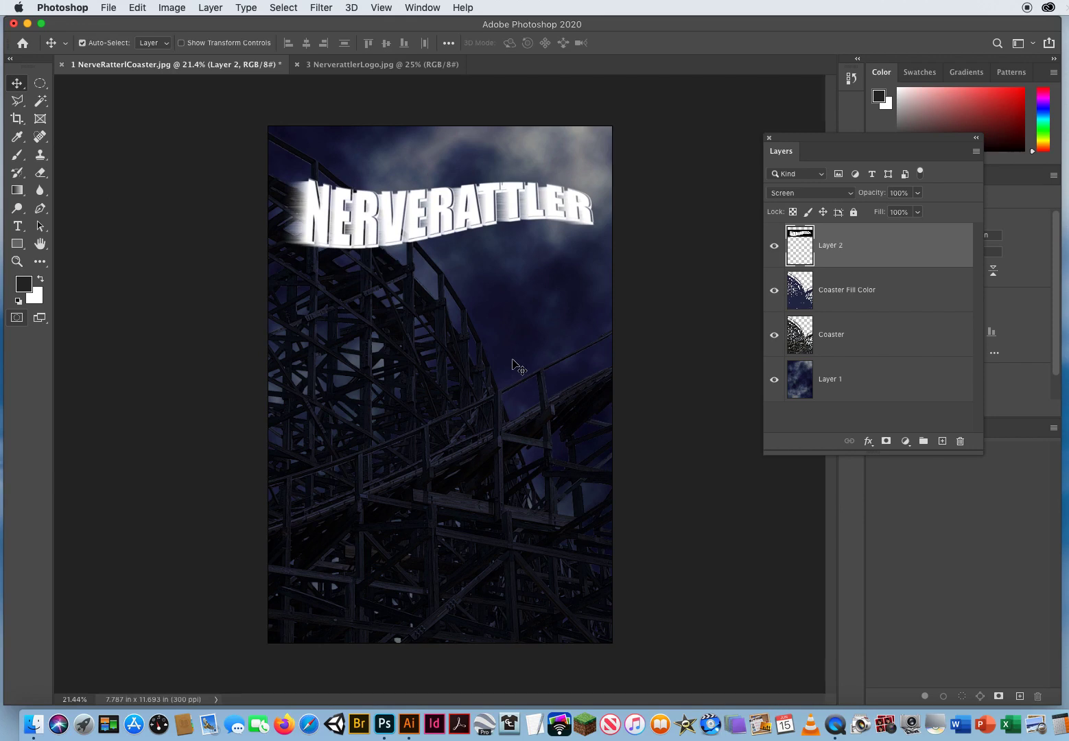
mouse_move(604, 271)
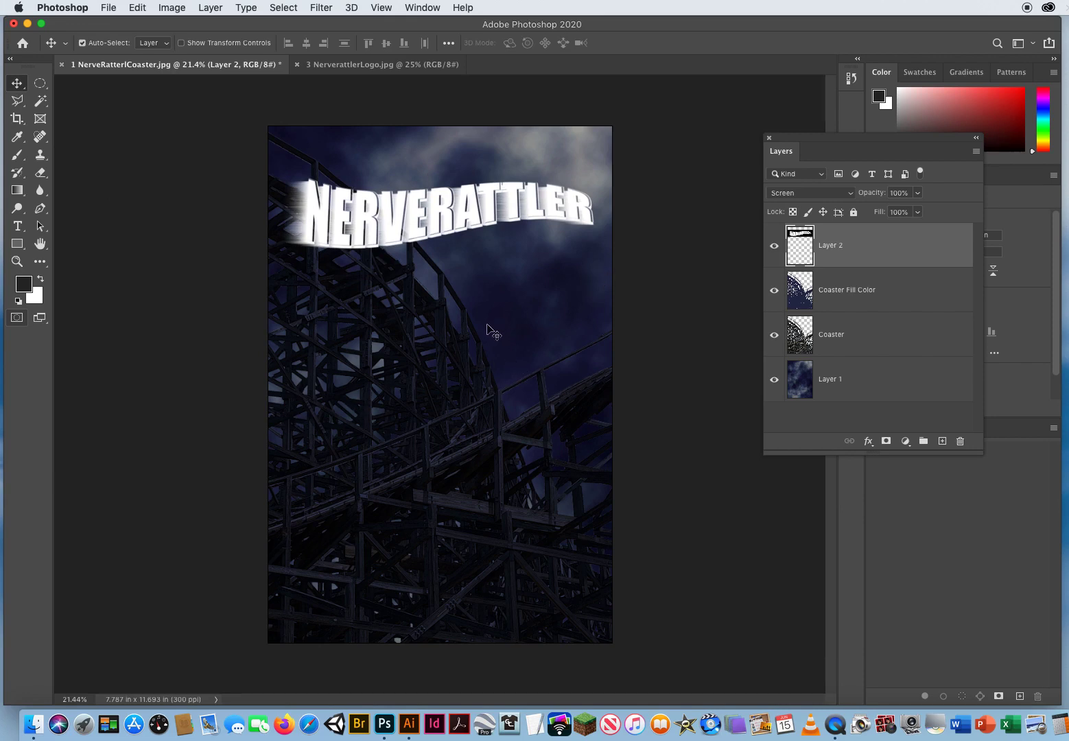
Open NerverattlerMarie.psd, the screaming woman on green, as another document.
left_click(379, 64)
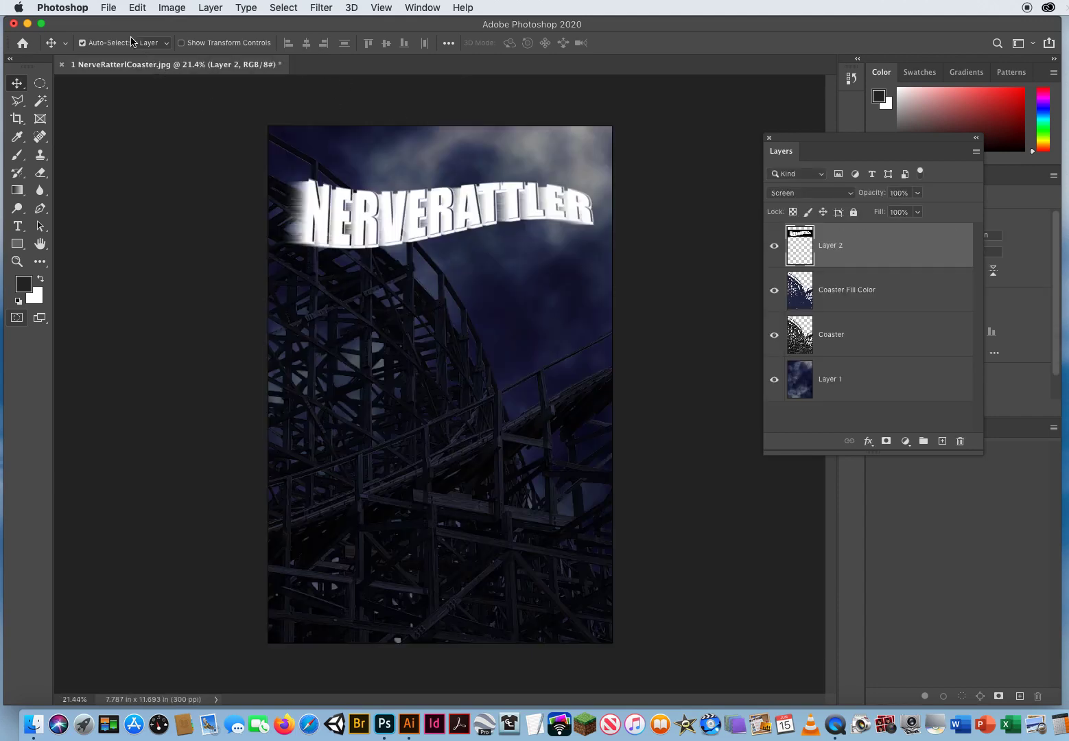
left_click(109, 7)
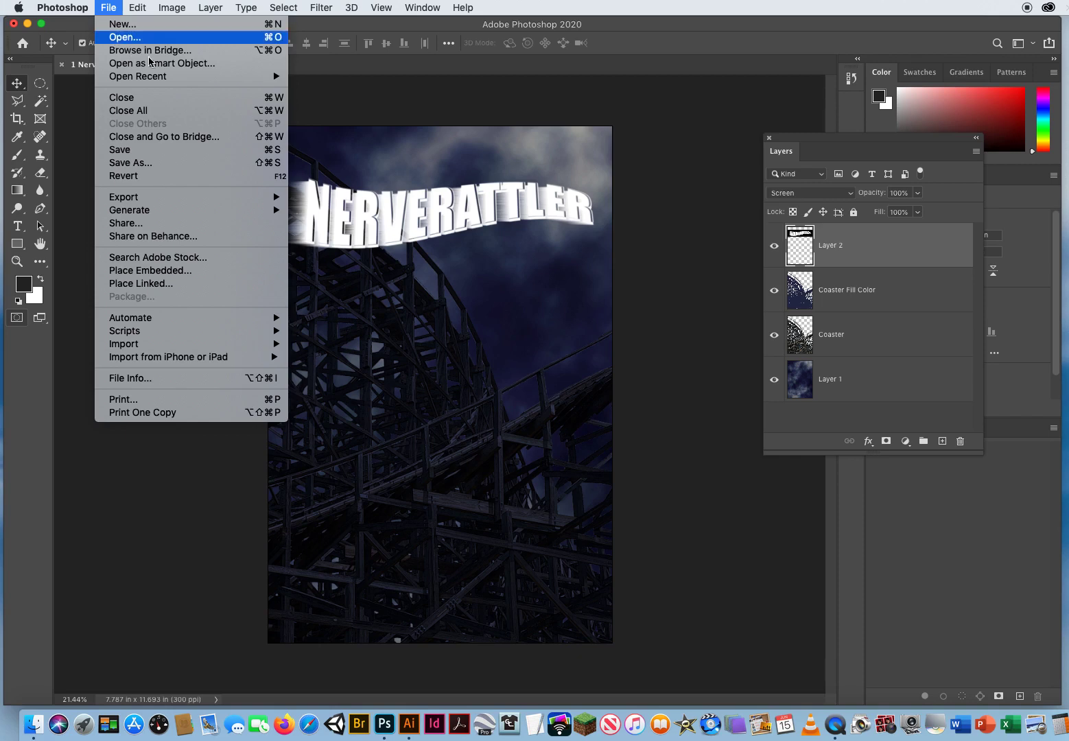
left_click(125, 37)
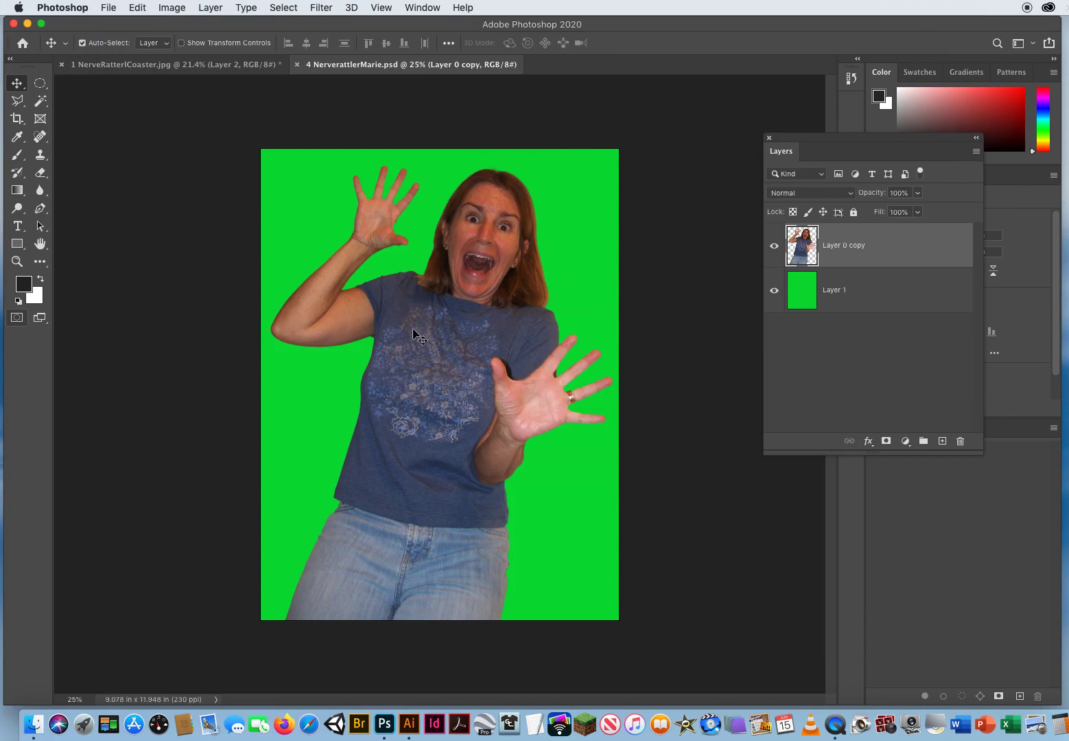
mouse_move(682, 490)
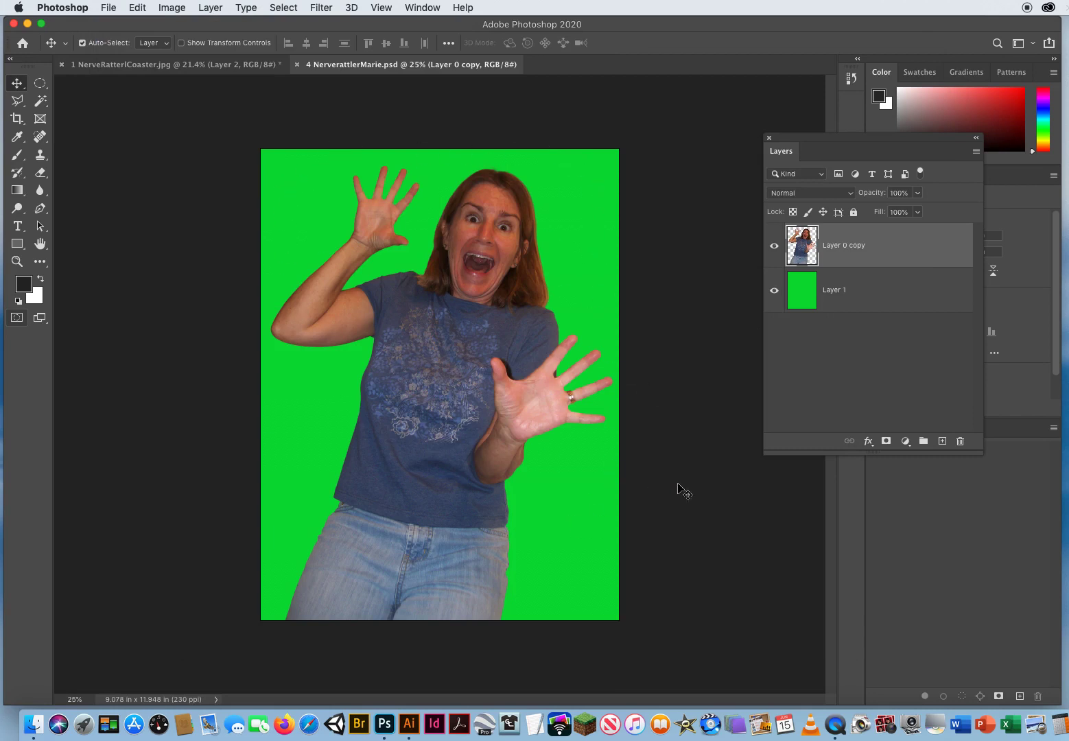
mouse_move(456, 362)
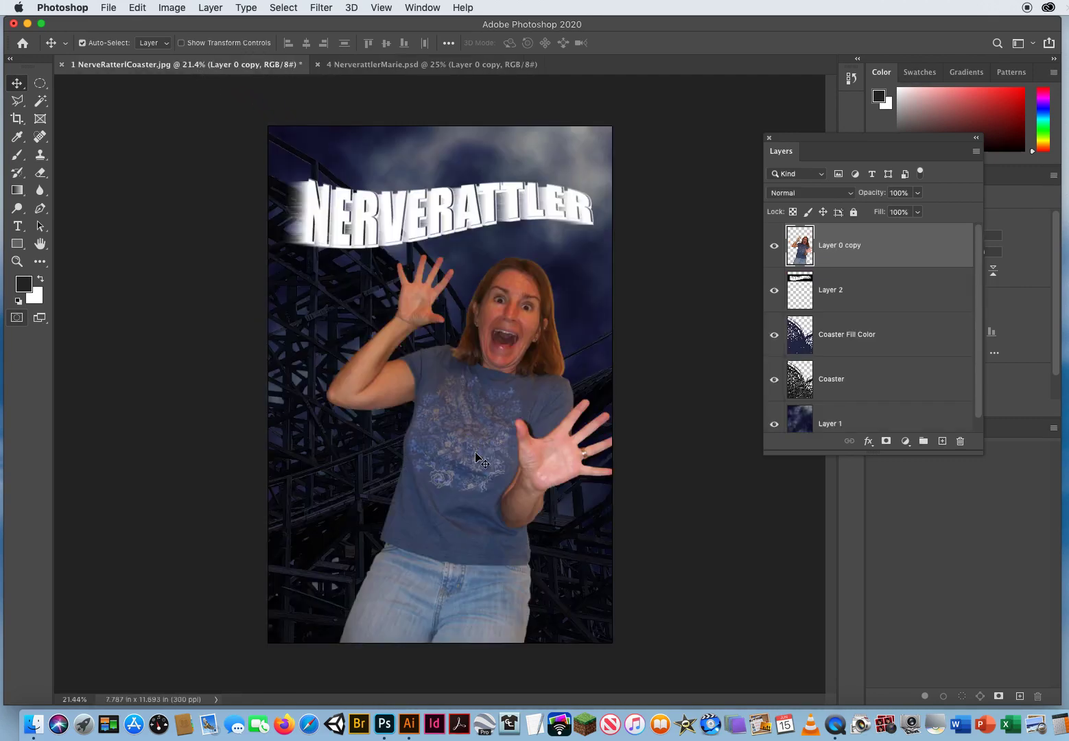
Position Layer 0 copy's woman centred just beneath the NERVERATTLER logo.
left_click_drag(480, 460, 458, 418)
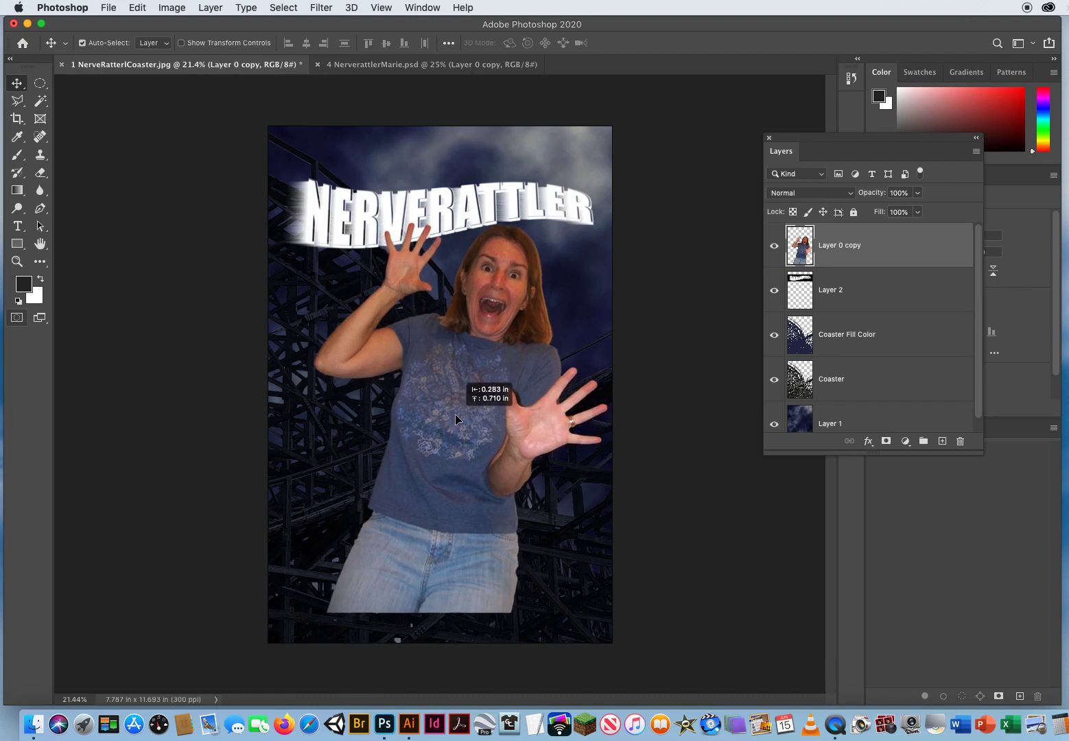
left_click_drag(458, 418, 453, 452)
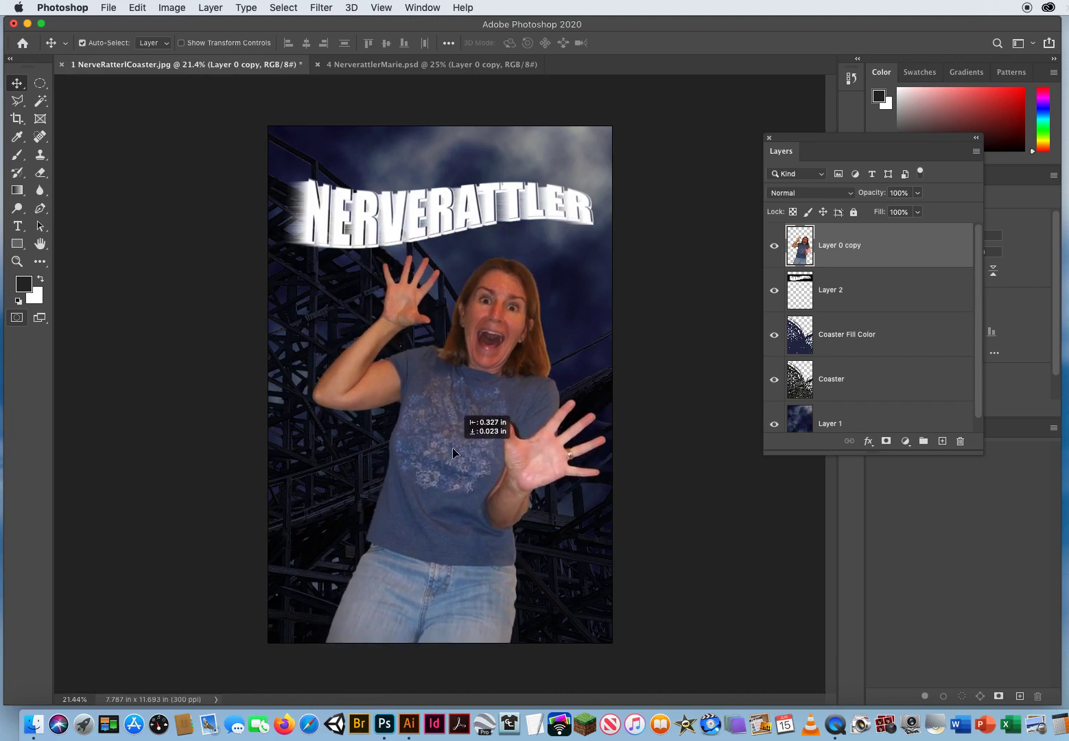
left_click_drag(452, 453, 460, 411)
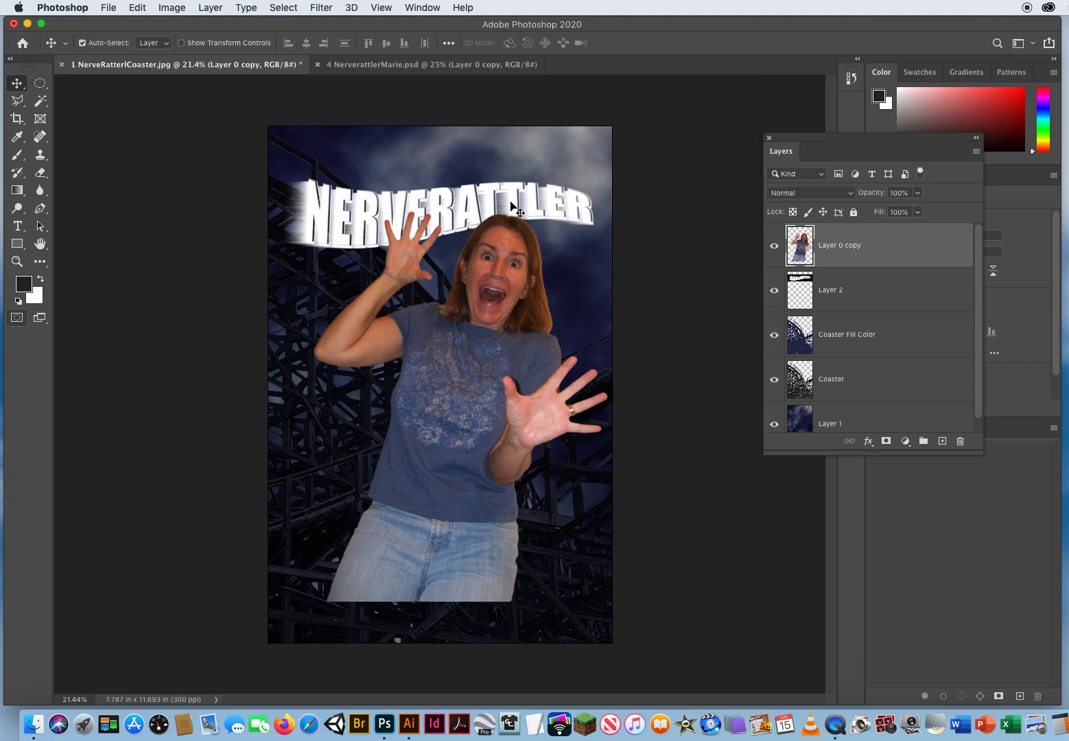
left_click_drag(511, 205, 498, 300)
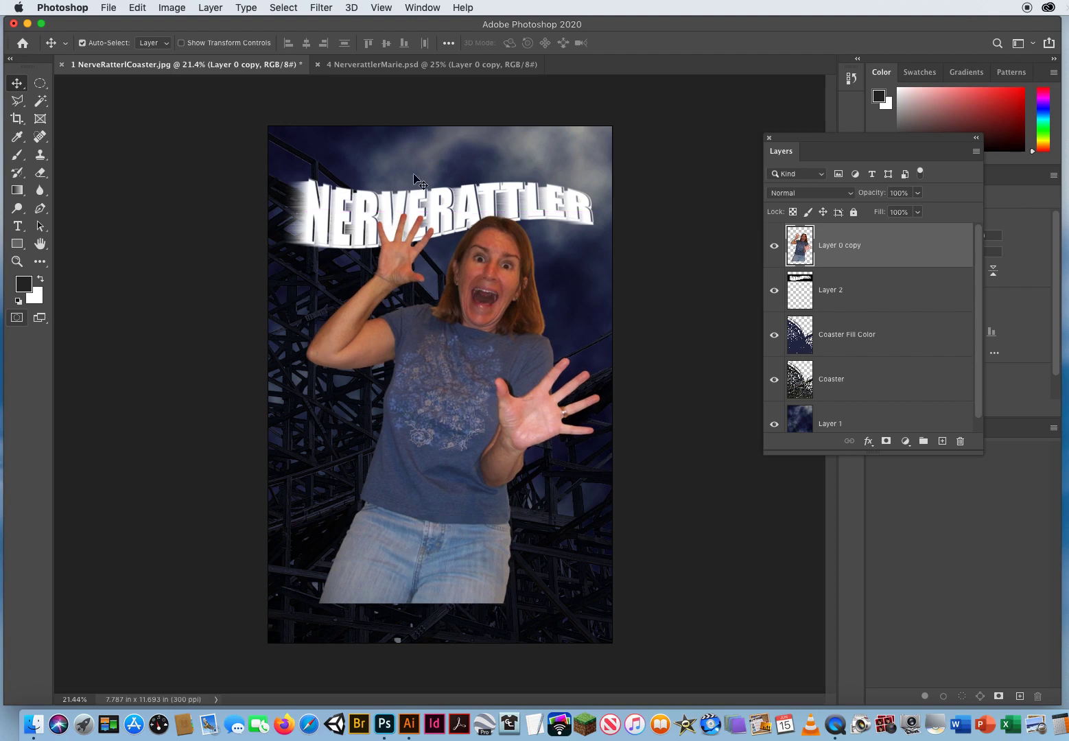
mouse_move(487, 467)
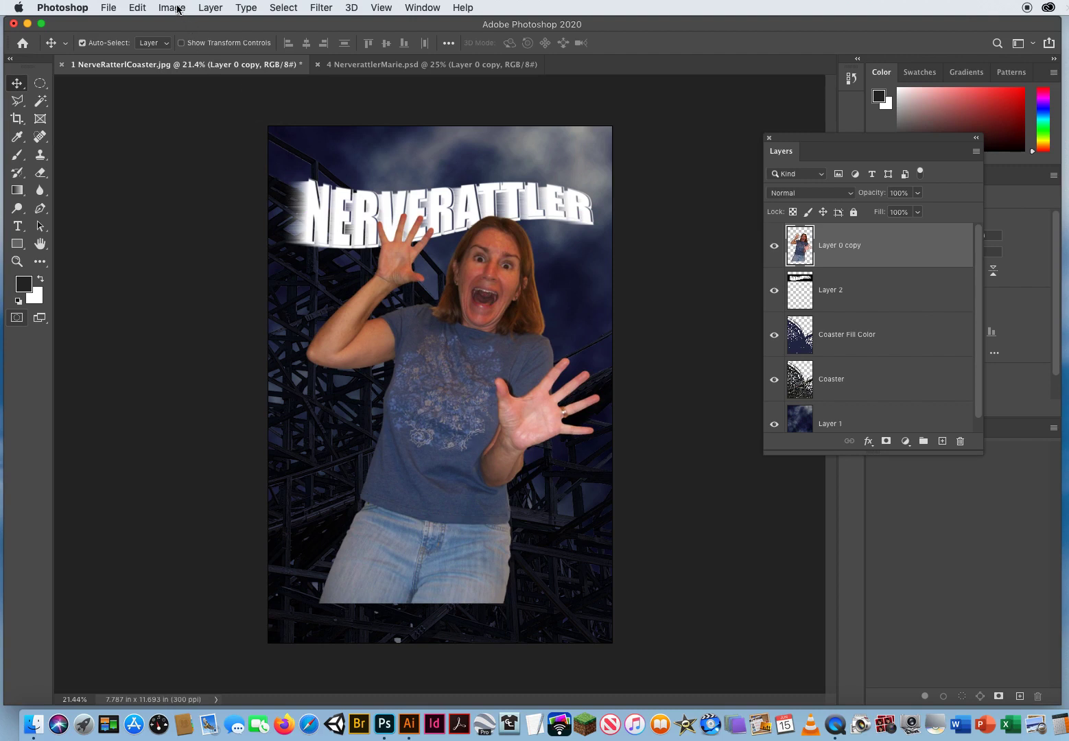
Apply Black & White to the woman's layer and adjust the Reds slider.
left_click(170, 7)
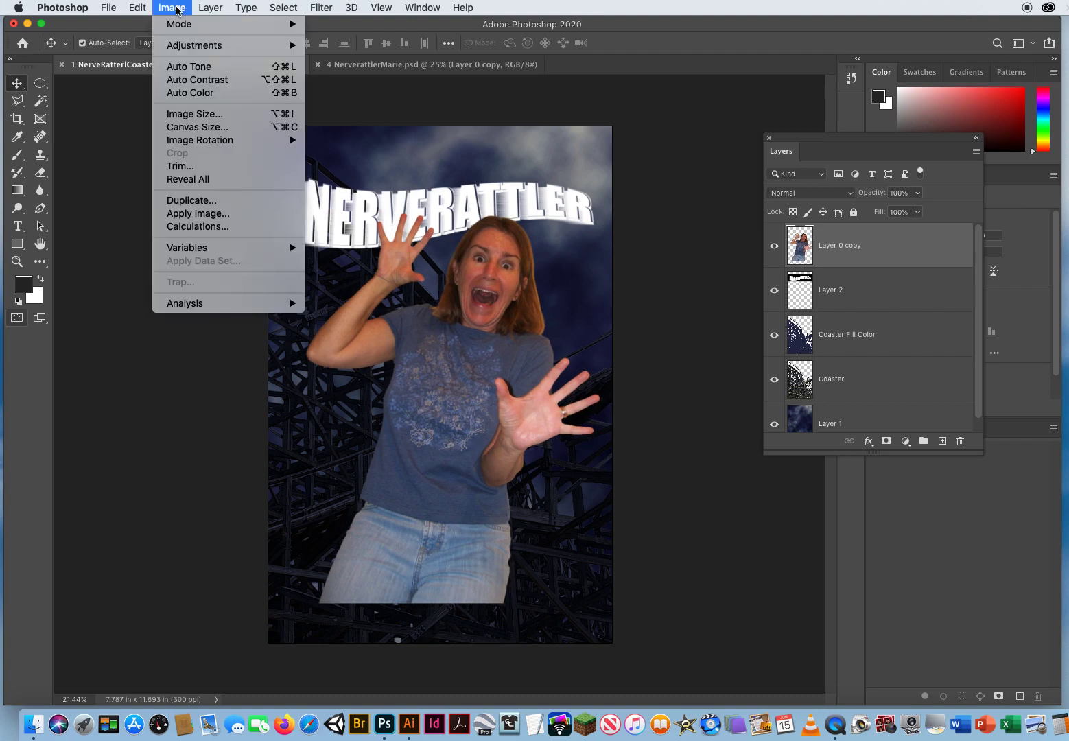
mouse_move(194, 45)
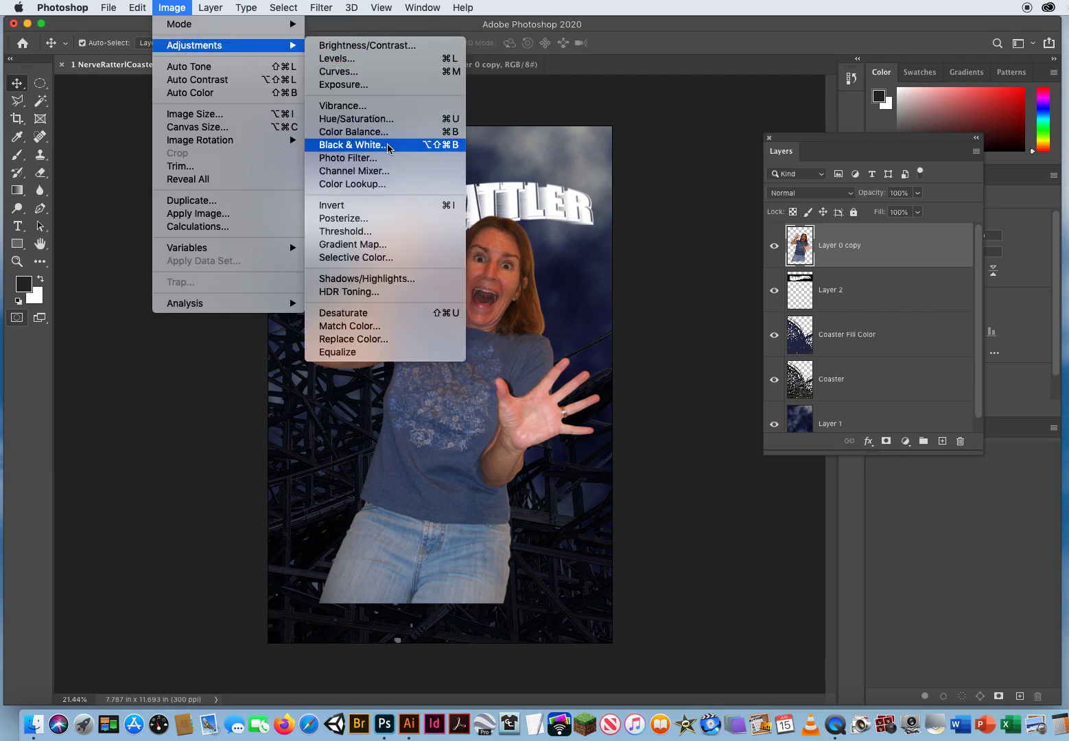
left_click(352, 145)
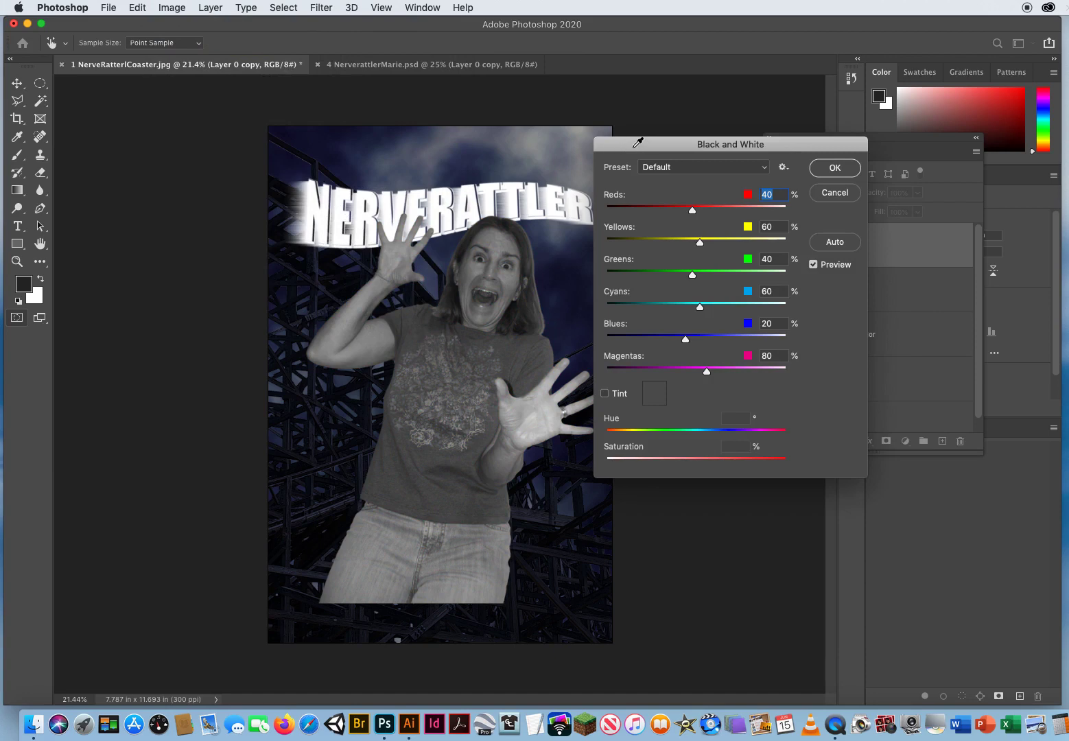
left_click_drag(731, 145, 783, 138)
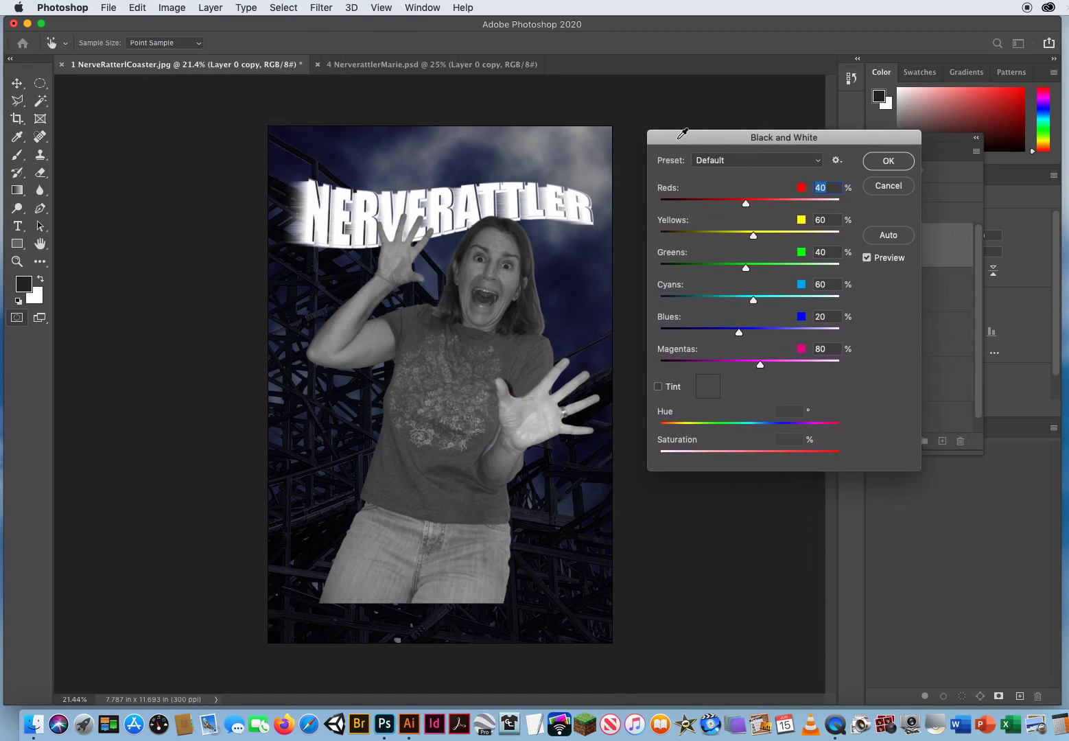
mouse_move(365, 263)
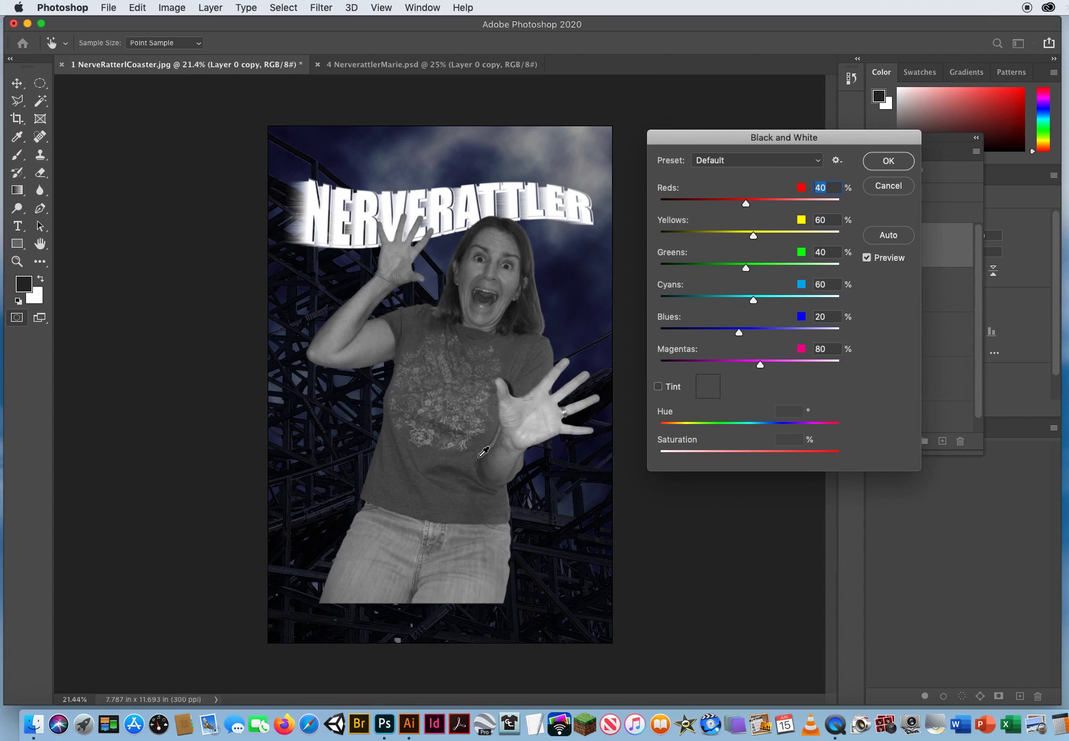
mouse_move(486, 445)
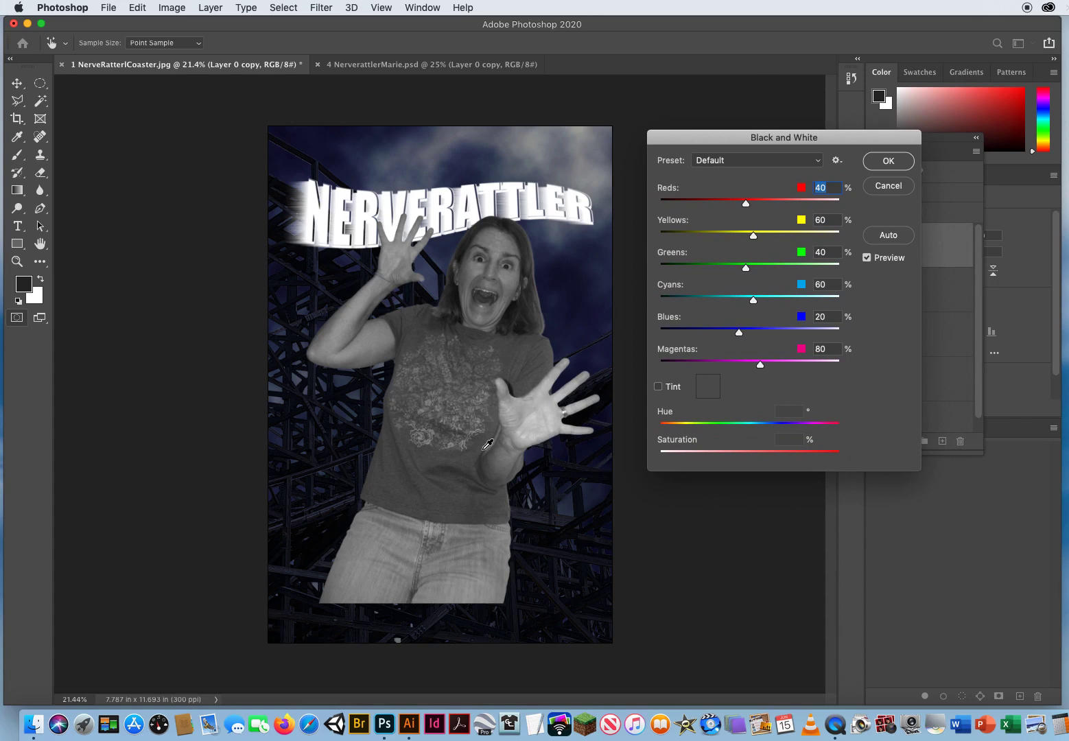
mouse_move(518, 237)
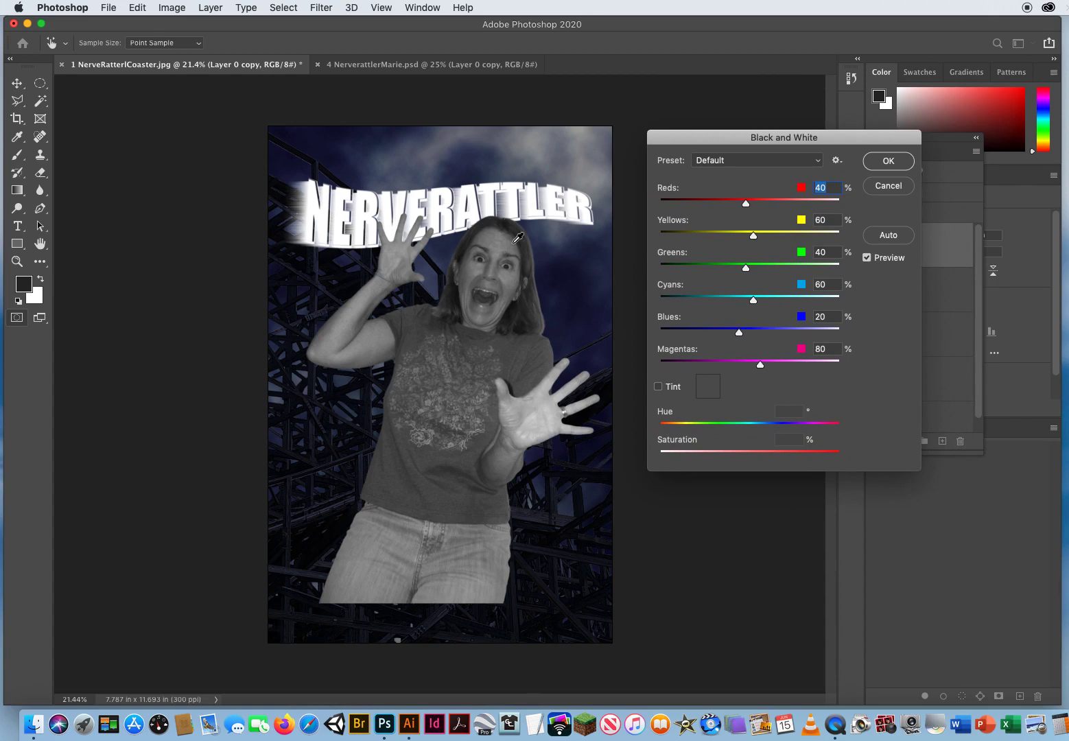
mouse_move(747, 206)
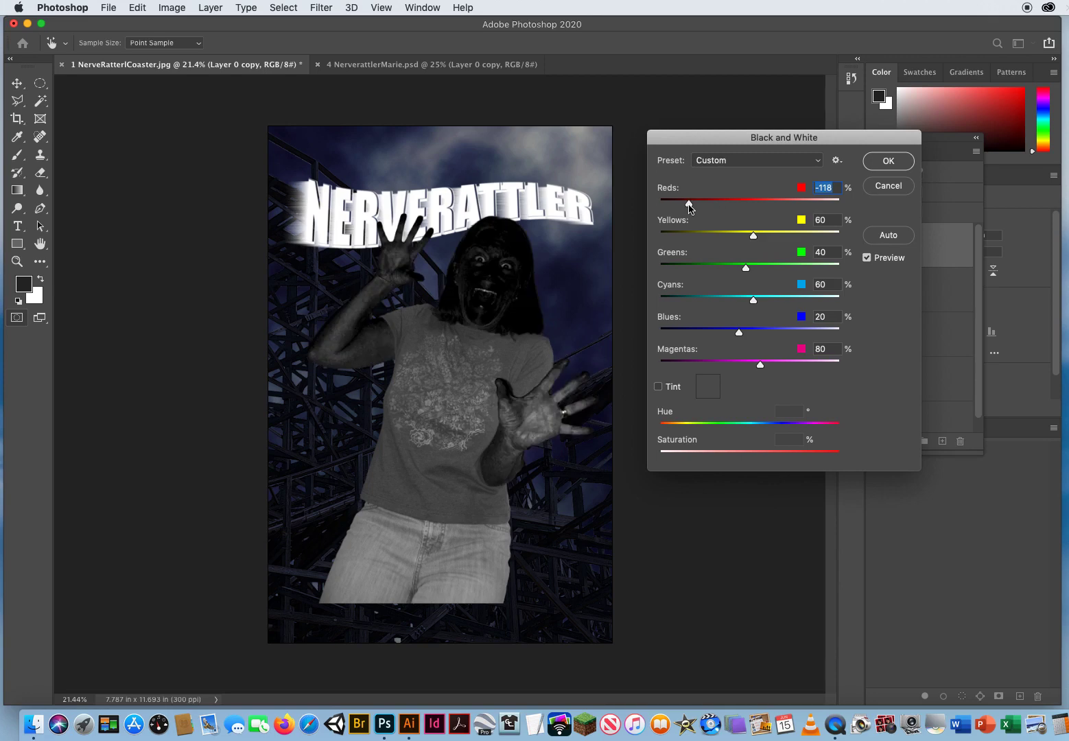
left_click_drag(689, 199, 775, 200)
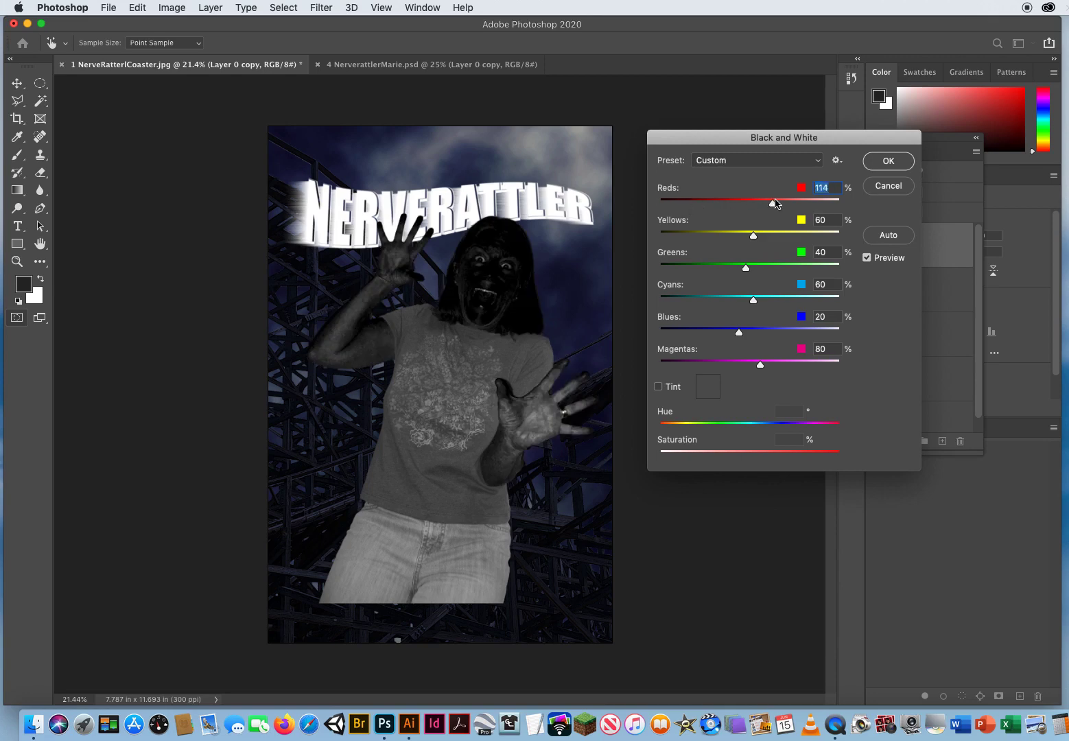
left_click_drag(775, 202, 803, 202)
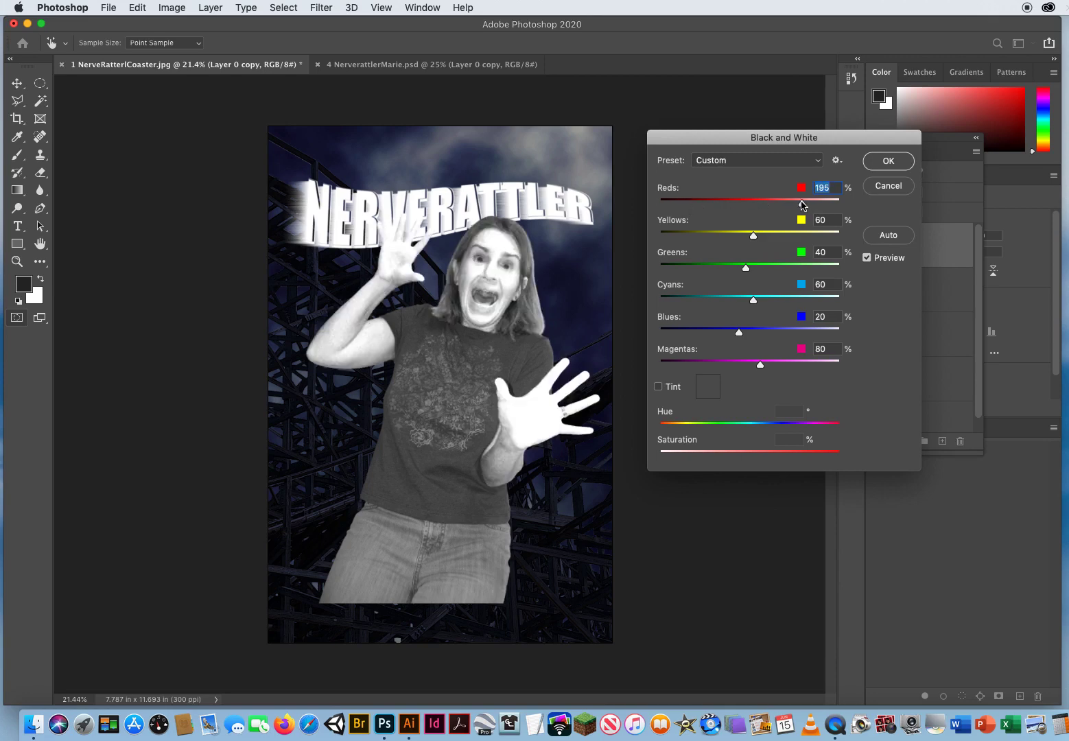
left_click_drag(803, 200, 742, 200)
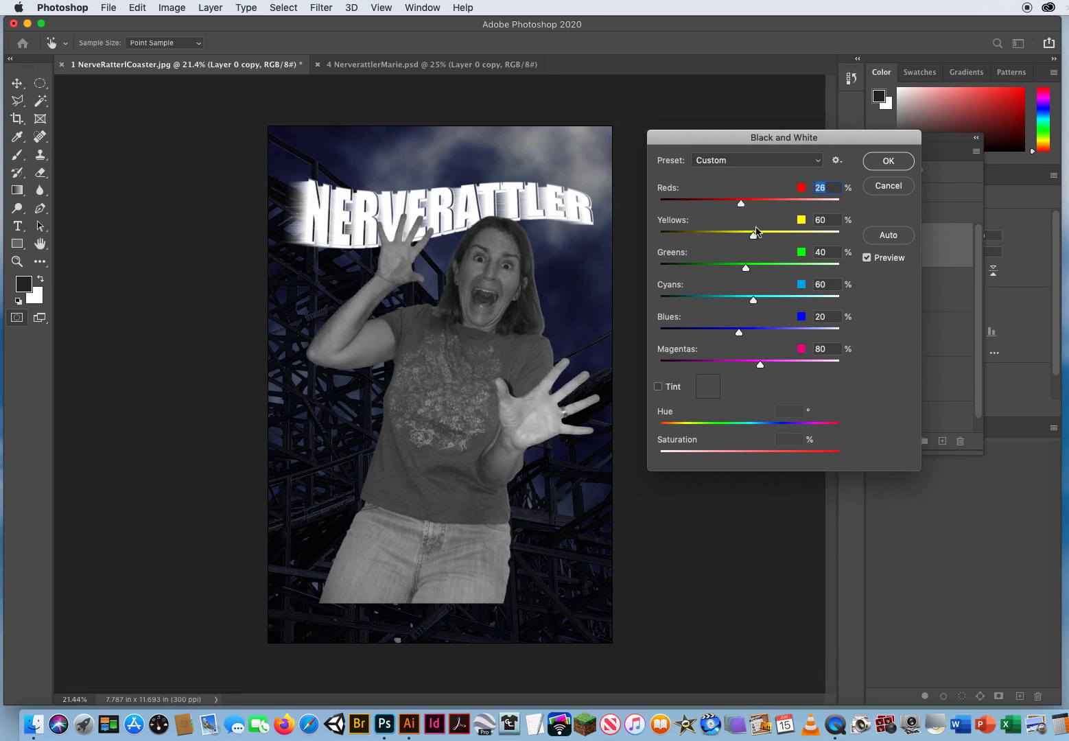
Set the Yellows slider to 144 and Blues to -17.
left_click_drag(744, 232, 789, 232)
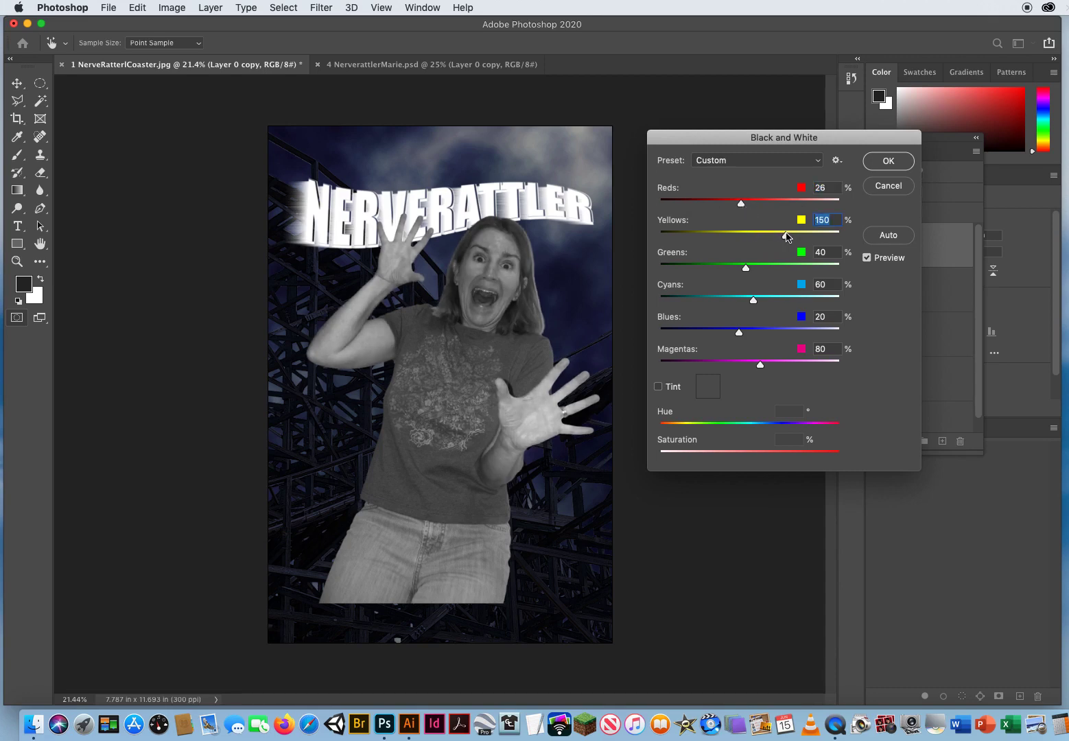
left_click_drag(803, 237, 707, 237)
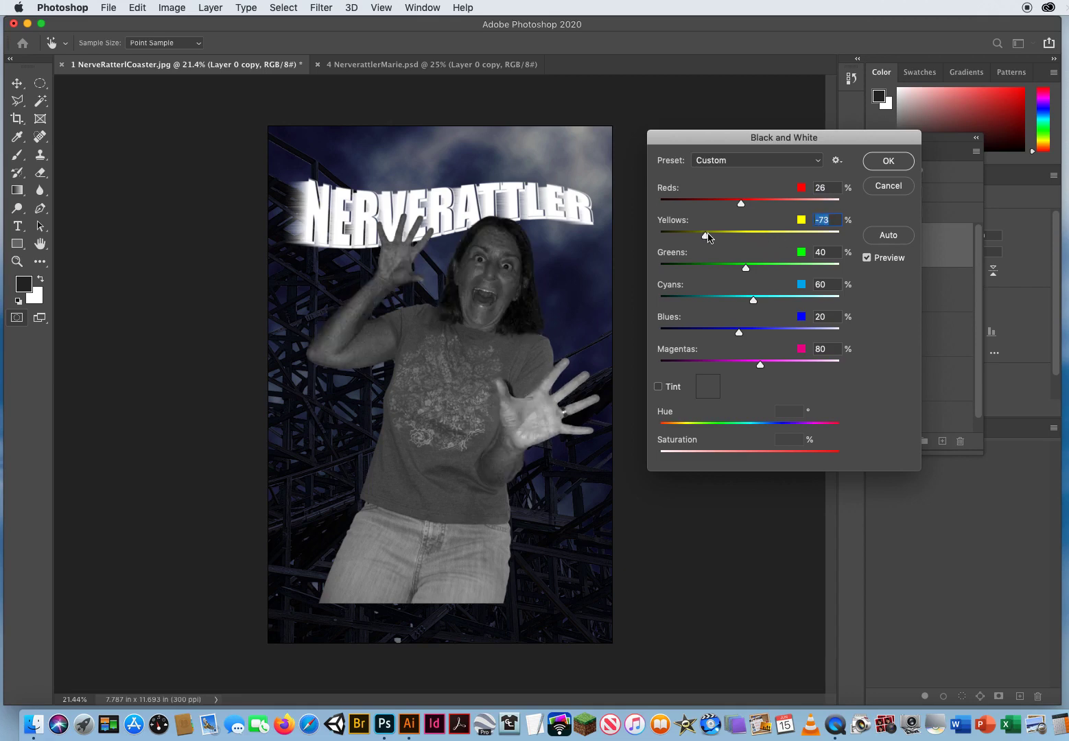
left_click_drag(707, 236, 784, 237)
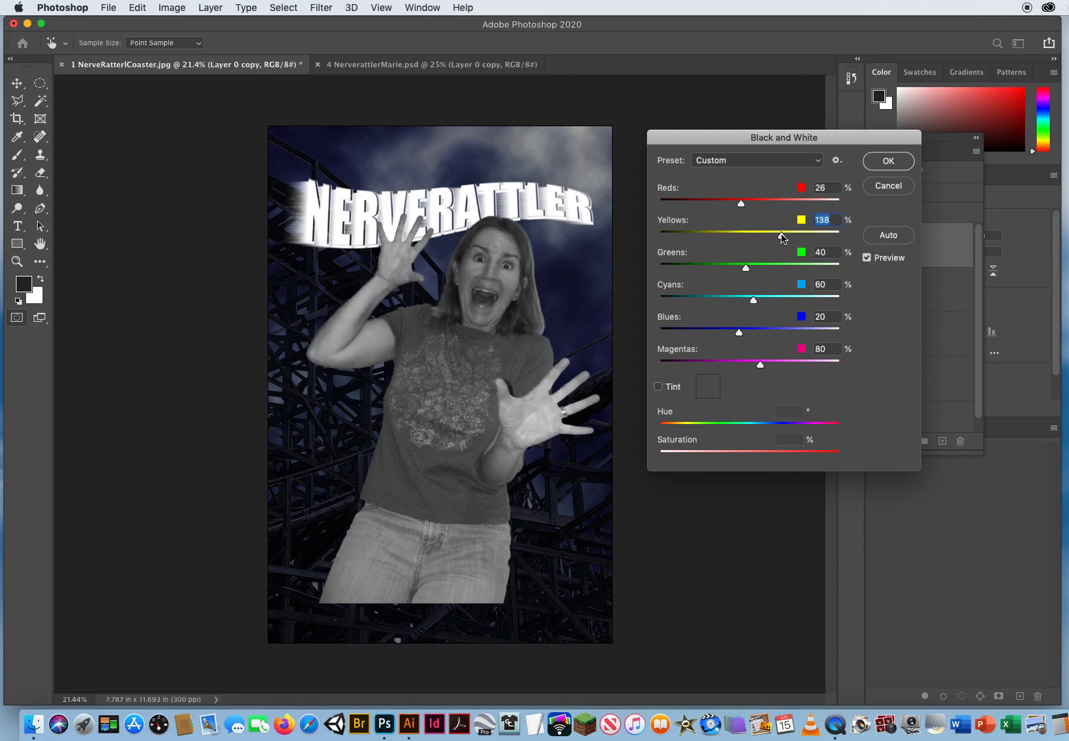
left_click_drag(775, 235, 784, 234)
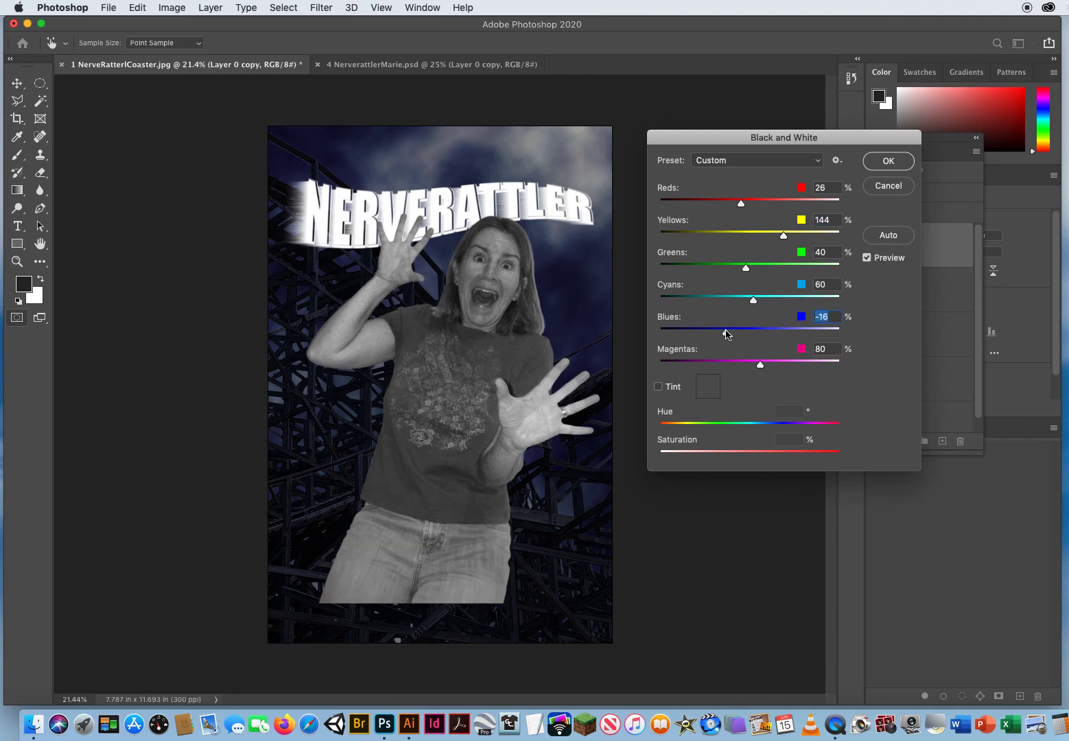
left_click_drag(740, 327, 721, 327)
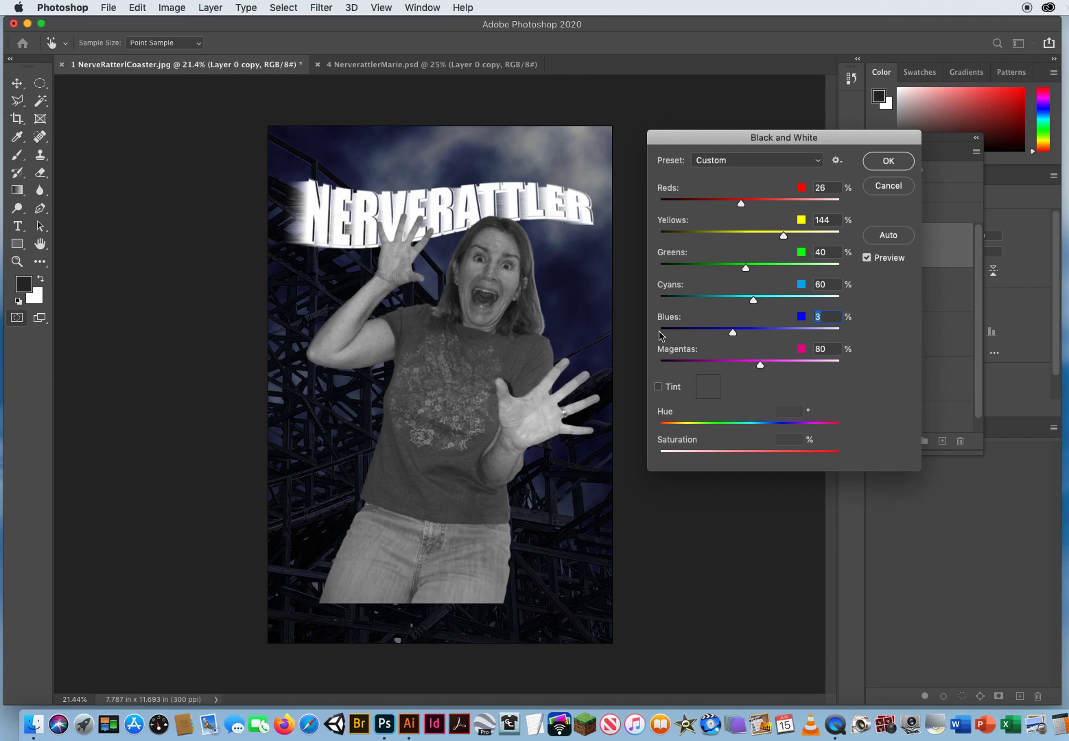
mouse_move(664, 341)
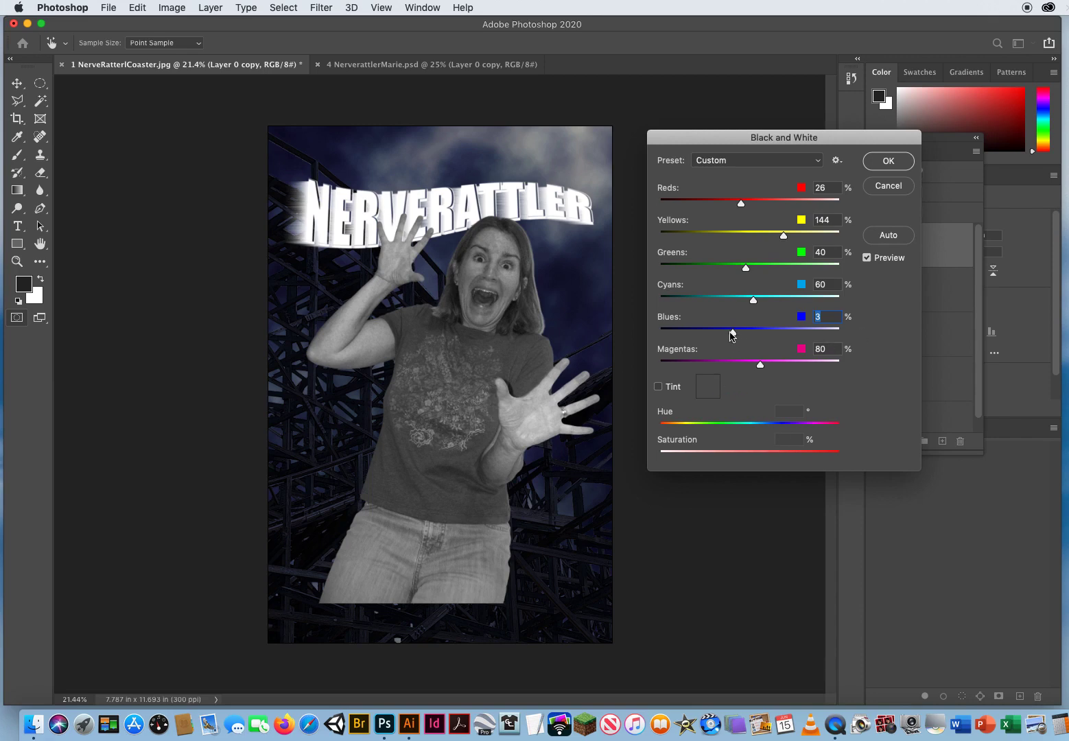
left_click_drag(733, 332, 723, 332)
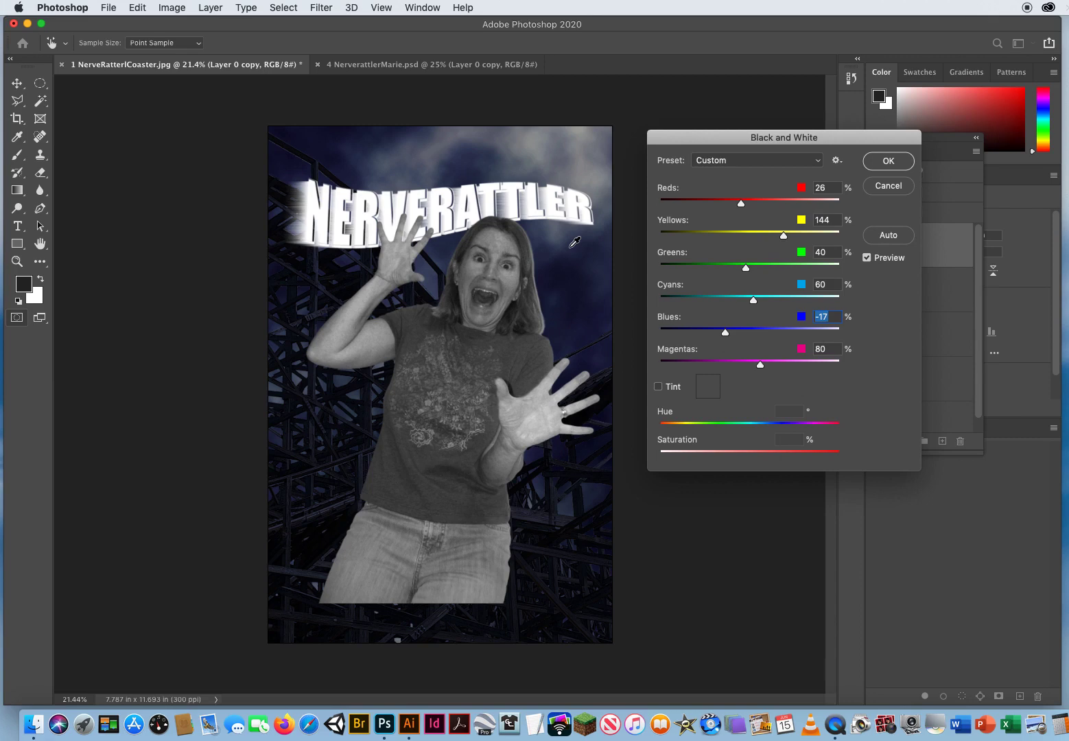
mouse_move(246, 70)
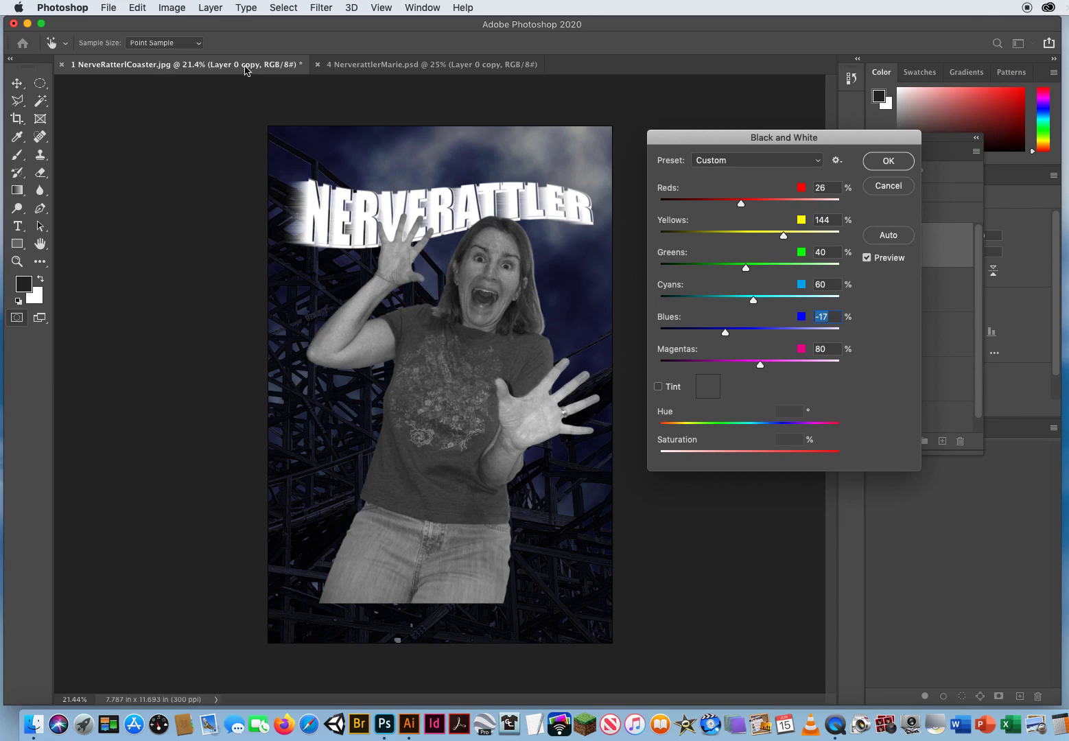
mouse_move(676, 285)
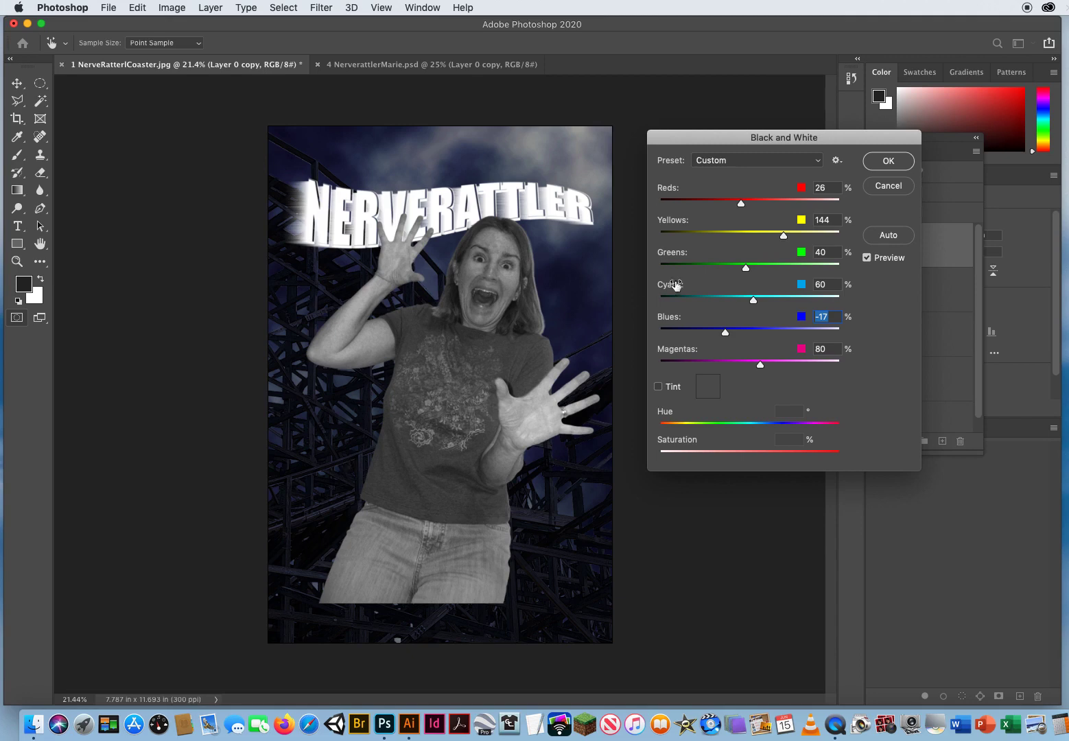
Enable Tint in the Black and White dialog and set Hue to 224.
left_click_drag(782, 137, 770, 95)
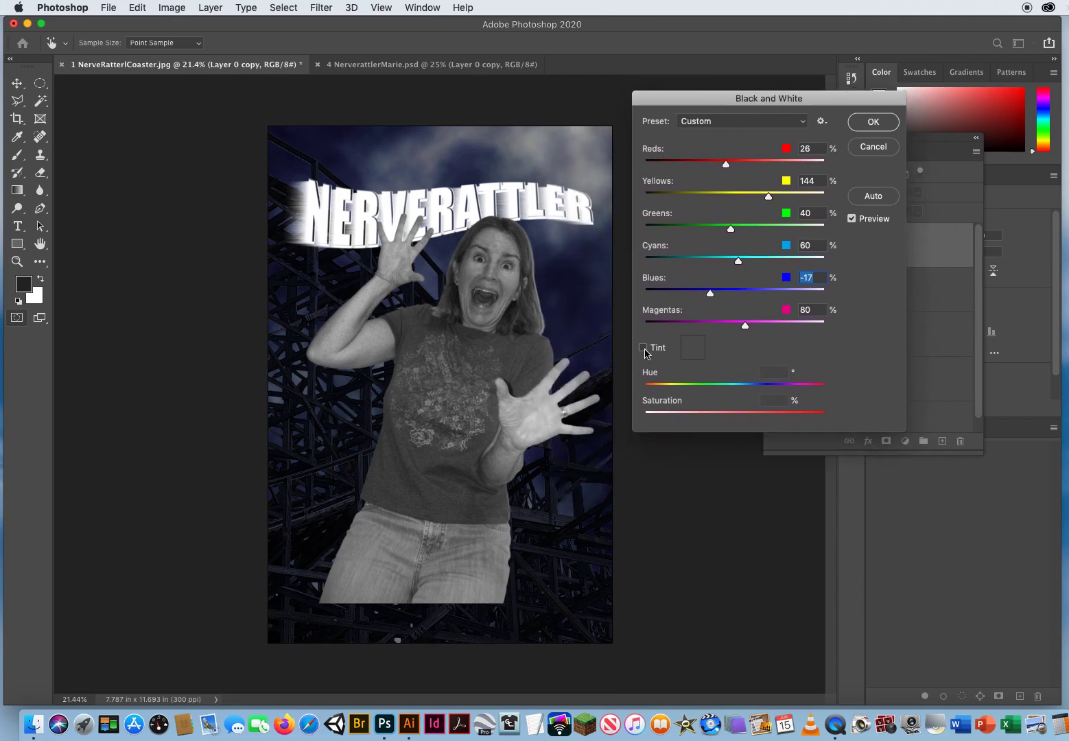
mouse_move(645, 348)
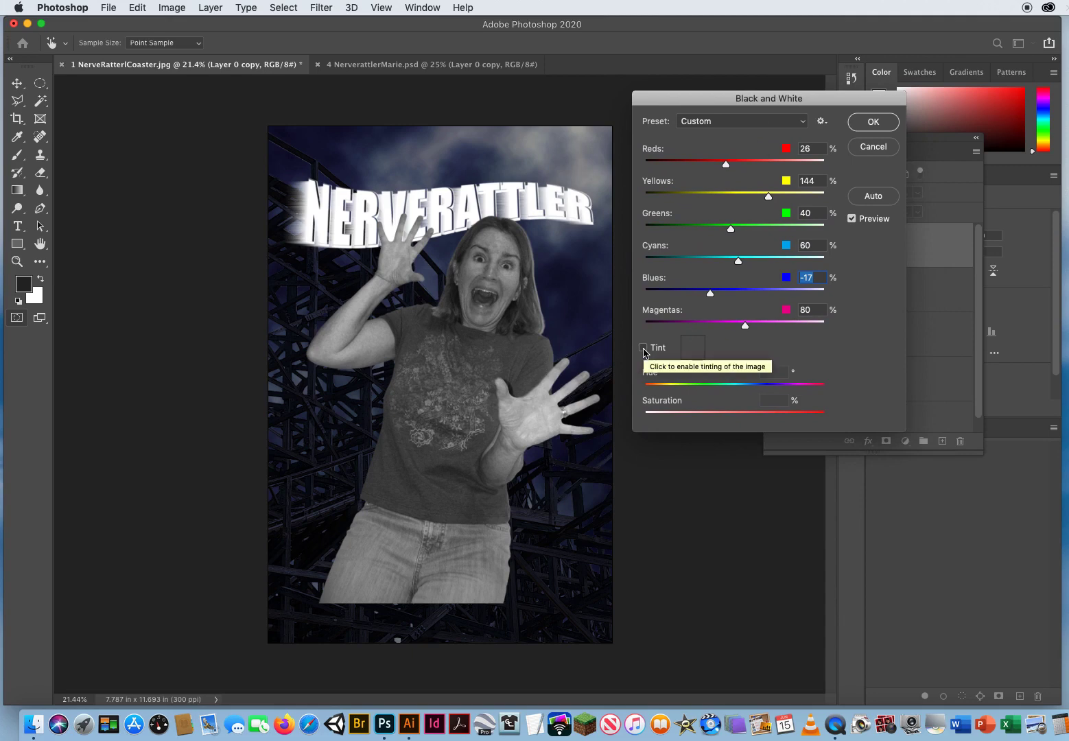
left_click(643, 348)
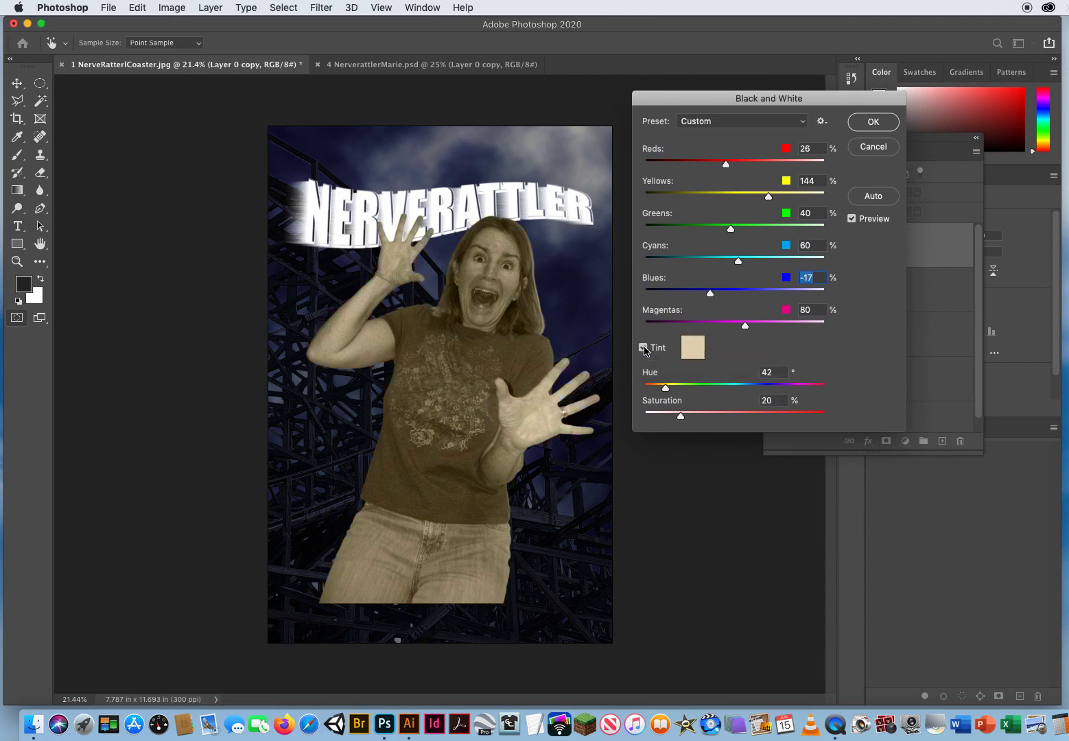
left_click(643, 347)
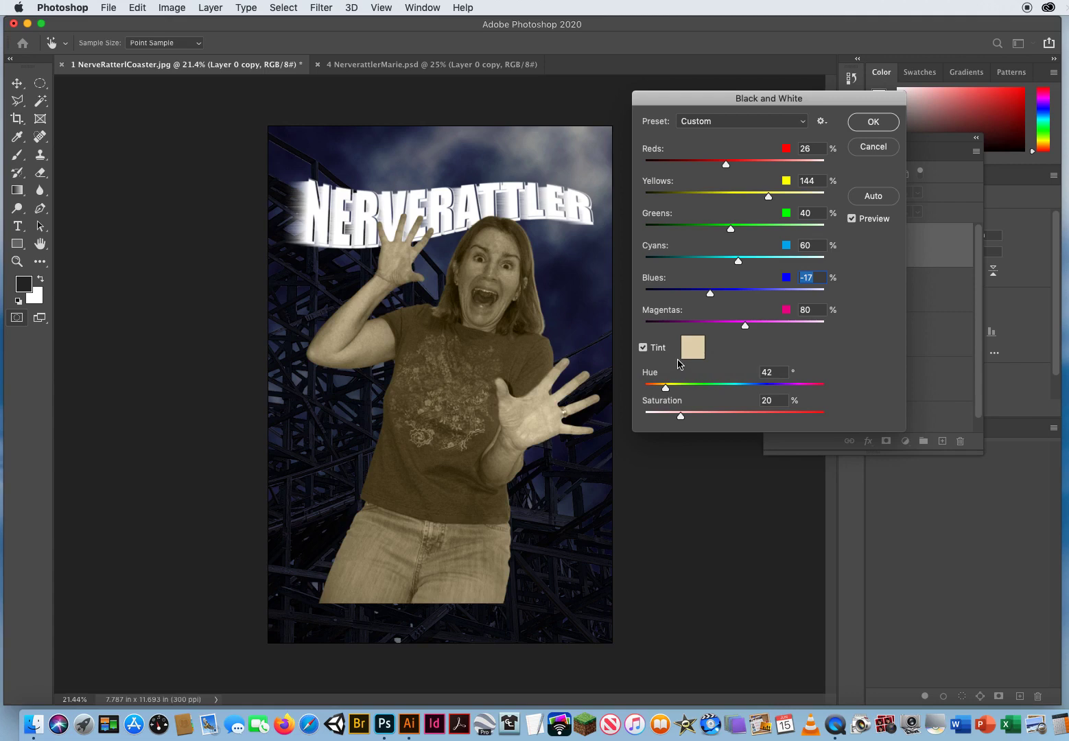
left_click_drag(664, 388, 673, 387)
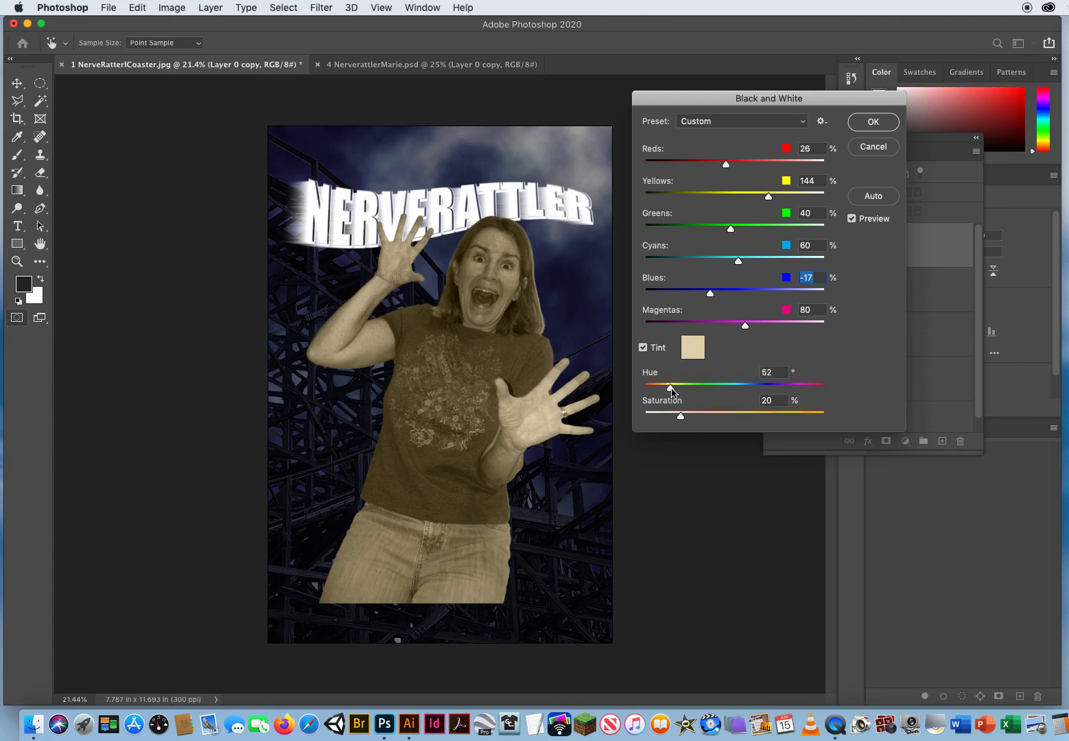
left_click_drag(670, 386, 722, 385)
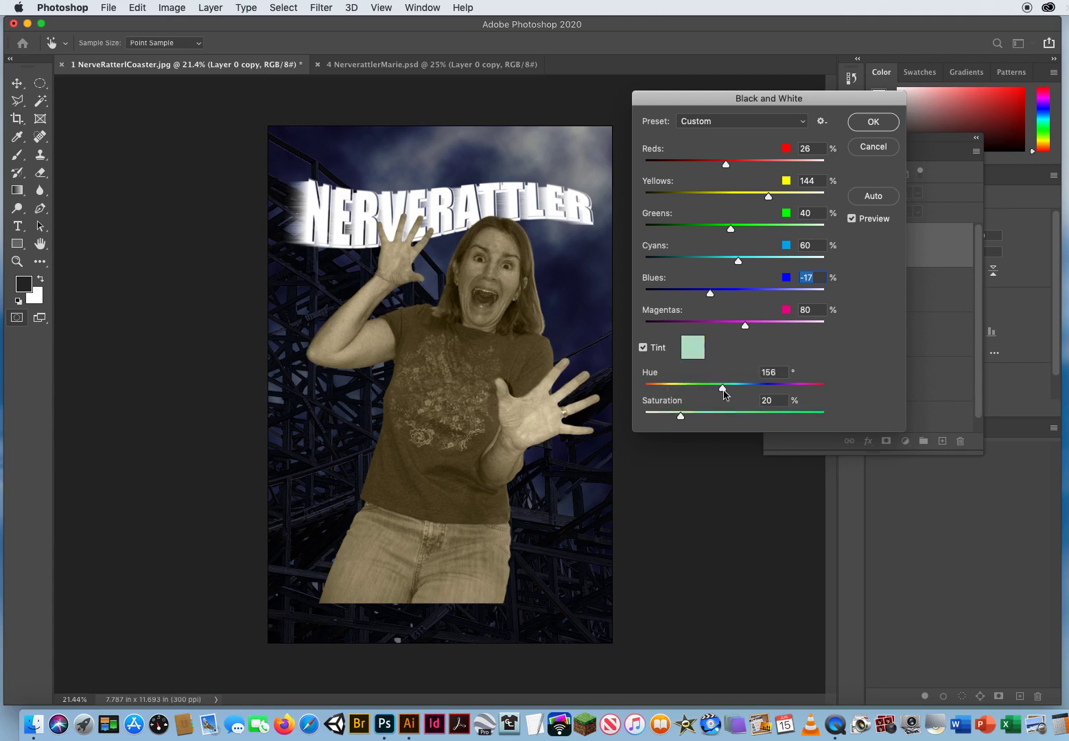
left_click_drag(722, 387, 730, 387)
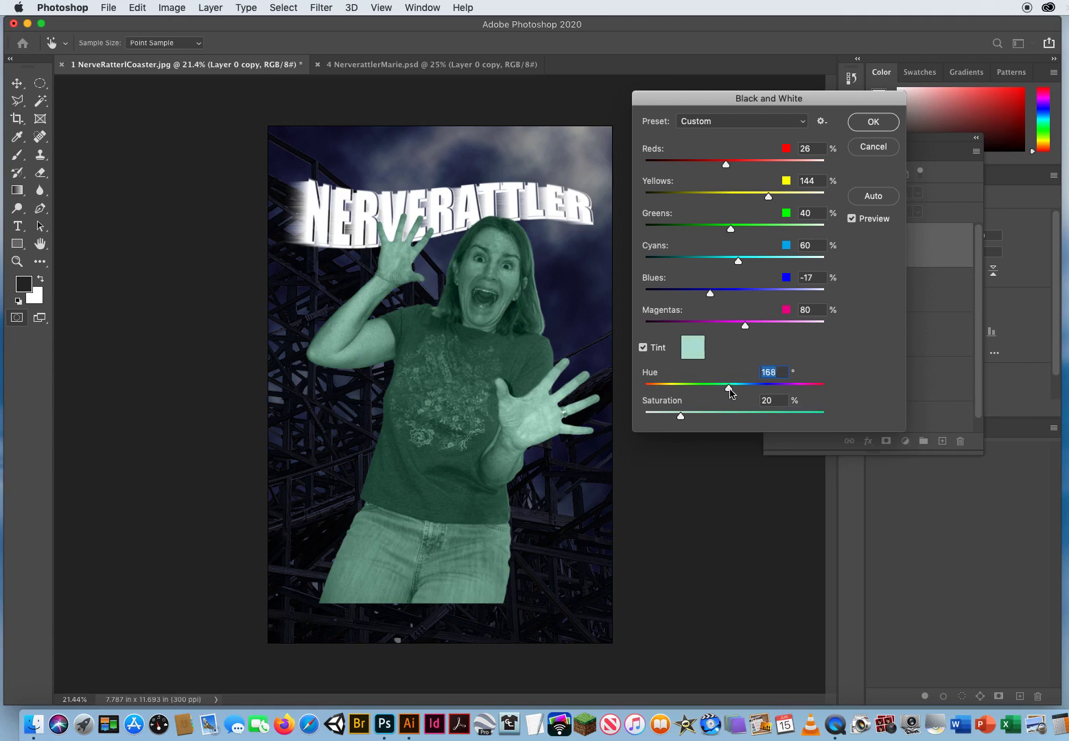
left_click_drag(728, 389, 748, 390)
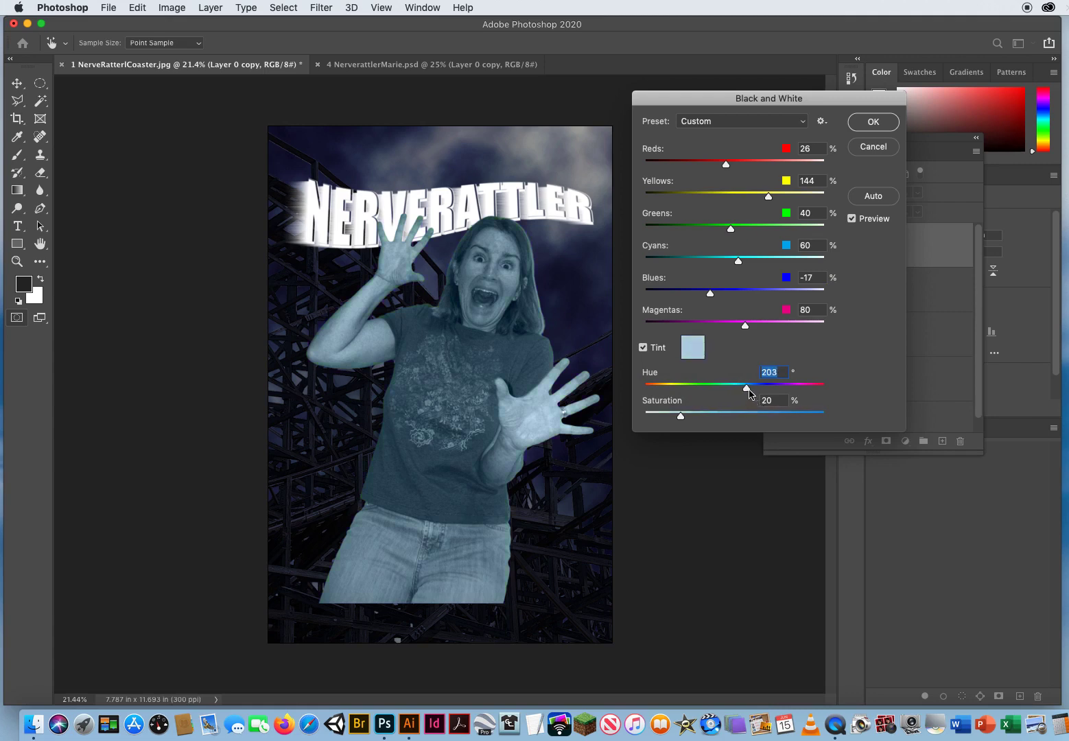
left_click_drag(746, 388, 755, 388)
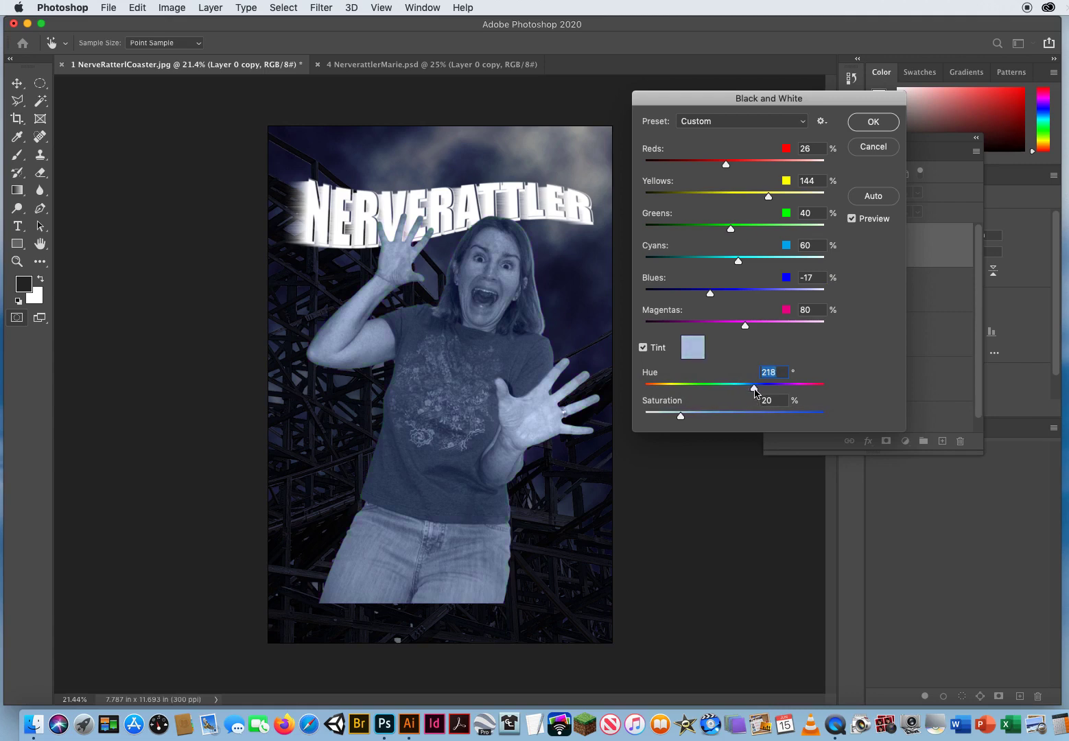
left_click_drag(753, 384, 761, 384)
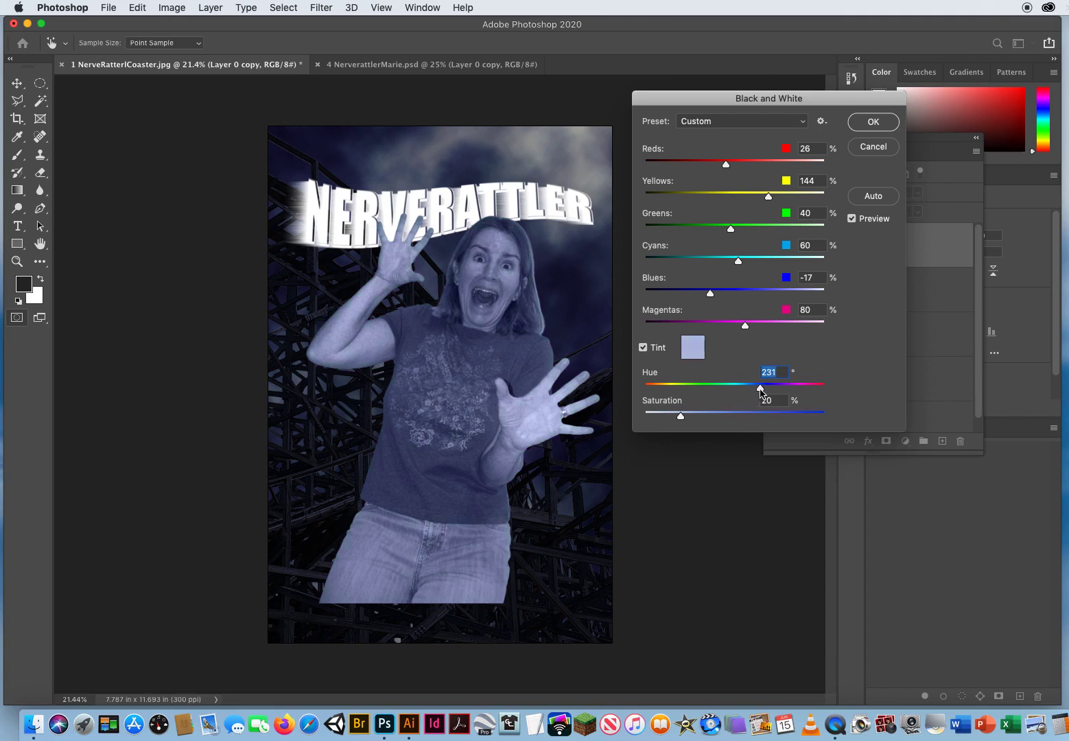
left_click_drag(760, 388, 756, 388)
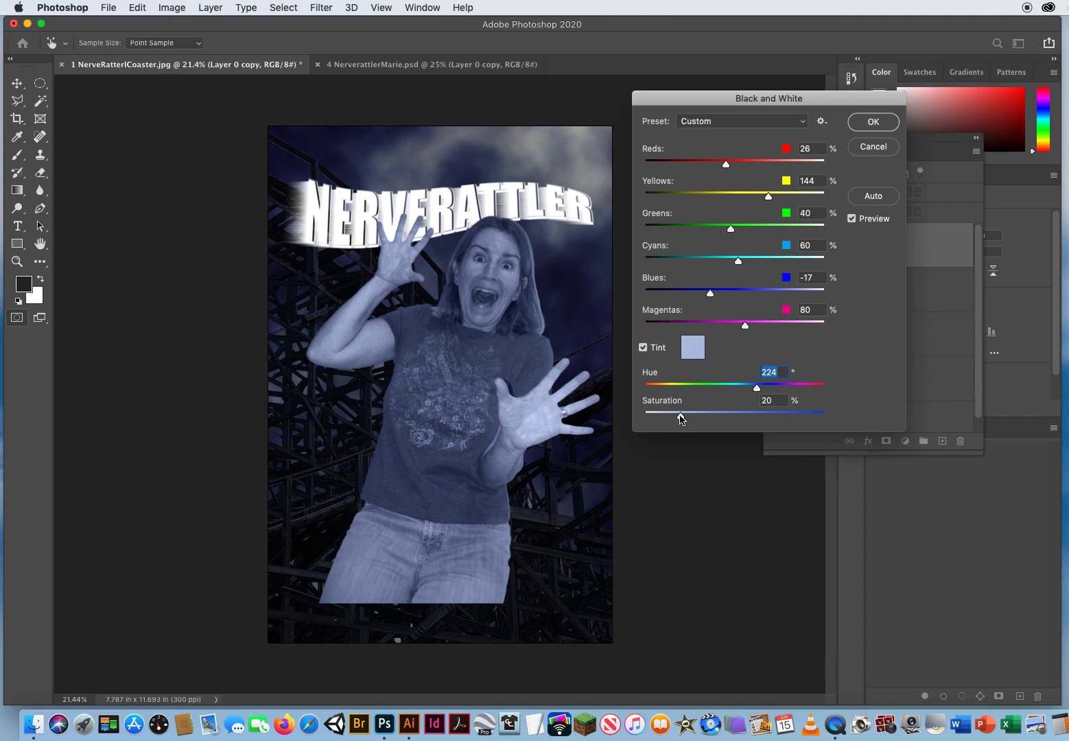
Set tint Saturation to 17 and confirm the adjustment.
left_click_drag(681, 416, 782, 416)
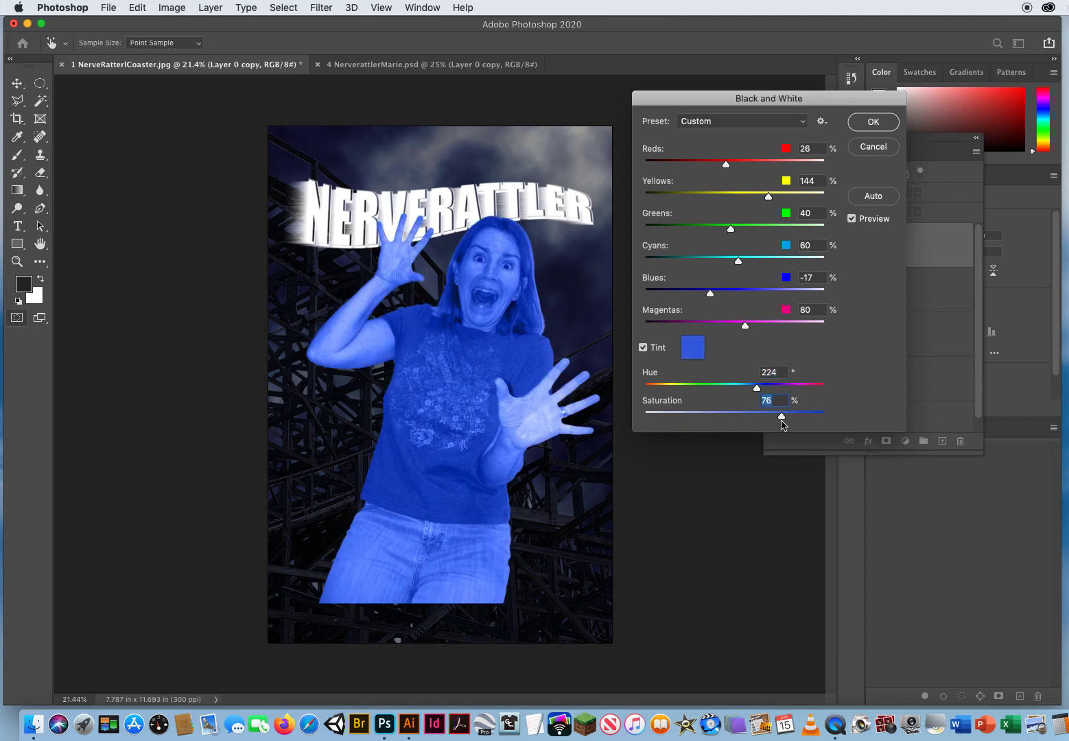
left_click_drag(780, 417, 739, 417)
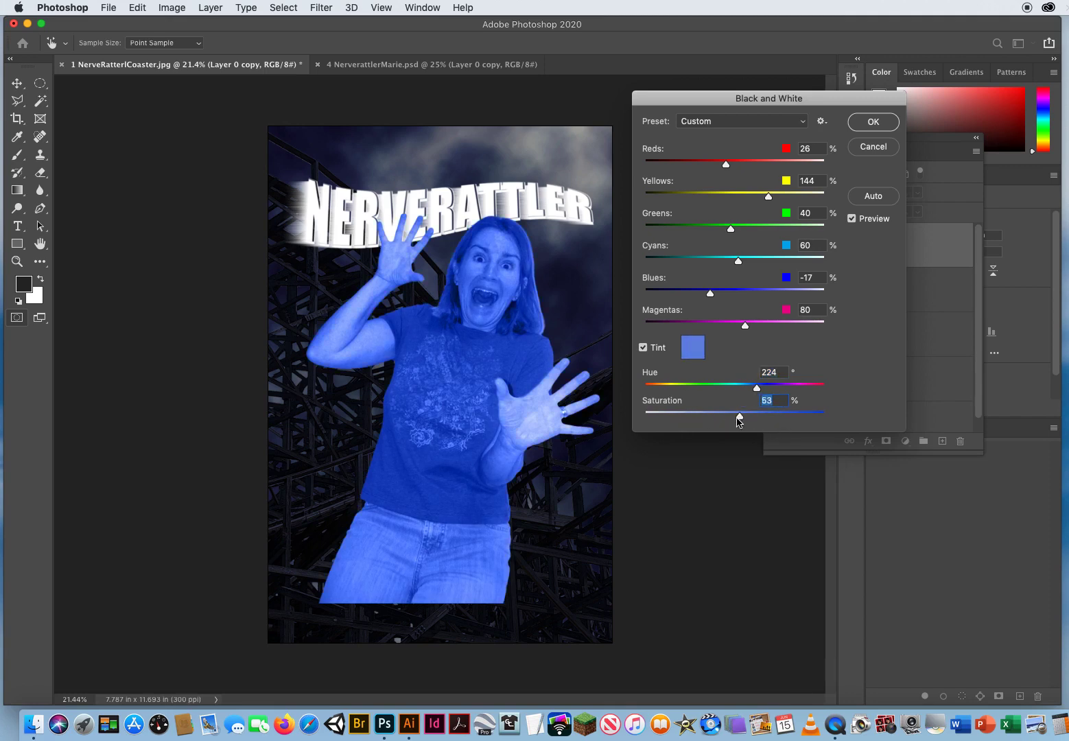
left_click_drag(740, 412, 671, 416)
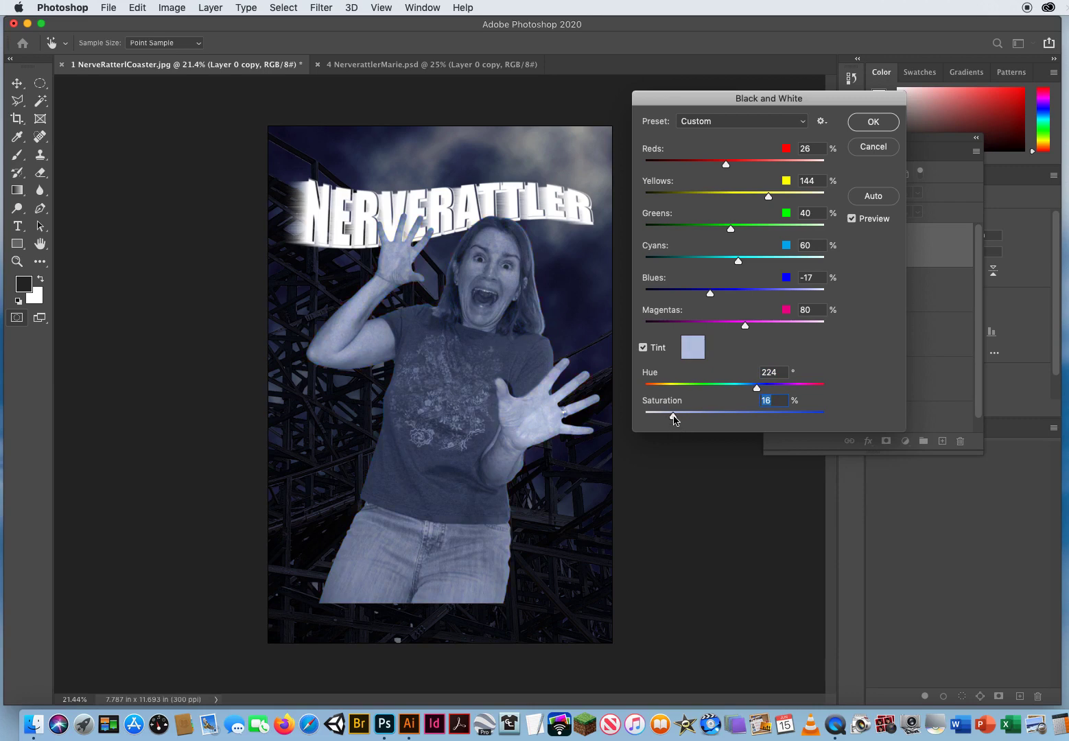
left_click_drag(672, 416, 645, 416)
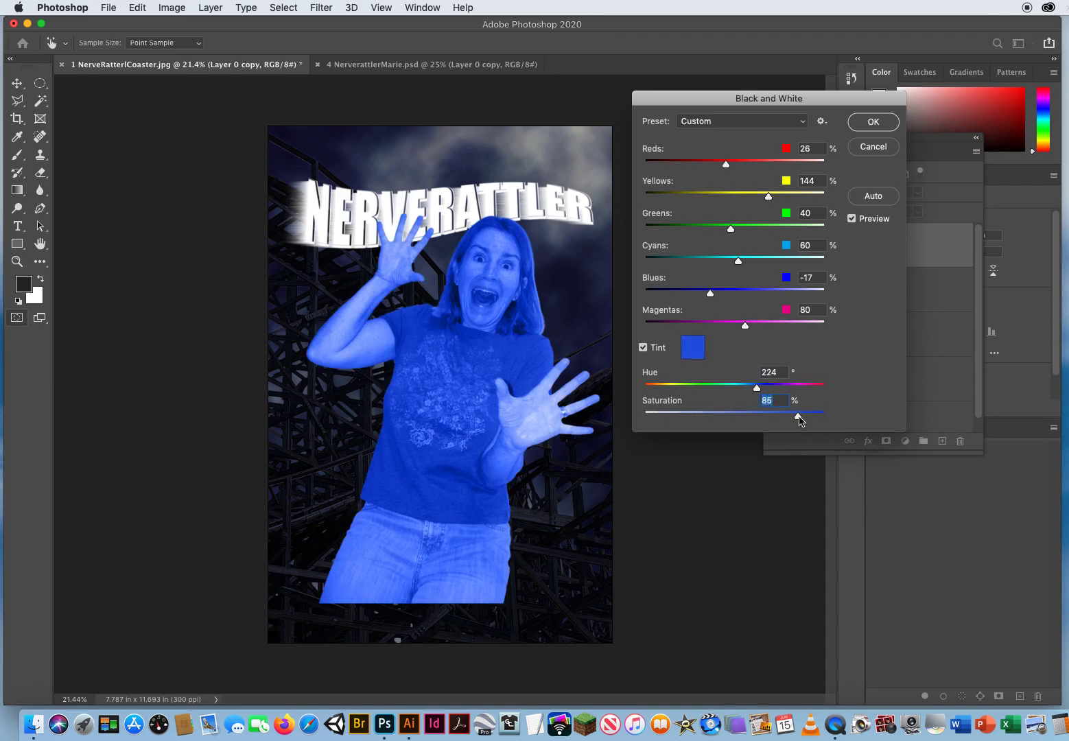
left_click_drag(798, 412, 675, 411)
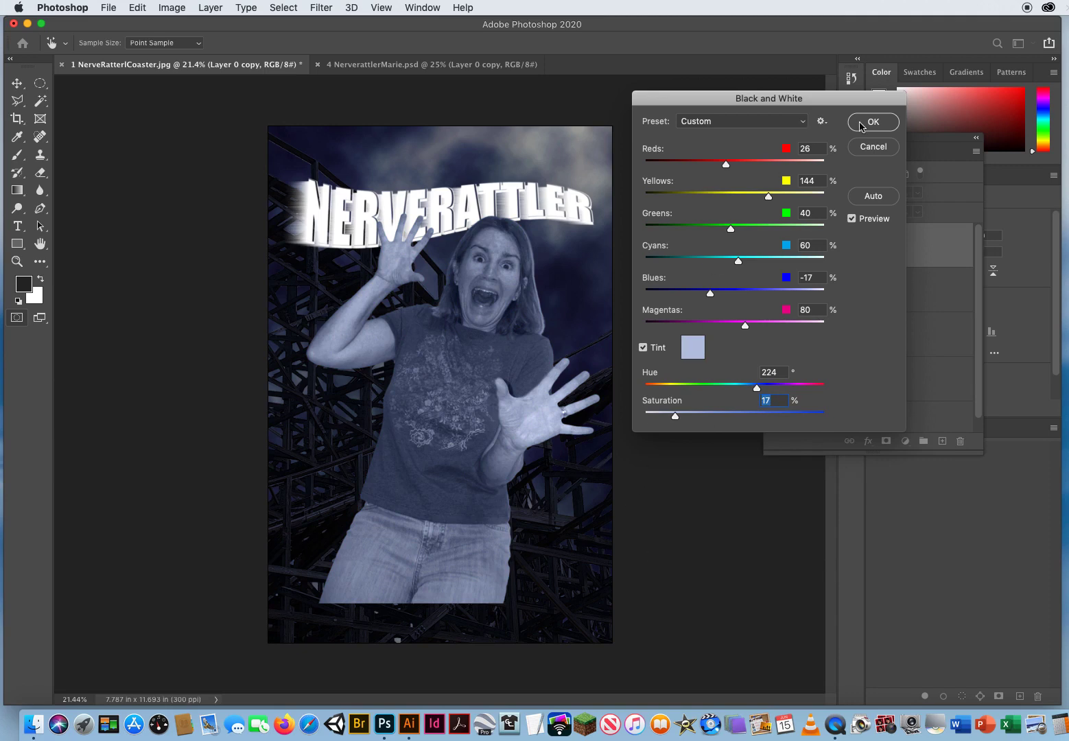
left_click(872, 121)
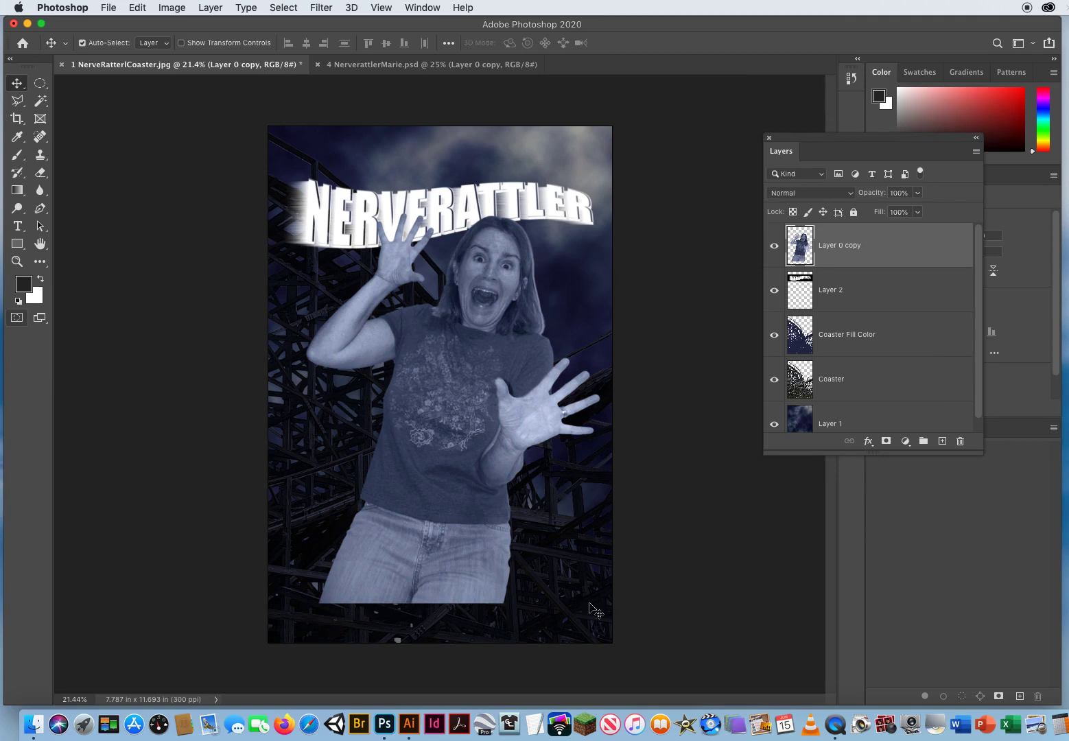
mouse_move(499, 553)
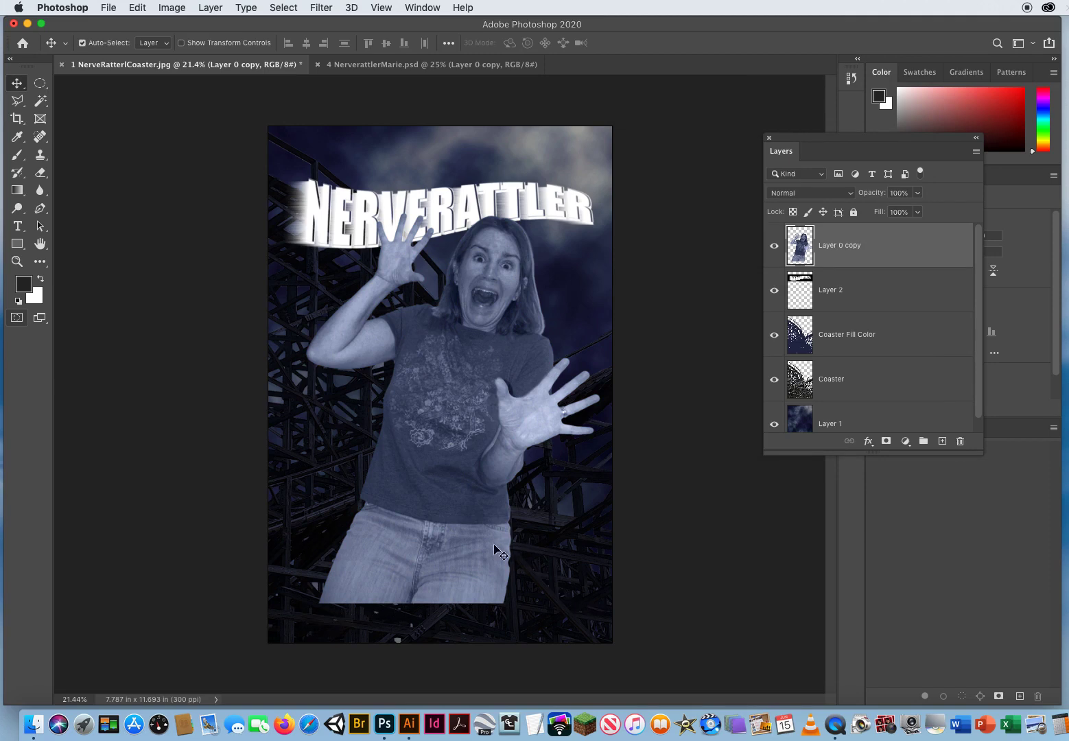
mouse_move(458, 487)
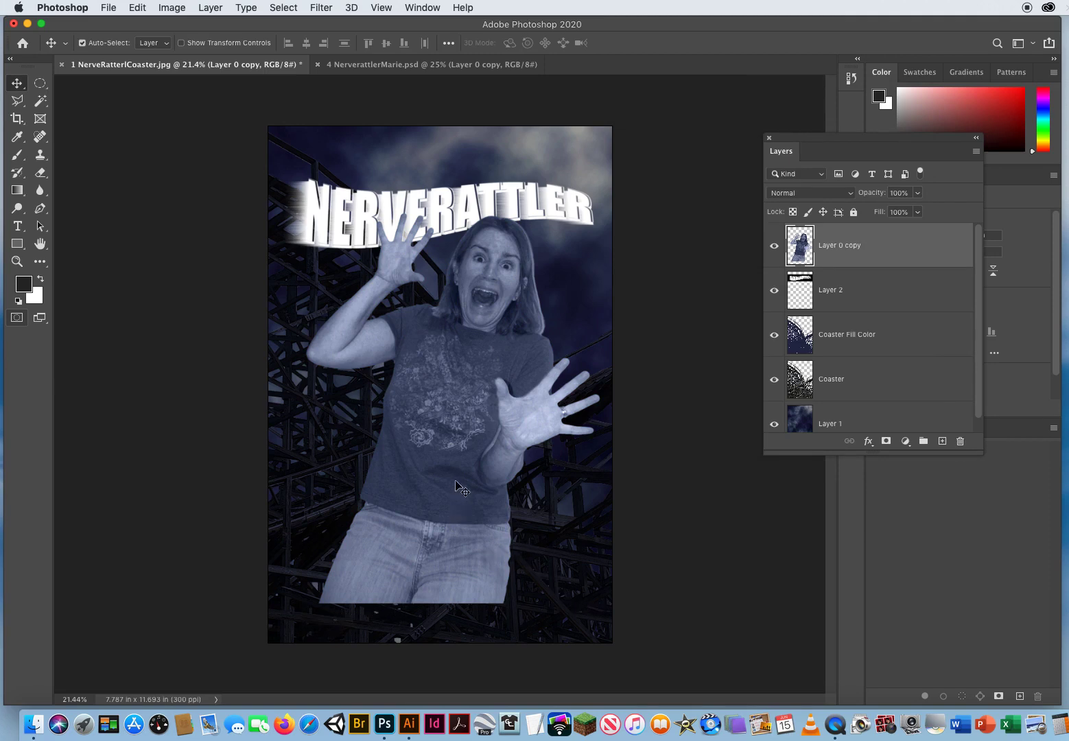
mouse_move(314, 641)
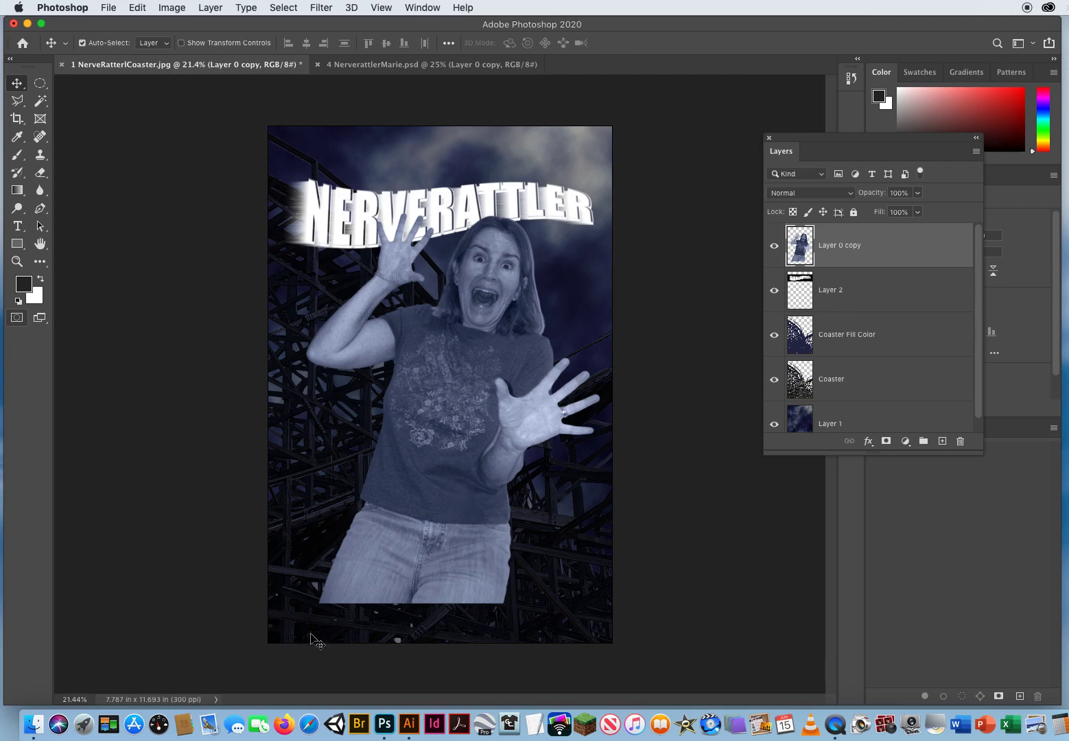
mouse_move(452, 500)
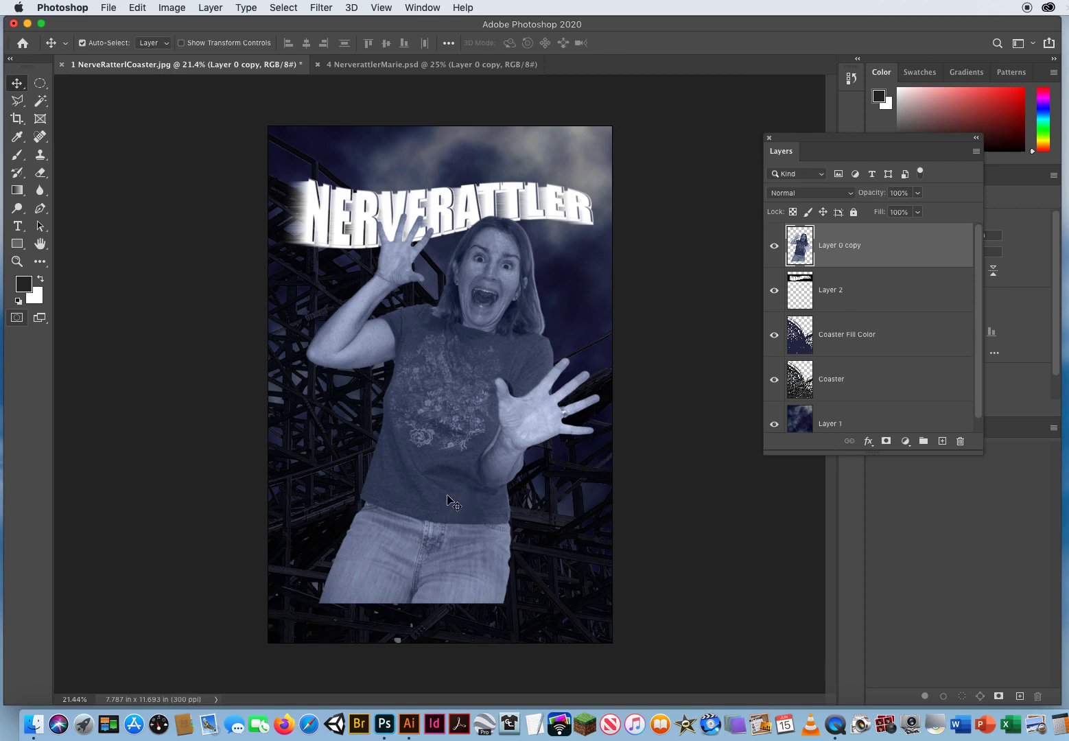
mouse_move(826, 236)
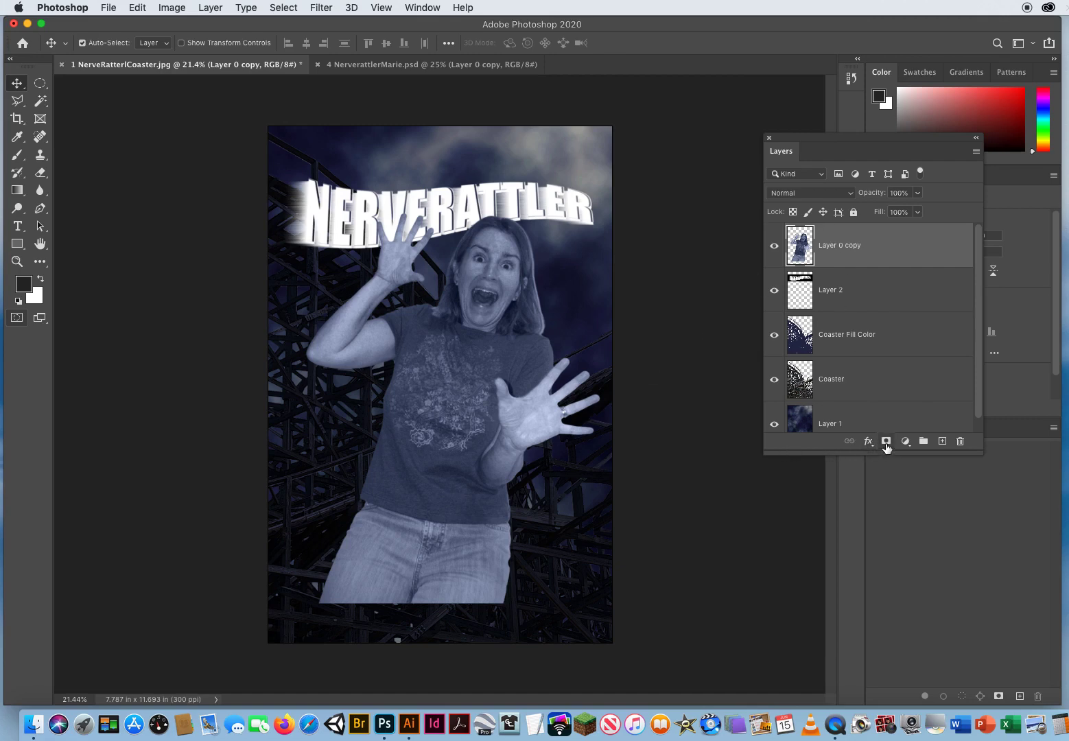
Add a white layer mask to Layer 0 copy.
left_click(886, 441)
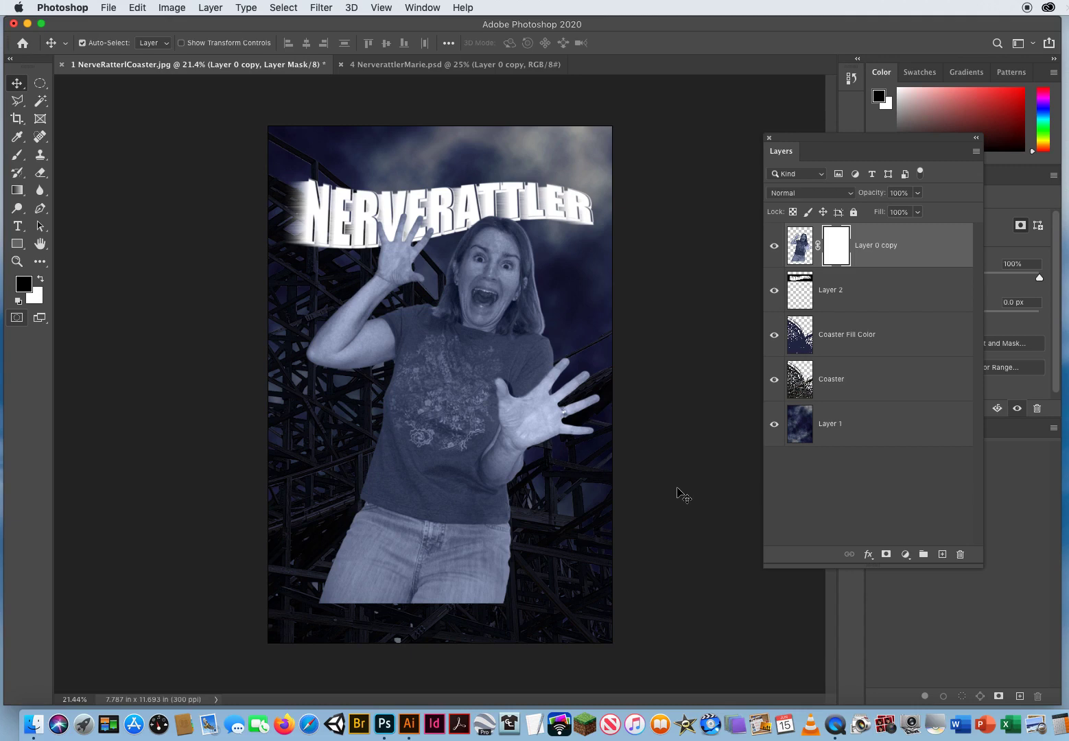
mouse_move(465, 495)
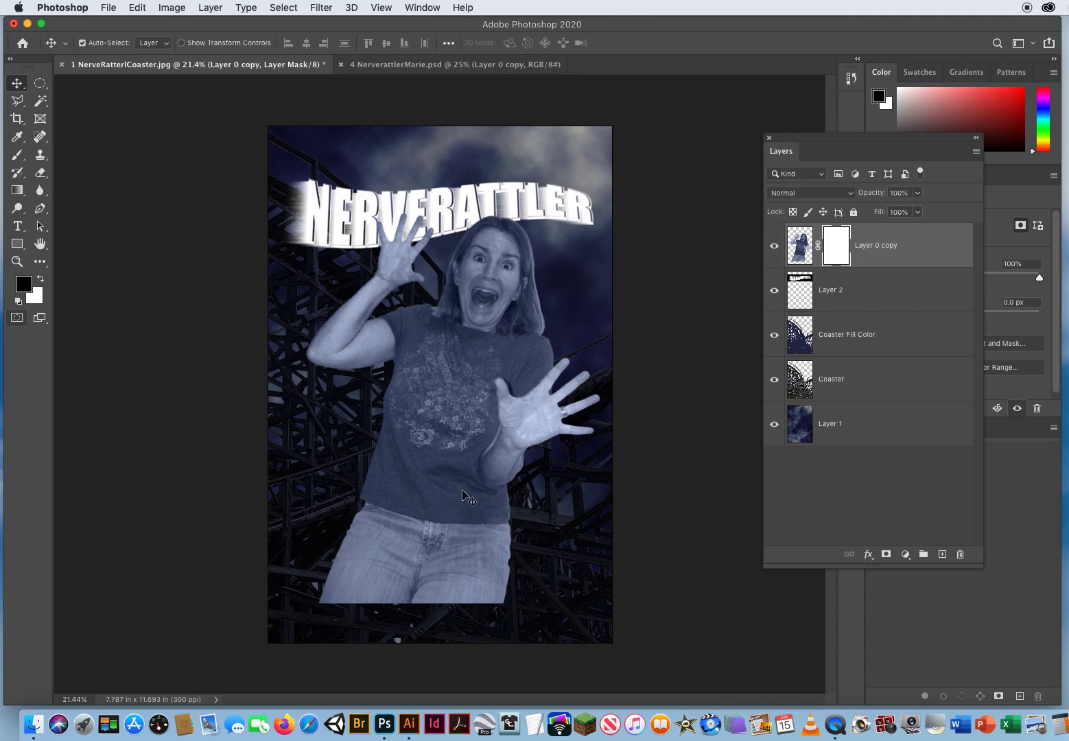
mouse_move(81, 207)
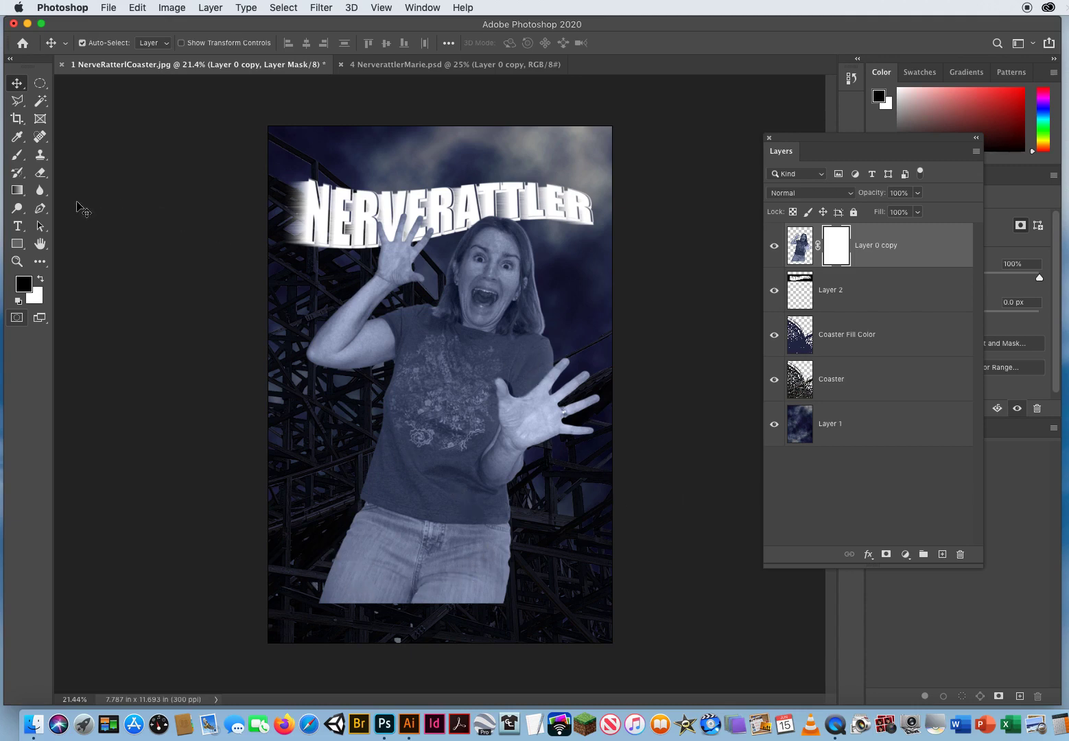
Draw a chest-to-waist gradient on the woman's mask, then nudge her on the poster.
left_click(16, 190)
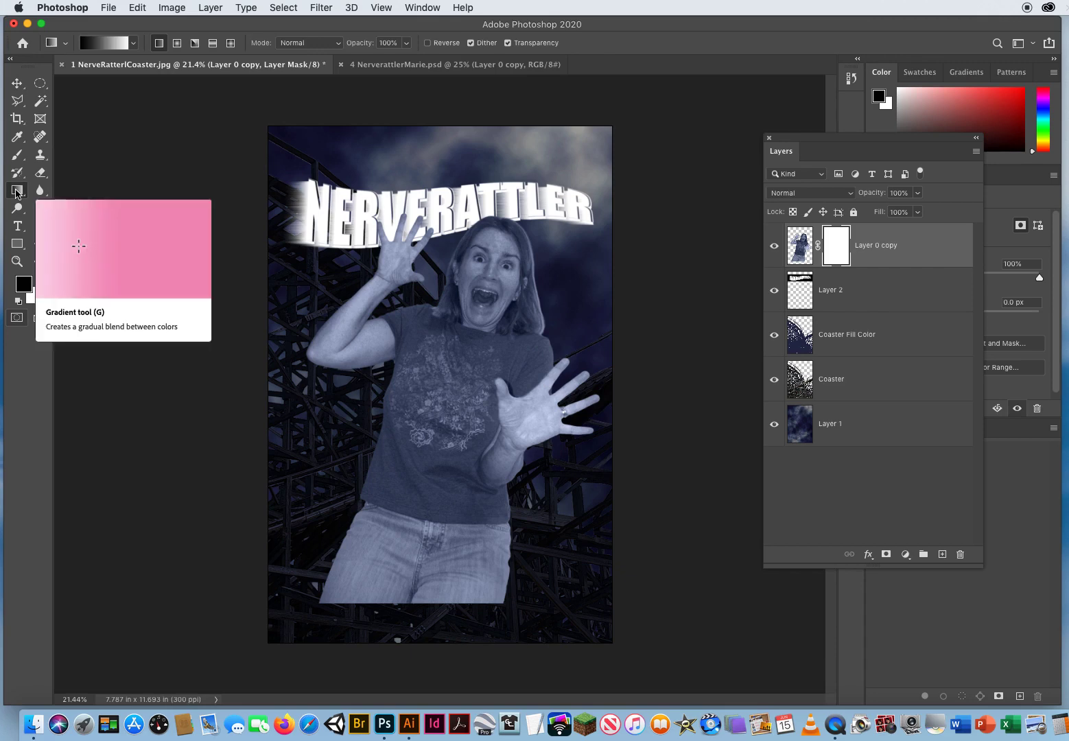
mouse_move(533, 574)
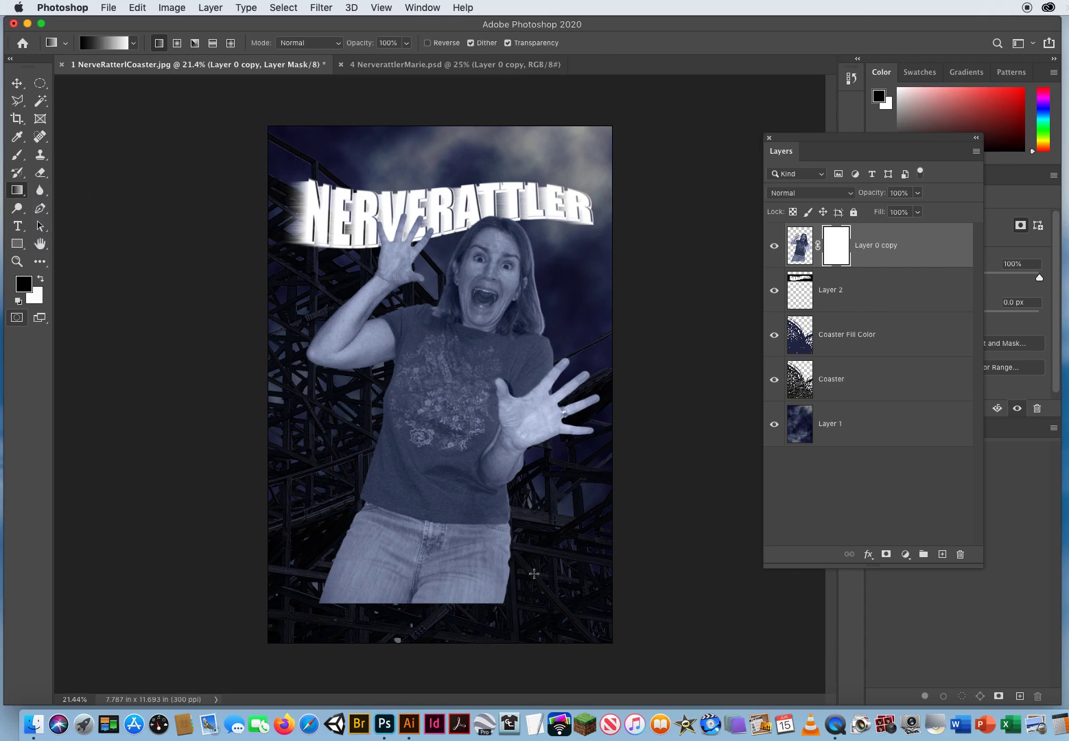
mouse_move(519, 587)
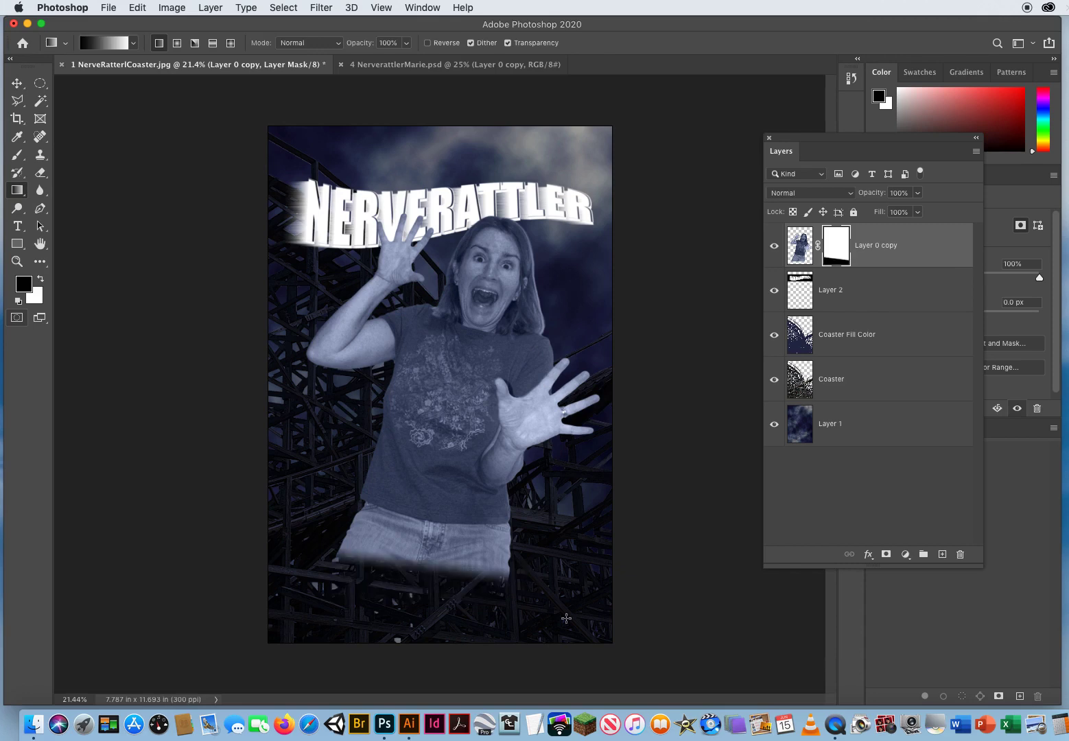
mouse_move(518, 587)
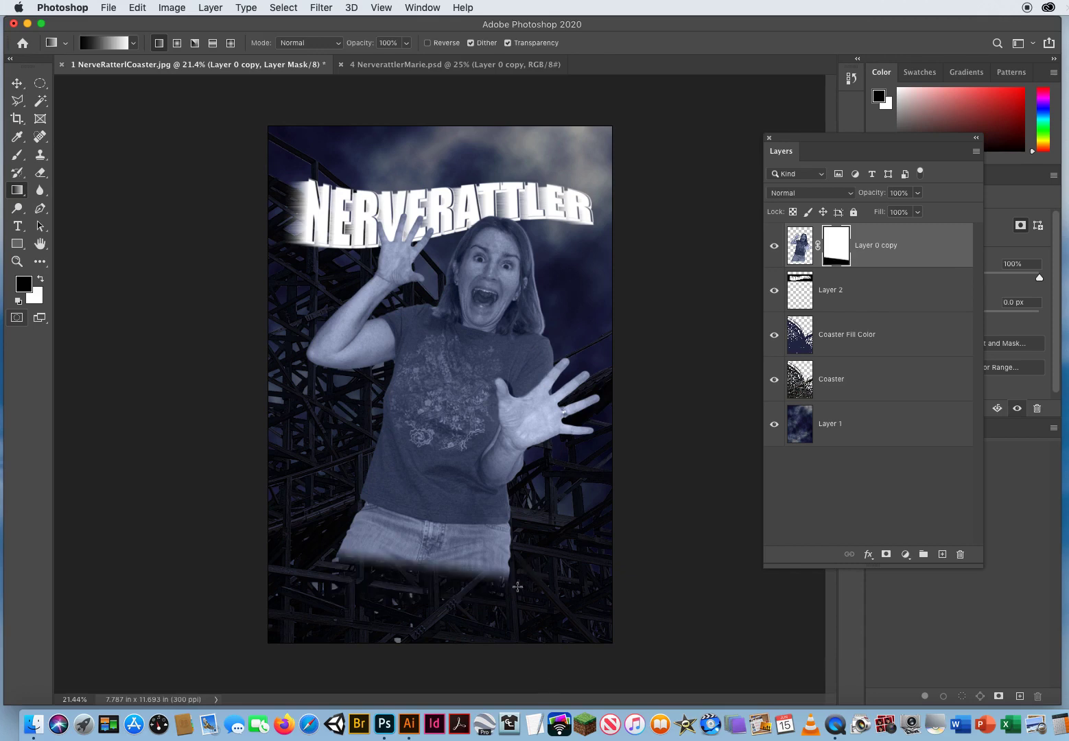
left_click_drag(516, 587, 529, 479)
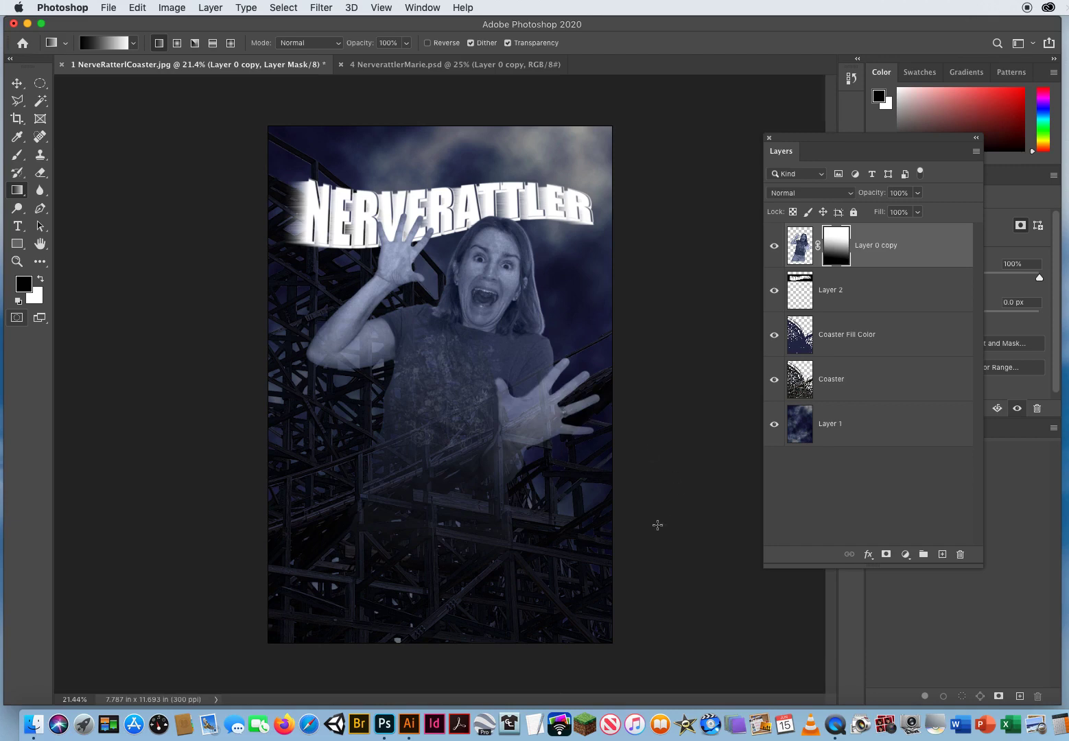
mouse_move(457, 482)
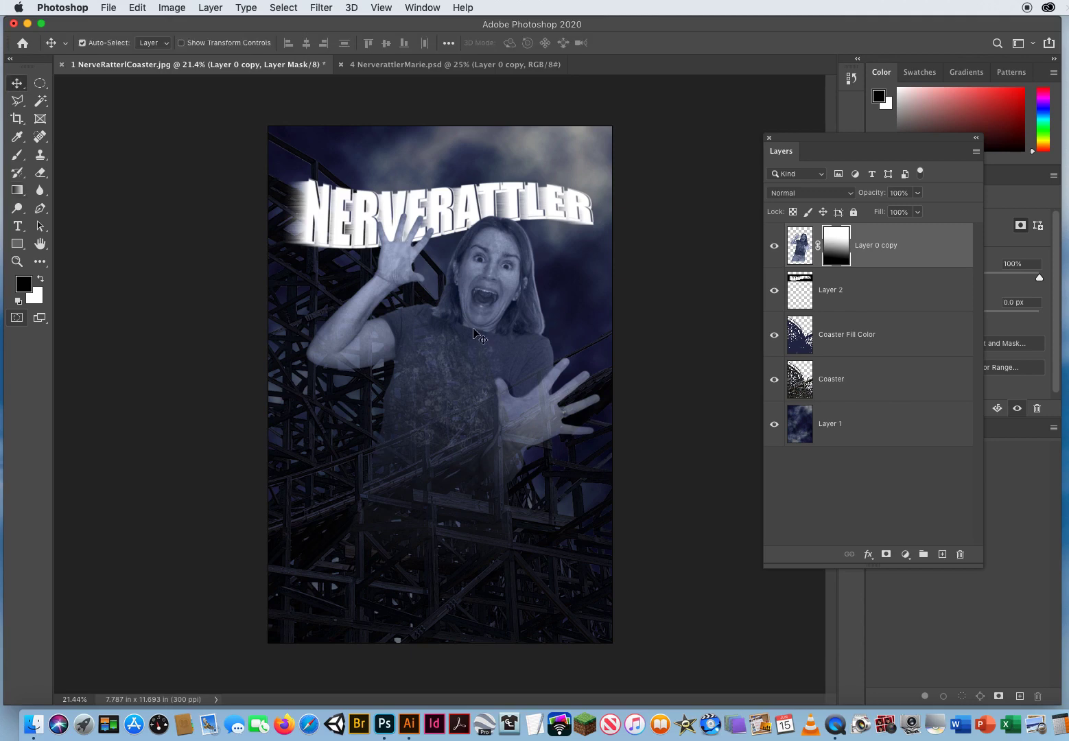
left_click_drag(480, 337, 473, 338)
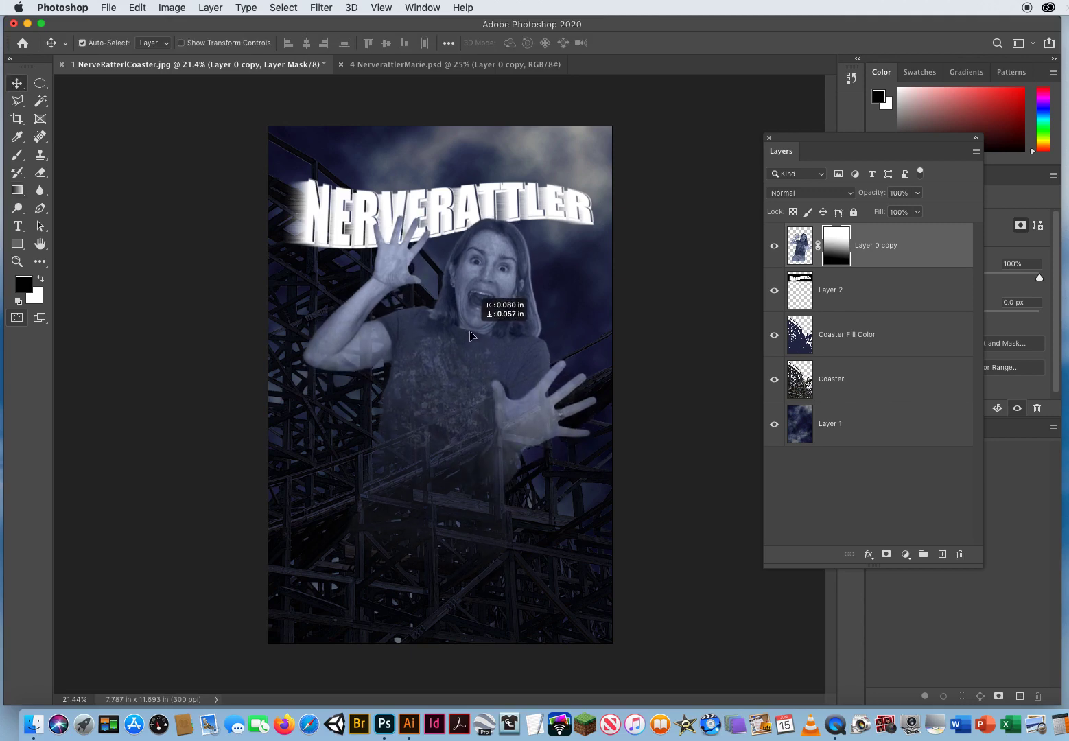
left_click_drag(472, 336, 642, 444)
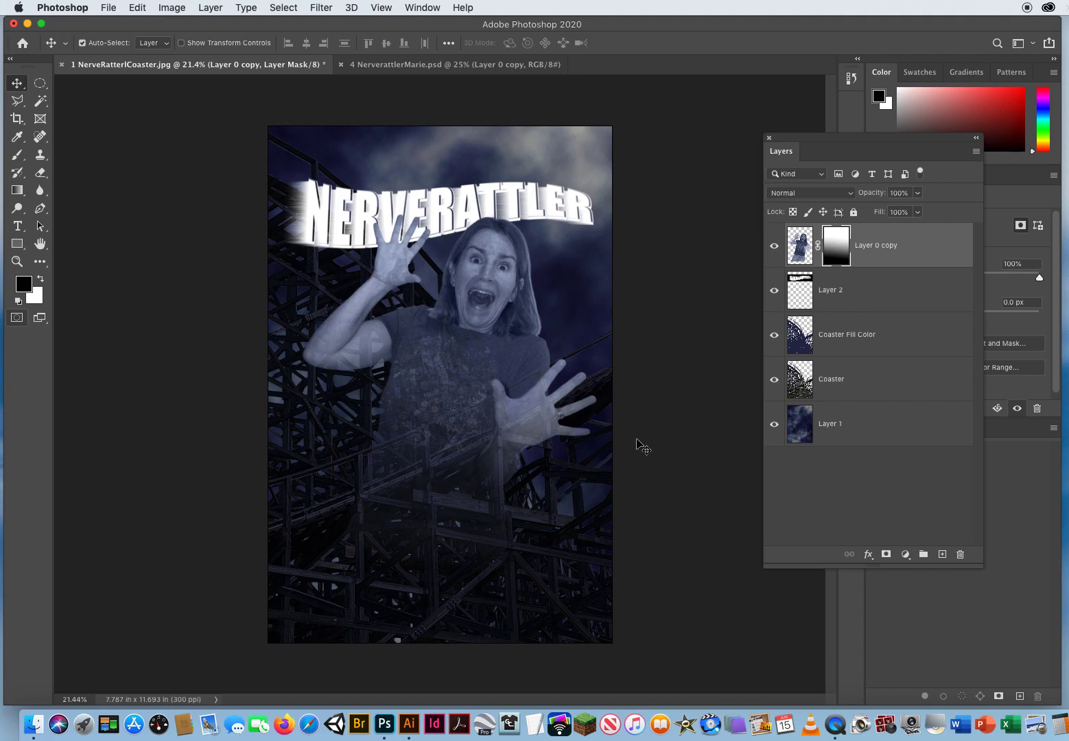
mouse_move(672, 447)
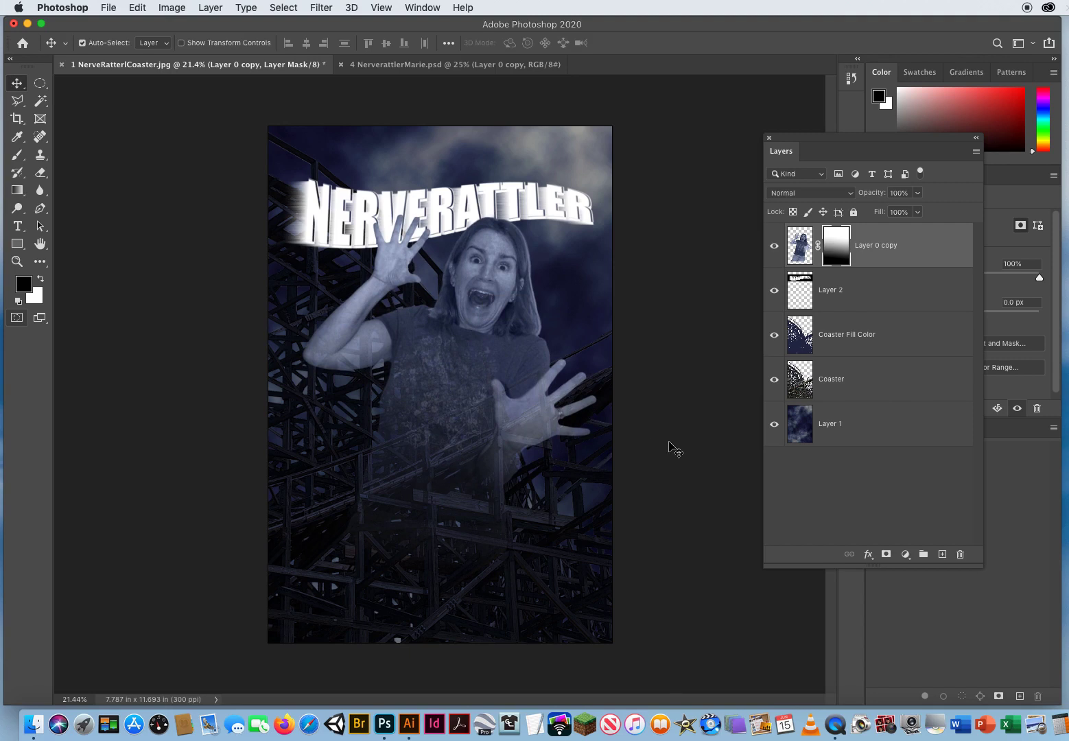
mouse_move(288, 404)
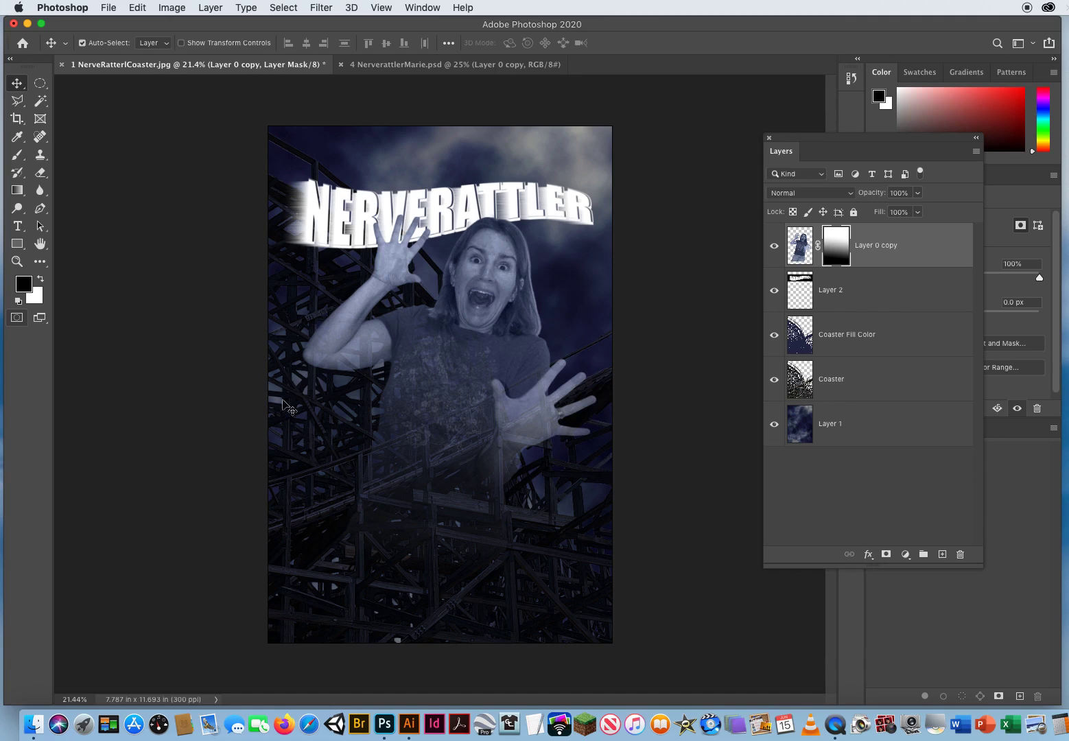
mouse_move(556, 532)
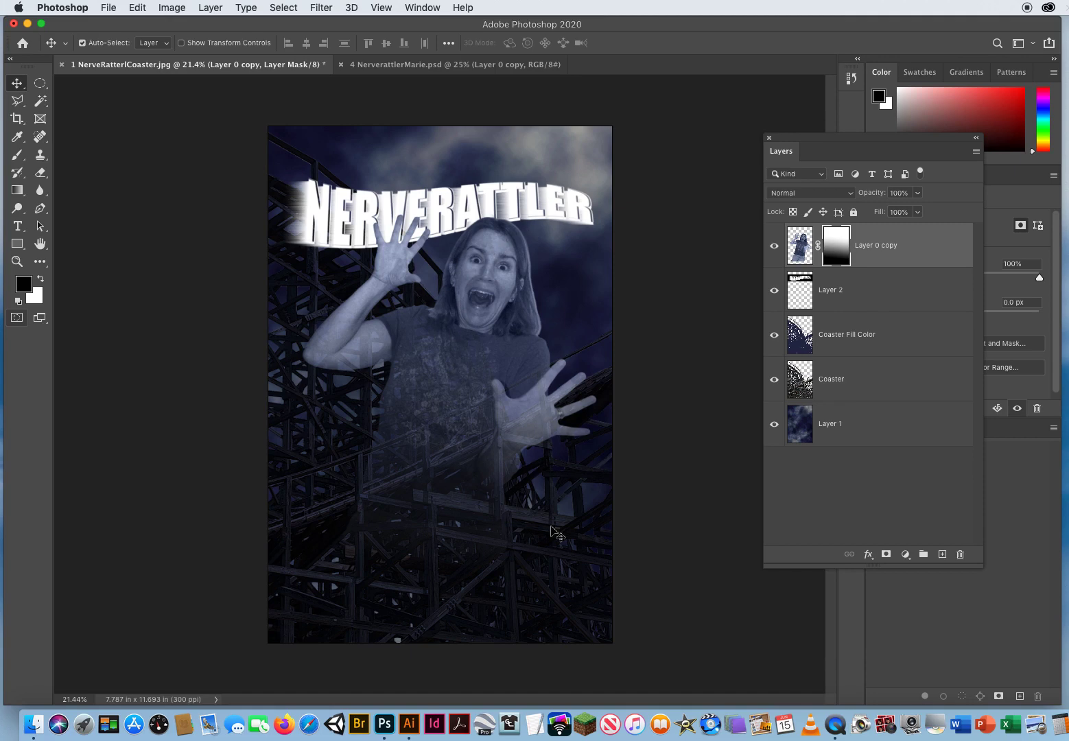
mouse_move(652, 449)
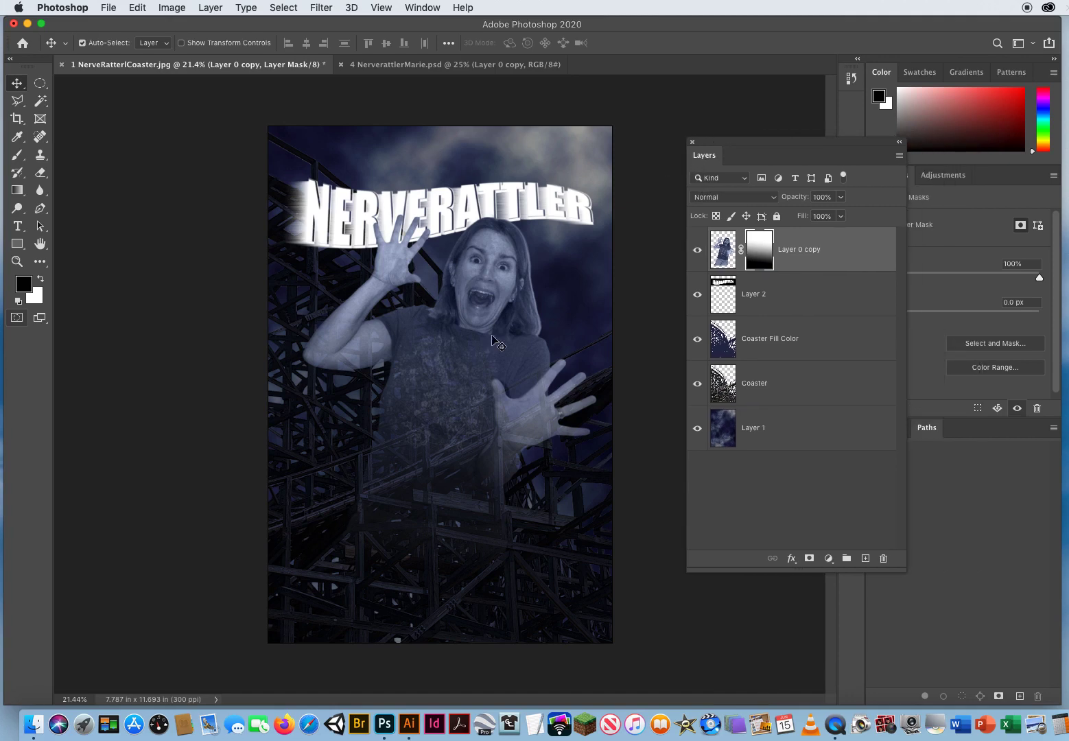
Close NerverattlerMarie.psd, reselect Layer 0 copy's mask, and pick the Magic Wand tool.
left_click(449, 64)
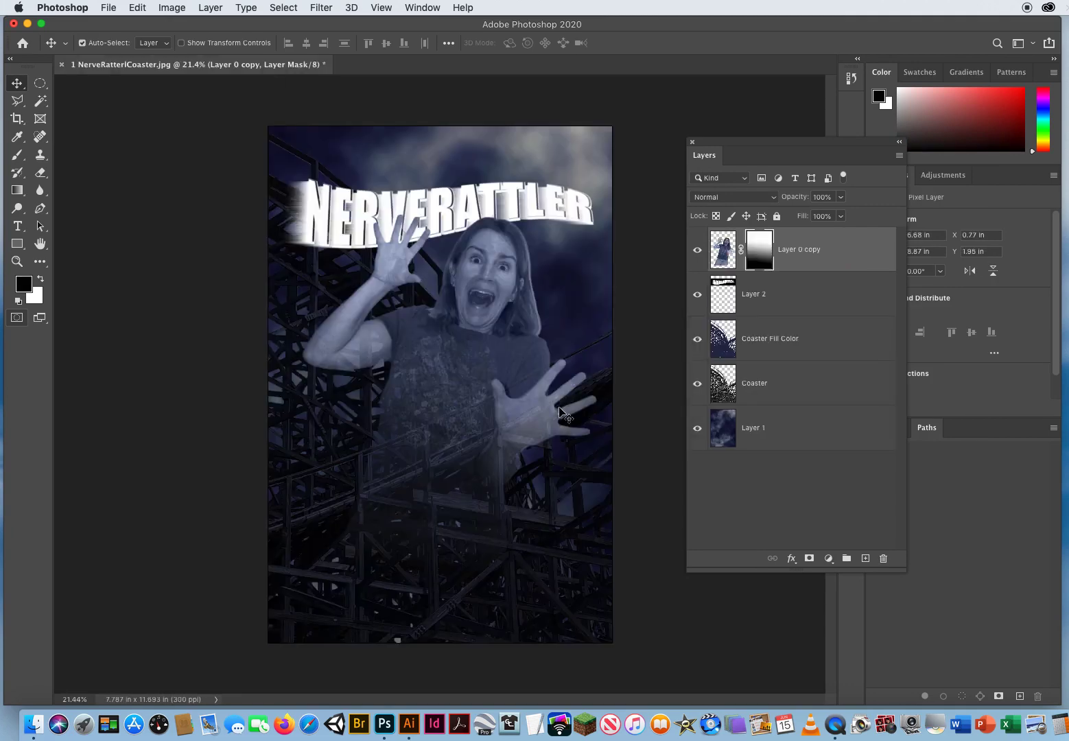
mouse_move(592, 190)
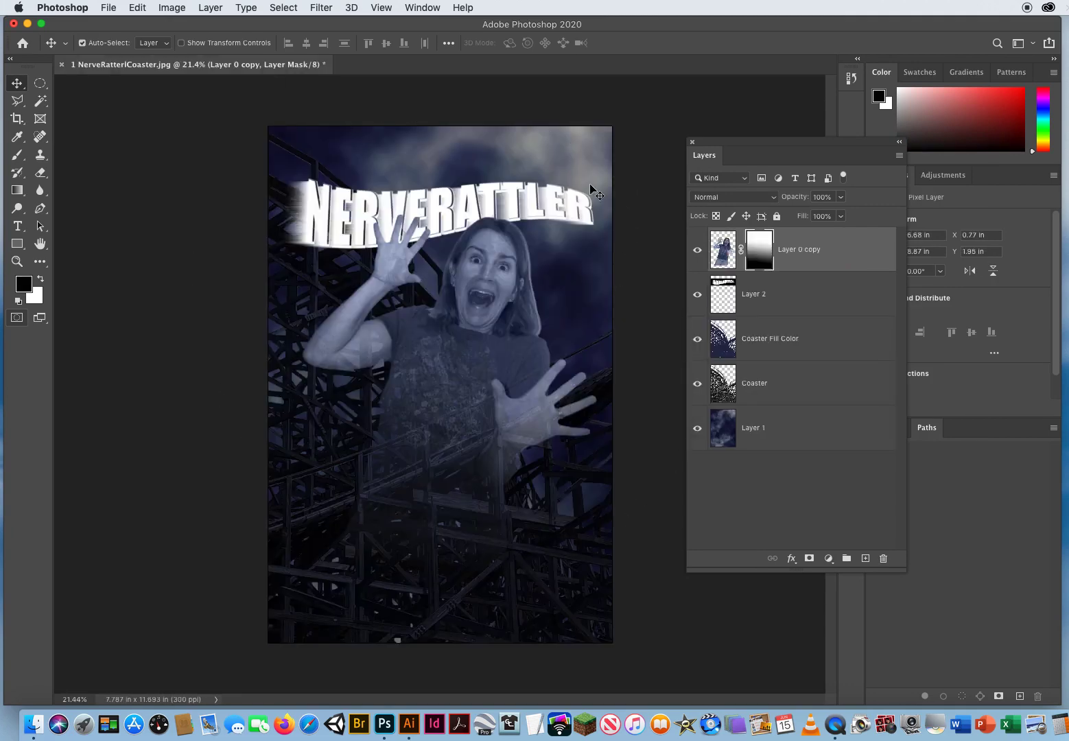
mouse_move(480, 526)
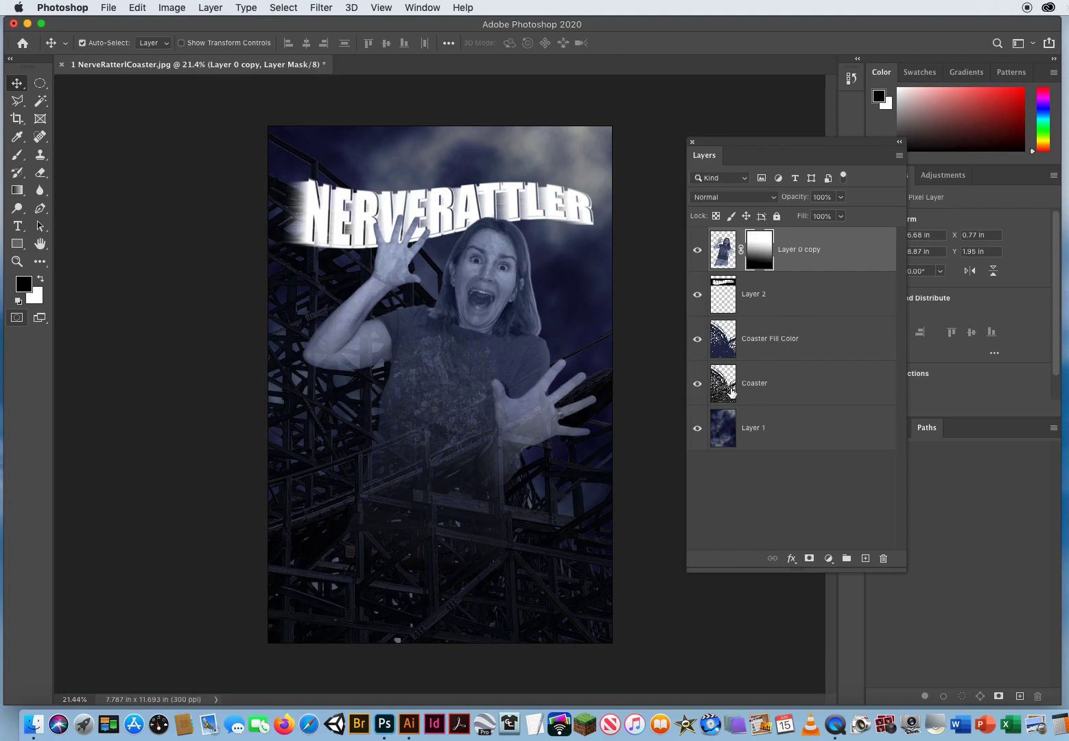
left_click(753, 383)
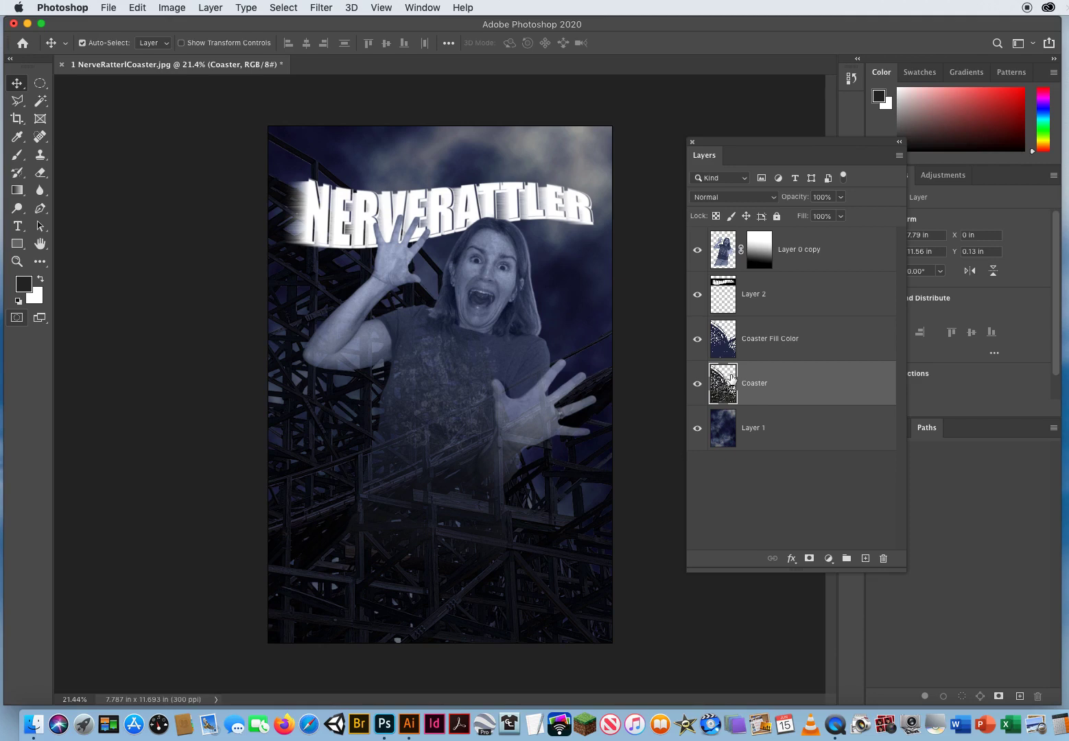
left_click(753, 294)
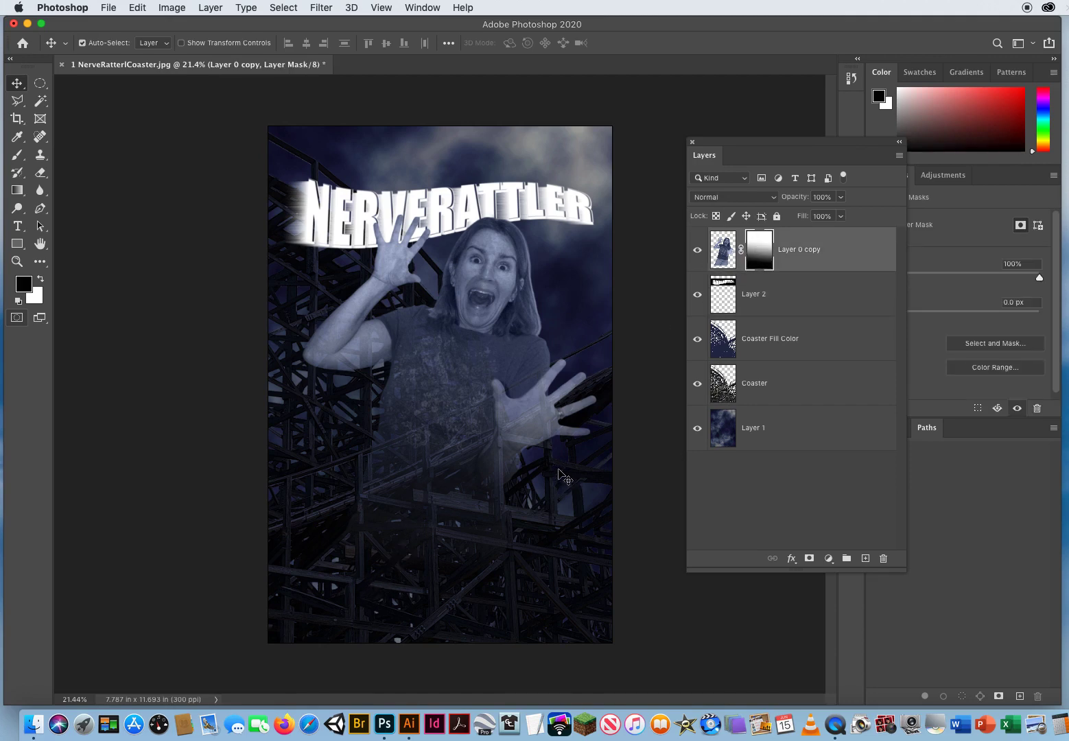
left_click(39, 101)
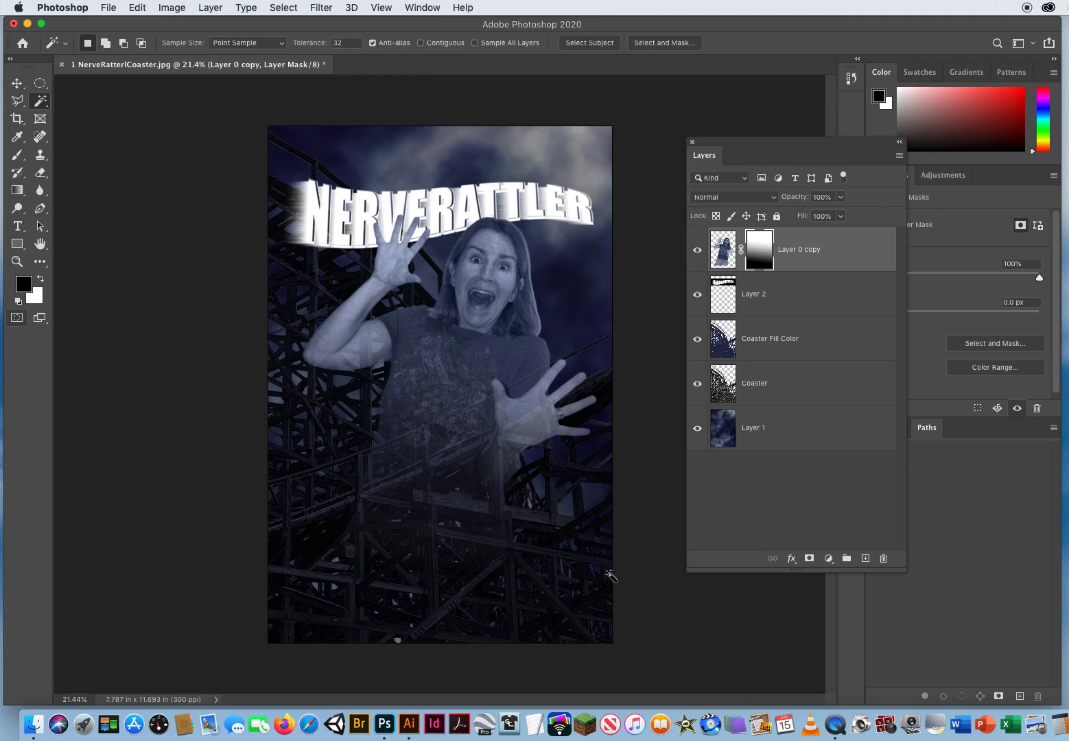
mouse_move(609, 575)
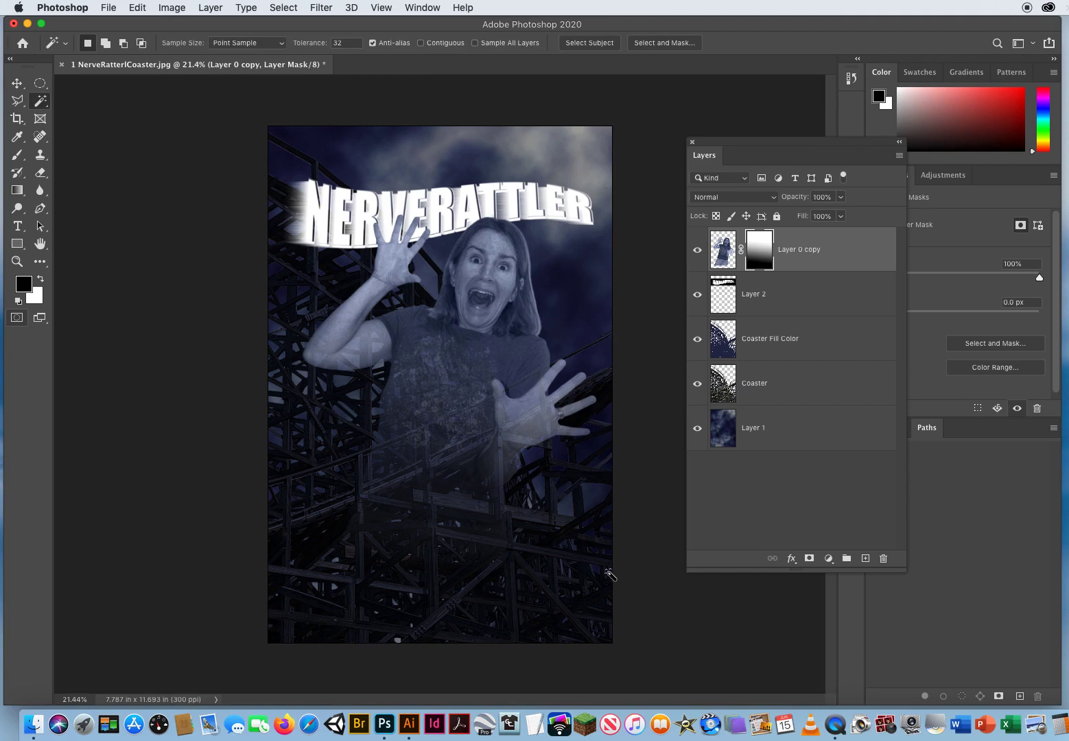
mouse_move(566, 555)
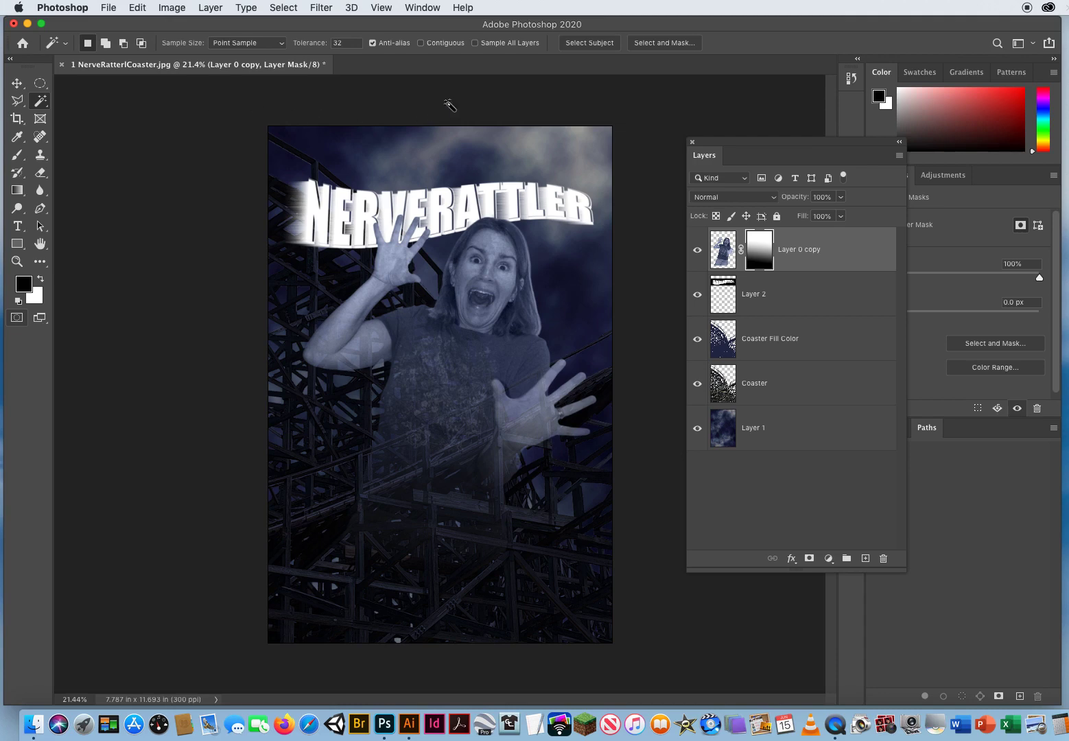
mouse_move(448, 173)
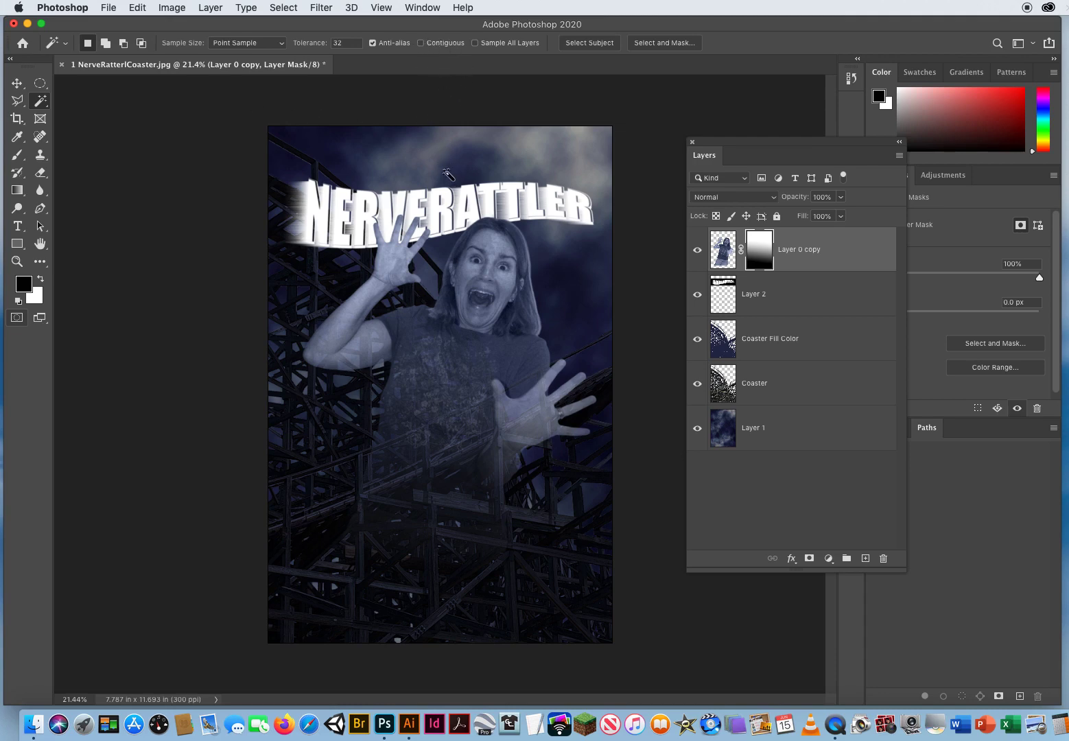
mouse_move(223, 182)
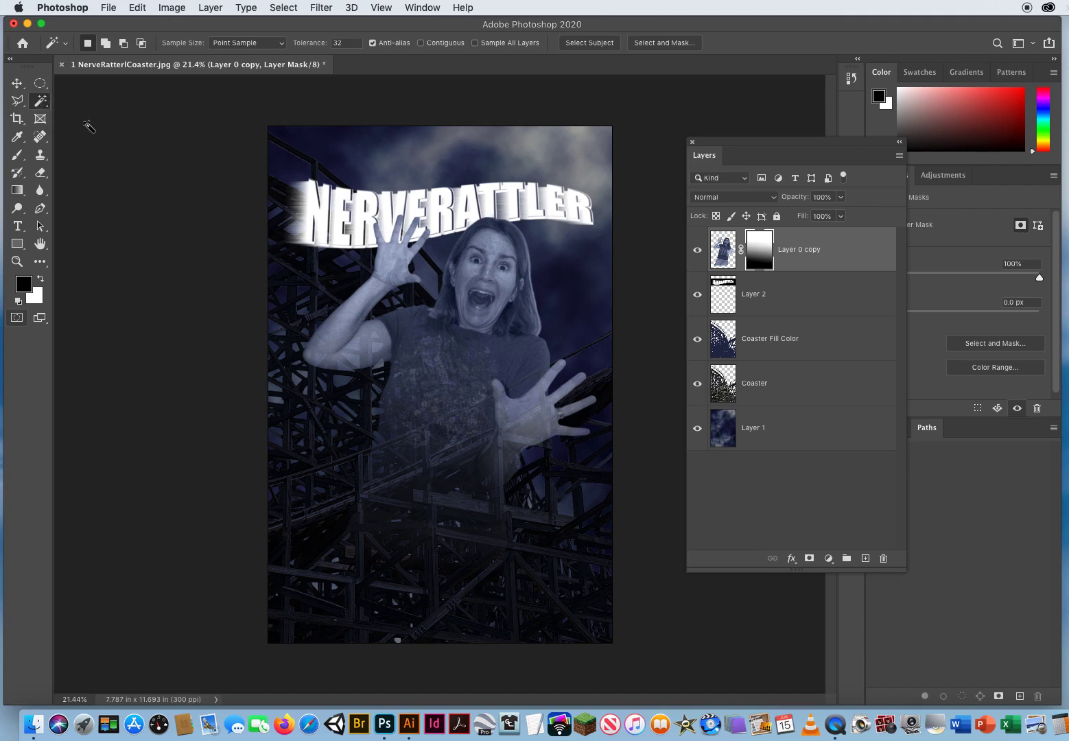
left_click(421, 43)
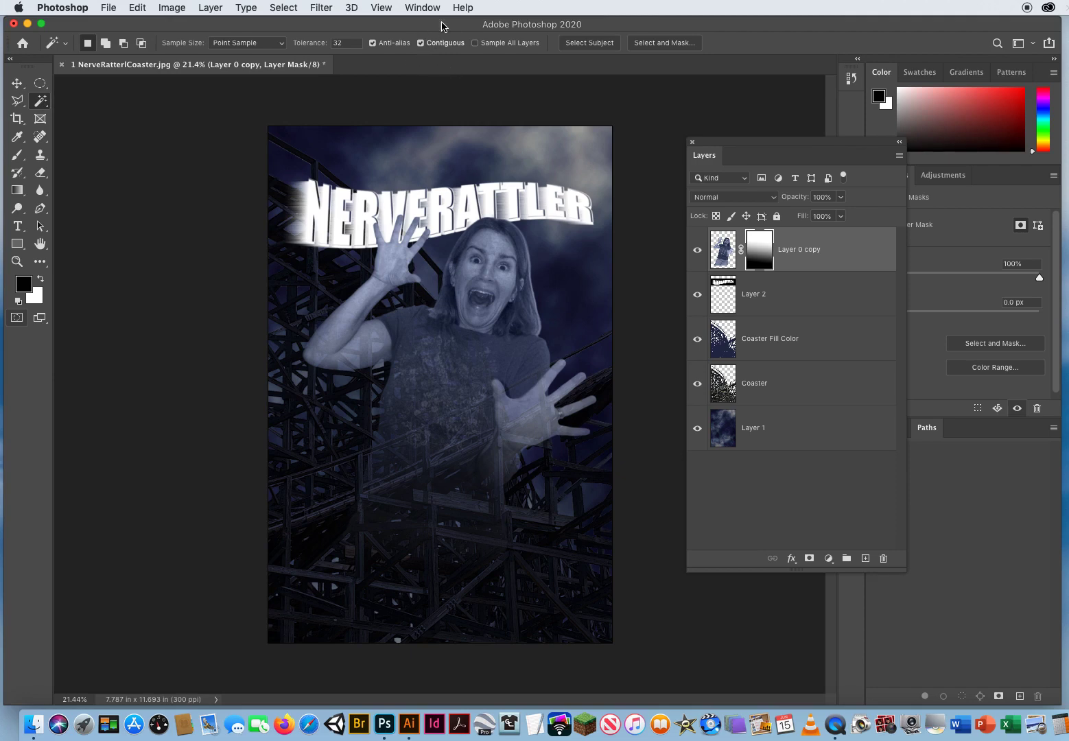
mouse_move(430, 89)
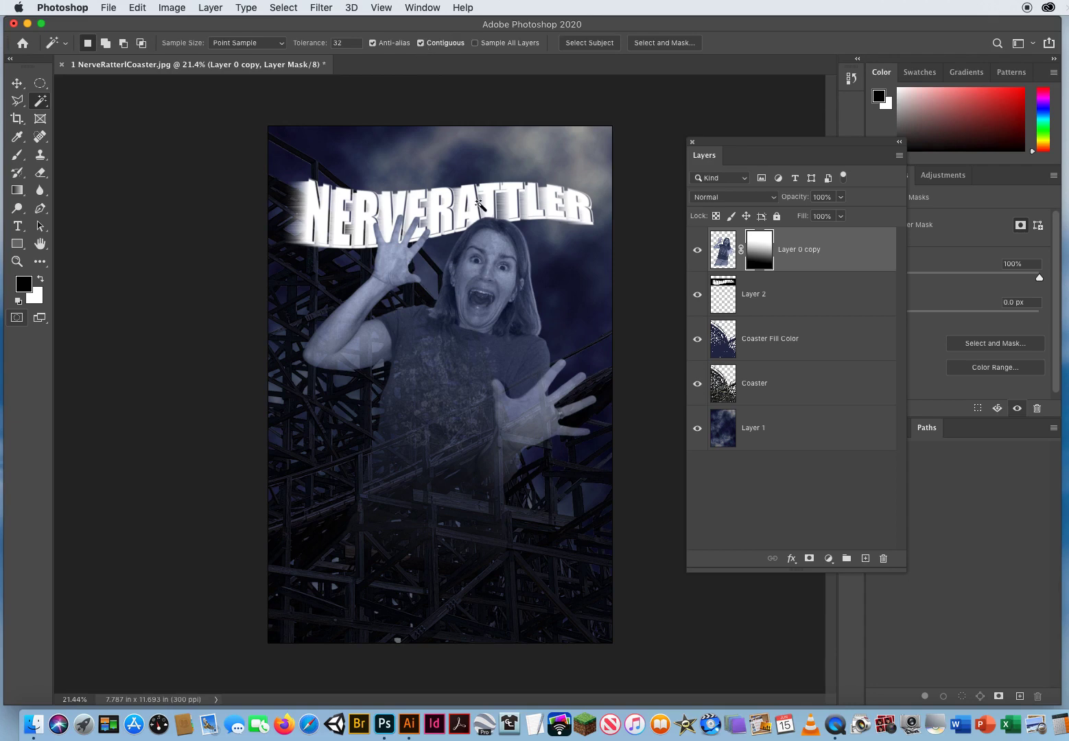
mouse_move(428, 58)
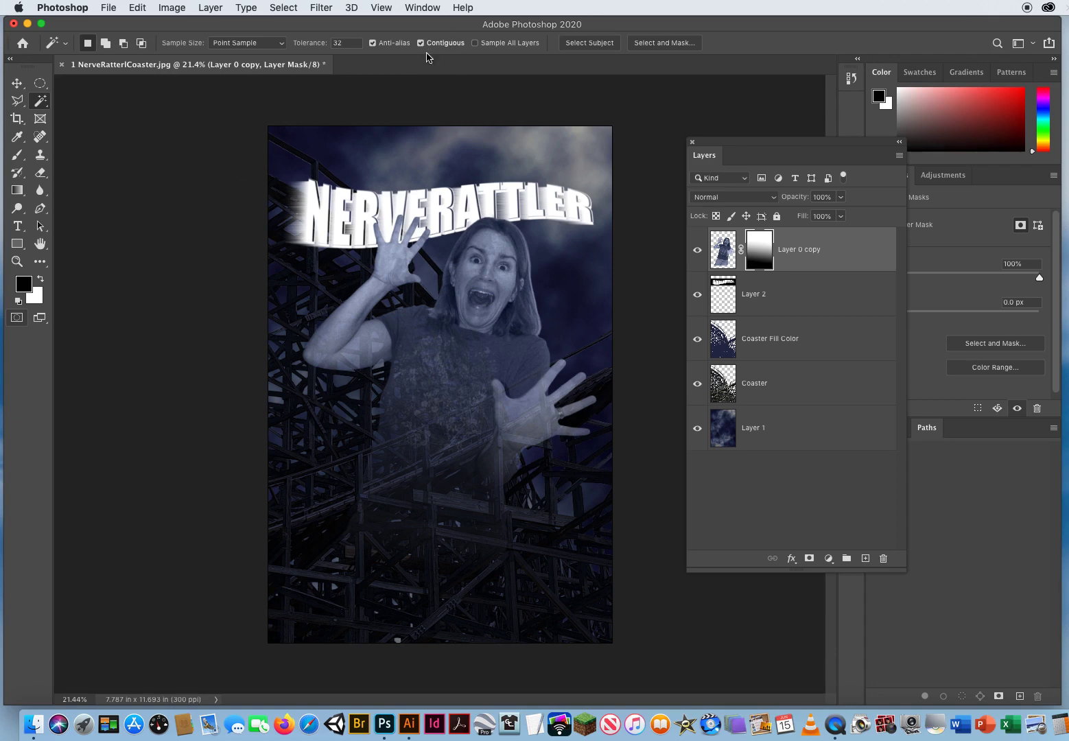
mouse_move(428, 95)
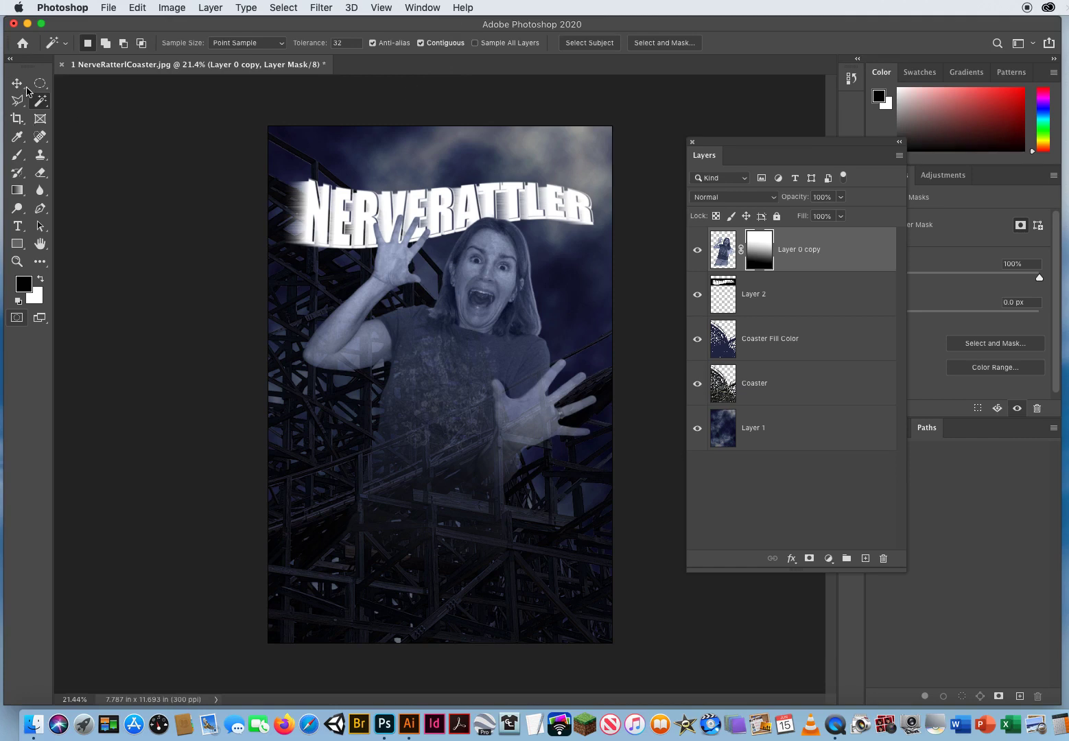
left_click(16, 83)
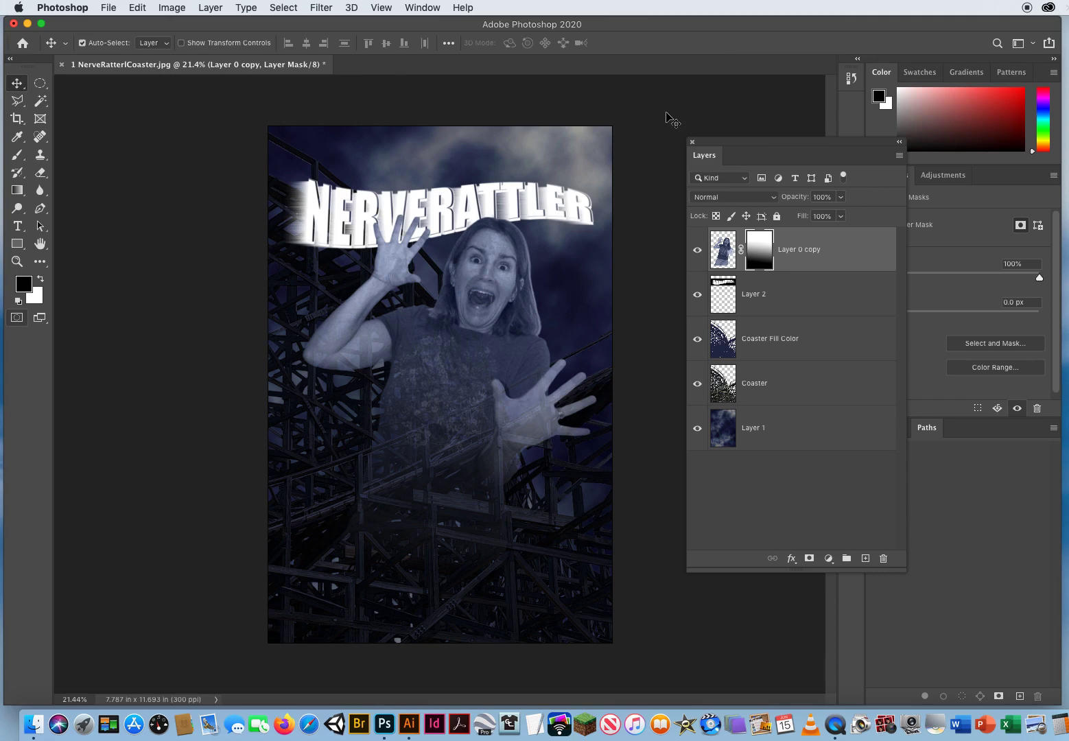
mouse_move(676, 115)
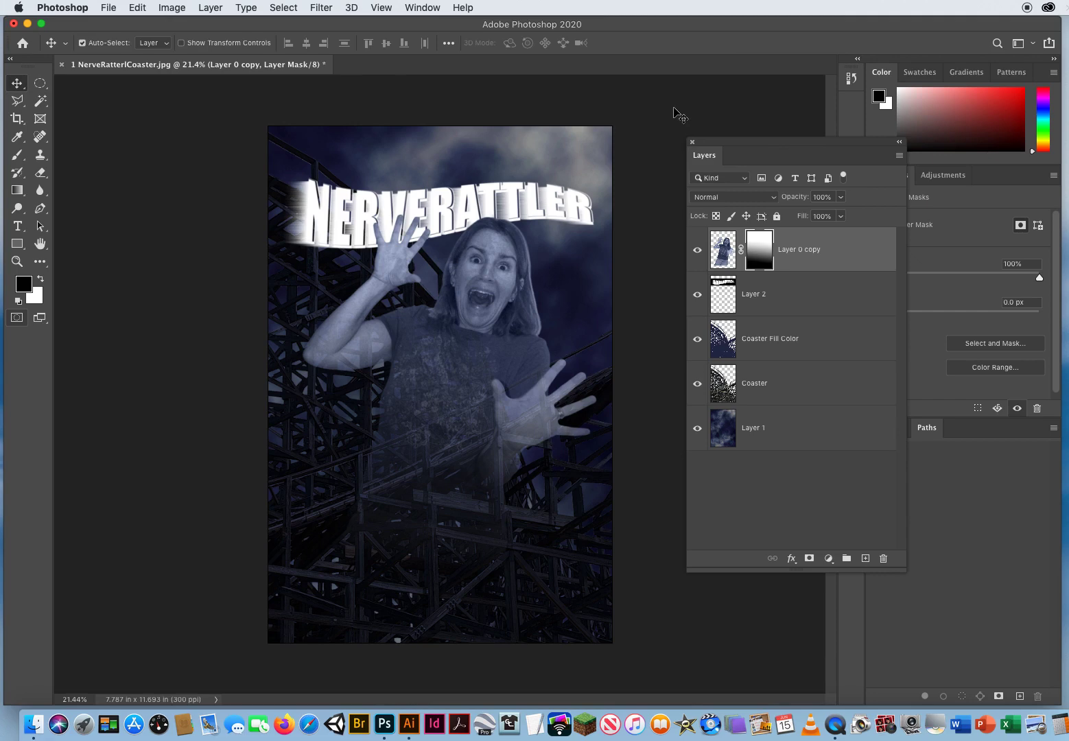